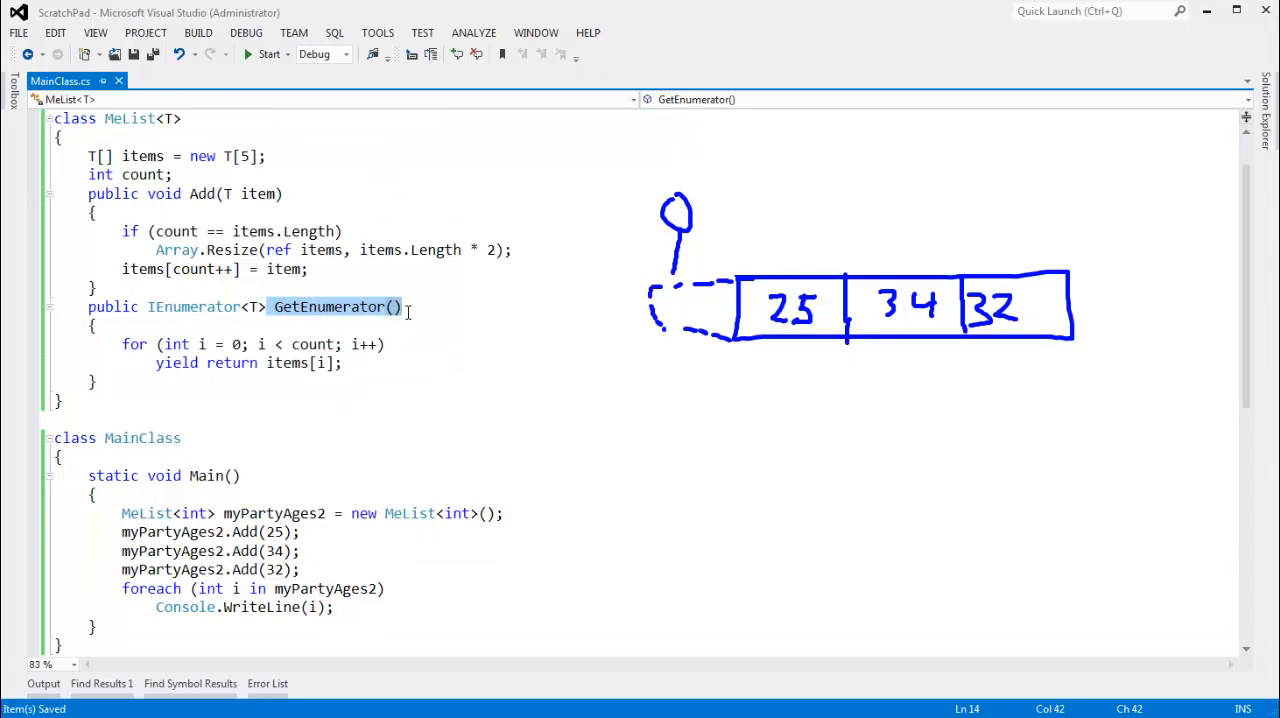
Review MeList's GetEnumerator method body and its IEnumerator<T> return type before editing Main
{"action": "double_click", "coordinate": [192, 306]}
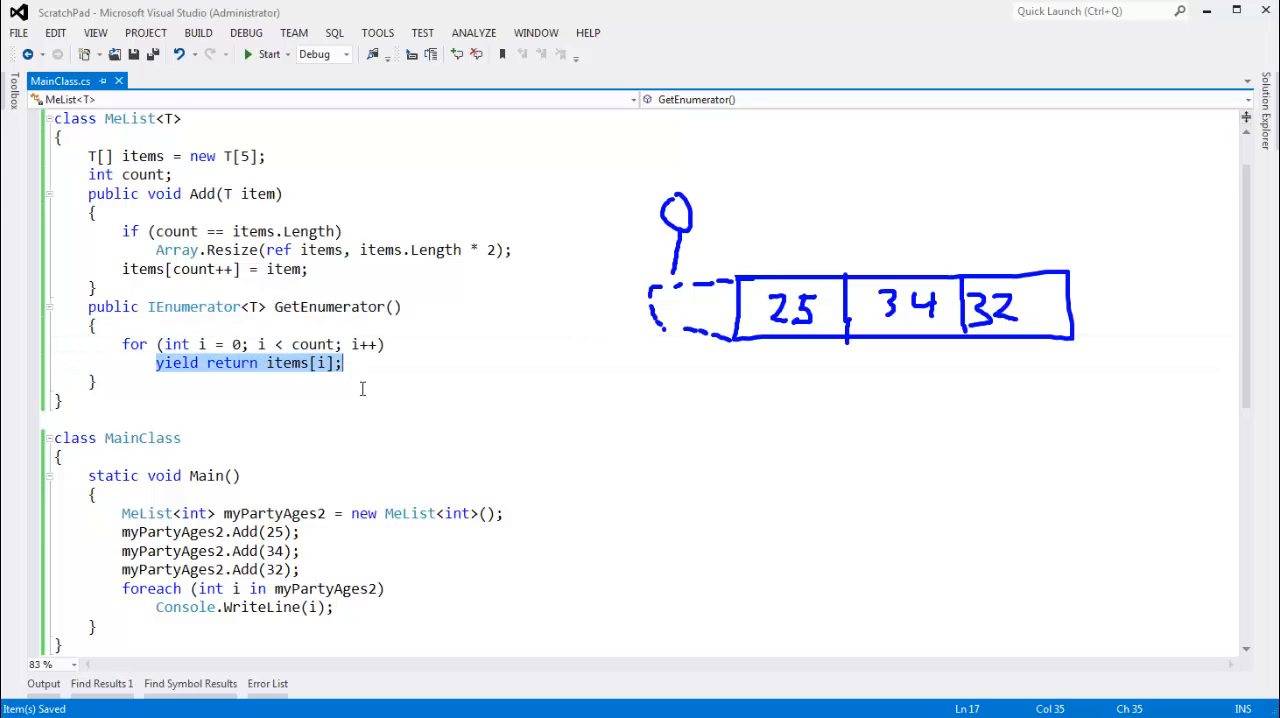
{"action": "mouse_move", "coordinate": [324, 456]}
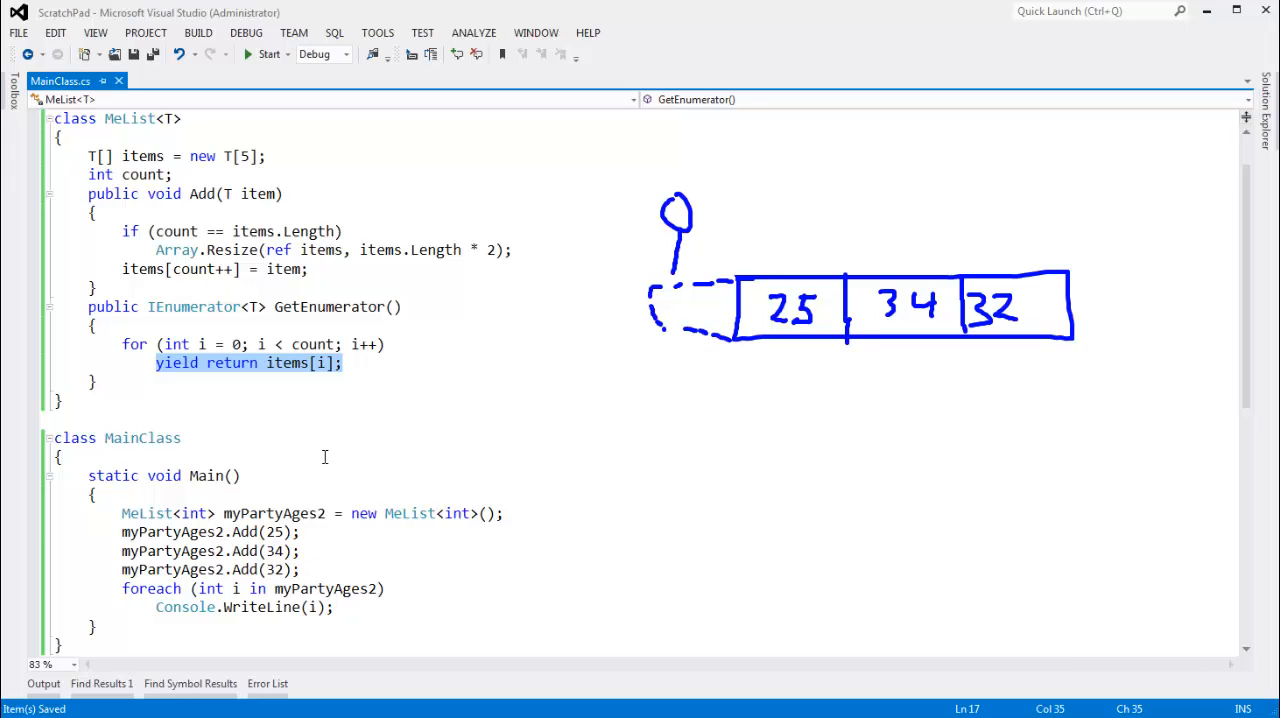
{"action": "left_click", "coordinate": [262, 532]}
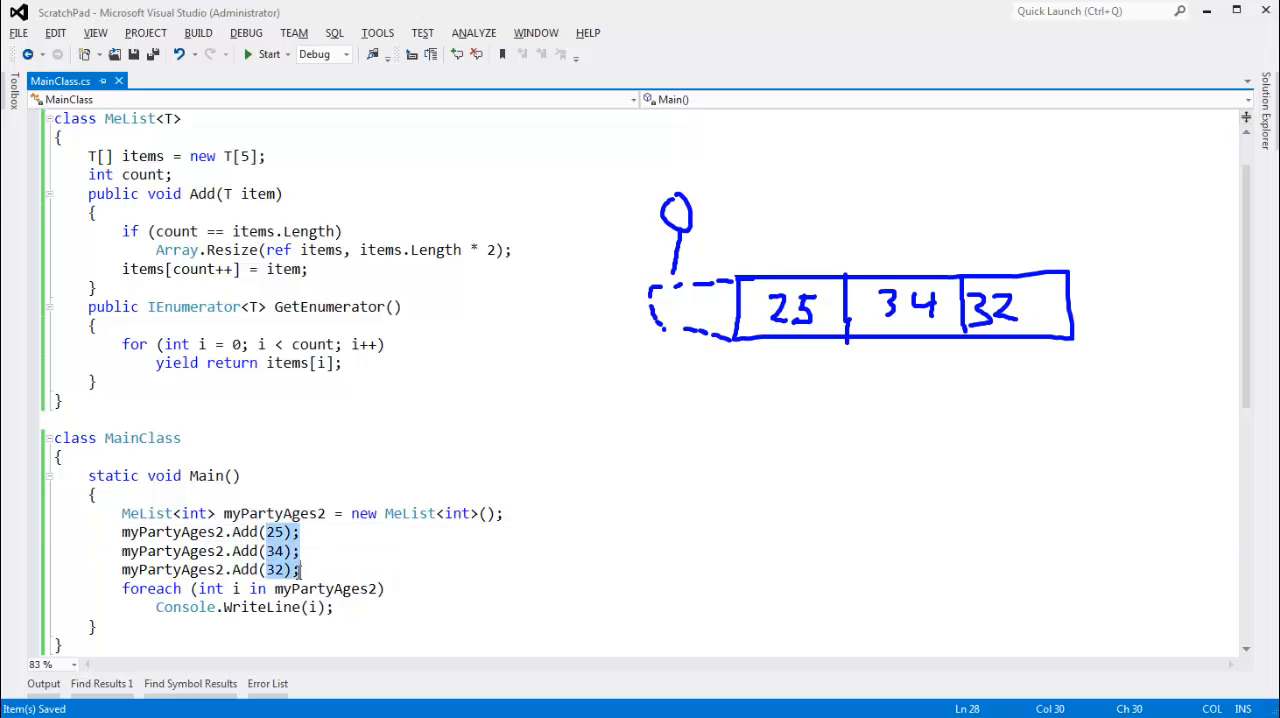
{"action": "left_click", "coordinate": [104, 588]}
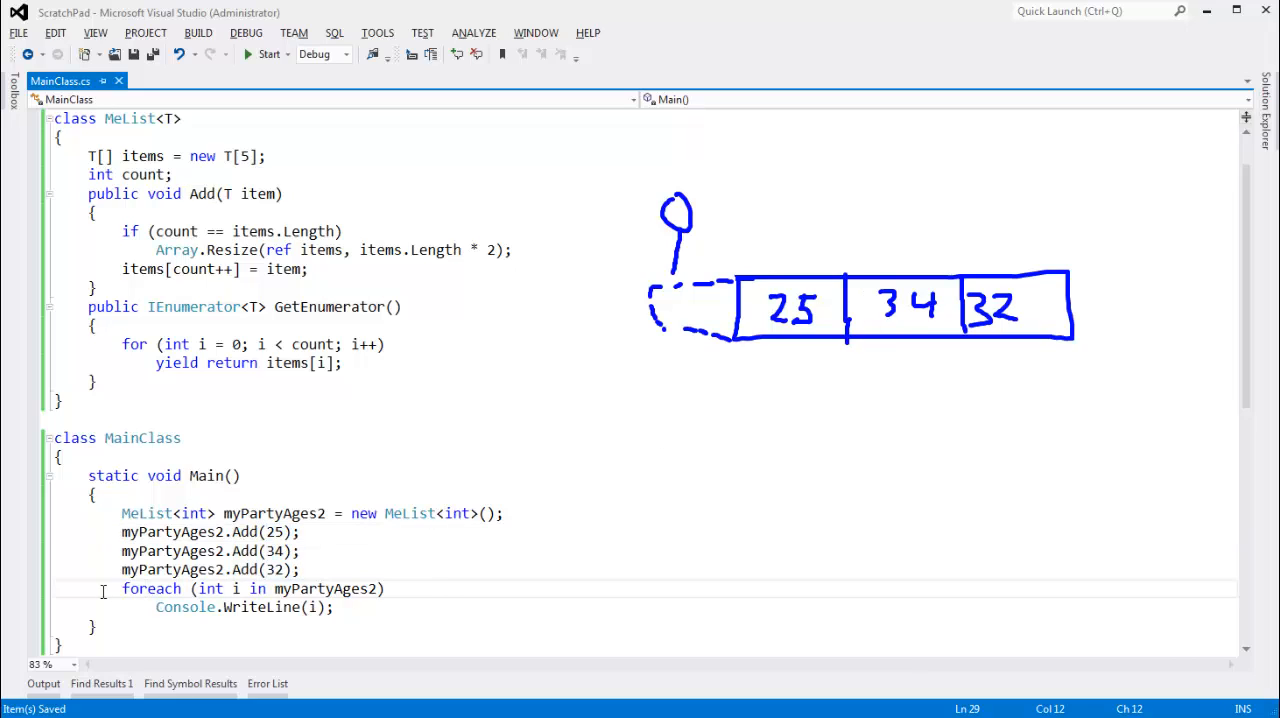
{"action": "left_click_drag", "start_coordinate": [122, 588], "coordinate": [96, 628]}
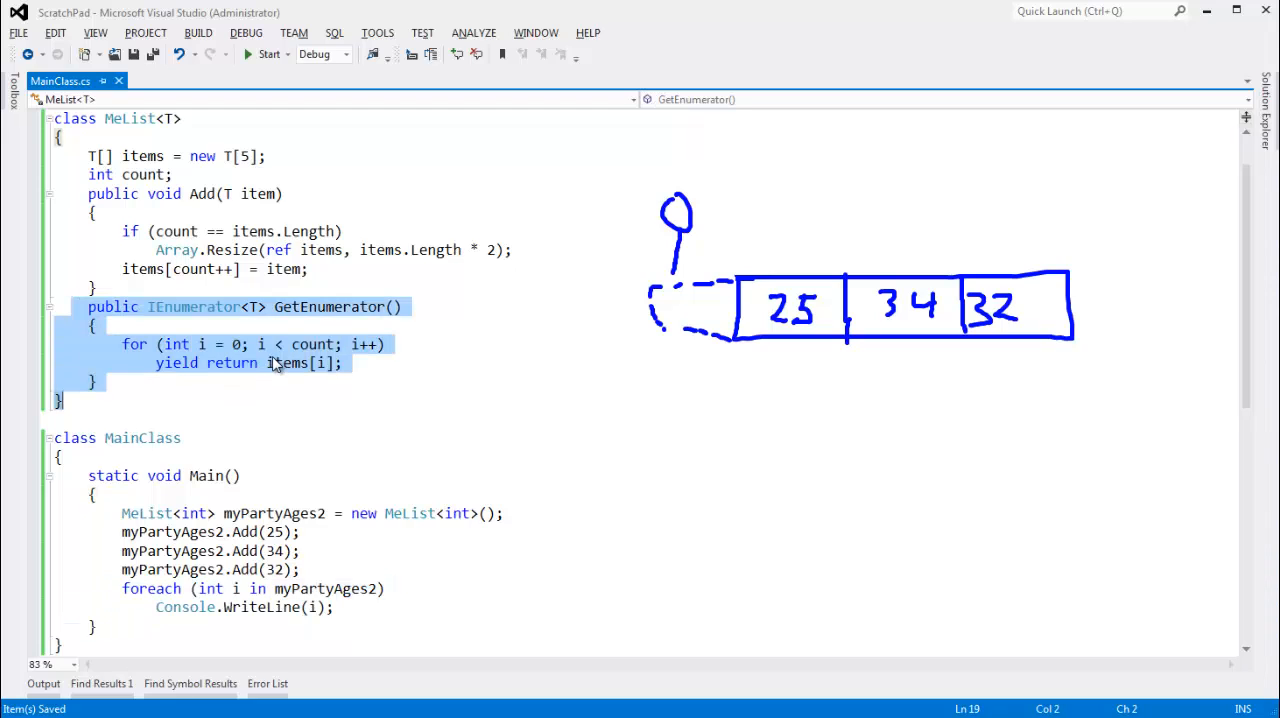
{"action": "double_click", "coordinate": [192, 306]}
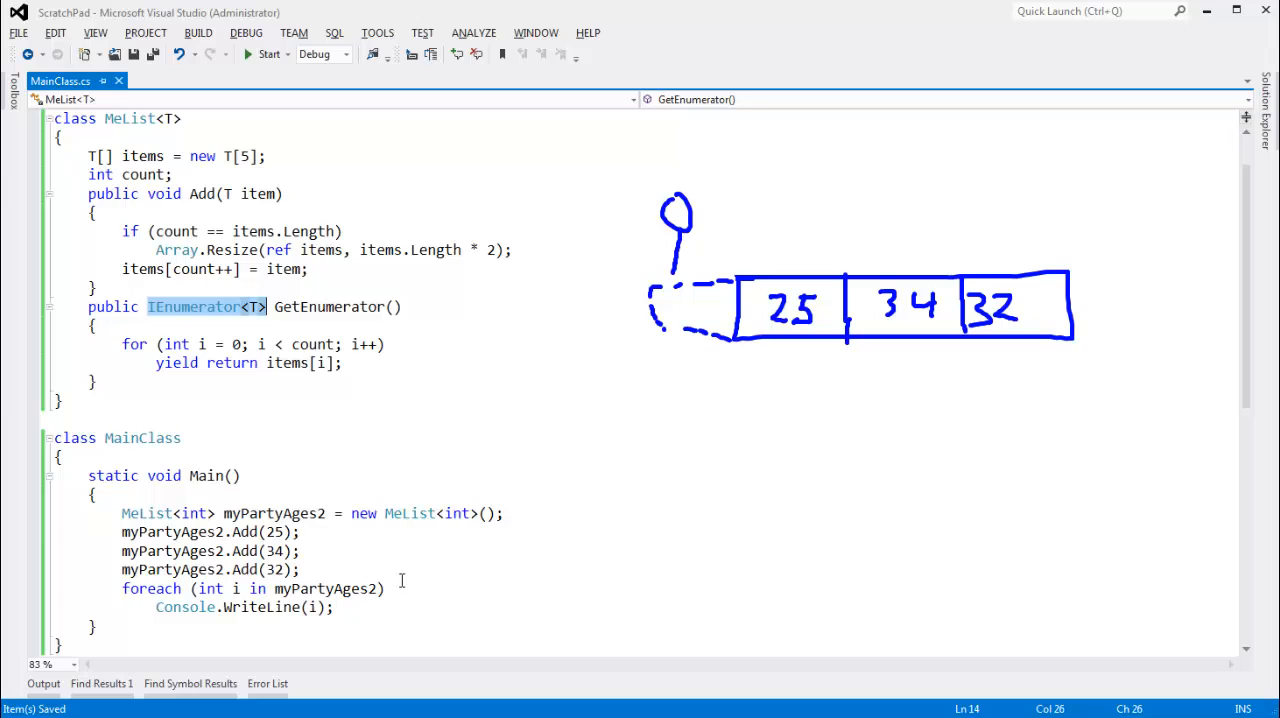
{"action": "left_click", "coordinate": [300, 568]}
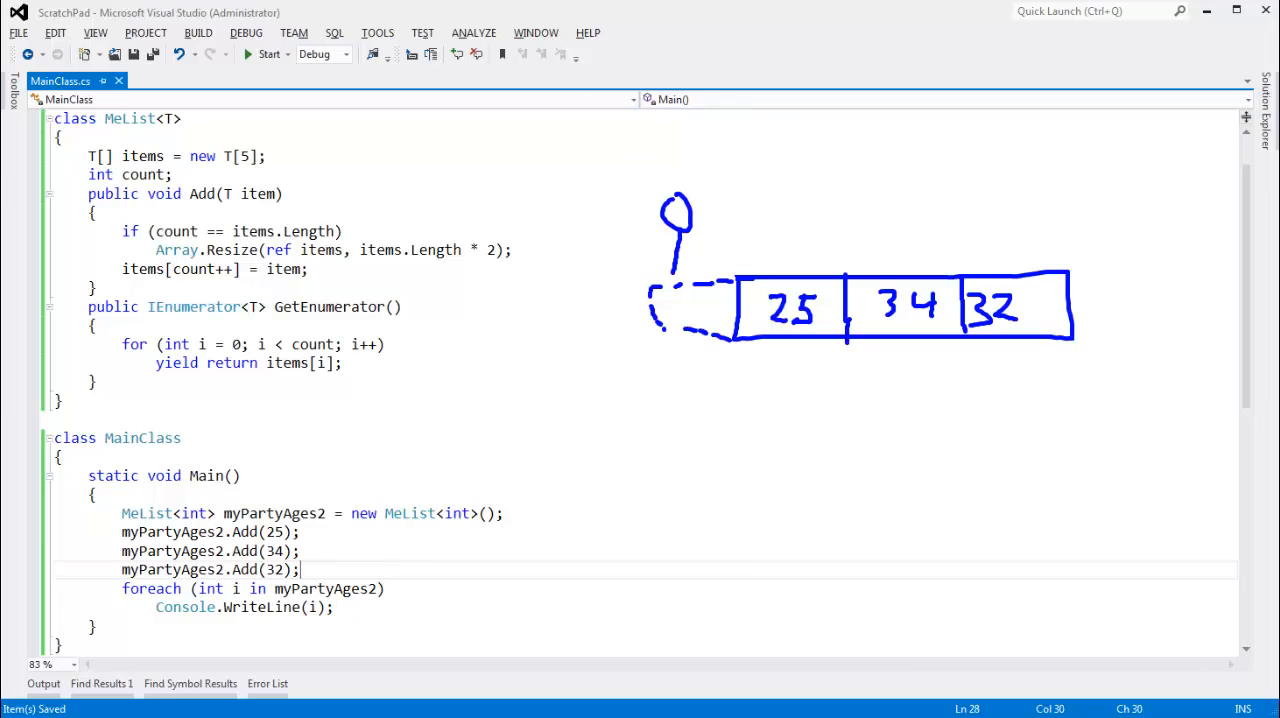
{"action": "mouse_move", "coordinate": [702, 244]}
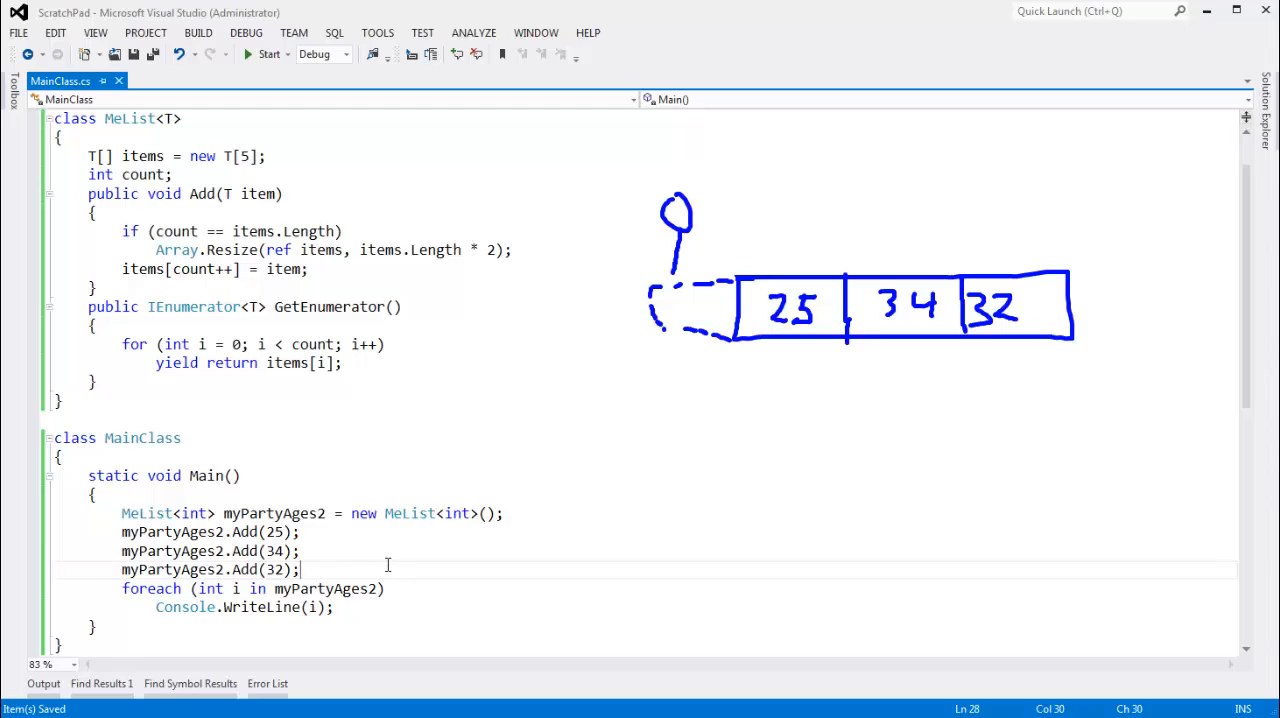
Store myPartyAges.GetEnumerator() in an IEnumerator<int> rator, print rator.Current, then build and run
{"action": "type", "text": "IEnumerator<int> rator = myPartyAges"}
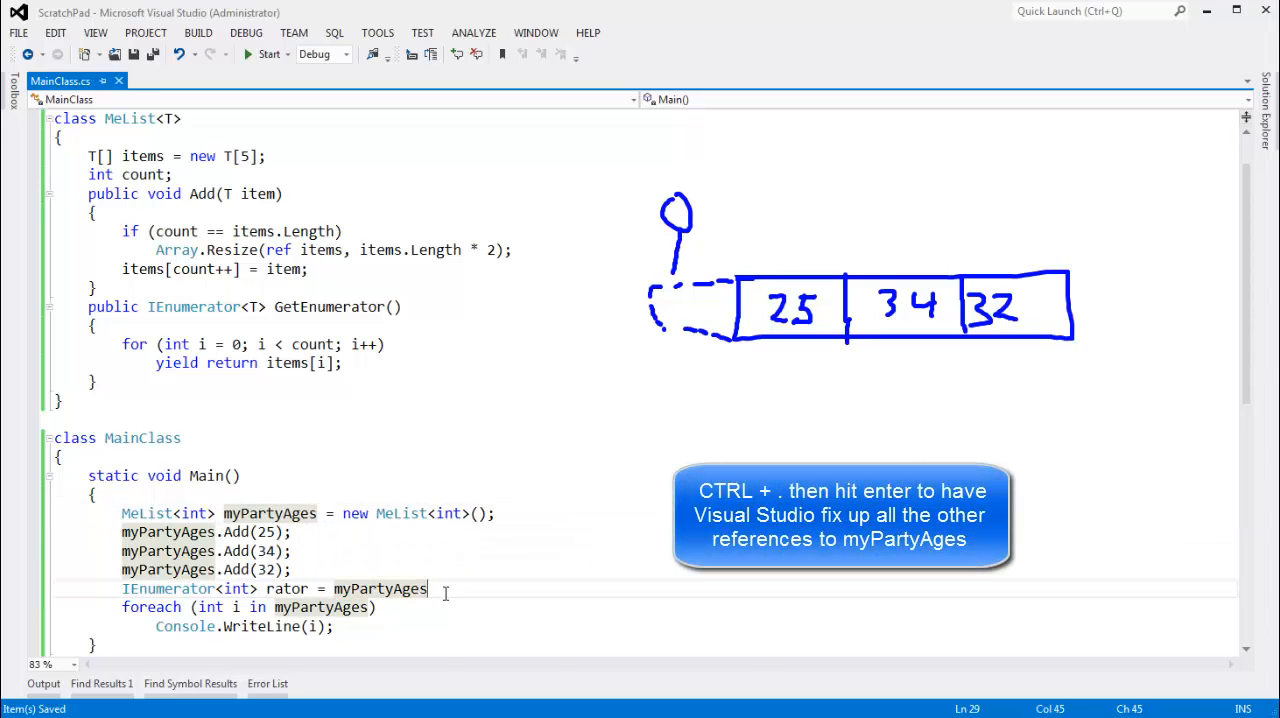
{"action": "type", "text": ".GetEnumerator()"}
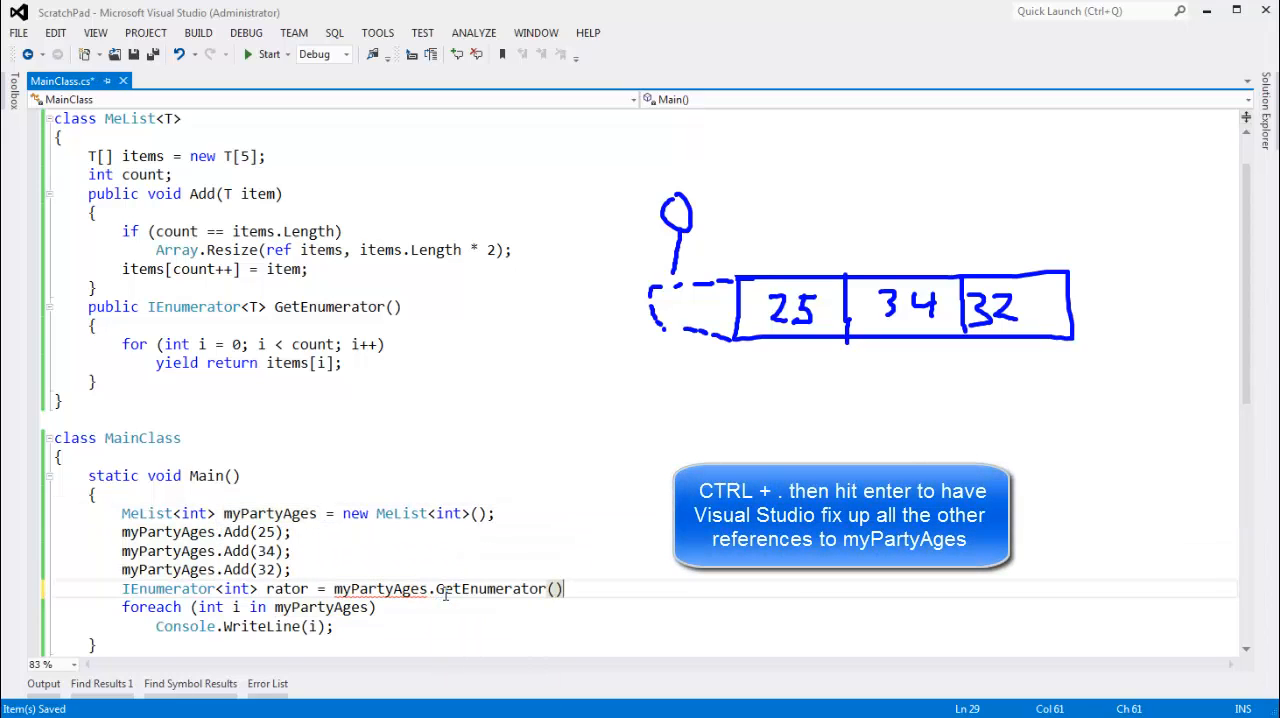
{"action": "type", "text": "cw"}
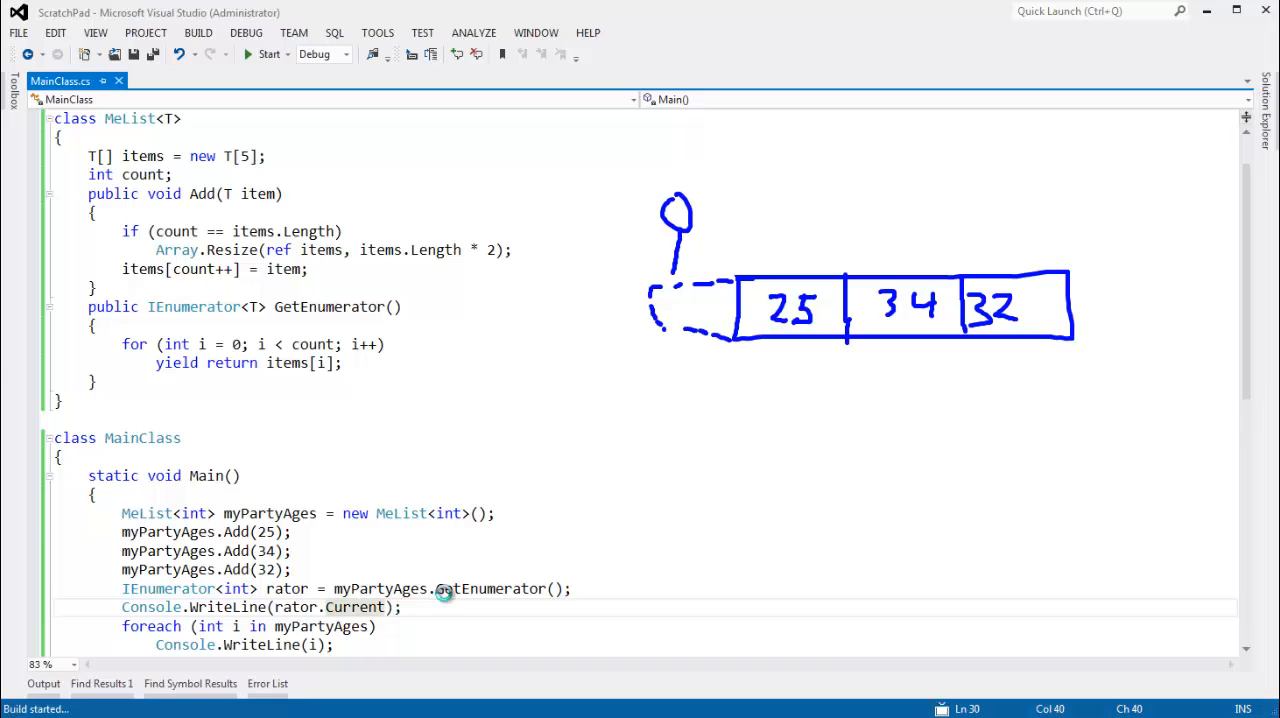
{"action": "left_click", "coordinate": [268, 54]}
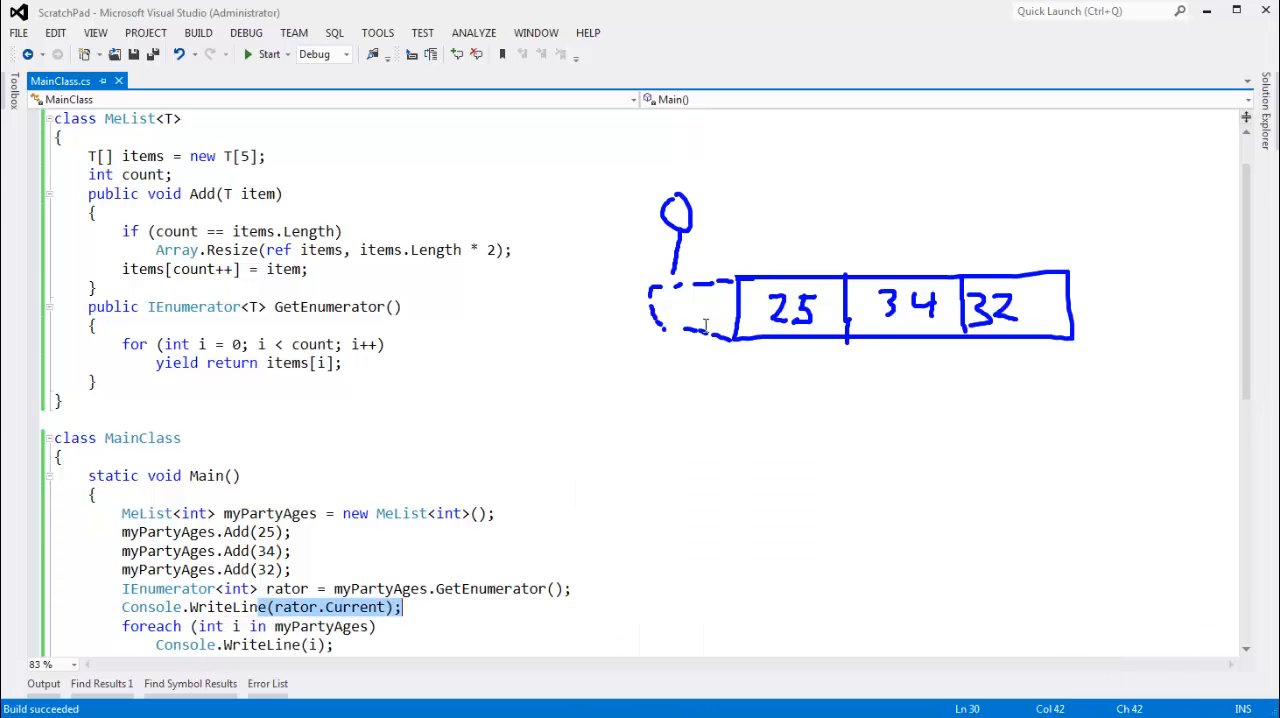
{"action": "left_click", "coordinate": [352, 588]}
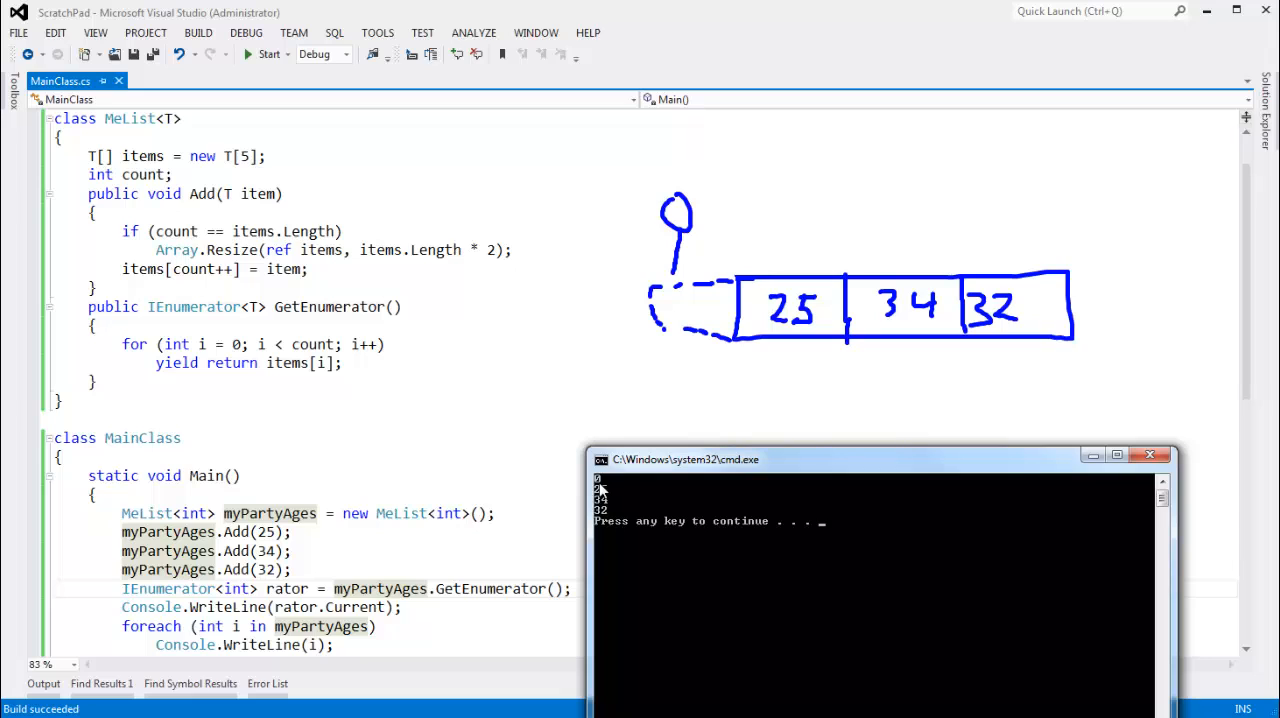
{"action": "mouse_move", "coordinate": [994, 536]}
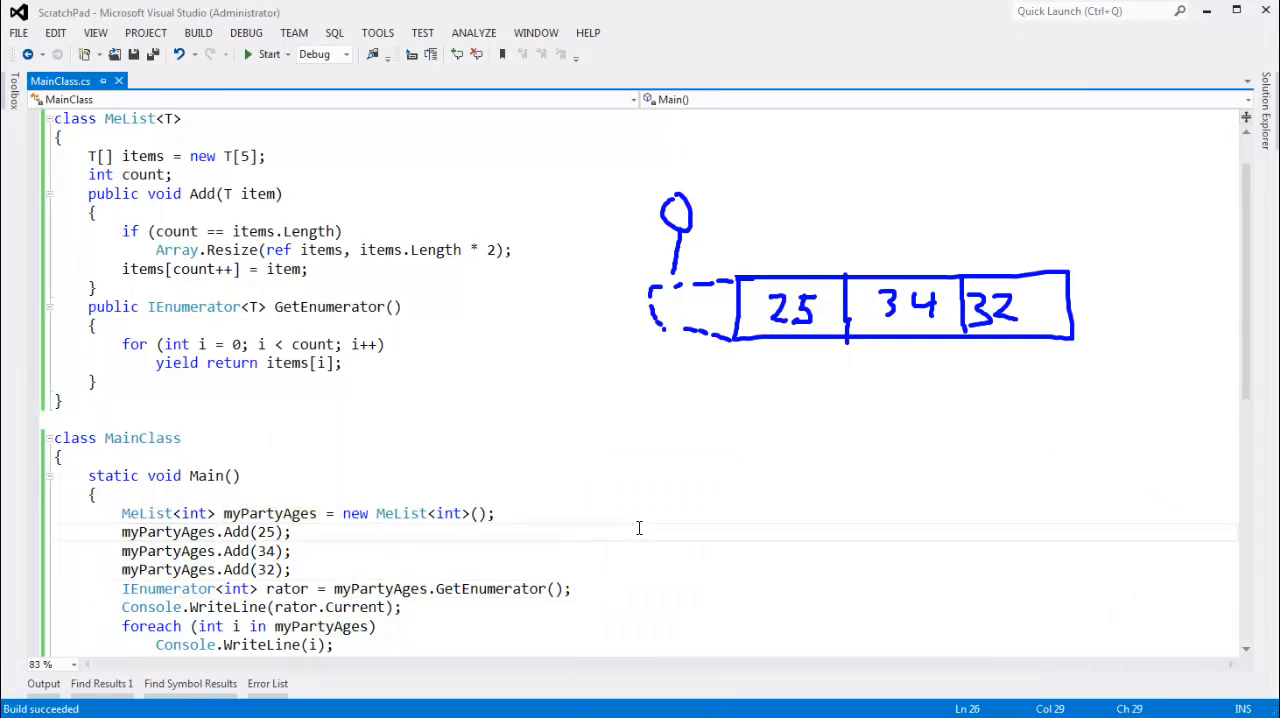
Comment out the foreach loop and change MeList<int> to the built-in List<int> for myPartyAges
{"action": "scroll", "scroll_direction": "down", "scroll_amount": 3}
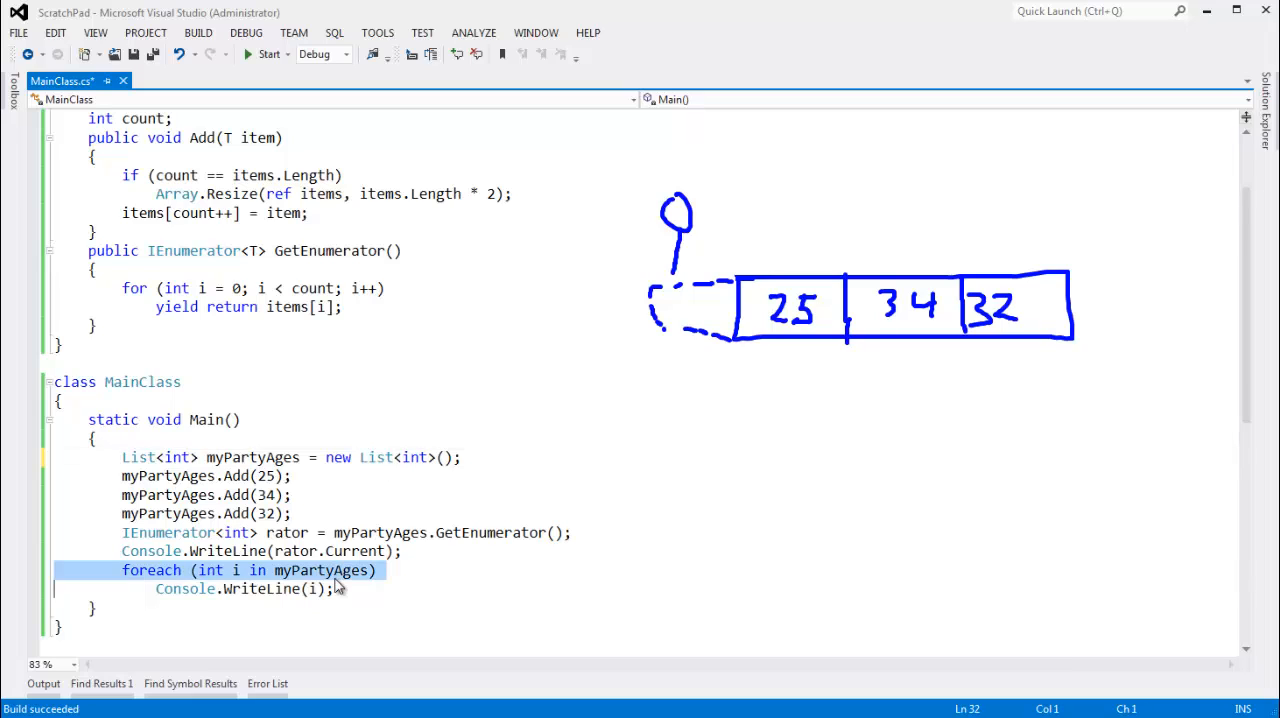
{"action": "key", "text": "ctrl+k ctrl+c"}
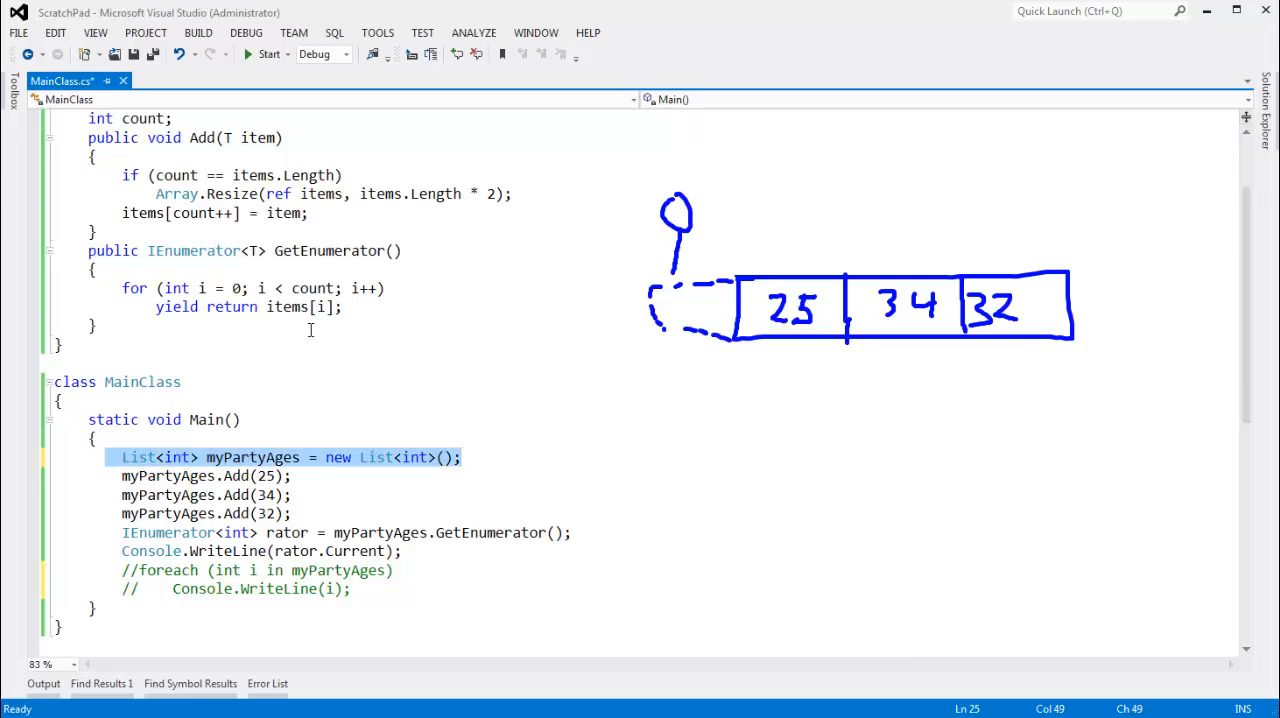
{"action": "left_click", "coordinate": [102, 438]}
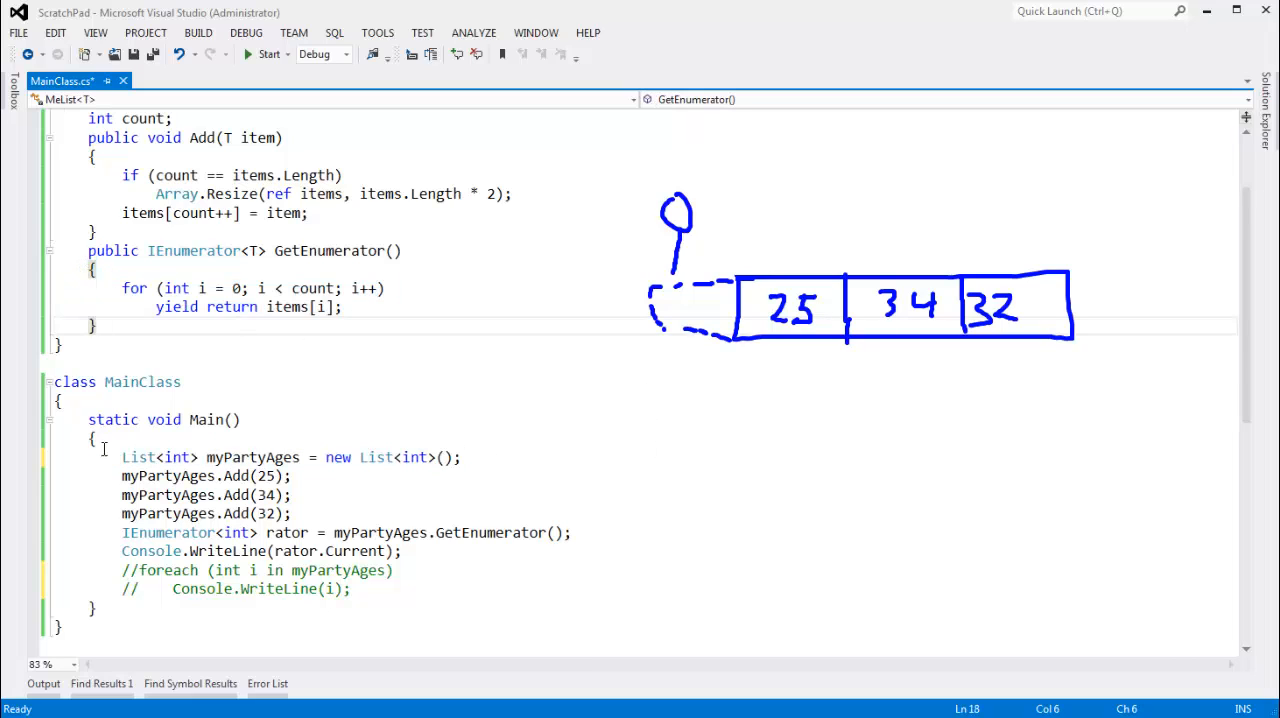
{"action": "left_click", "coordinate": [528, 450]}
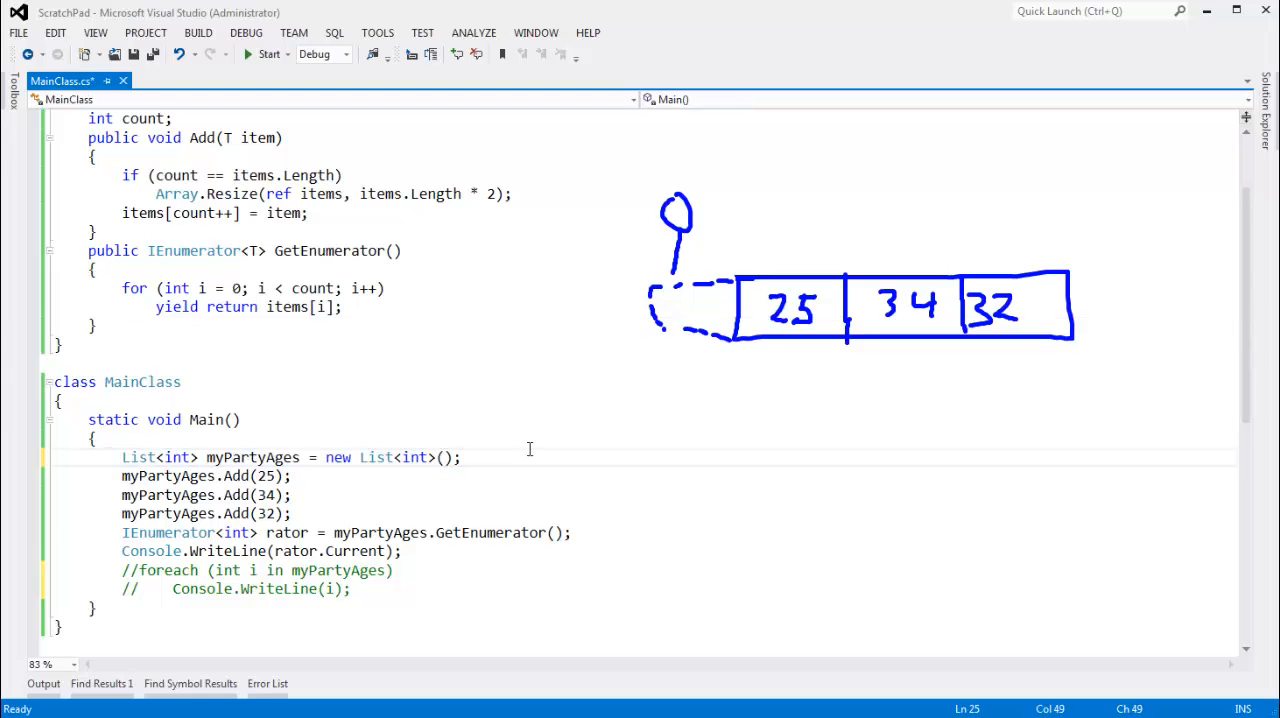
{"action": "left_click", "coordinate": [268, 54]}
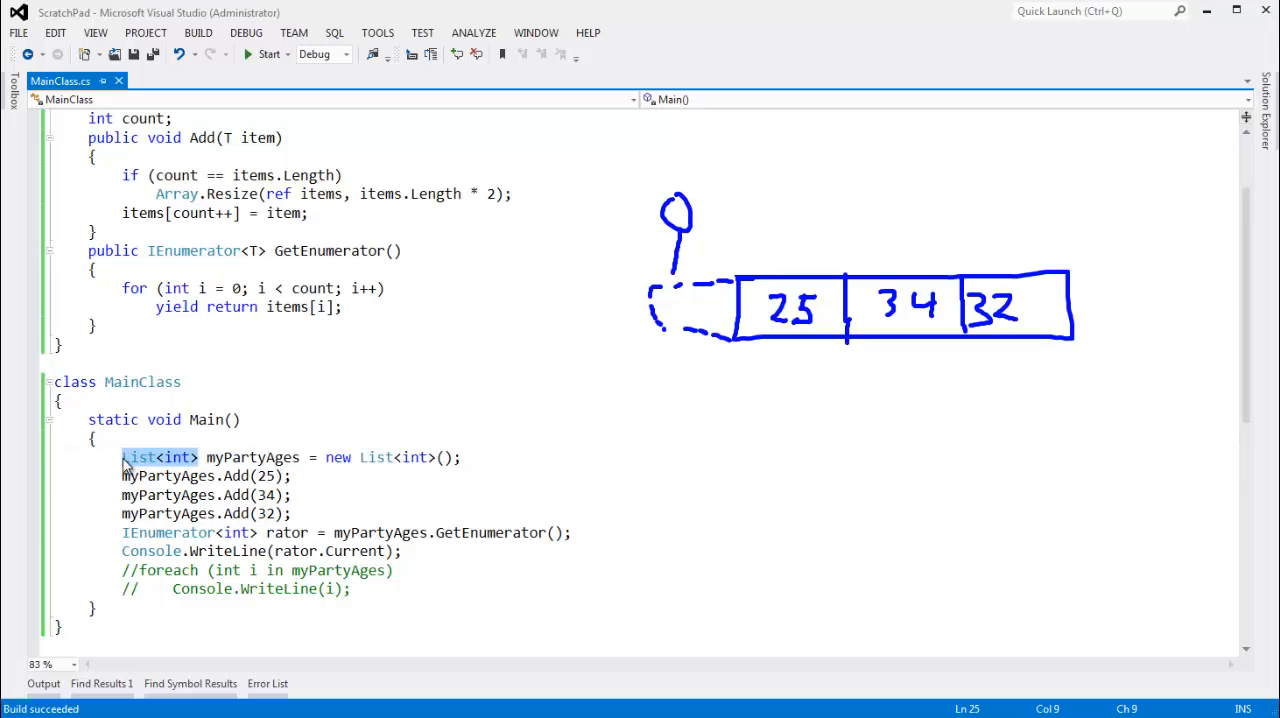
Make myPartyAges a non-generic ArrayList with a plain IEnumerator and run it into the exception
{"action": "type", "text": "arrayli"}
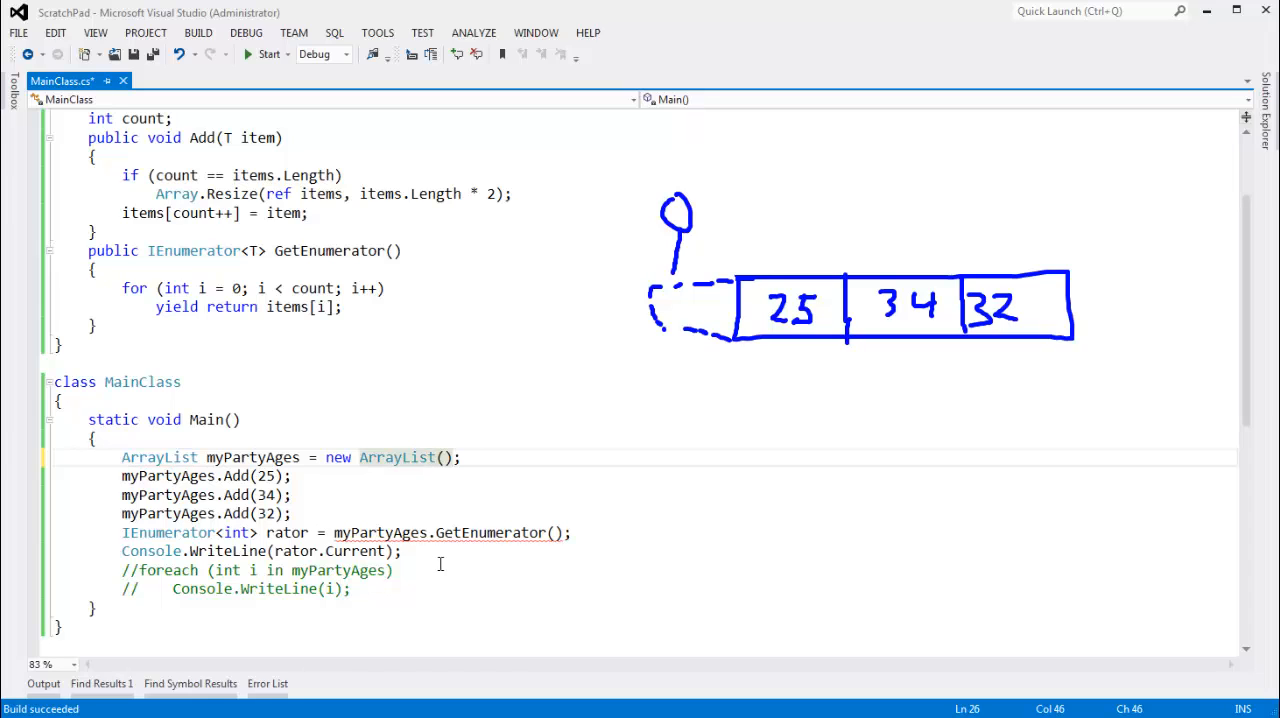
{"action": "left_click", "coordinate": [262, 532]}
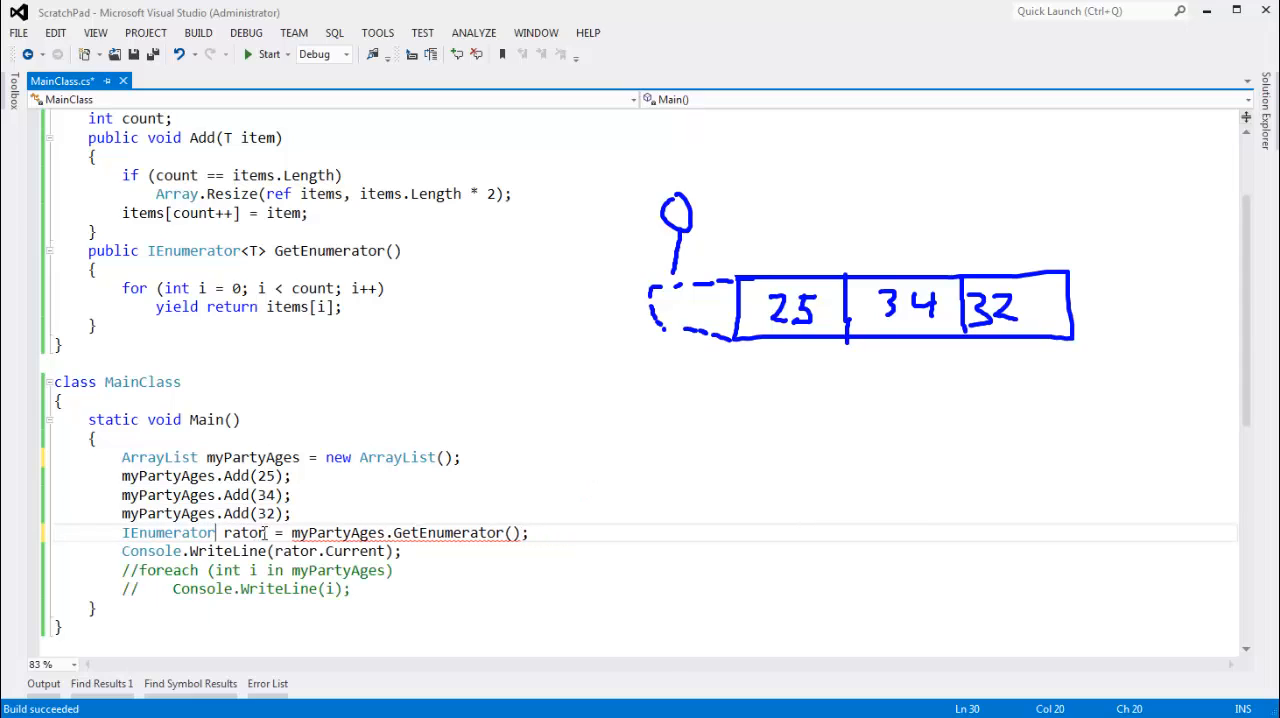
{"action": "double_click", "coordinate": [168, 532]}
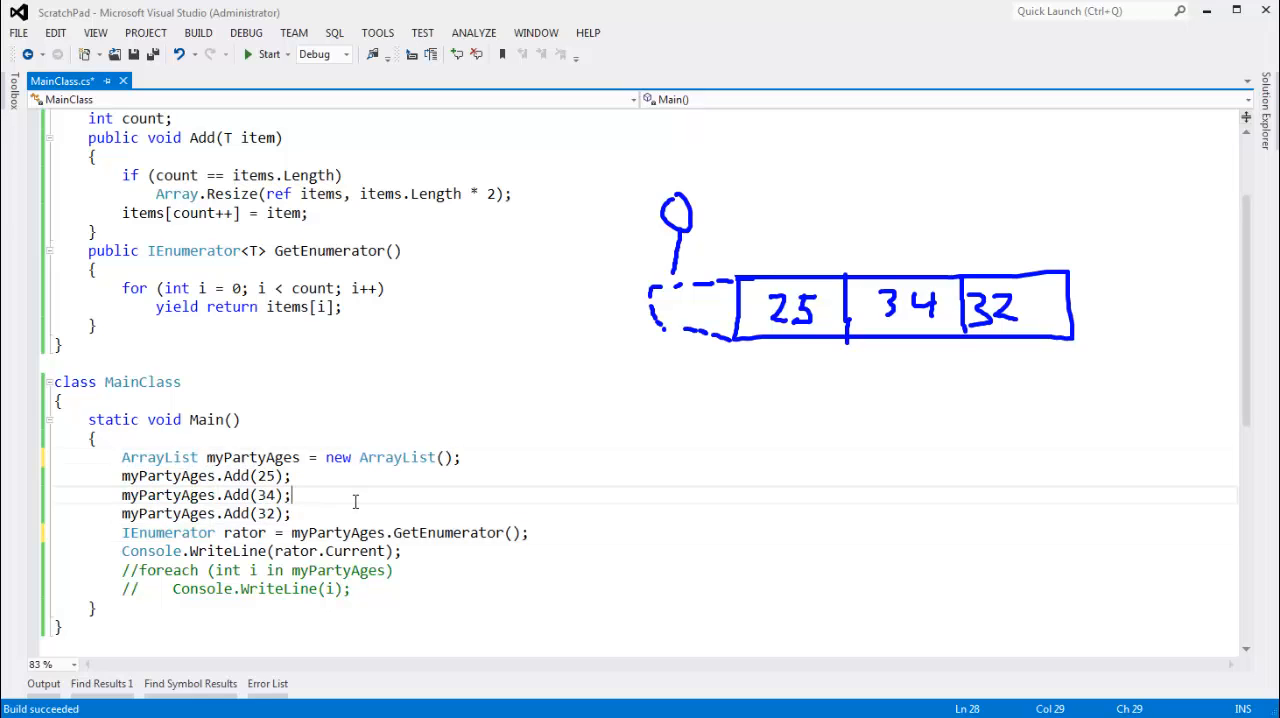
{"action": "left_click", "coordinate": [268, 54]}
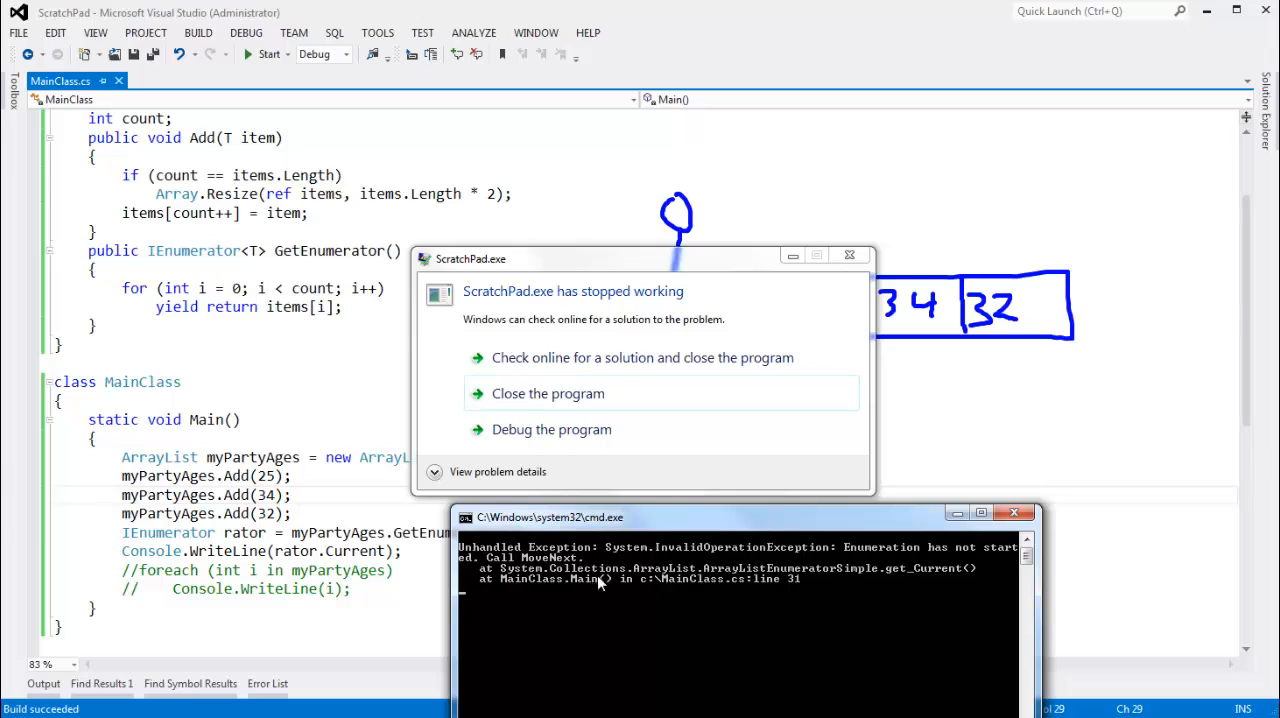
{"action": "mouse_move", "coordinate": [644, 588]}
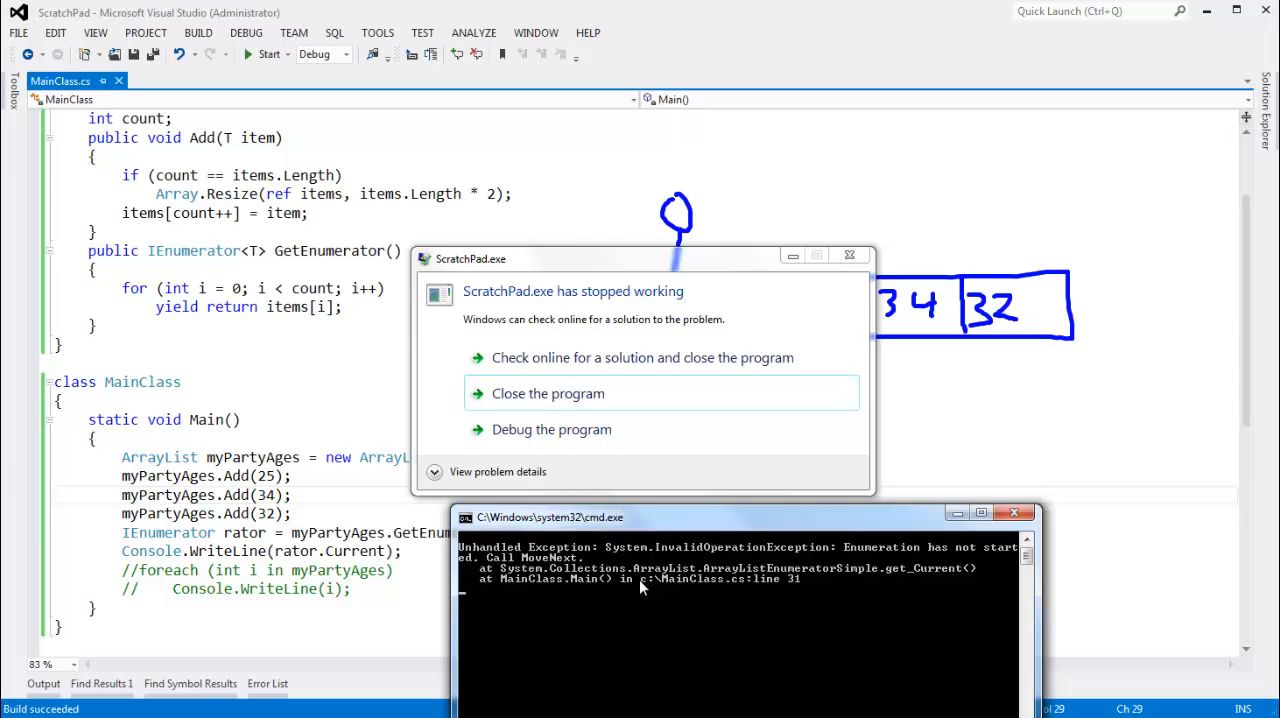
{"action": "mouse_move", "coordinate": [648, 580]}
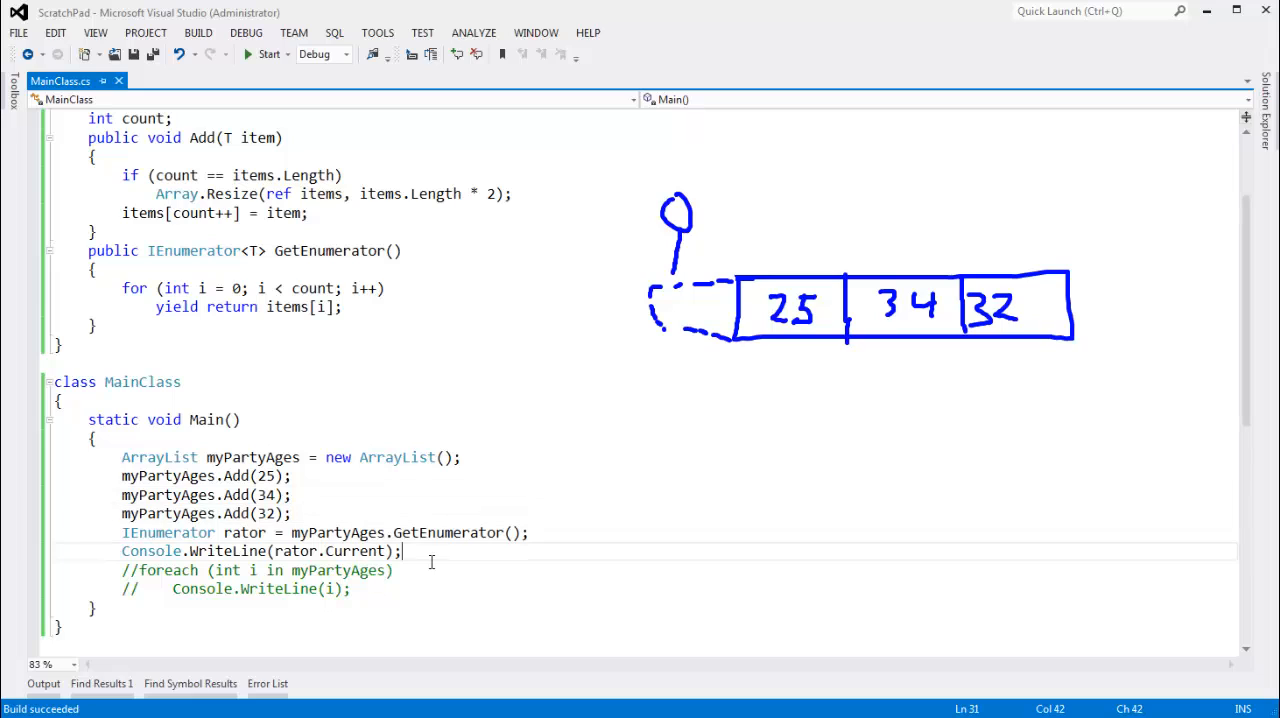
{"action": "mouse_move", "coordinate": [516, 508]}
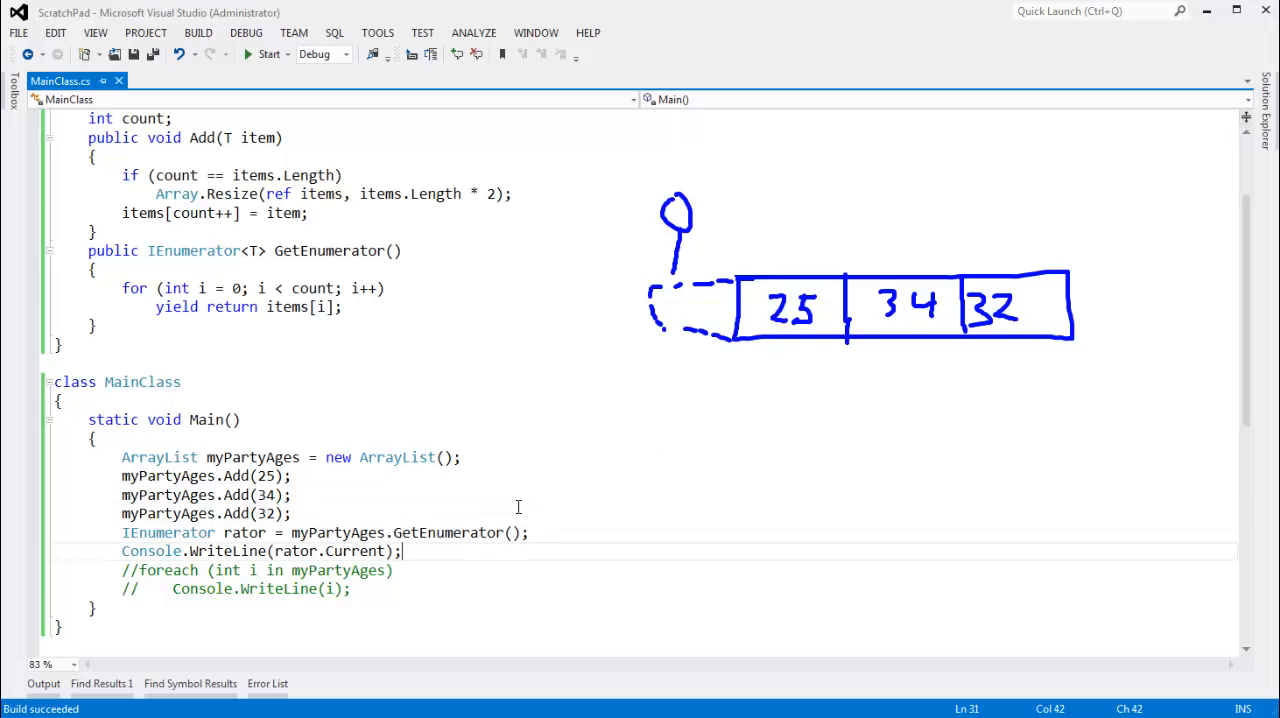
Call rator.MoveNext() four times, then print rator.Current with Console.WriteLine
{"action": "type", "text": "rator.MoveNext();"}
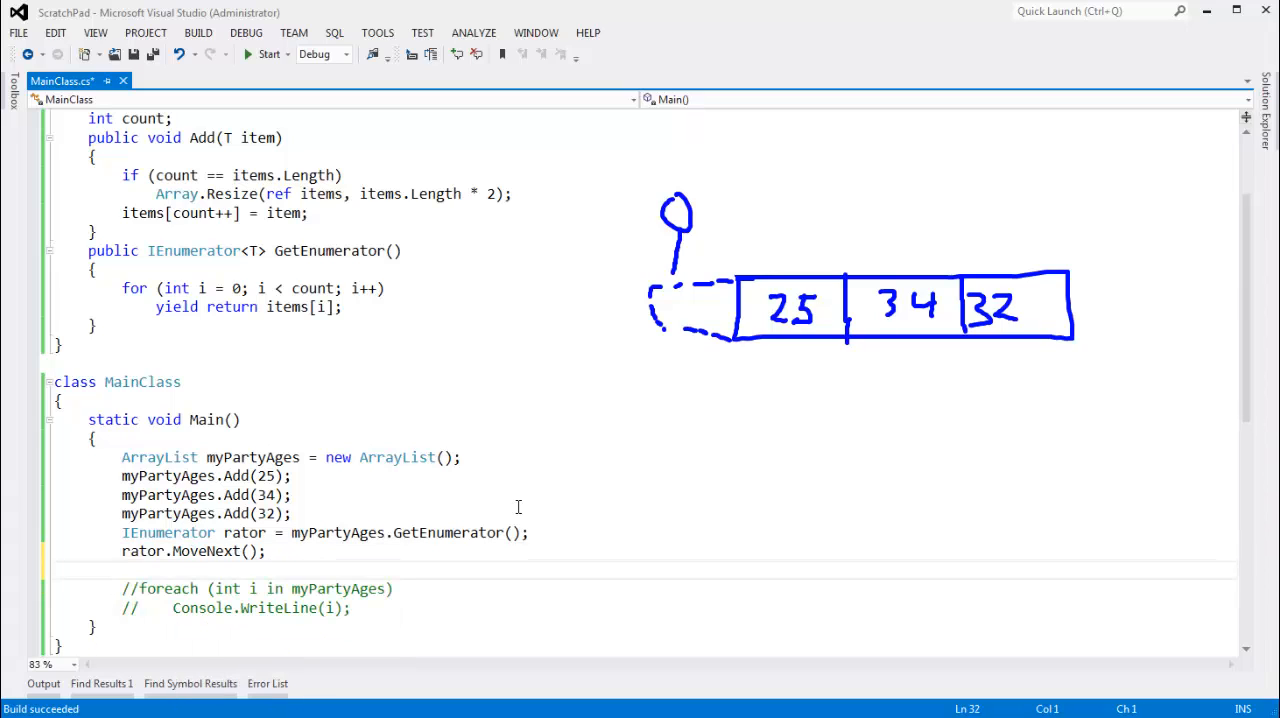
{"action": "type", "text": "Console.WriteLine(rator.Current);"}
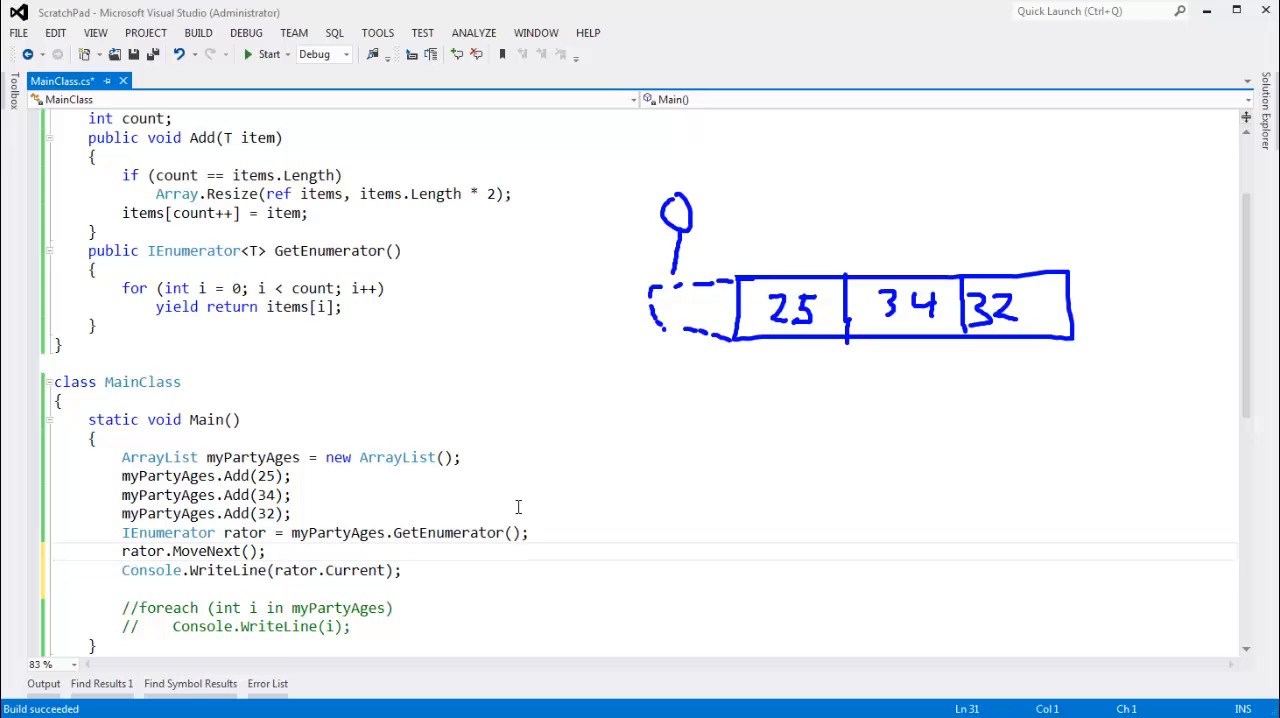
{"action": "left_click", "coordinate": [268, 54]}
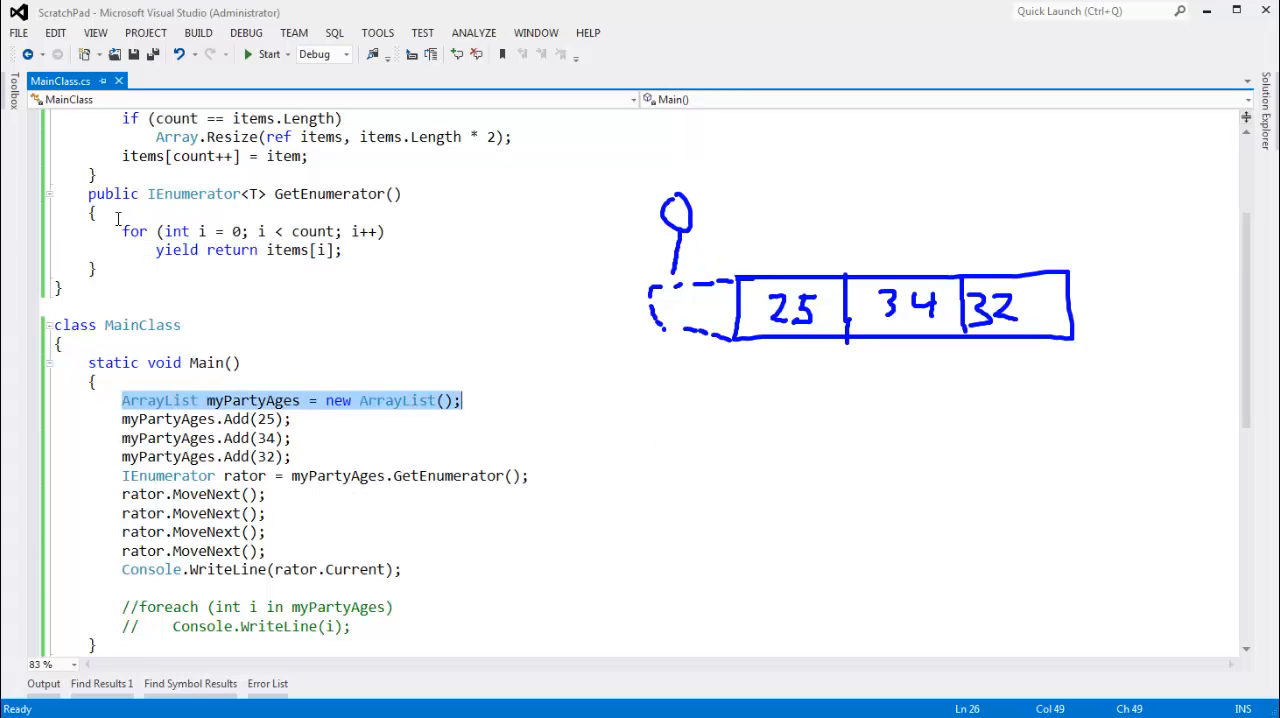
Switch Main back to MeList<int> with IEnumerator<int>, comment out the foreach and keep one rator.MoveNext()
{"action": "left_click", "coordinate": [390, 250]}
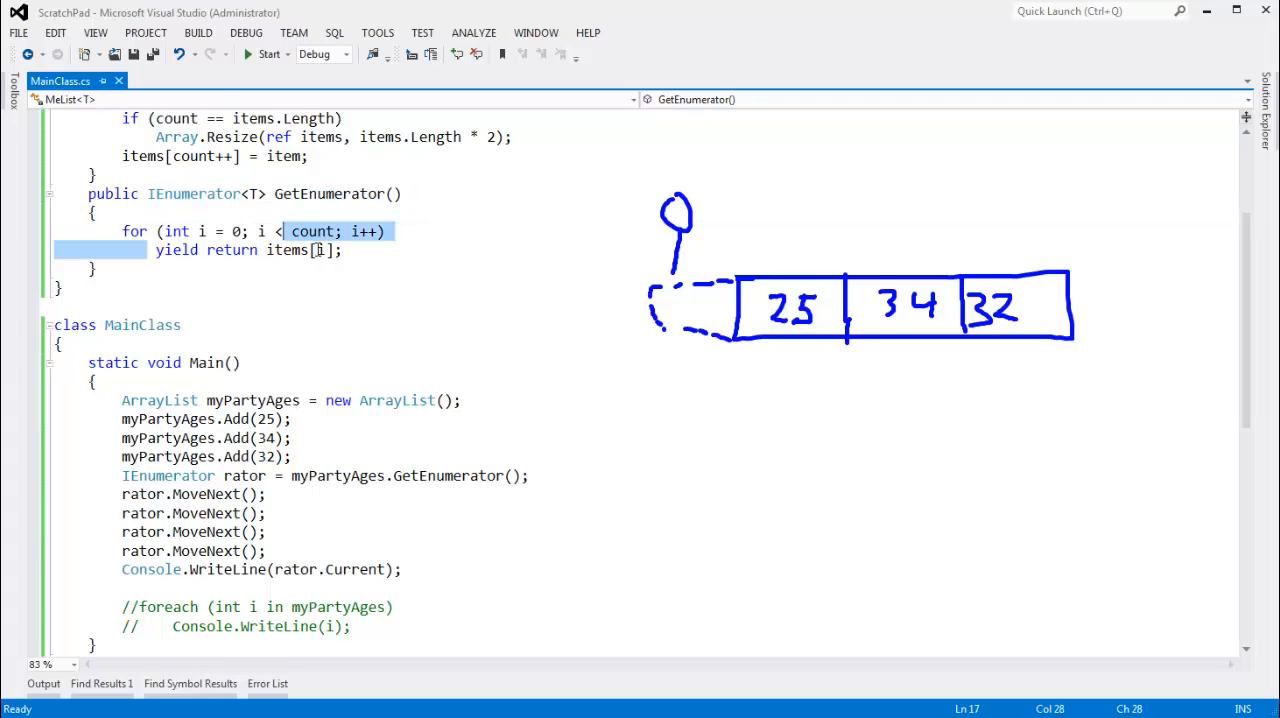
{"action": "left_click_drag", "start_coordinate": [120, 494], "coordinate": [310, 568]}
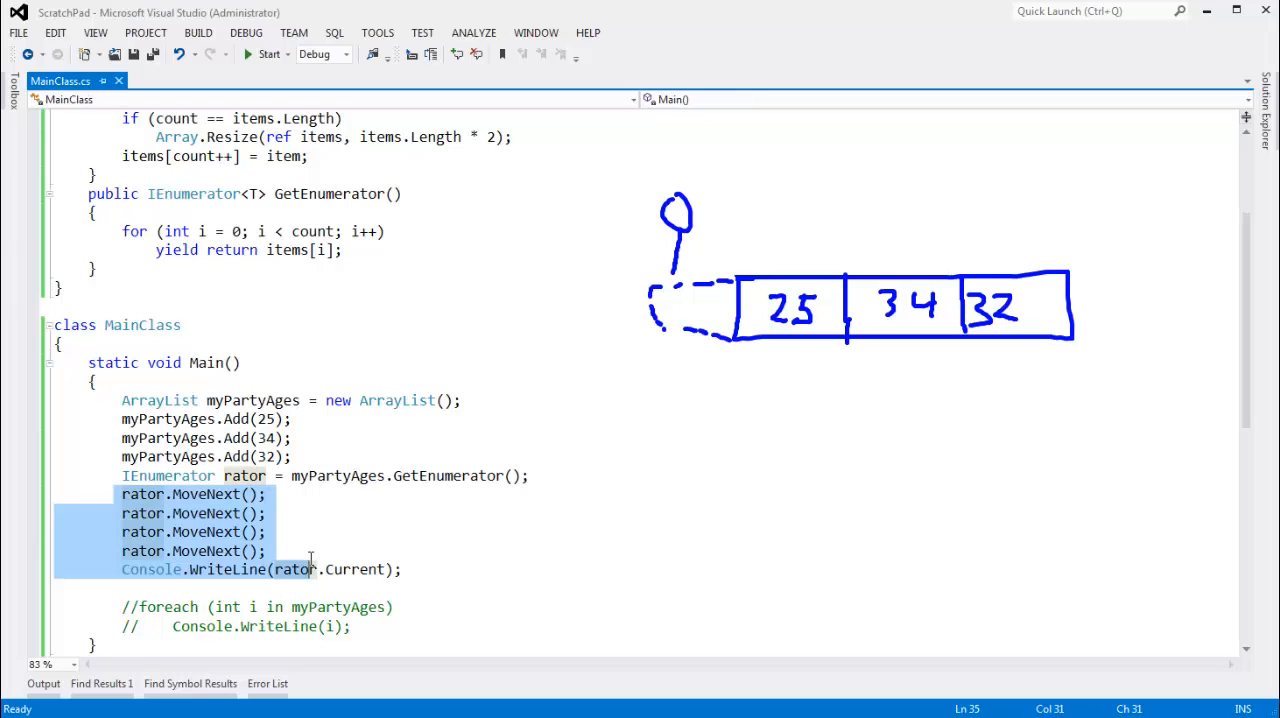
{"action": "mouse_move", "coordinate": [404, 542]}
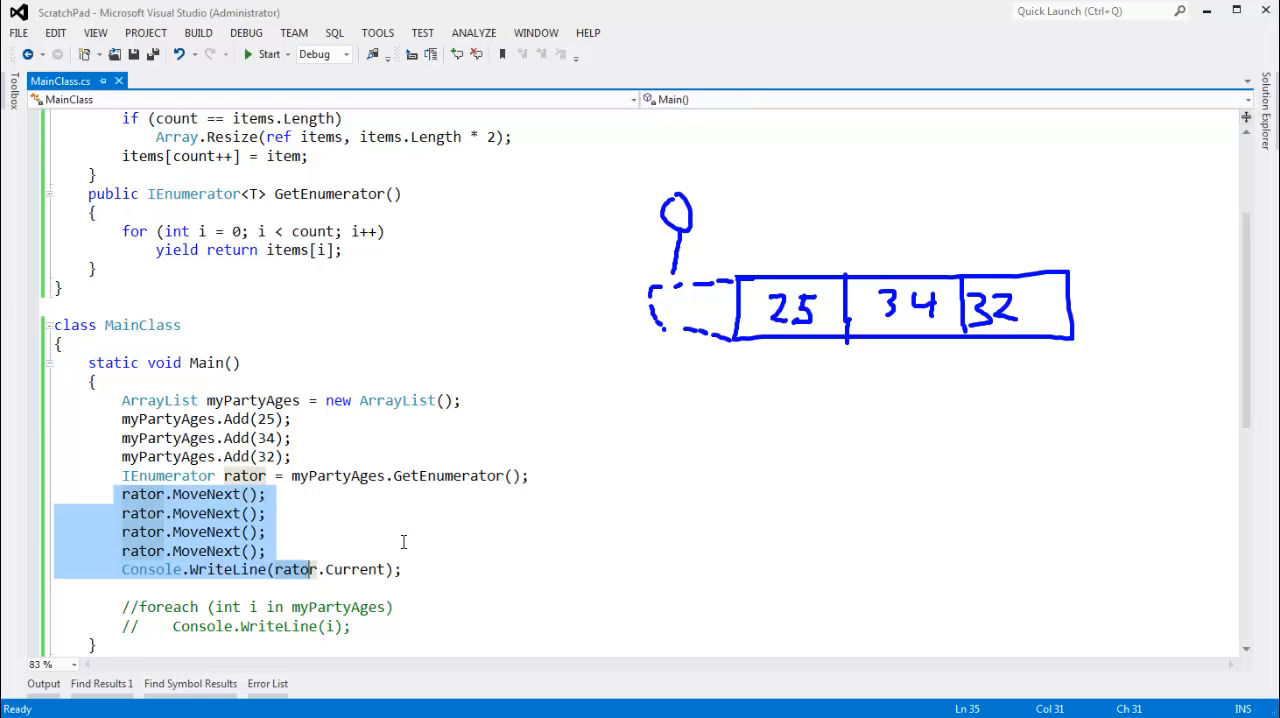
{"action": "left_click", "coordinate": [322, 460]}
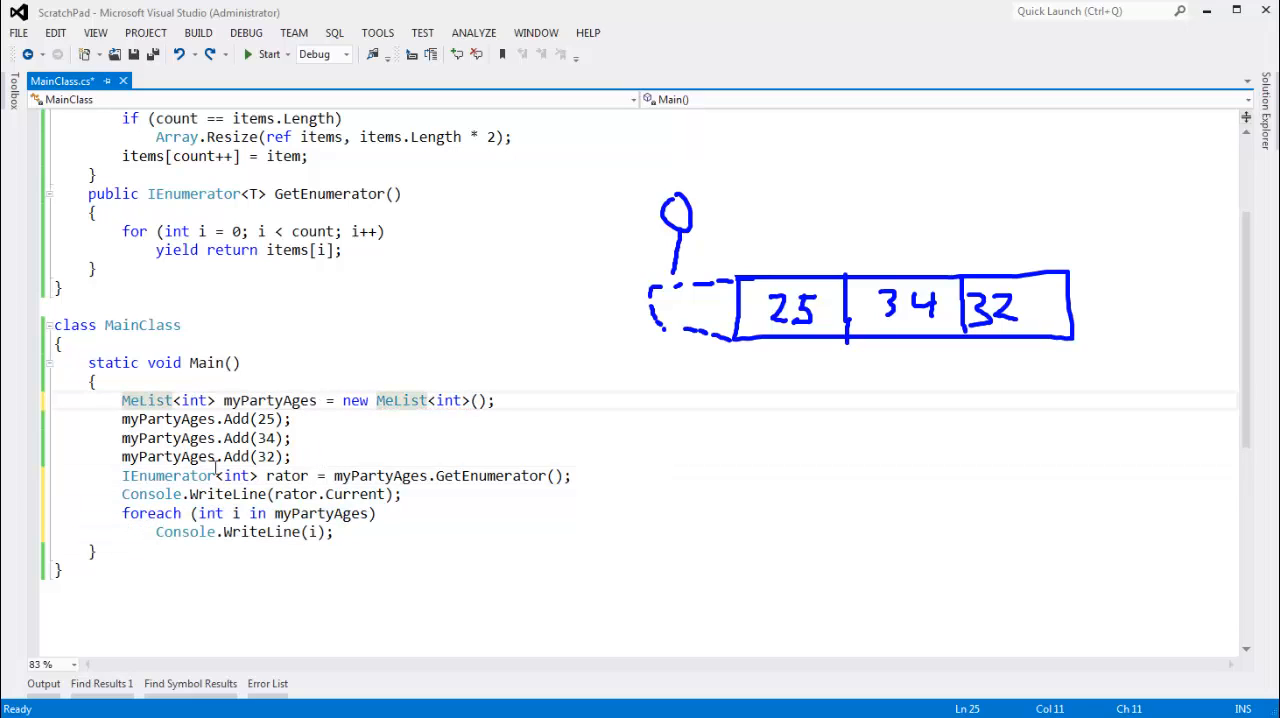
{"action": "left_click", "coordinate": [148, 512]}
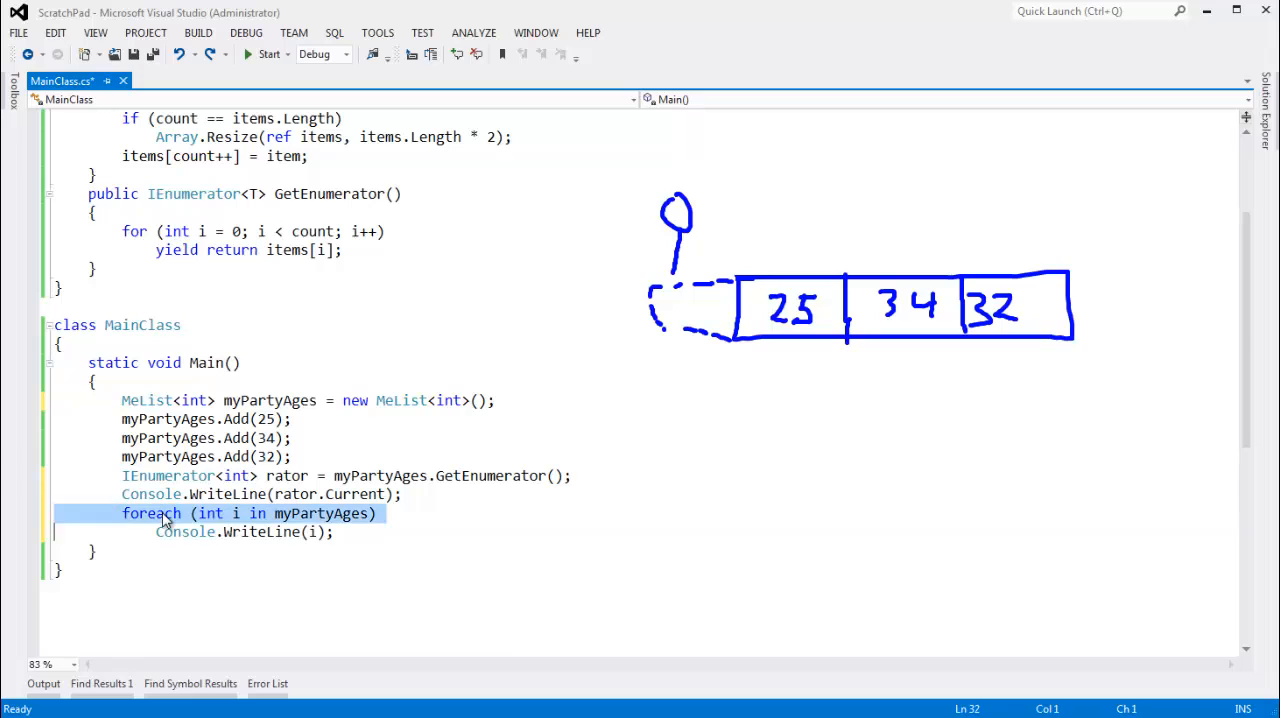
{"action": "key", "text": "ctrl+k ctrl+c"}
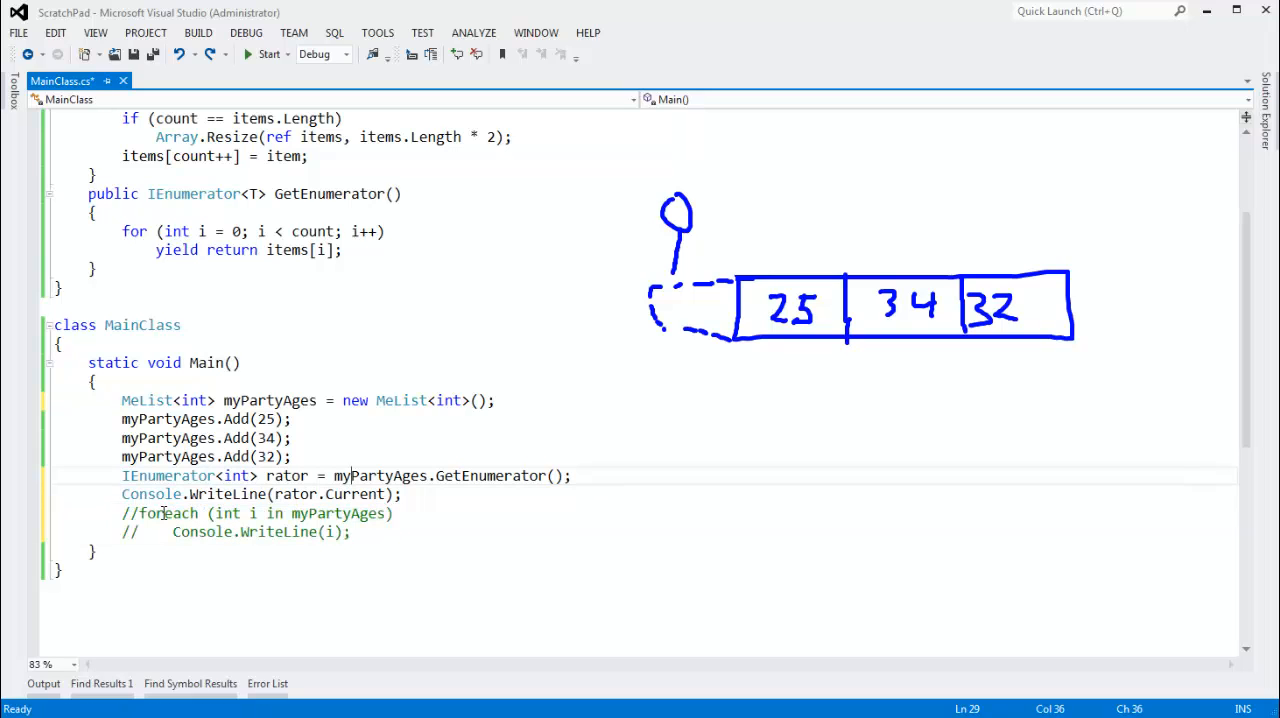
{"action": "type", "text": "rator.m"}
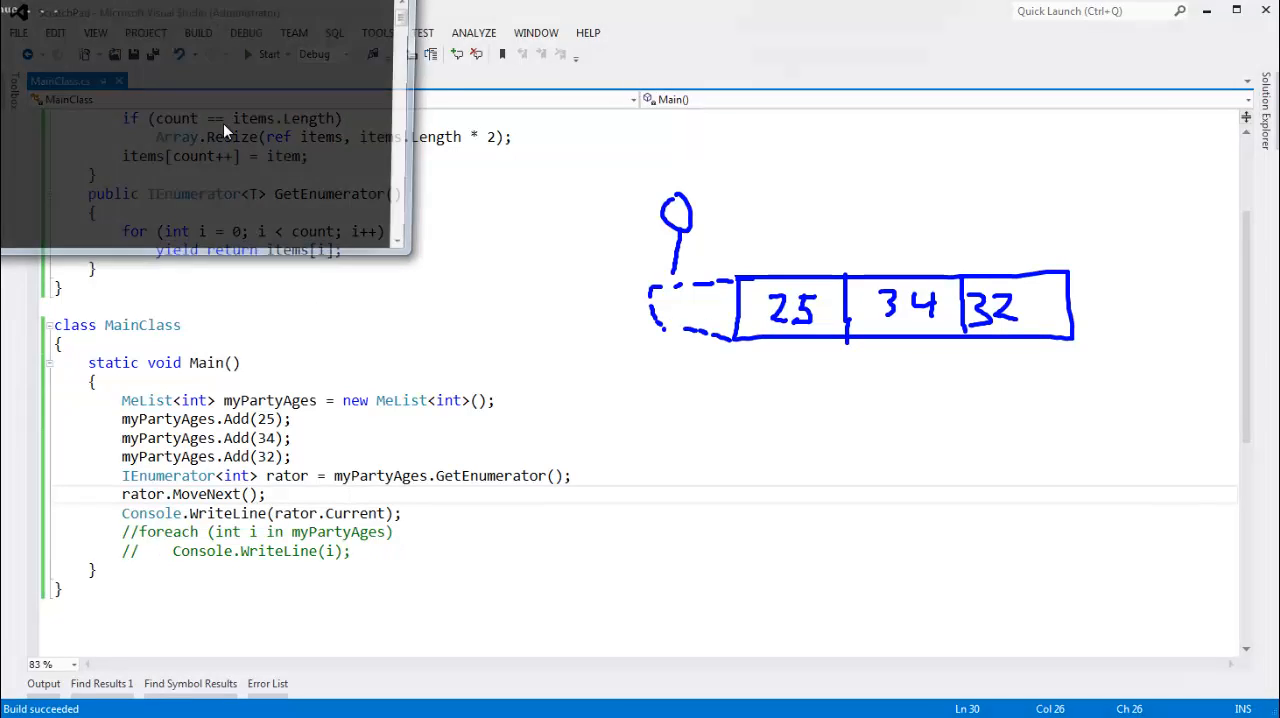
{"action": "left_click", "coordinate": [268, 54]}
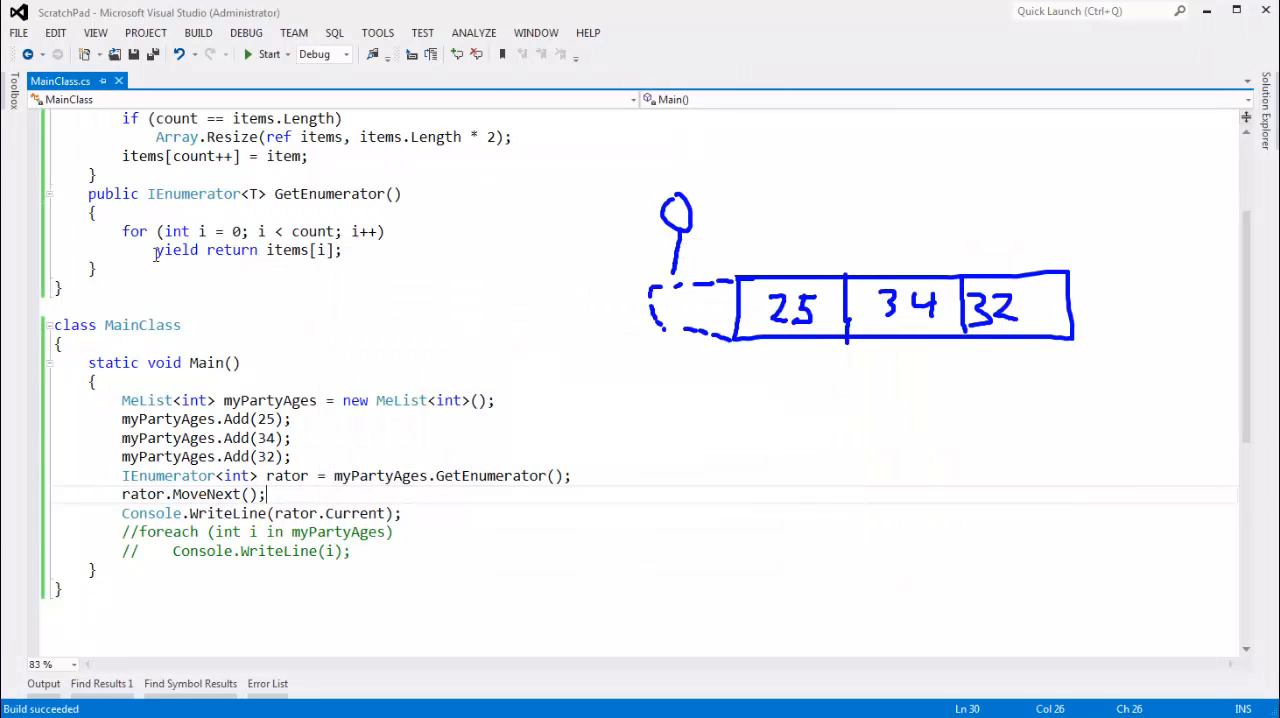
{"action": "scroll", "scroll_direction": "up", "scroll_amount": 3}
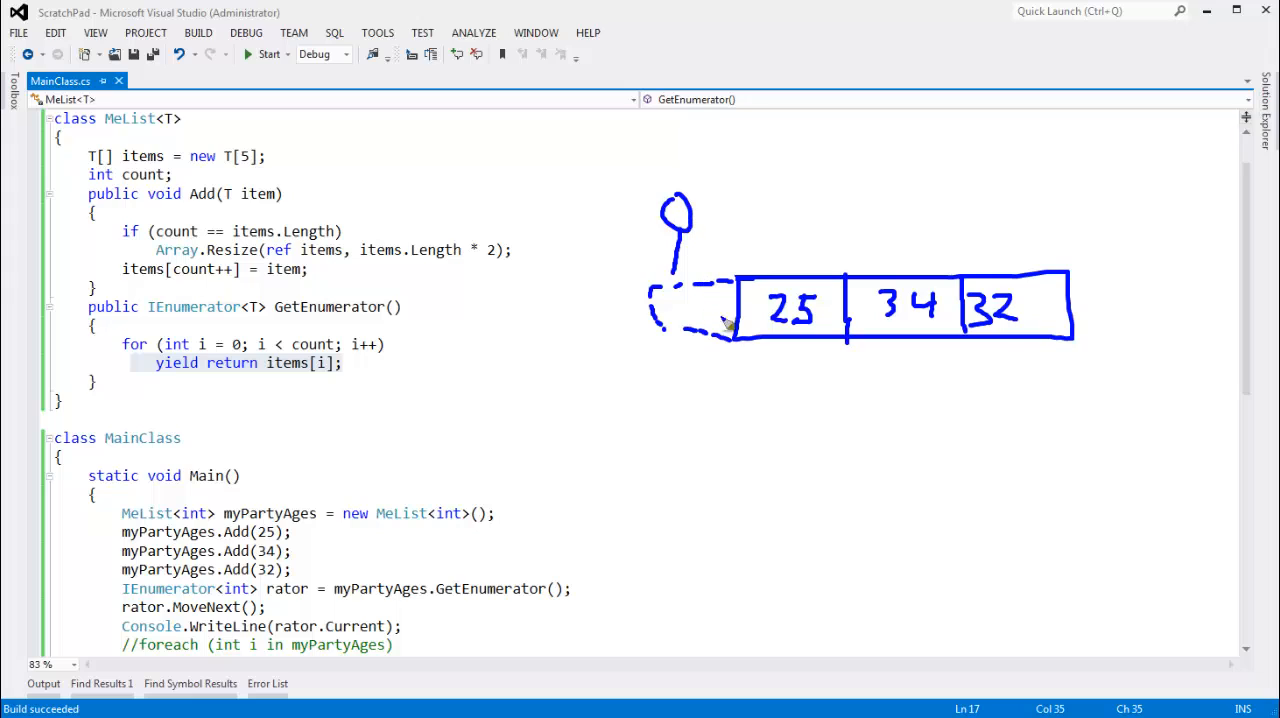
{"action": "mouse_move", "coordinate": [680, 214]}
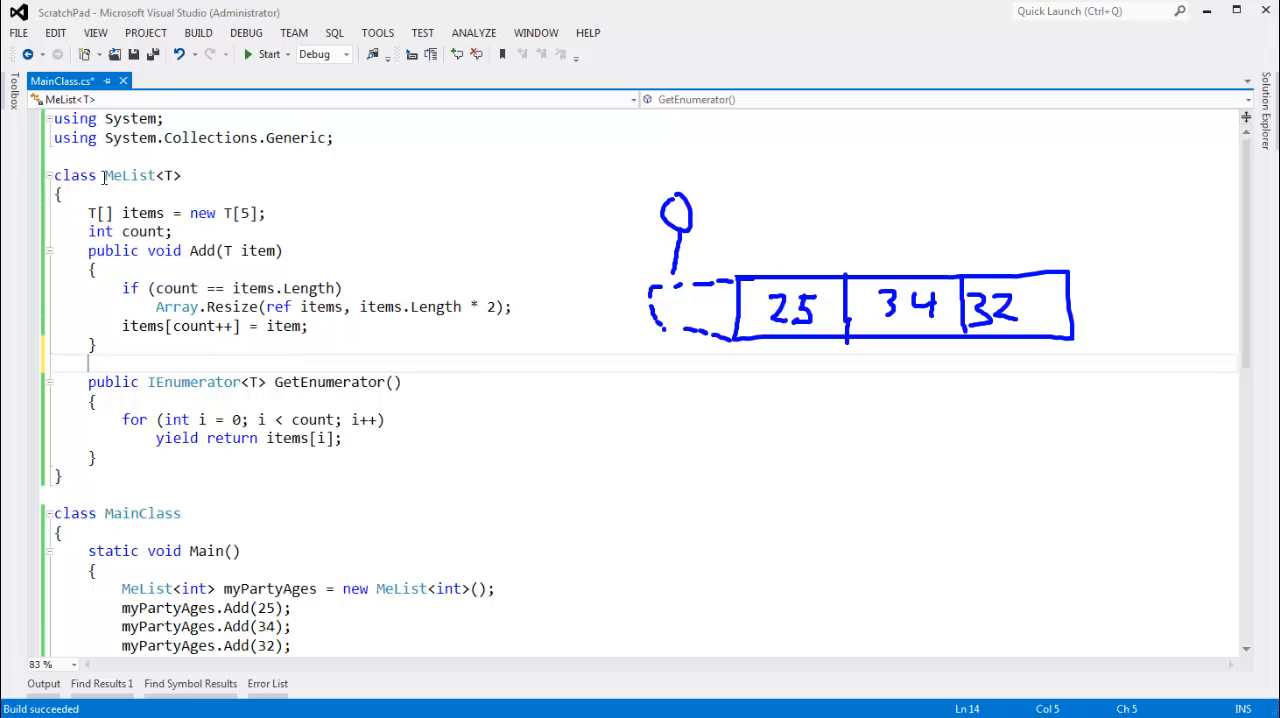
{"action": "double_click", "coordinate": [130, 176]}
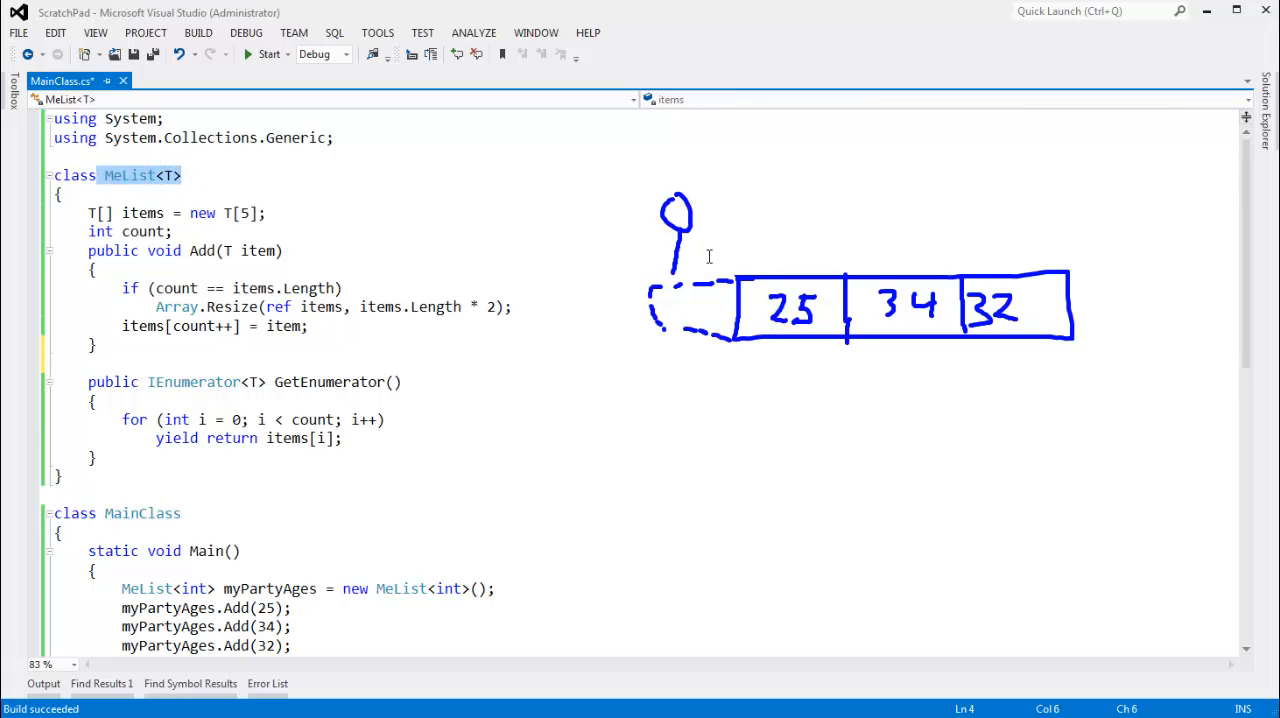
{"action": "mouse_move", "coordinate": [664, 222]}
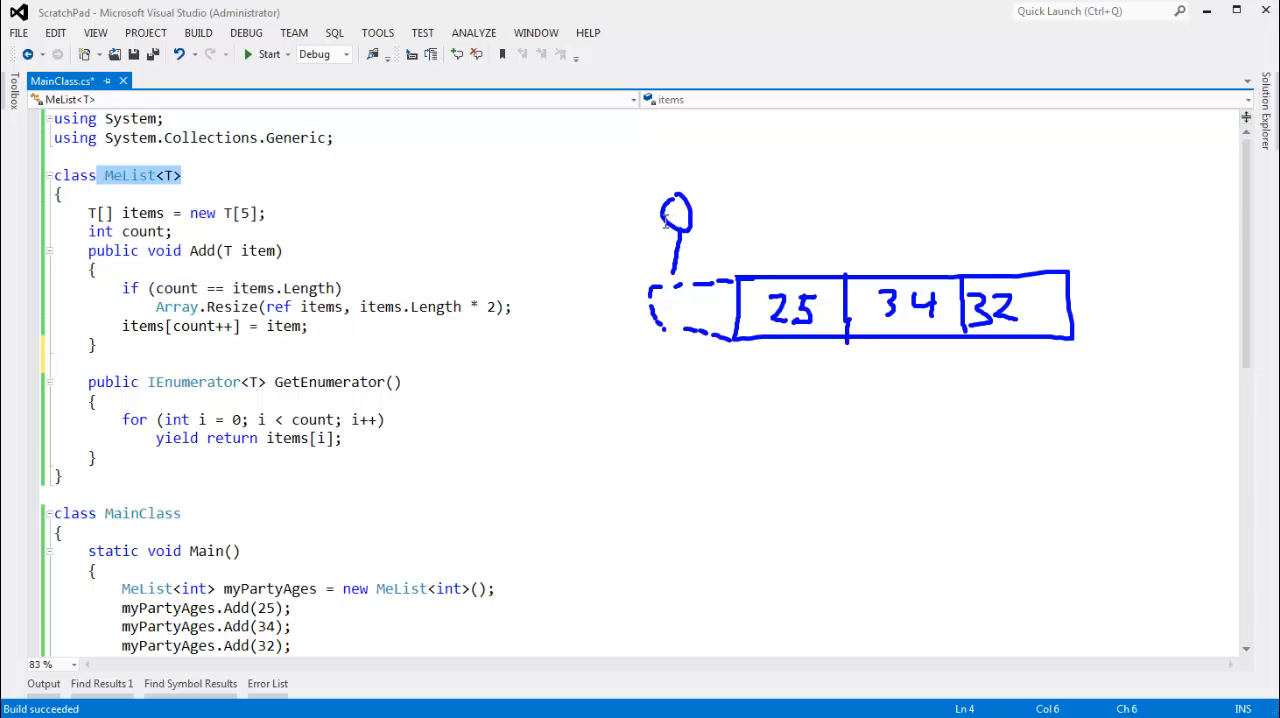
{"action": "mouse_move", "coordinate": [240, 348]}
{"action": "type", "text": "class MeE"}
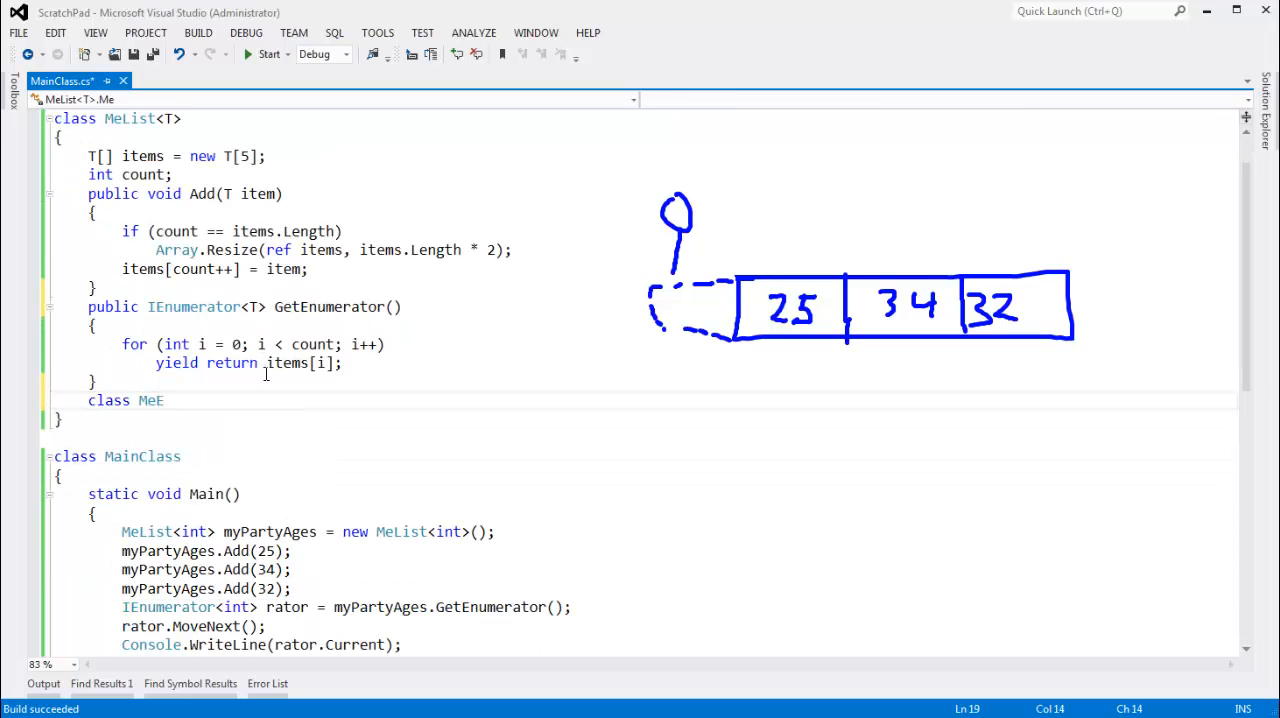
Declare a private nested class MeEnumerator : IEnumerator<T> inside MeList<T>
{"action": "type", "text": "numerat"}
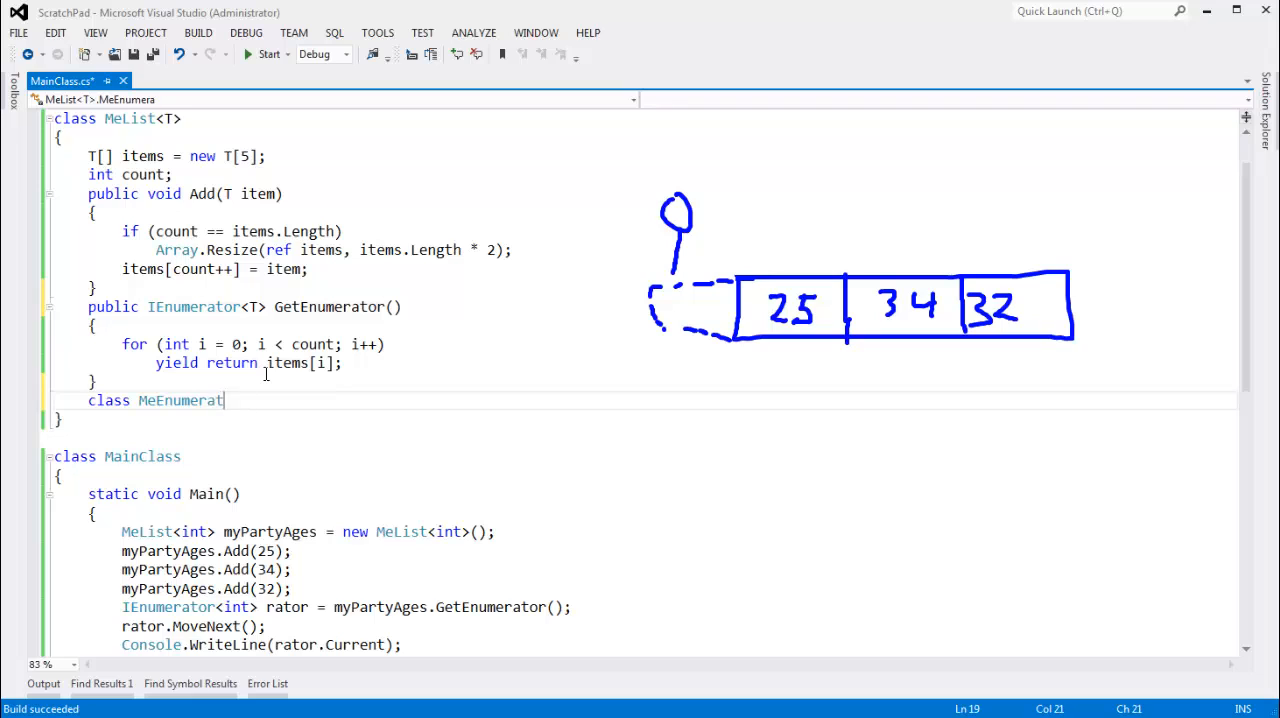
{"action": "type", "text": "or"}
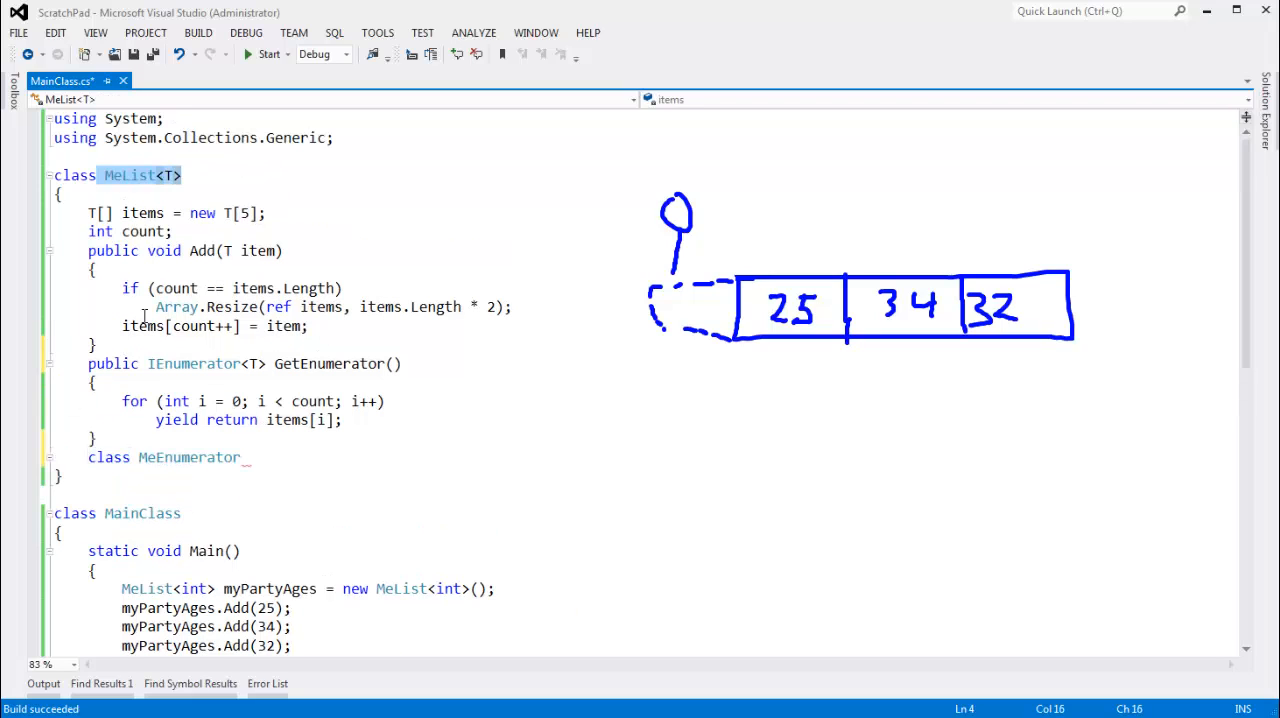
{"action": "type", "text": "priavte"}
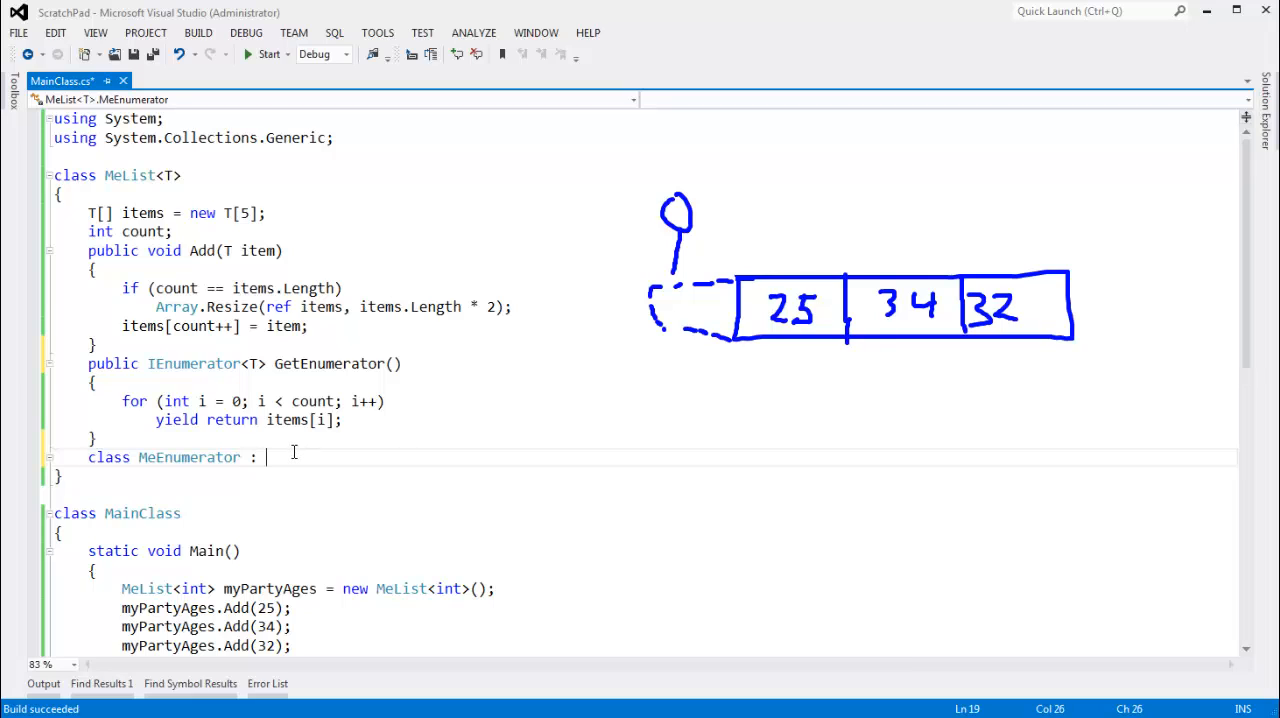
{"action": "type", "text": "IEnumerator"}
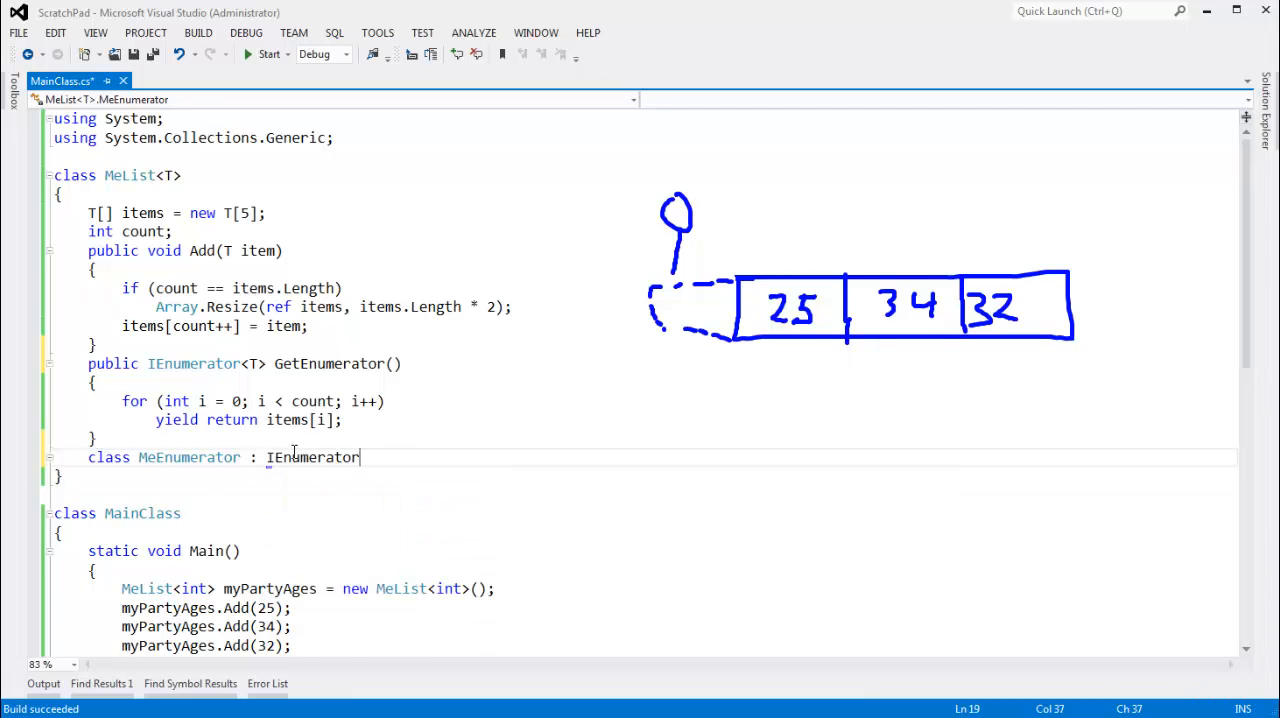
{"action": "type", "text": "<T>"}
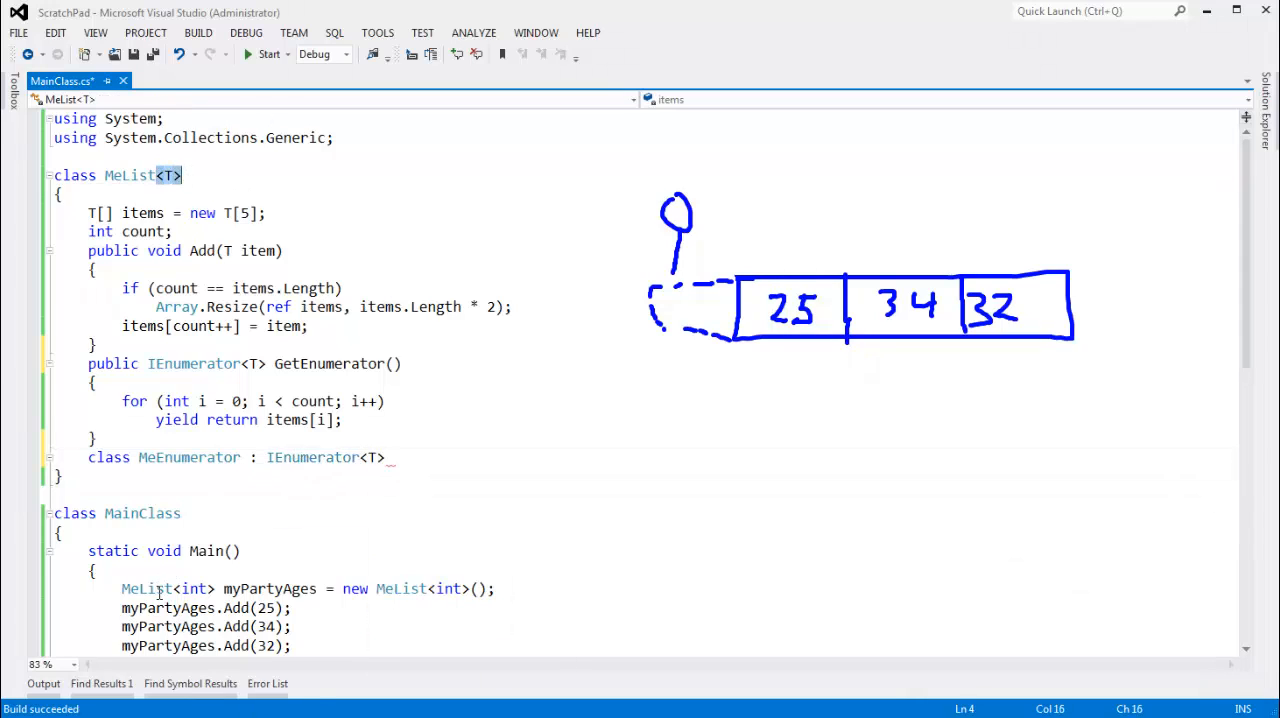
Compare the T in IEnumerator<T> with MeList<T>'s type parameter and the MeList<int> in Main
{"action": "left_click", "coordinate": [196, 588]}
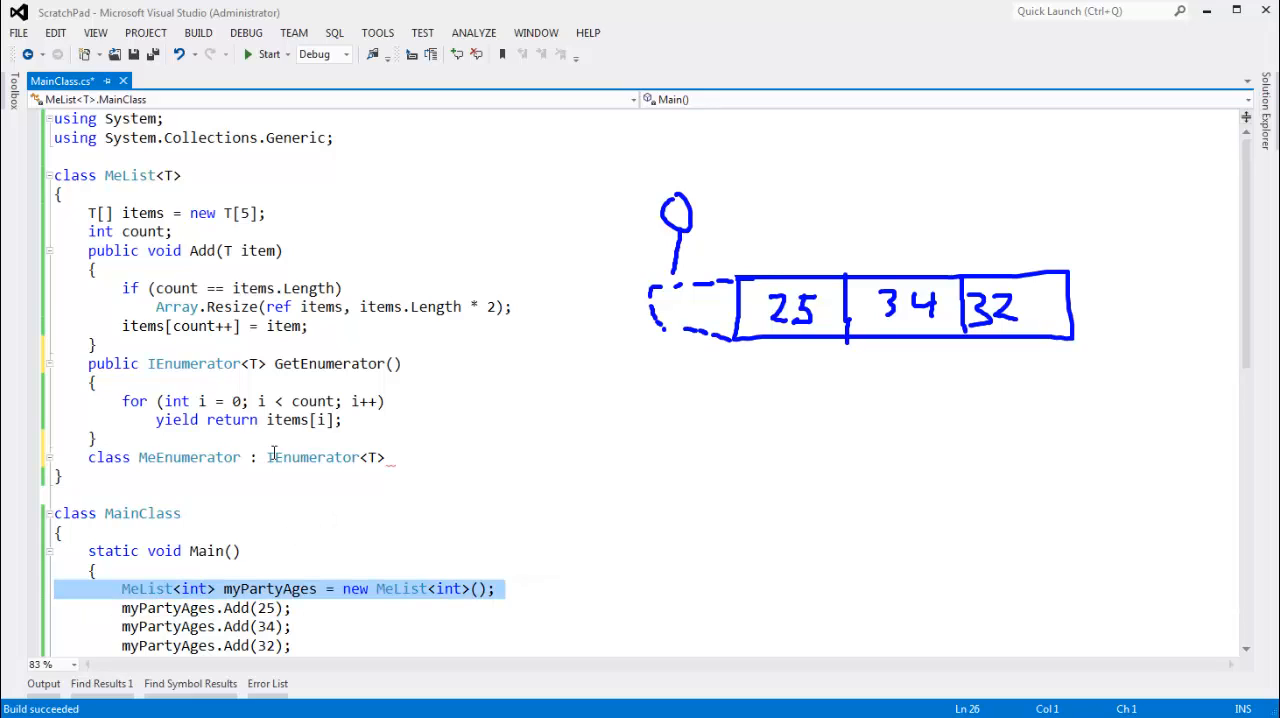
{"action": "left_click", "coordinate": [332, 458]}
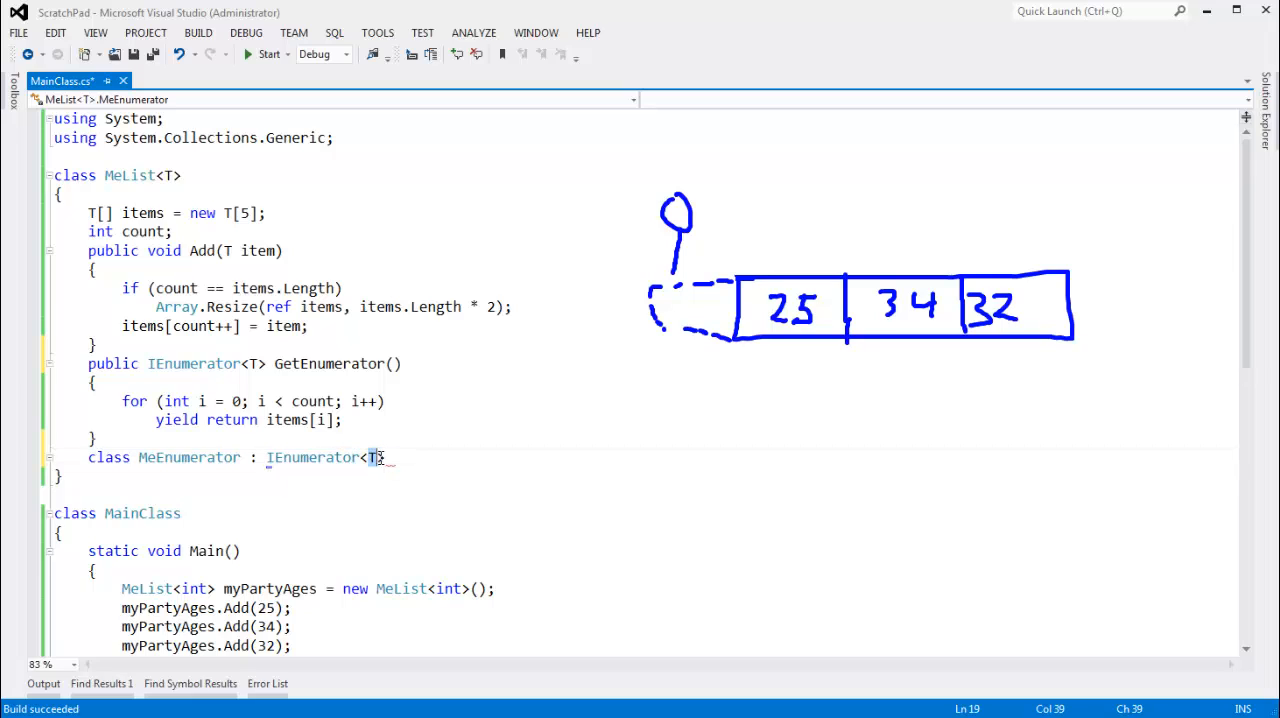
{"action": "left_click", "coordinate": [168, 176]}
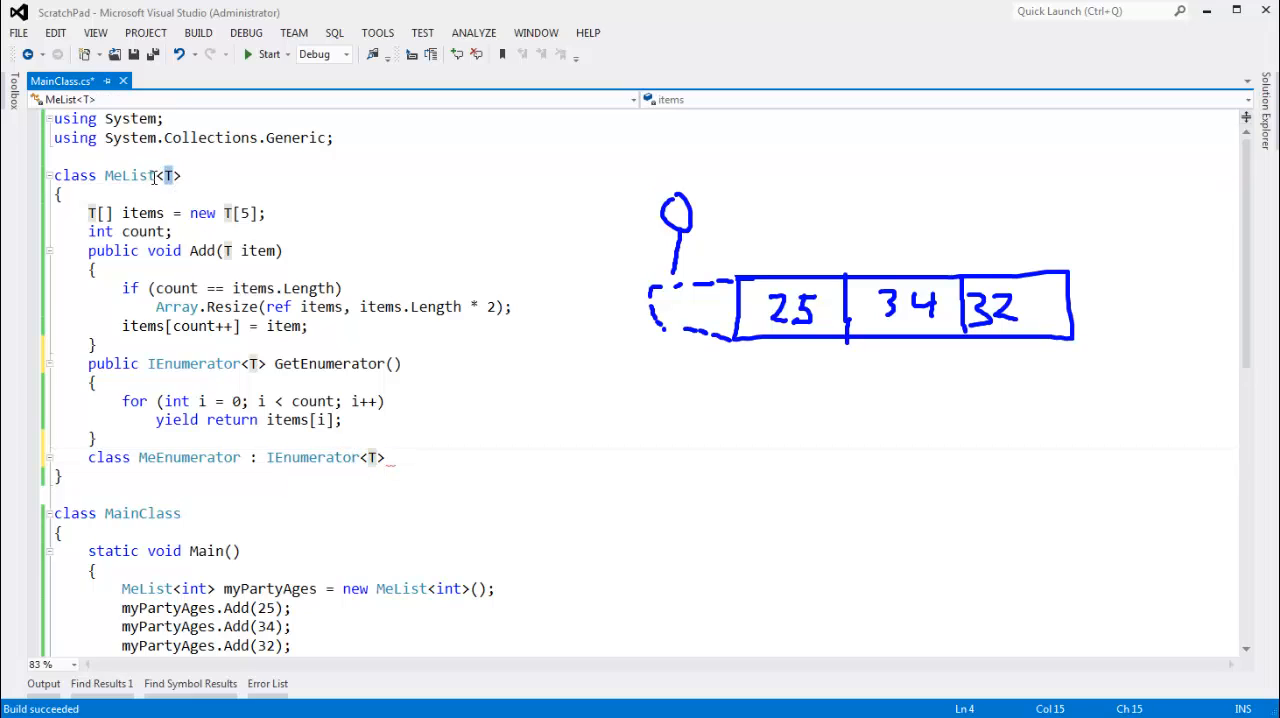
{"action": "left_click", "coordinate": [388, 458]}
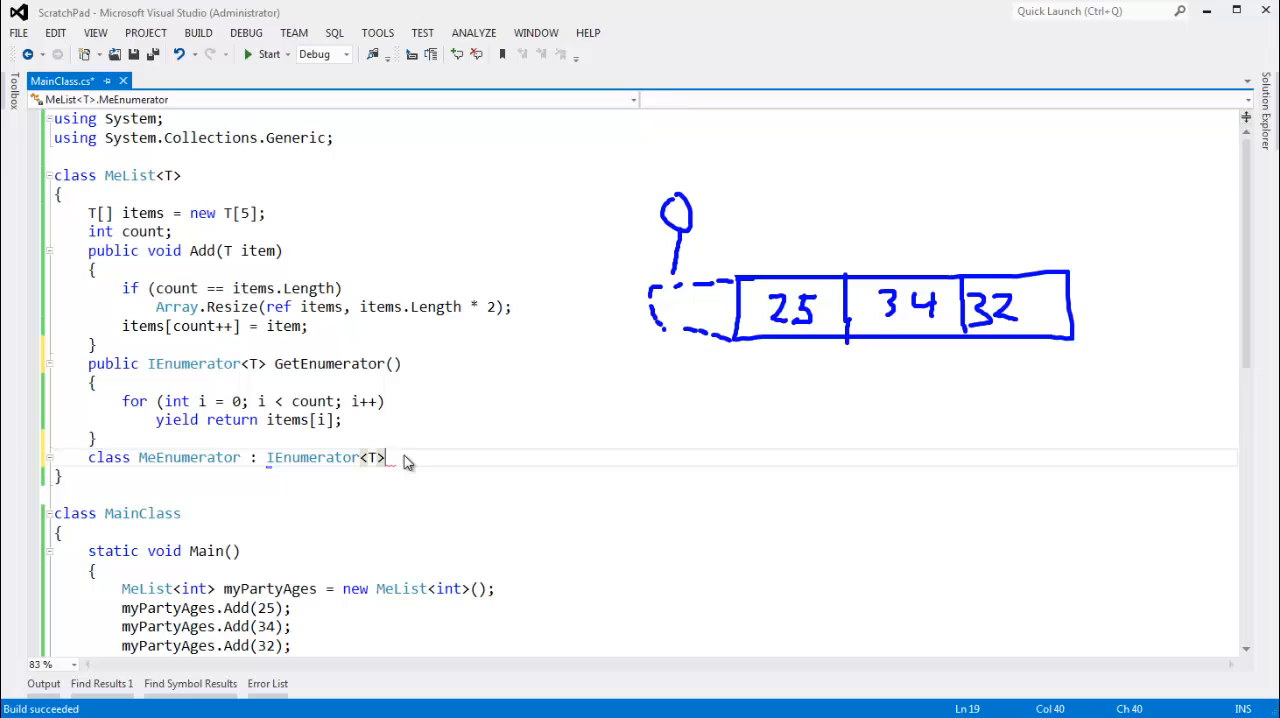
{"action": "left_click", "coordinate": [276, 476]}
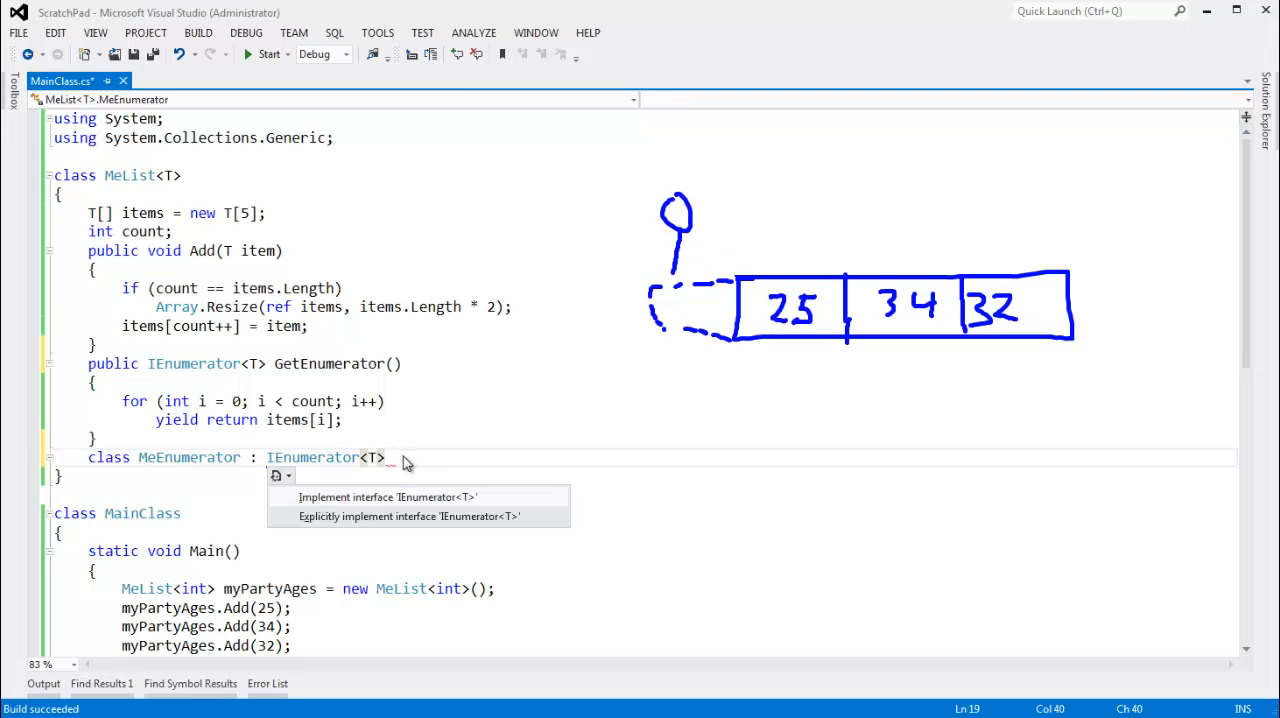
{"action": "mouse_move", "coordinate": [378, 504]}
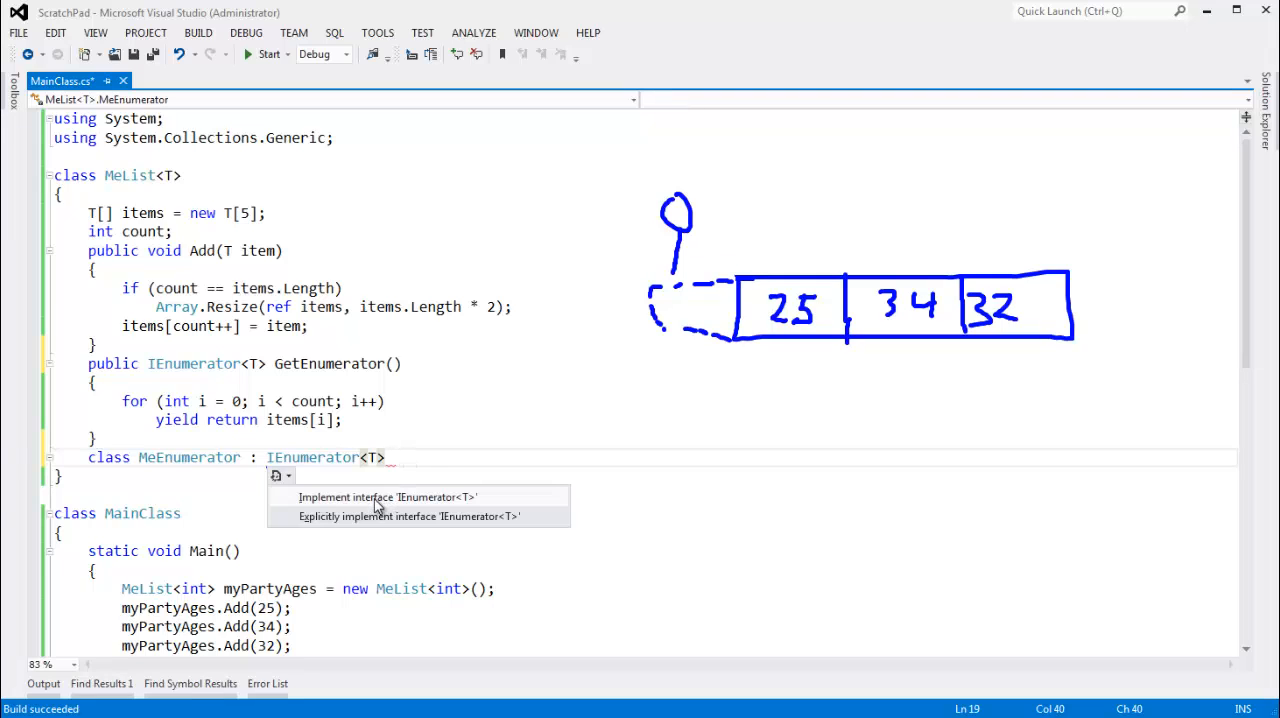
{"action": "left_click", "coordinate": [388, 496]}
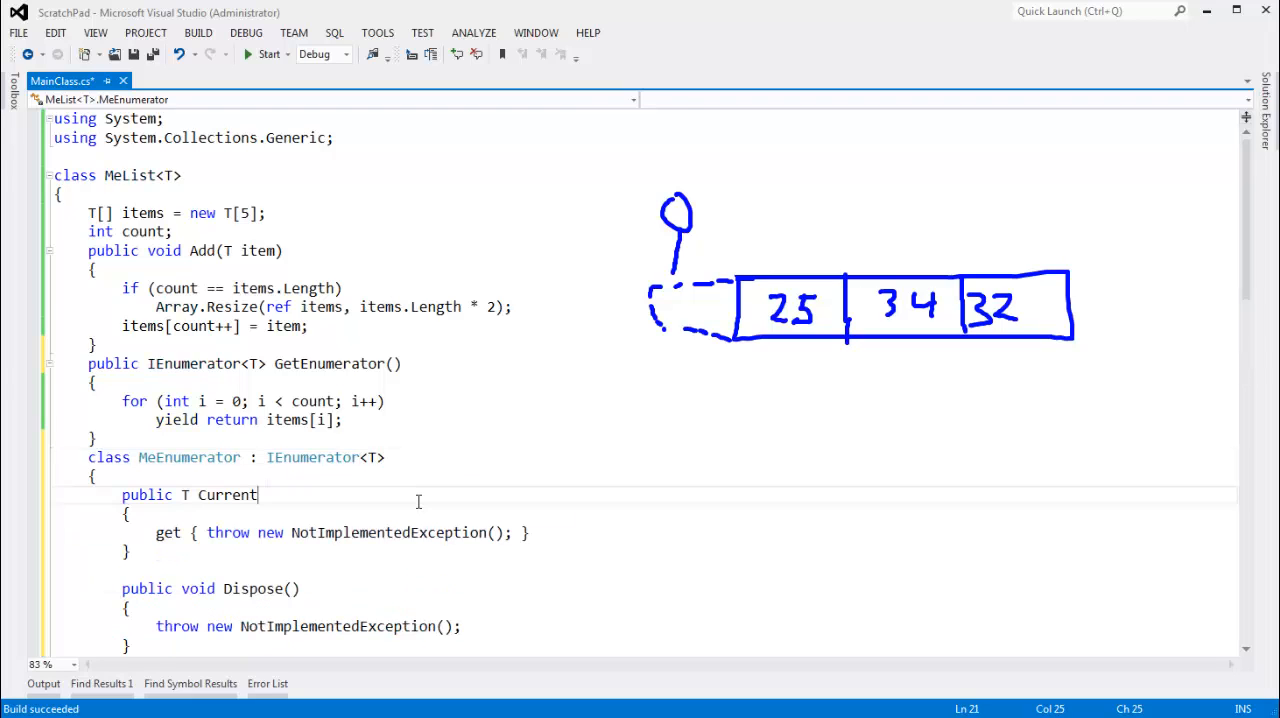
{"action": "scroll", "scroll_direction": "down", "scroll_amount": 3}
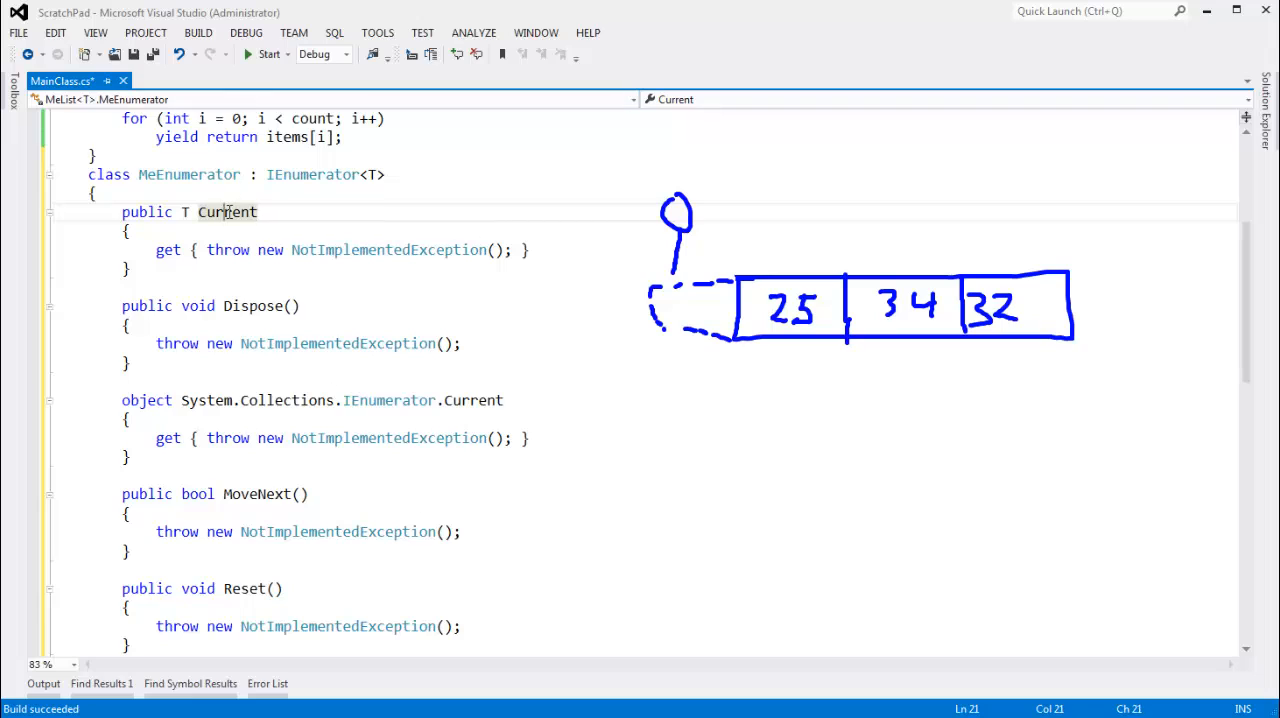
{"action": "double_click", "coordinate": [228, 212]}
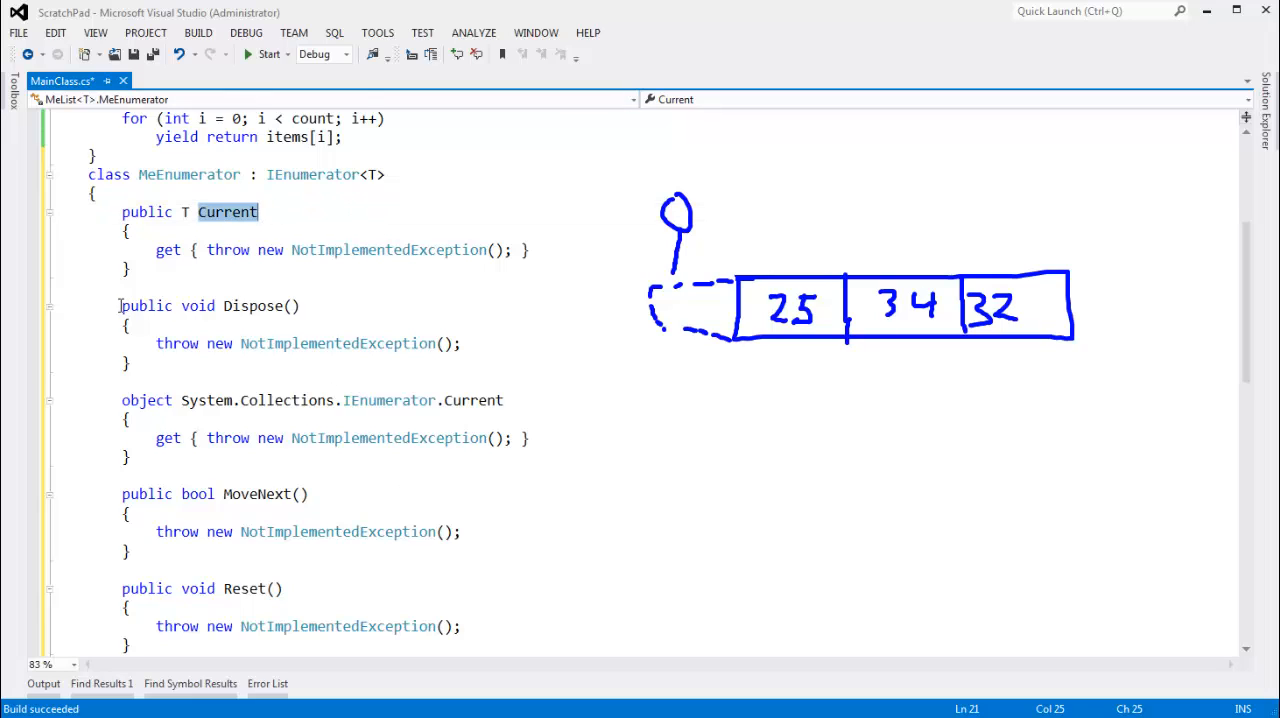
{"action": "left_click", "coordinate": [130, 364]}
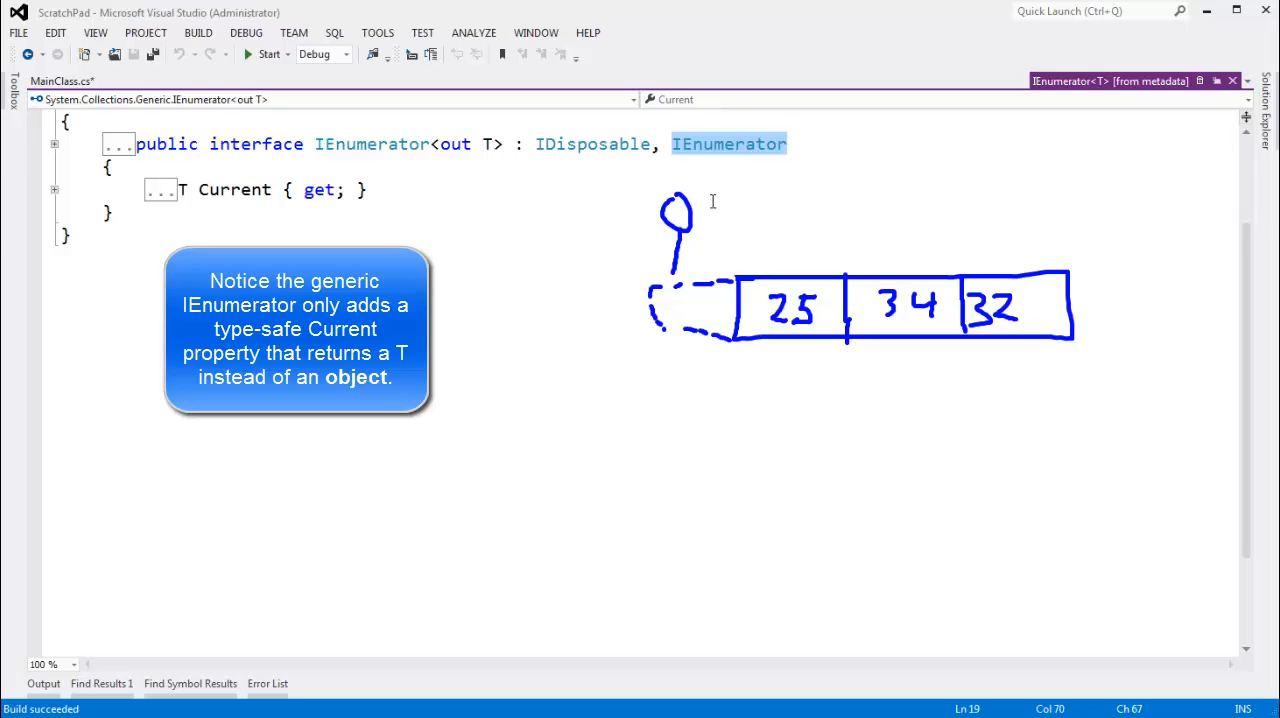
Inspect the non-generic IEnumerator base interface in the IEnumerator<T> metadata definition
{"action": "double_click", "coordinate": [592, 144]}
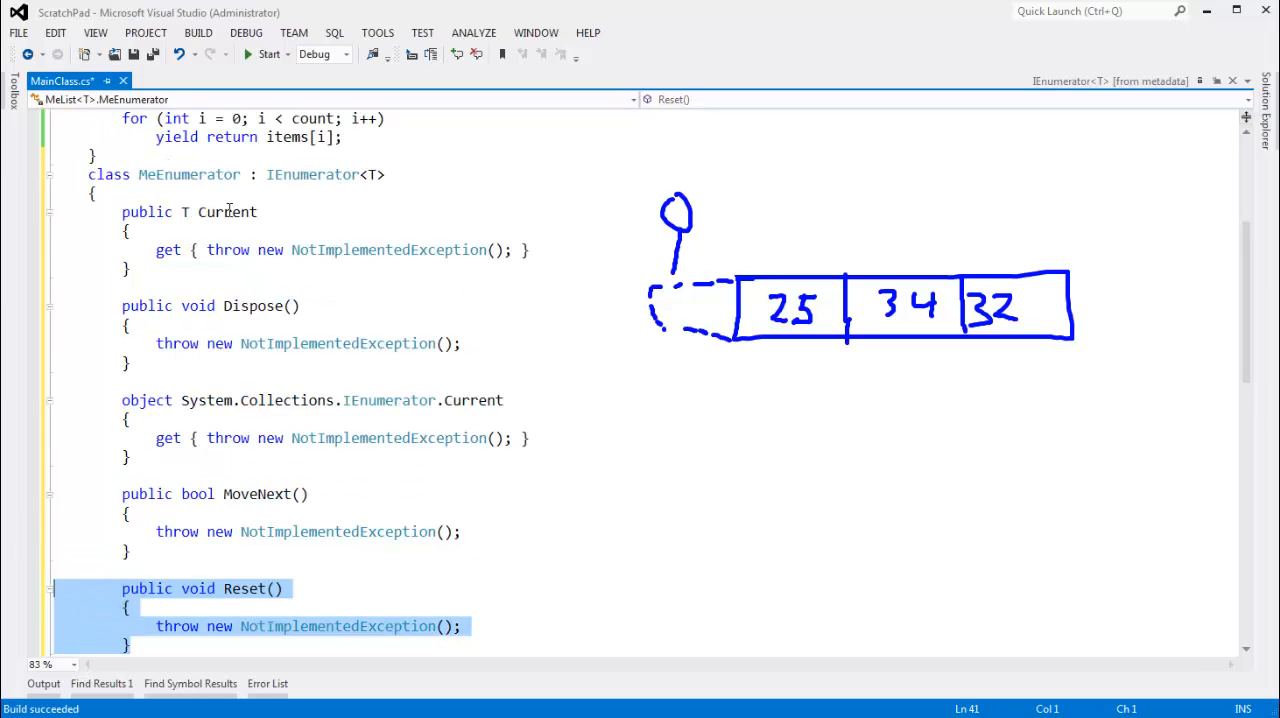
{"action": "left_click", "coordinate": [332, 588]}
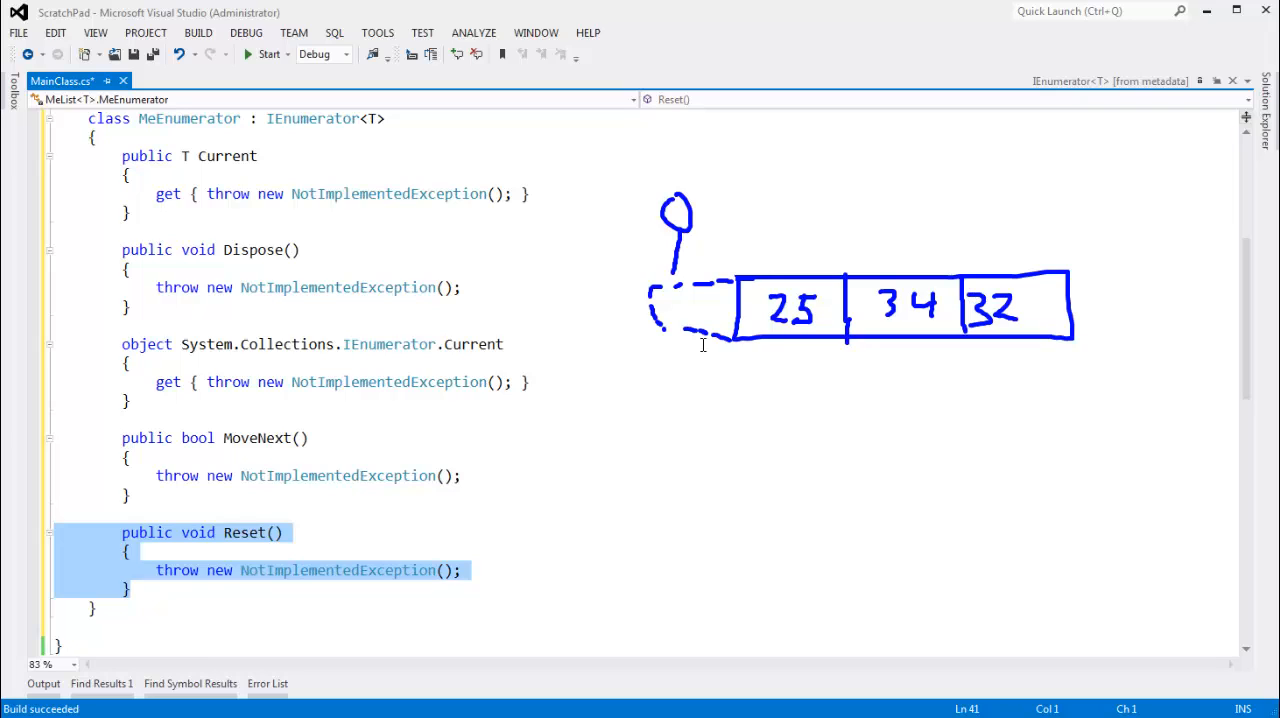
{"action": "mouse_move", "coordinate": [688, 268]}
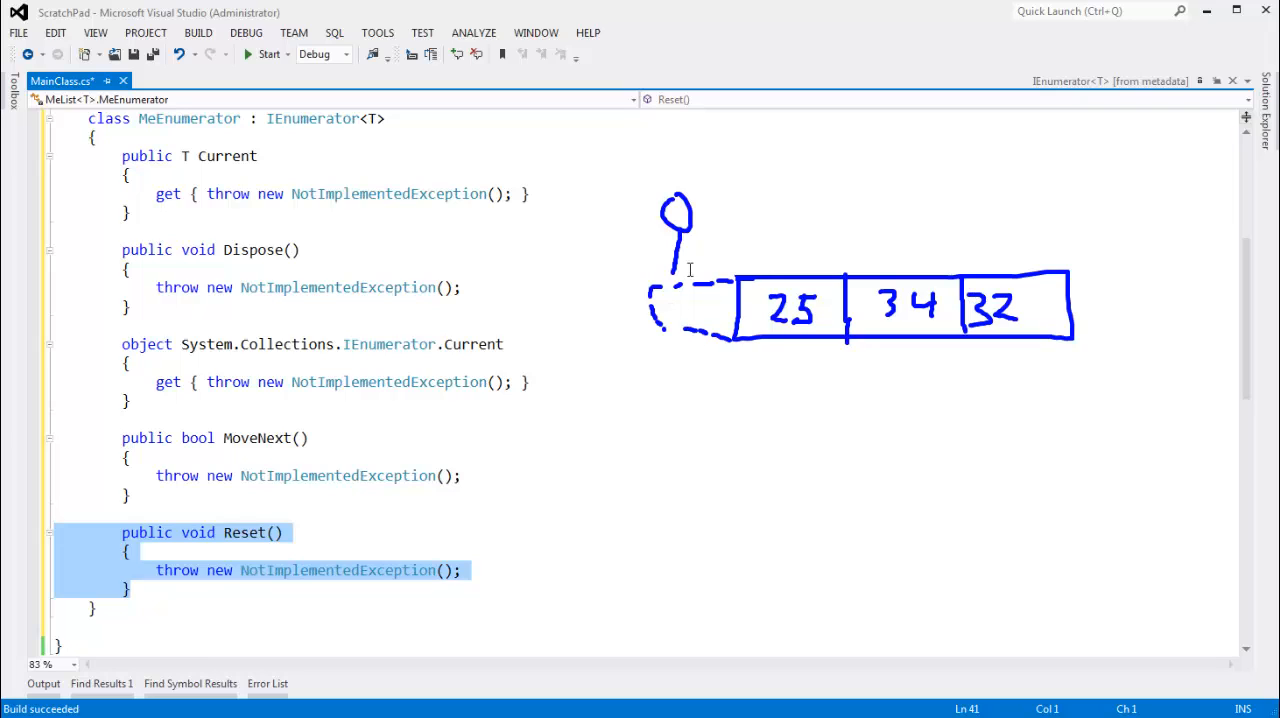
{"action": "mouse_move", "coordinate": [684, 288]}
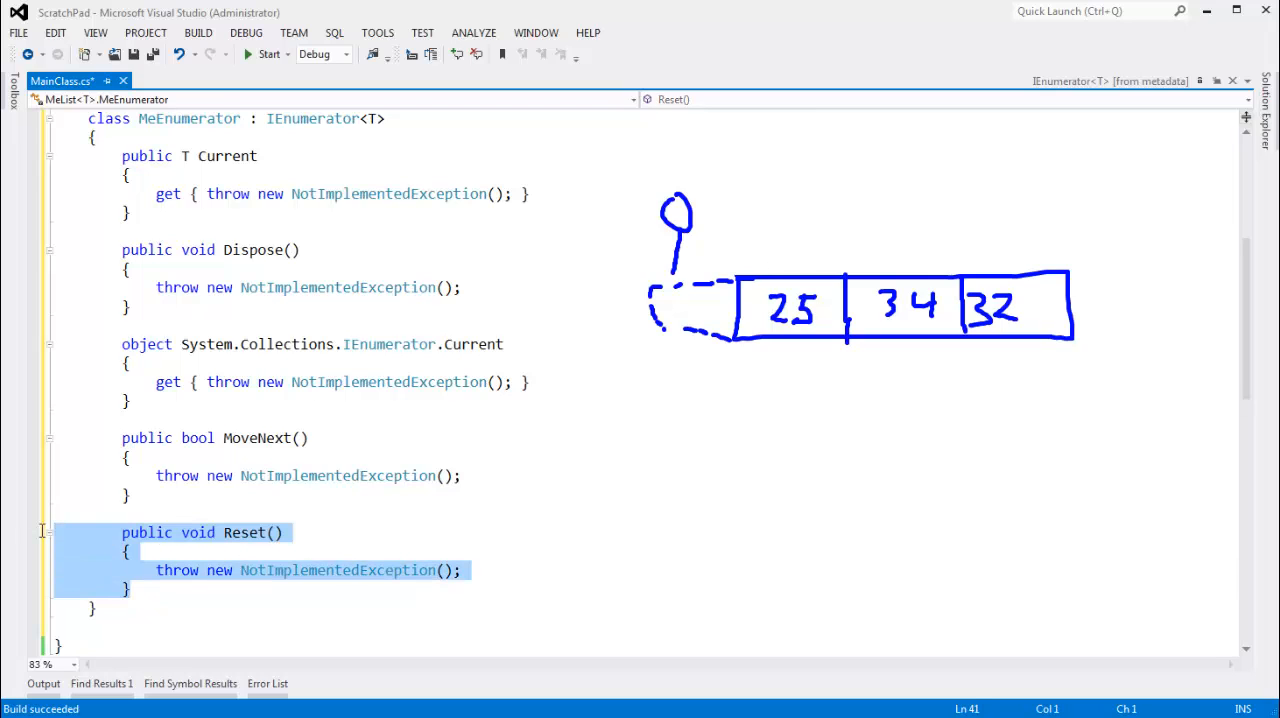
{"action": "scroll", "scroll_direction": "down", "scroll_amount": 3}
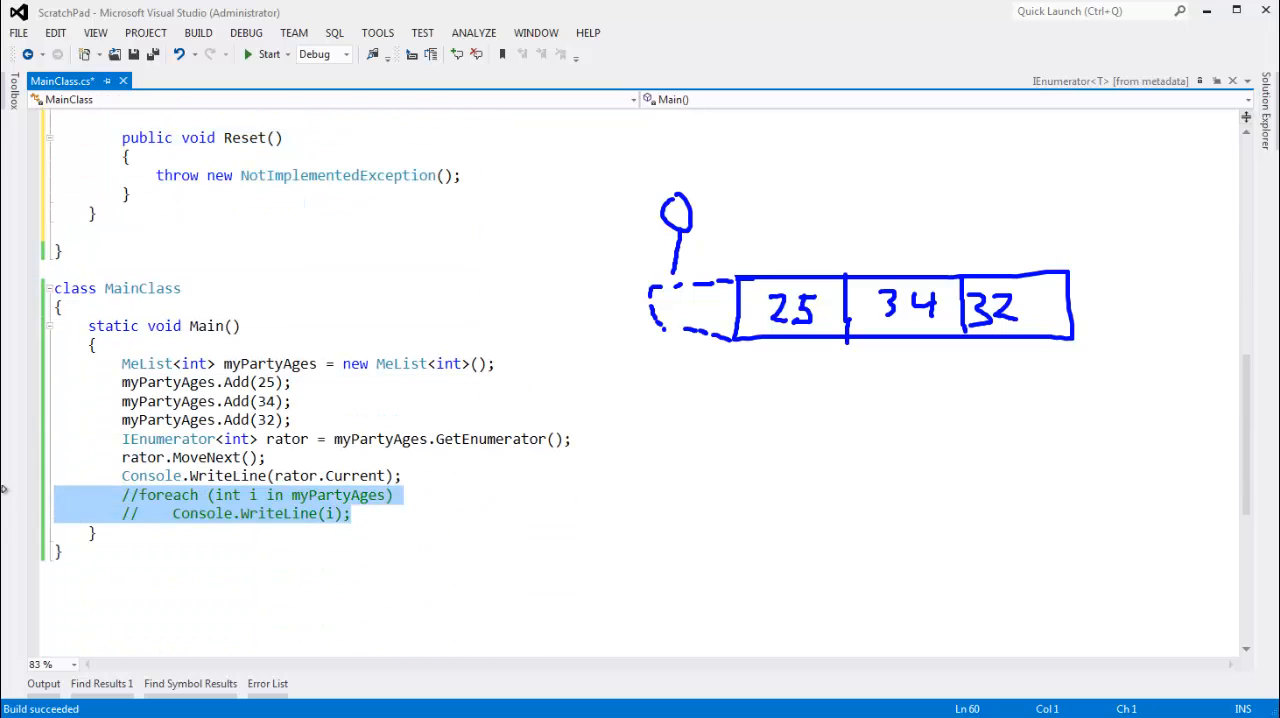
{"action": "scroll", "scroll_direction": "up", "scroll_amount": 3}
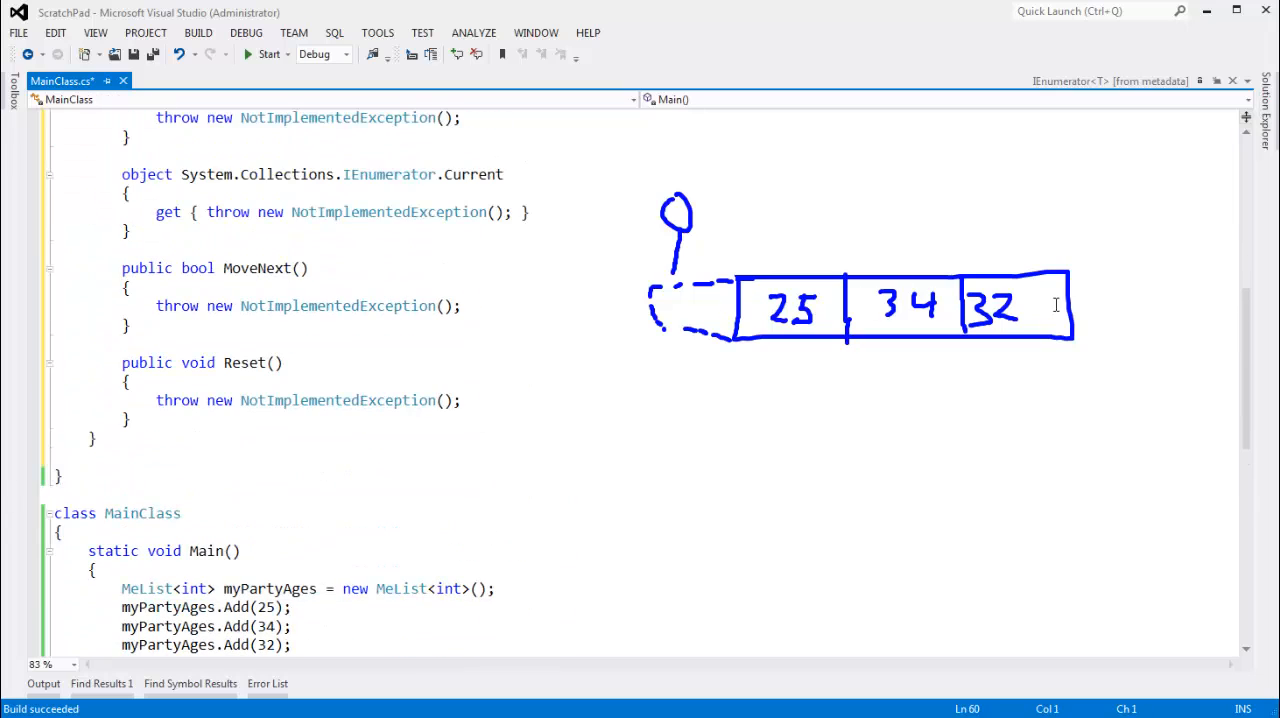
{"action": "scroll", "scroll_direction": "up", "scroll_amount": 3}
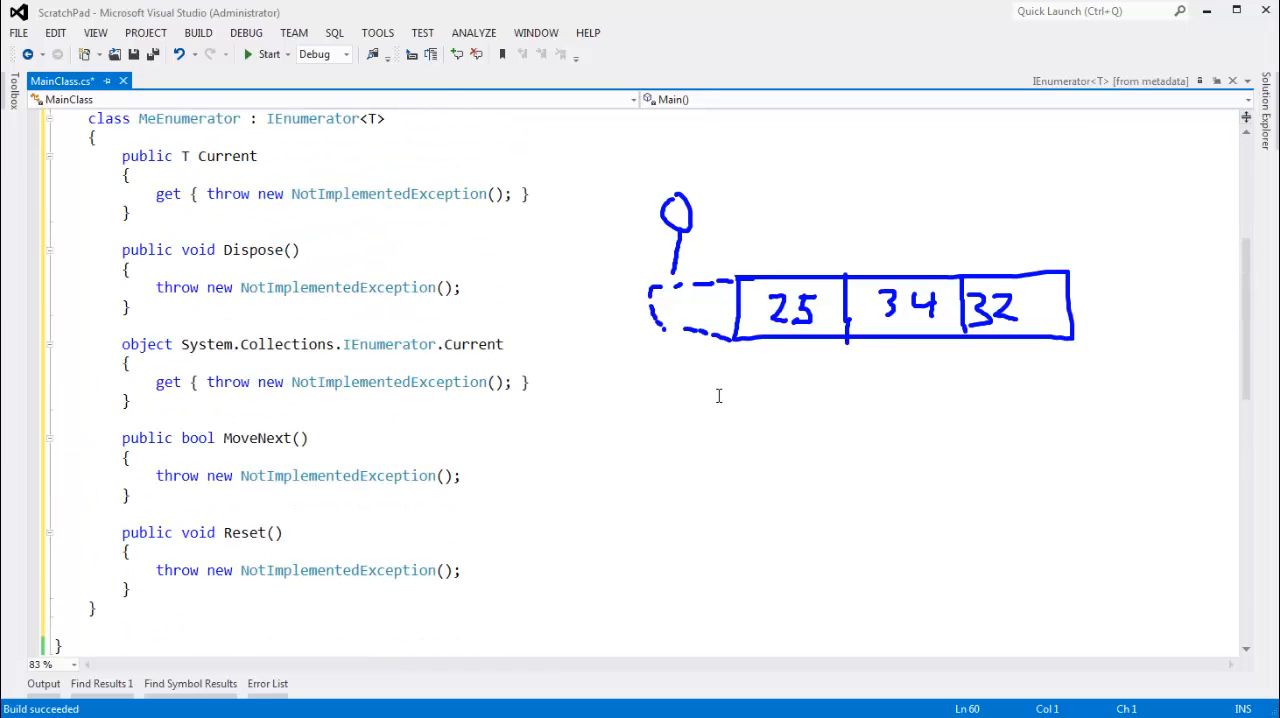
{"action": "mouse_move", "coordinate": [648, 236]}
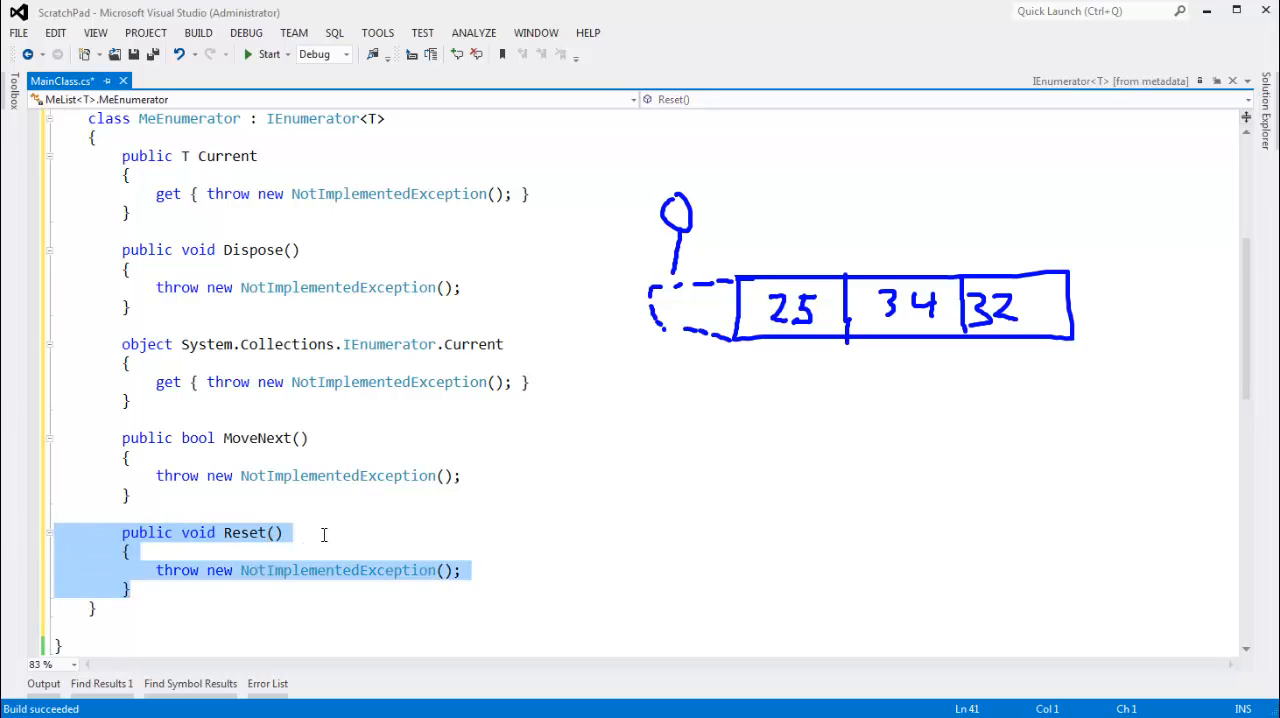
{"action": "scroll", "scroll_direction": "down", "scroll_amount": 3}
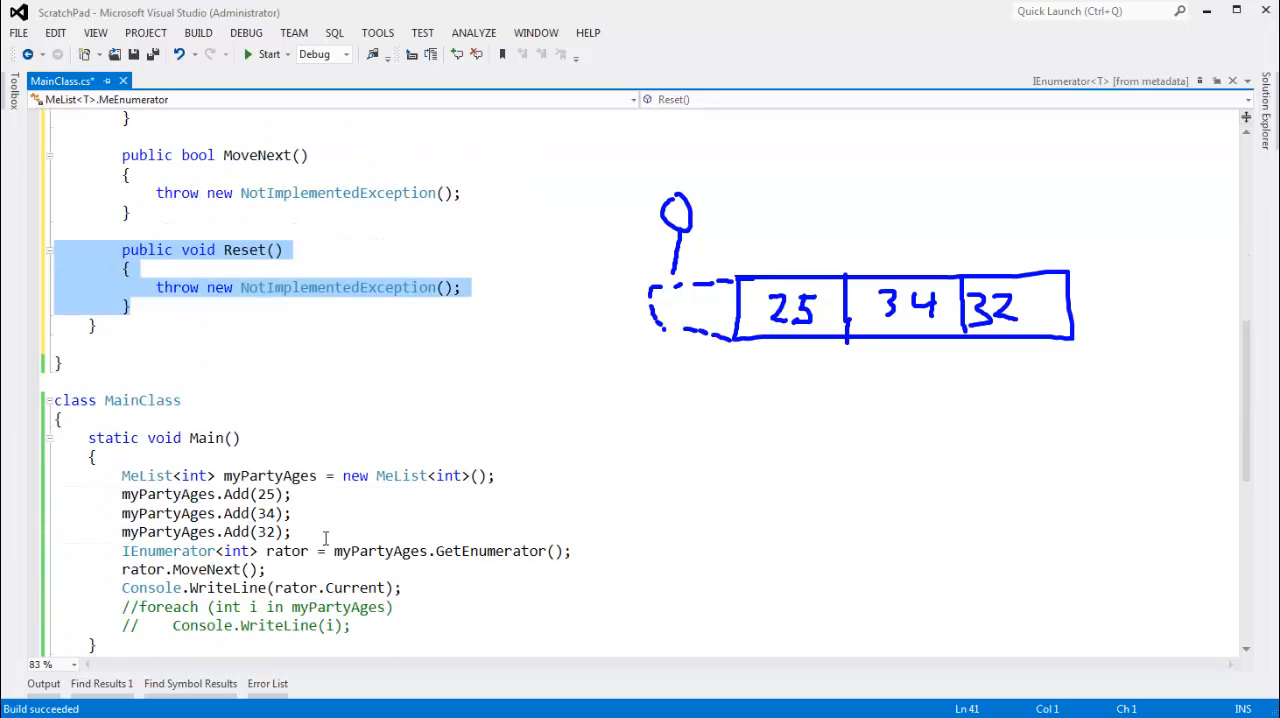
{"action": "scroll", "scroll_direction": "up", "scroll_amount": 3}
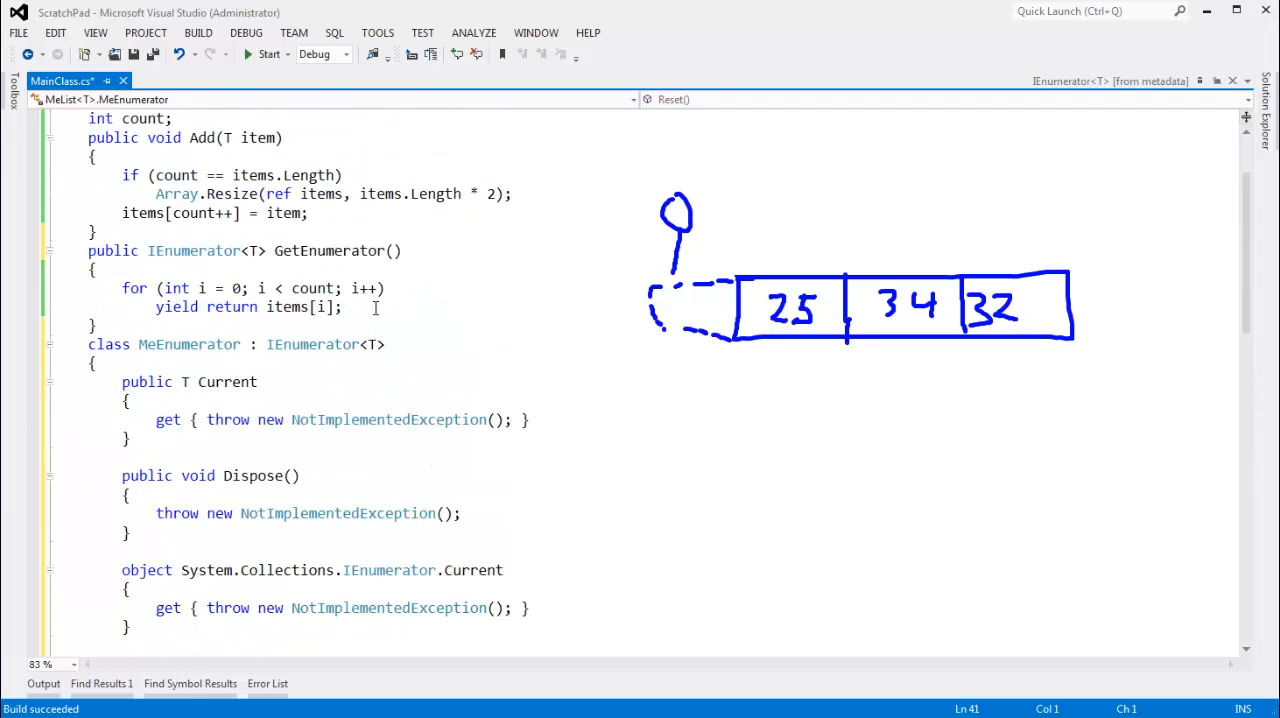
{"action": "scroll", "scroll_direction": "down", "scroll_amount": 3}
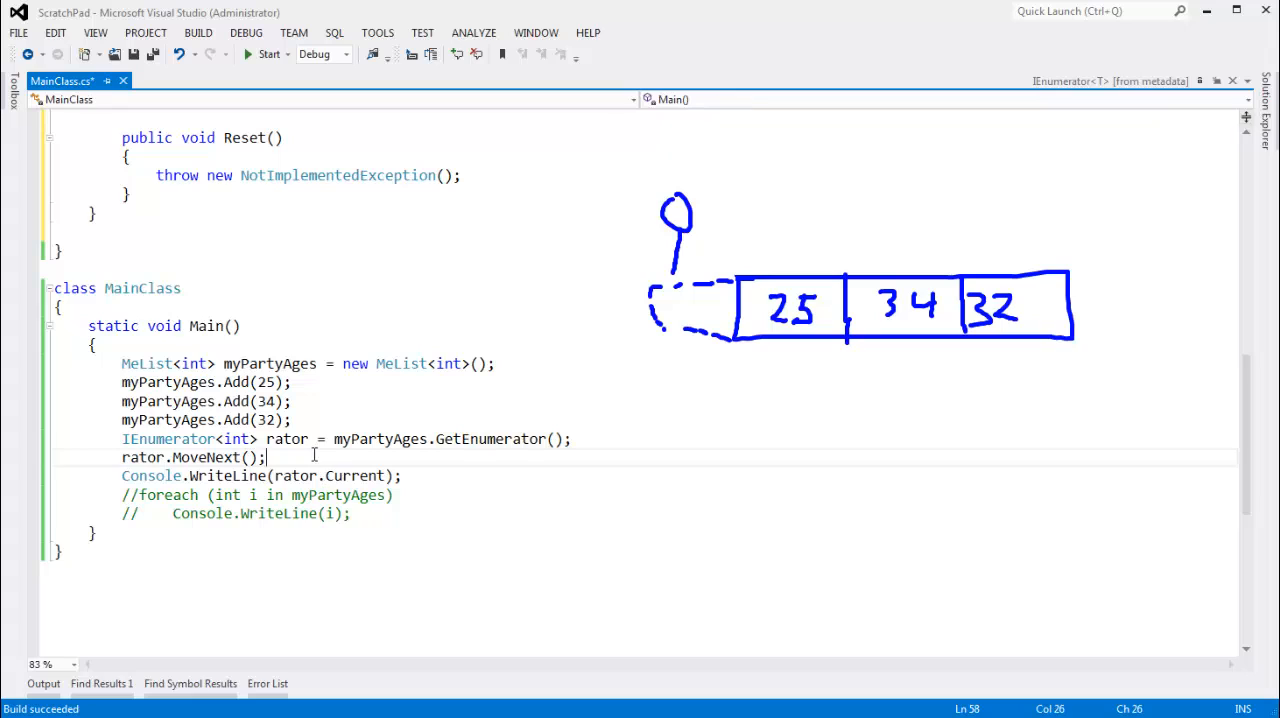
Add rator.Reset() after MoveNext, run it, and close the program after the NotSupportedException crash
{"action": "type", "text": "rator.Reset();"}
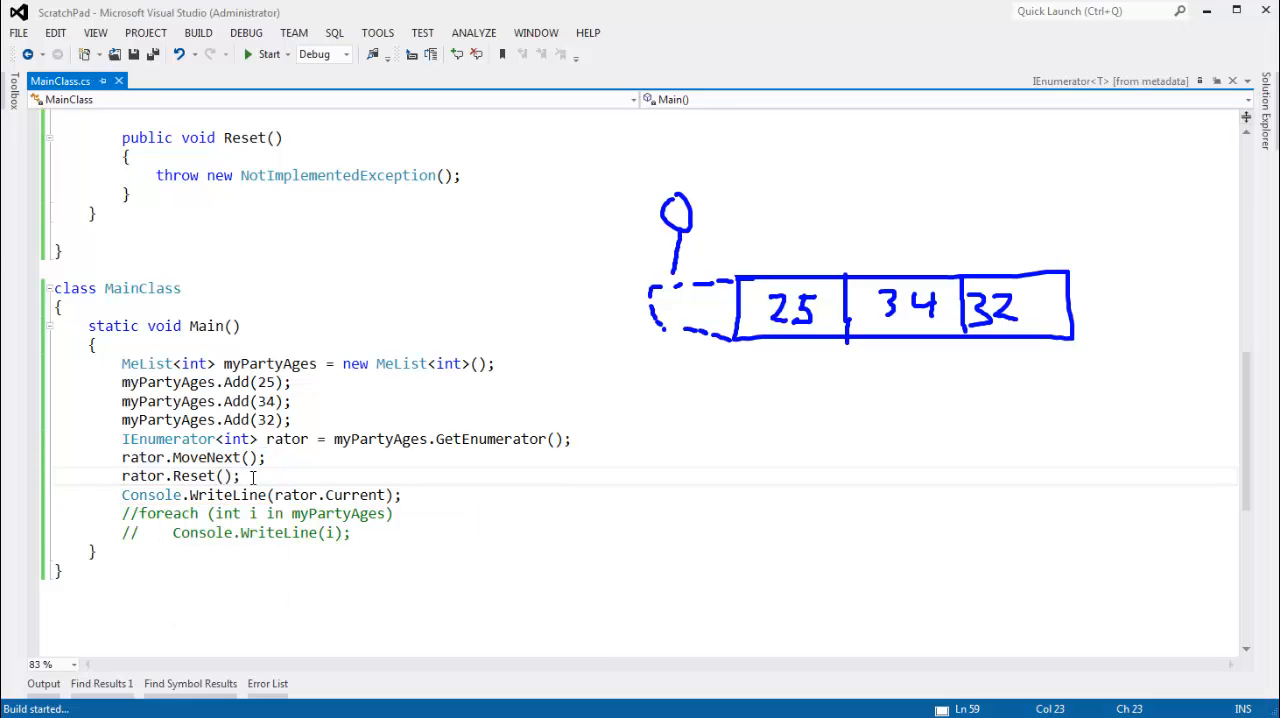
{"action": "left_click", "coordinate": [268, 54]}
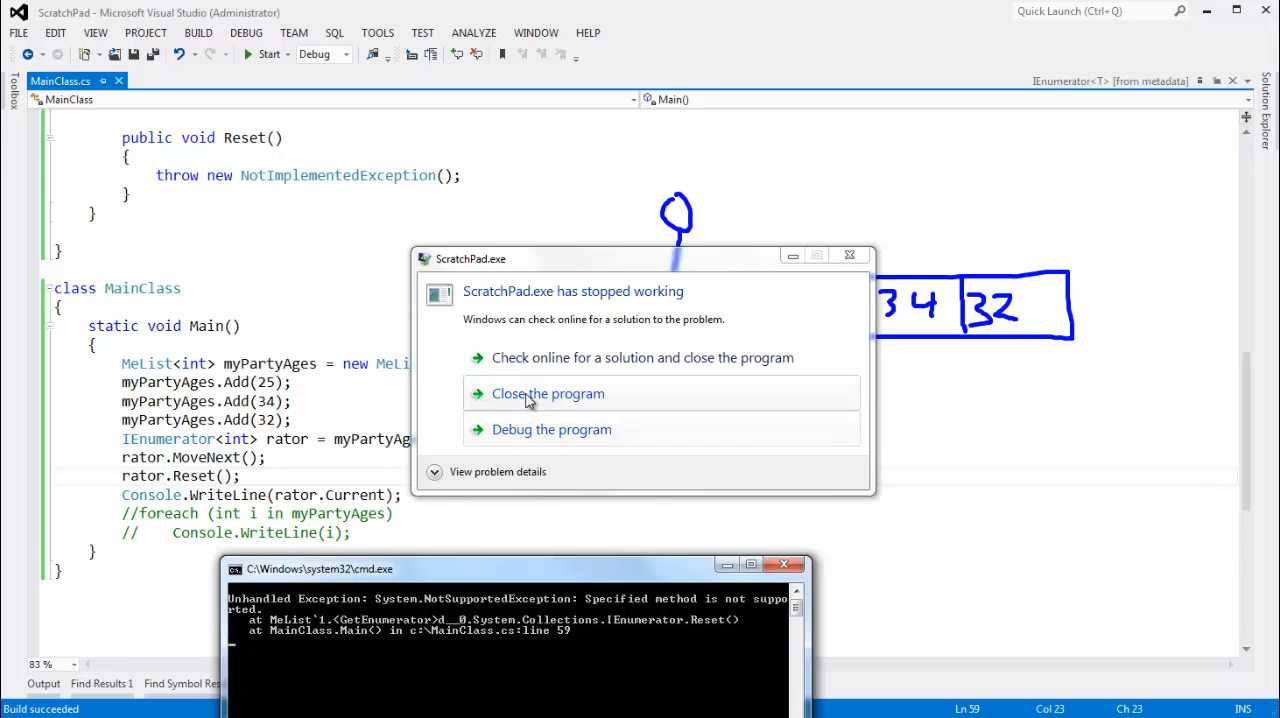
{"action": "left_click", "coordinate": [548, 392]}
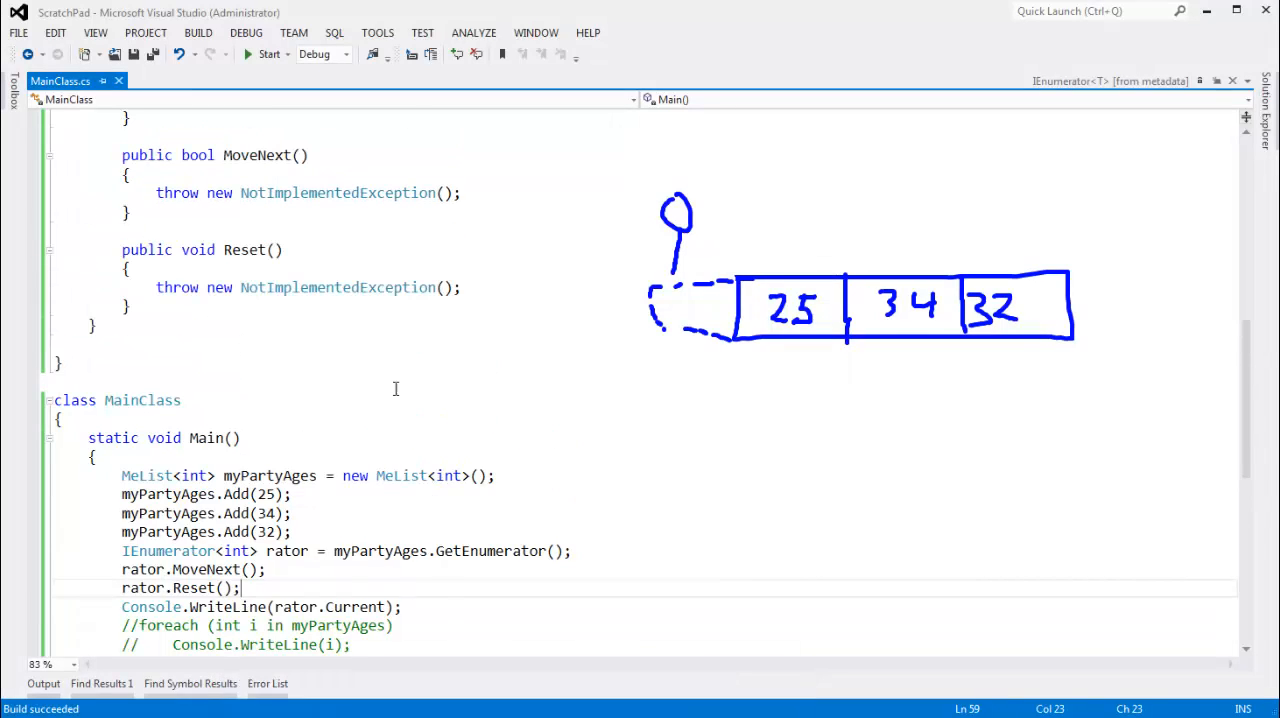
{"action": "scroll", "scroll_direction": "up", "scroll_amount": 3}
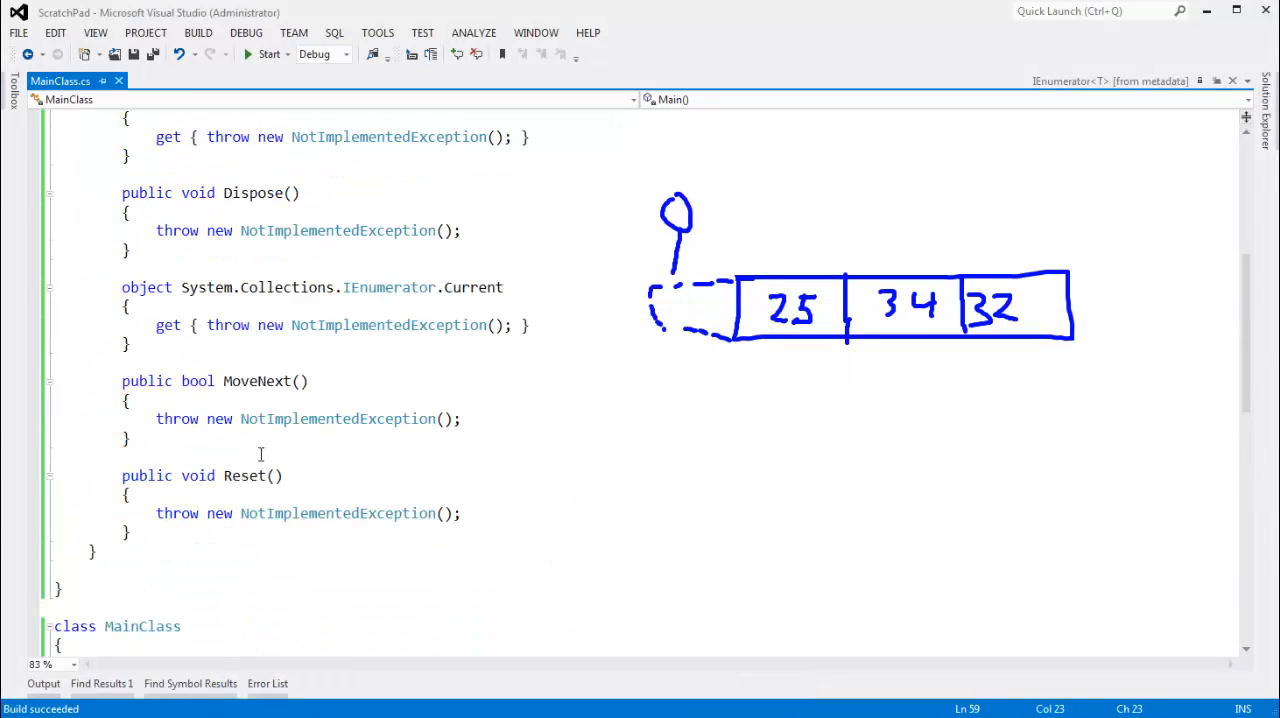
{"action": "left_click", "coordinate": [330, 512]}
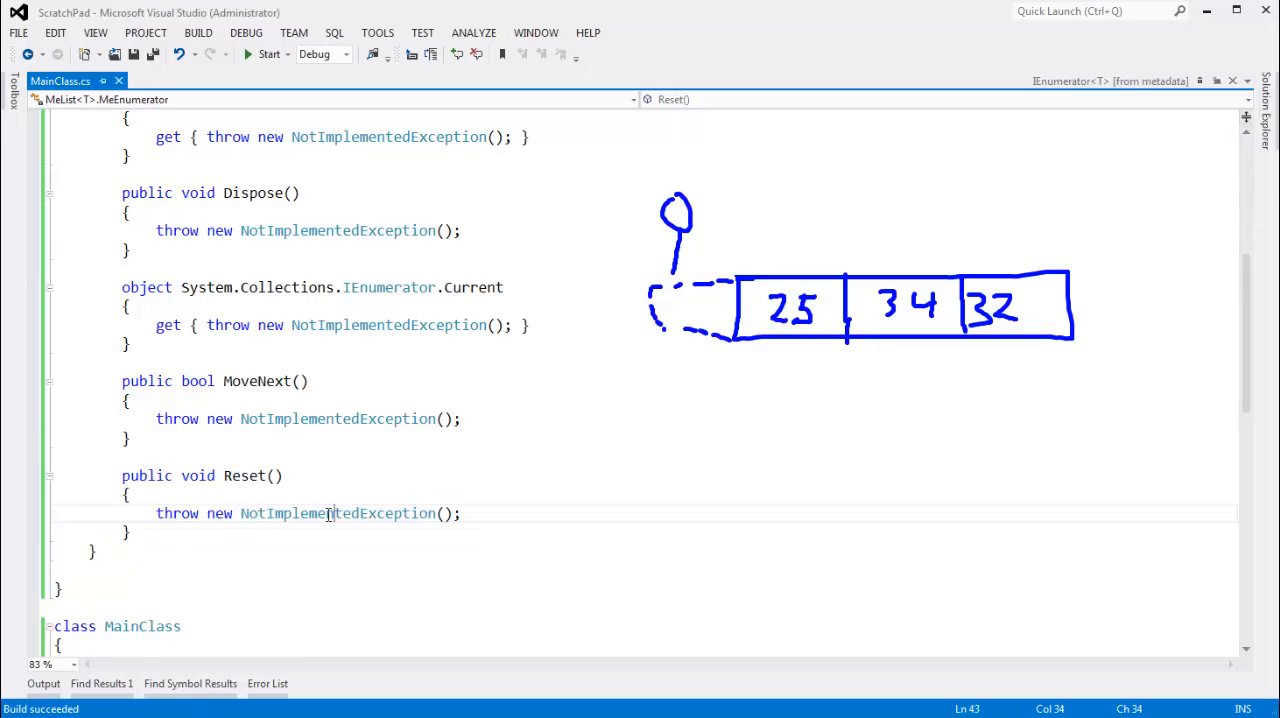
{"action": "scroll", "scroll_direction": "up", "scroll_amount": 3}
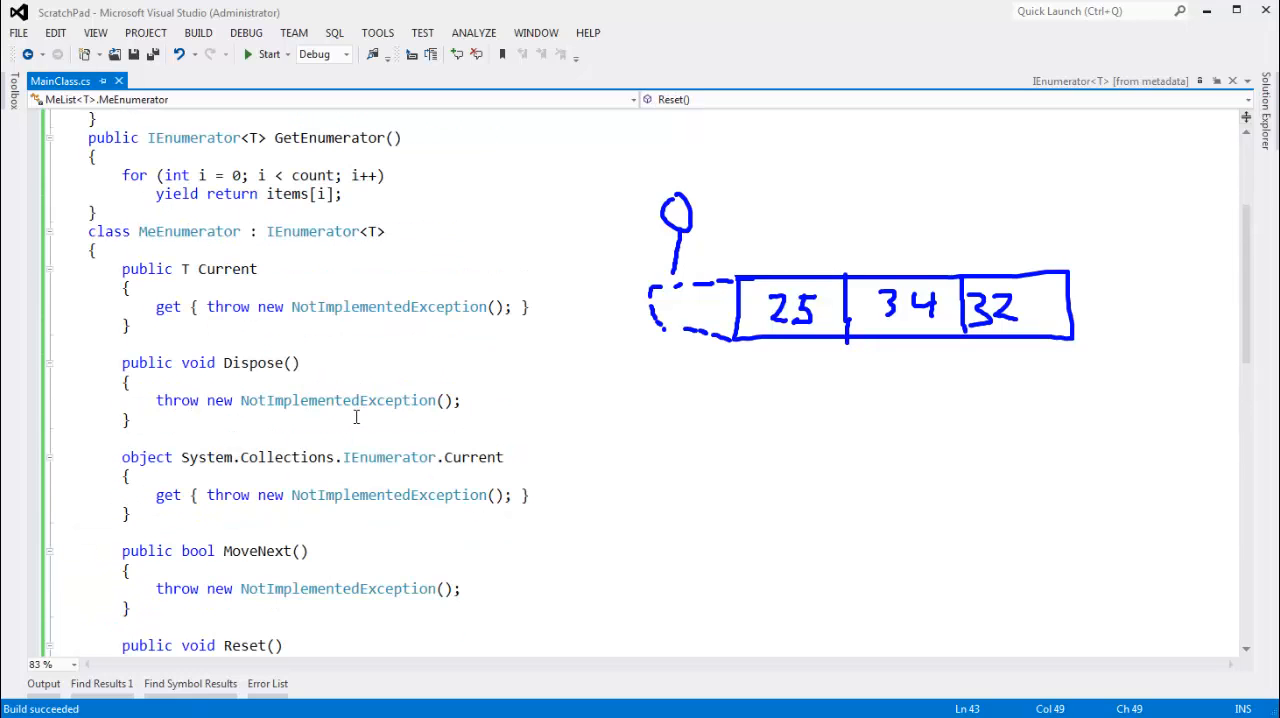
{"action": "double_click", "coordinate": [188, 400]}
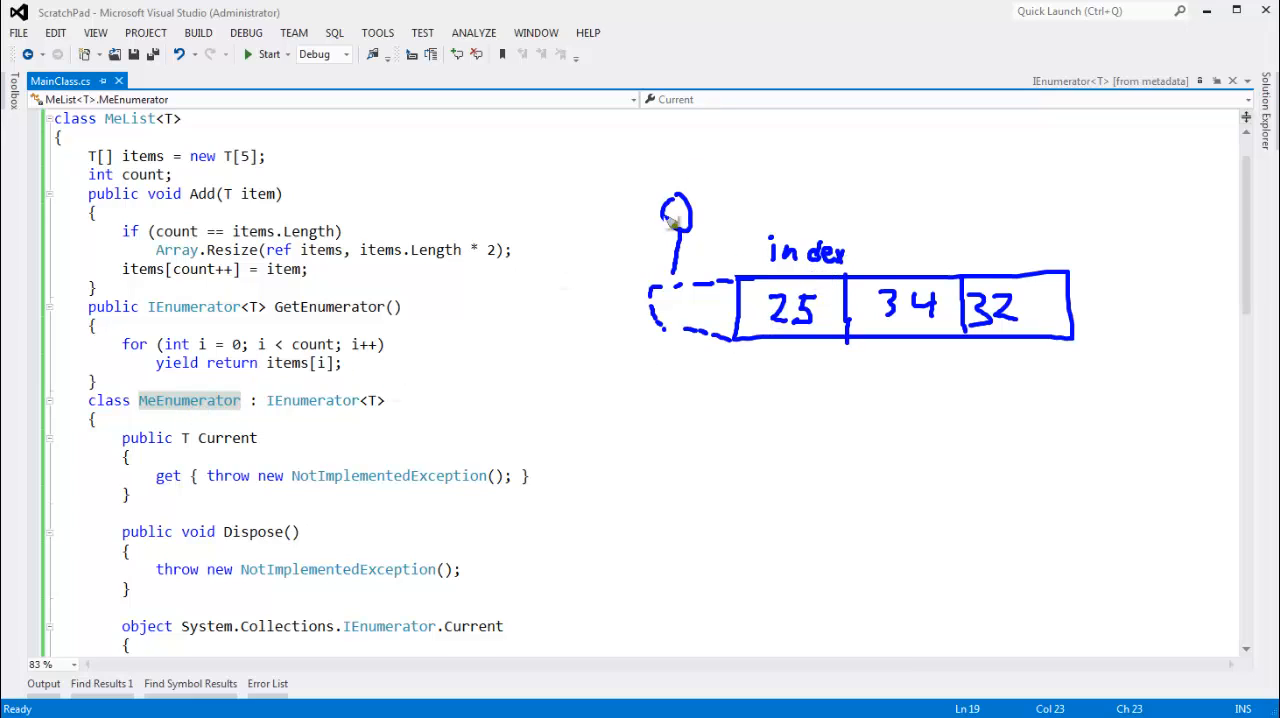
Add an 'int index = -1;' field to the MeEnumerator class
{"action": "left_click", "coordinate": [218, 418]}
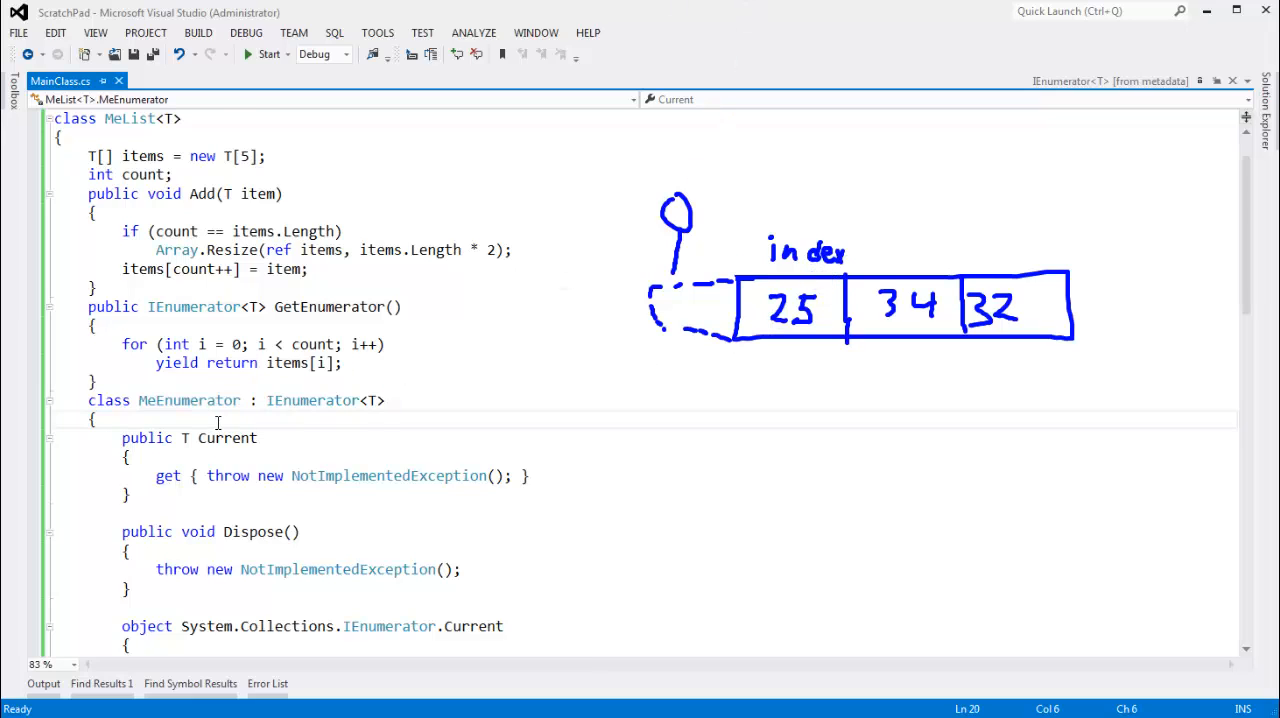
{"action": "type", "text": "int index"}
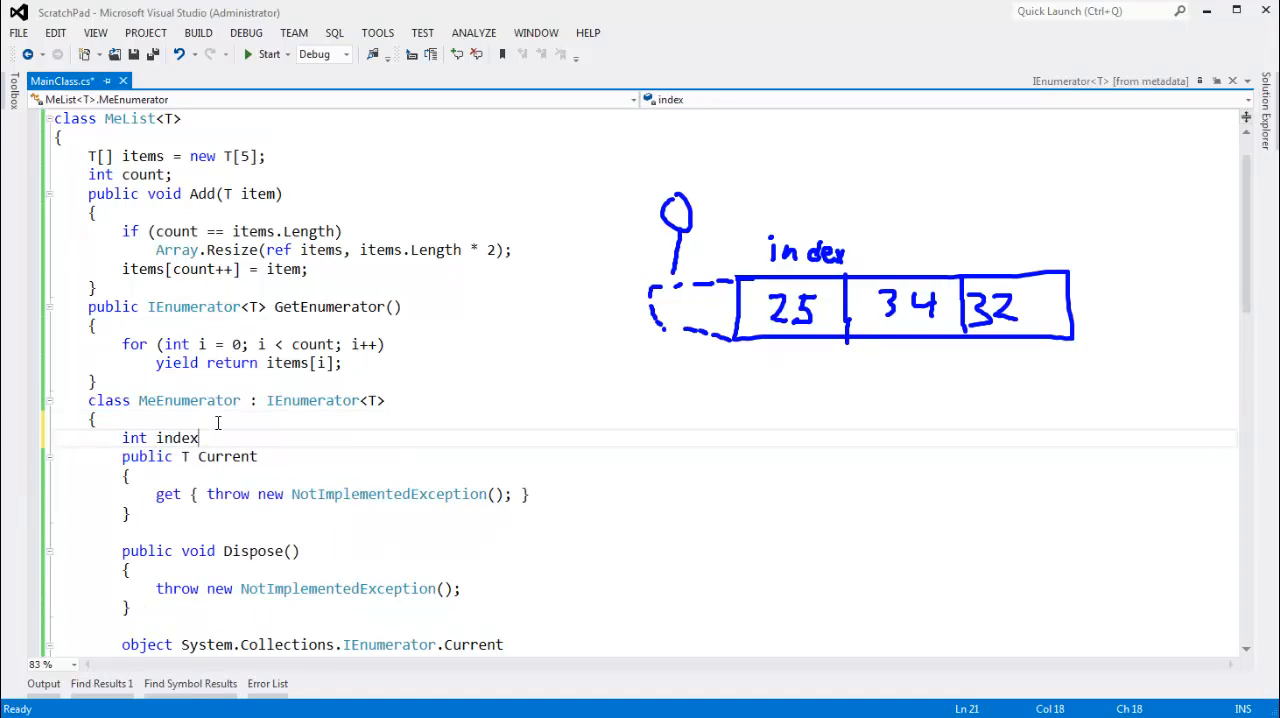
{"action": "double_click", "coordinate": [176, 438]}
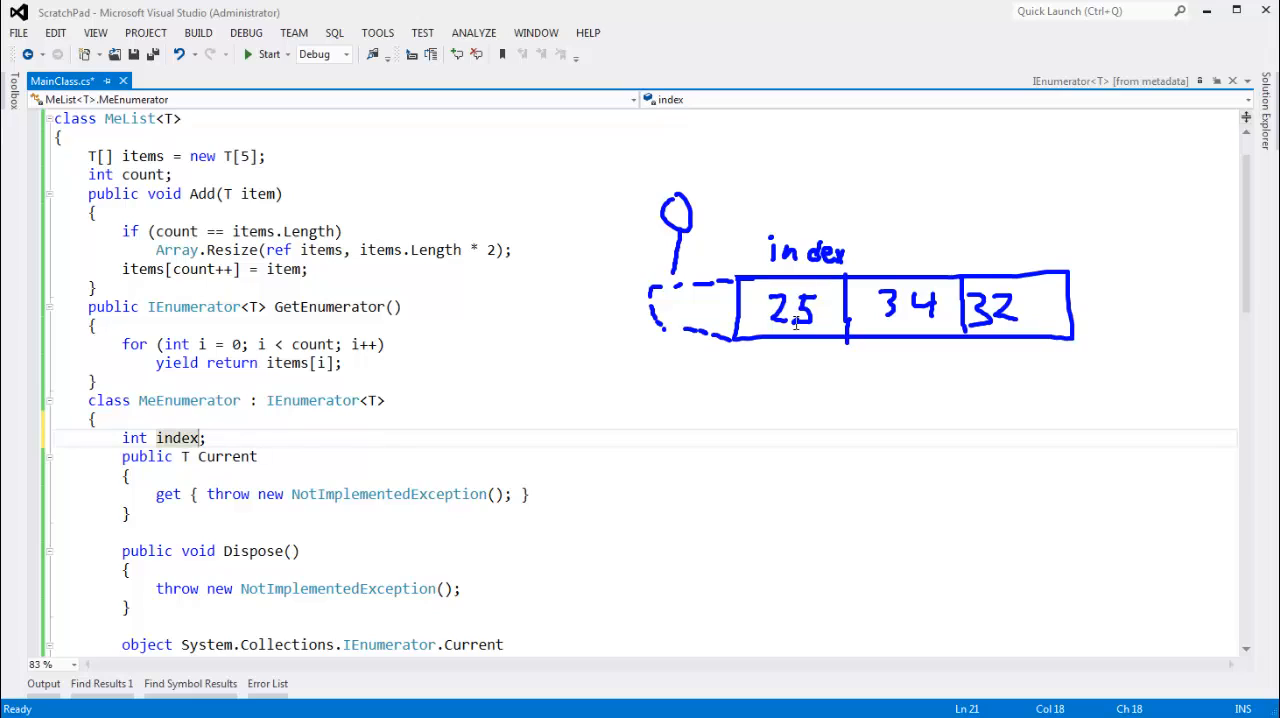
{"action": "mouse_move", "coordinate": [700, 308]}
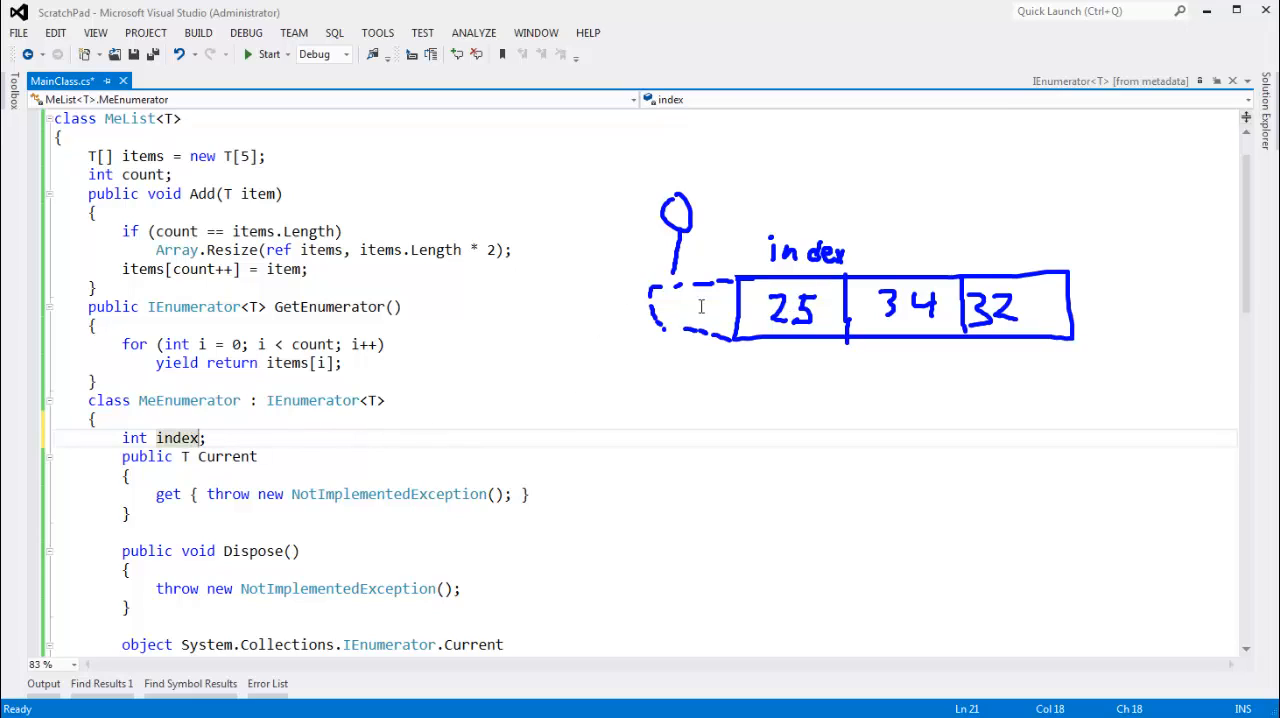
{"action": "mouse_move", "coordinate": [276, 470]}
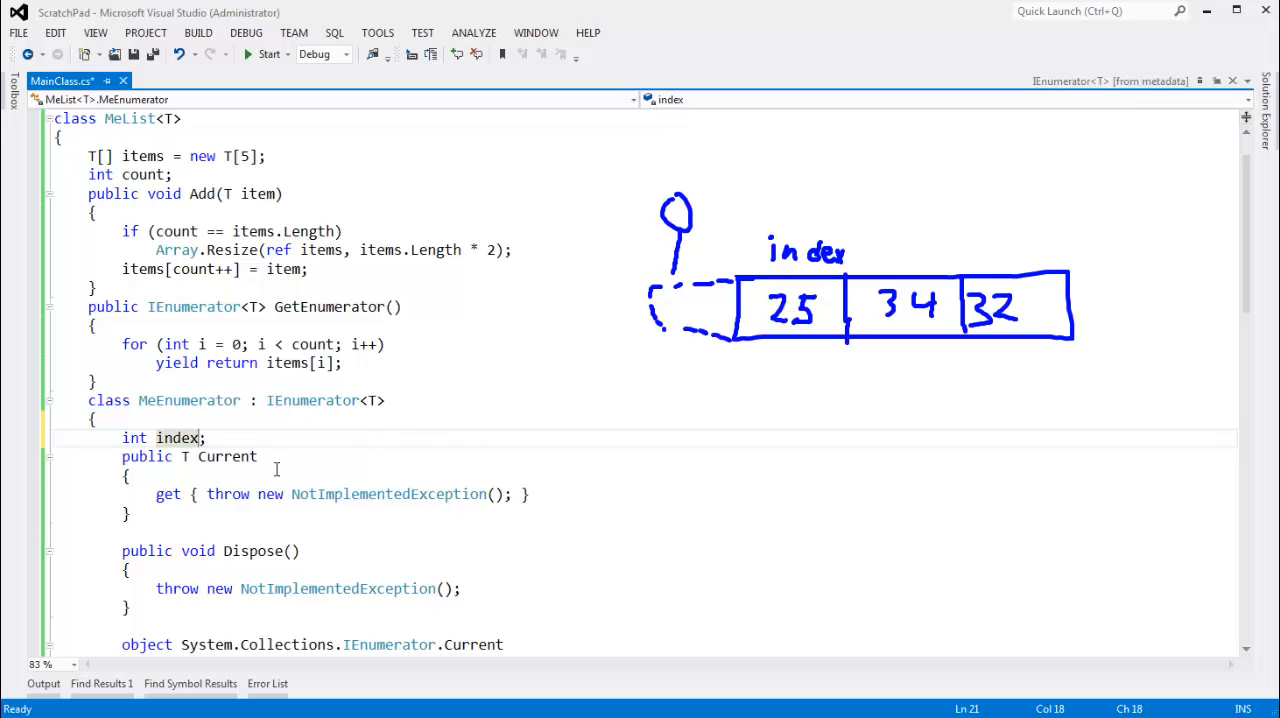
{"action": "type", "text": "="}
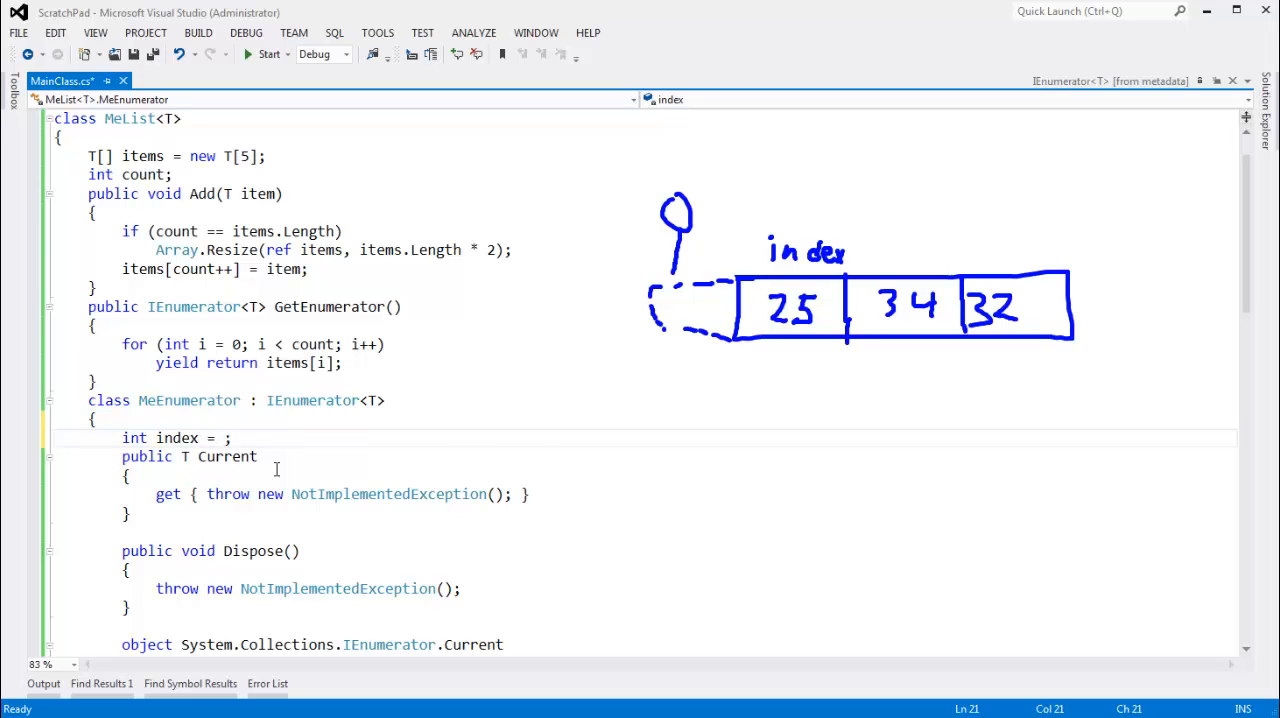
{"action": "type", "text": "-1"}
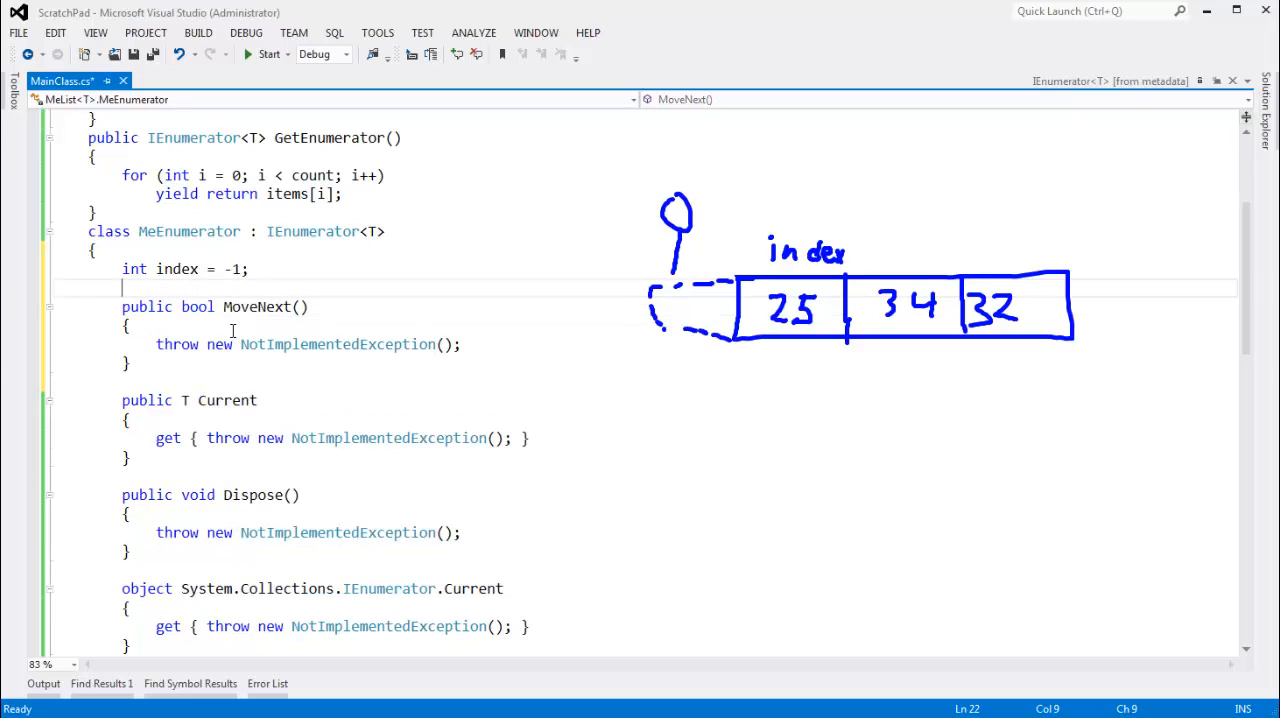
Point out MoveNext's bool return type and sketch an array diagram to explain the index
{"action": "double_click", "coordinate": [196, 306]}
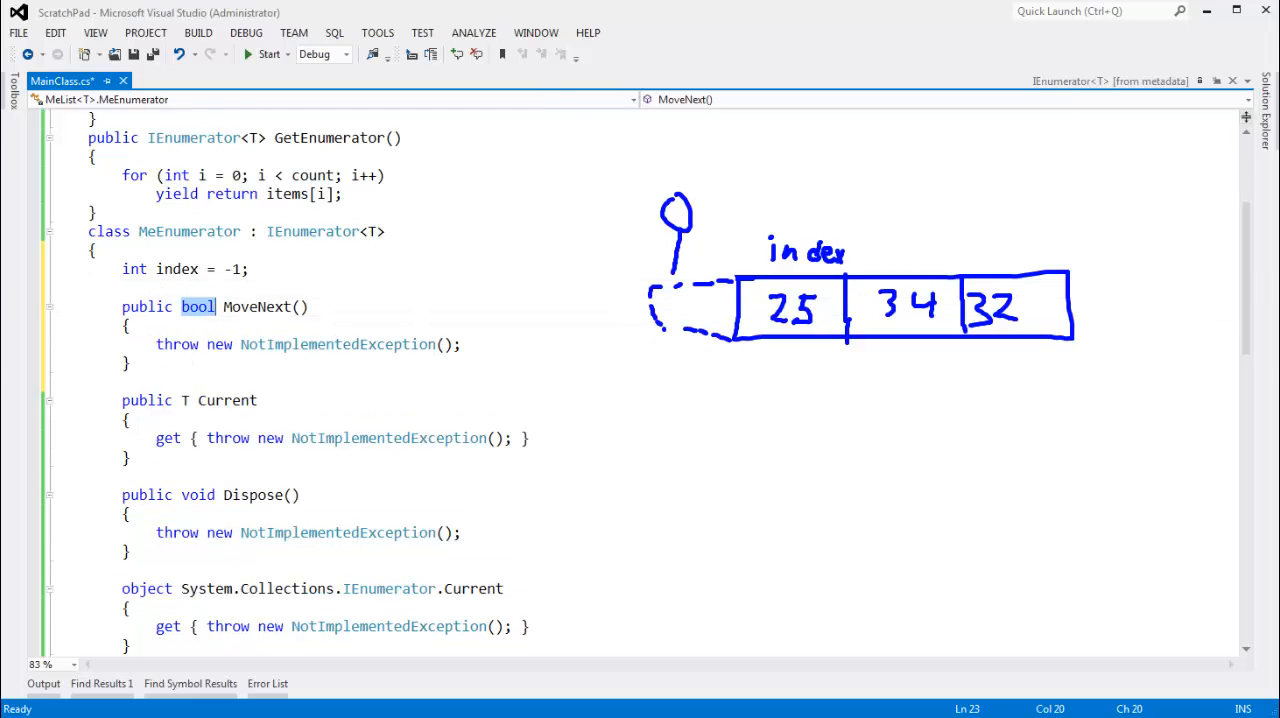
{"action": "mouse_move", "coordinate": [804, 222]}
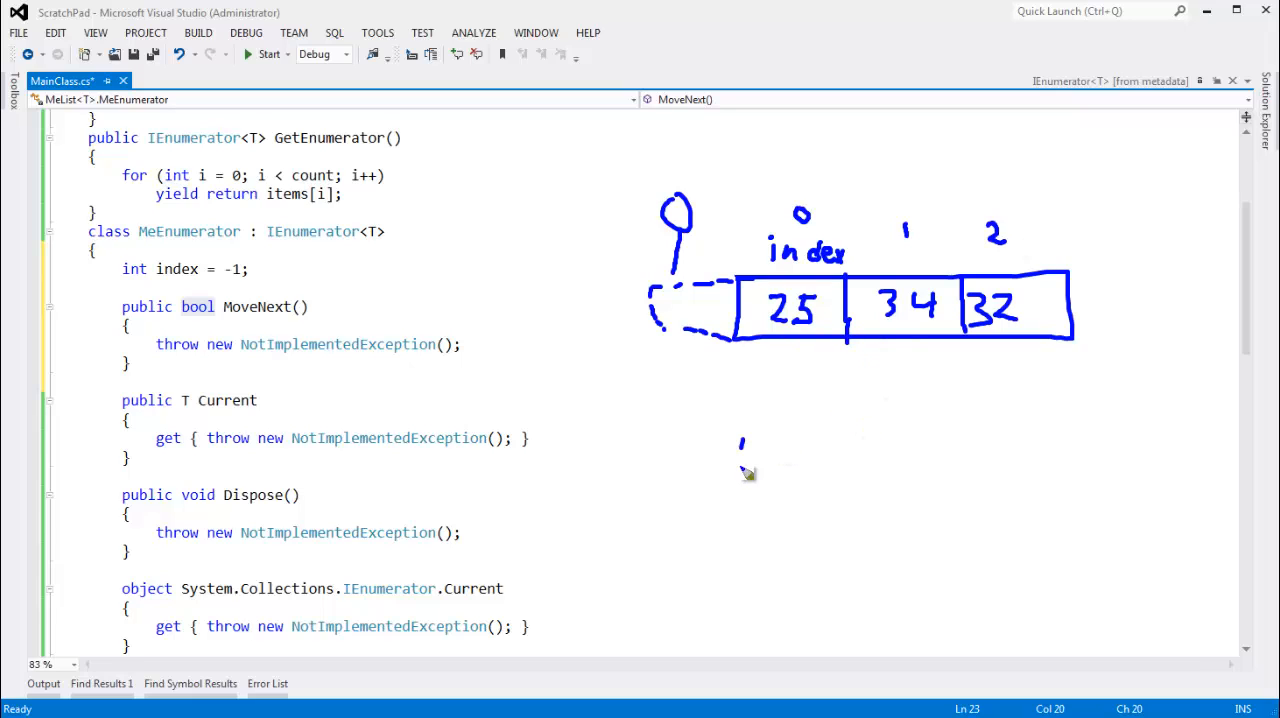
{"action": "left_click_drag", "start_coordinate": [716, 444], "coordinate": [1144, 496]}
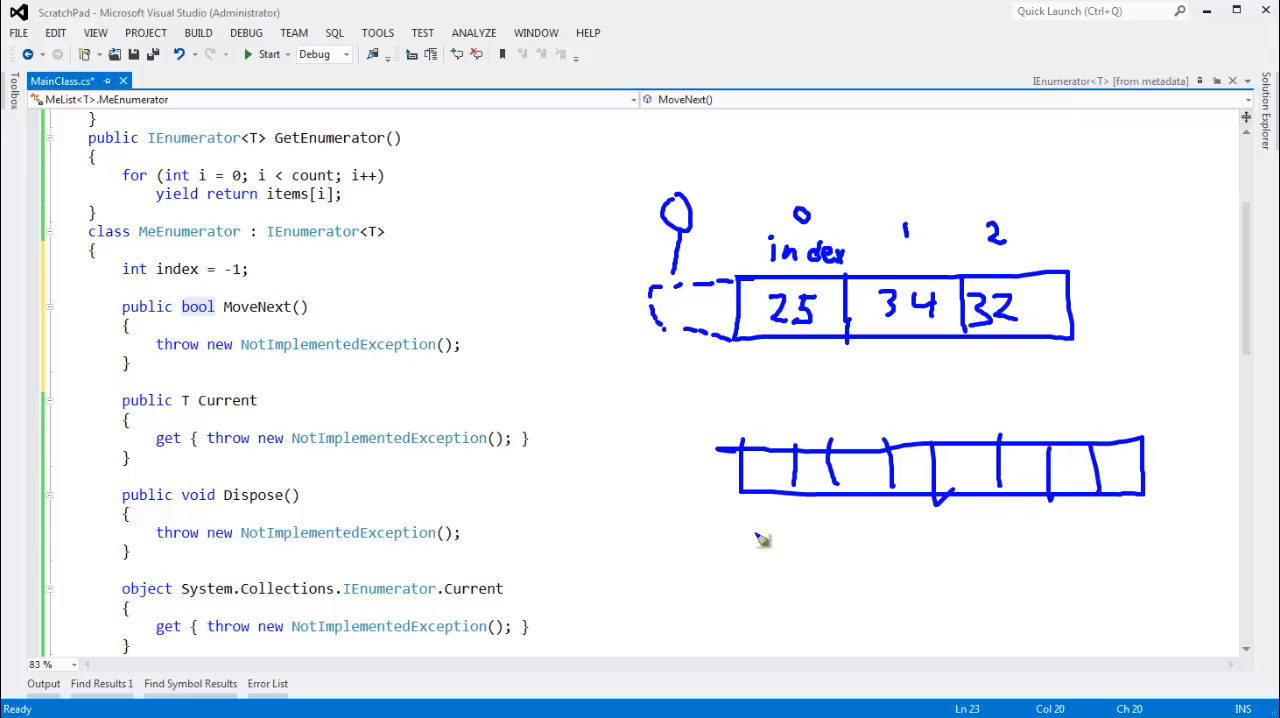
{"action": "left_click_drag", "start_coordinate": [744, 540], "coordinate": [790, 580]}
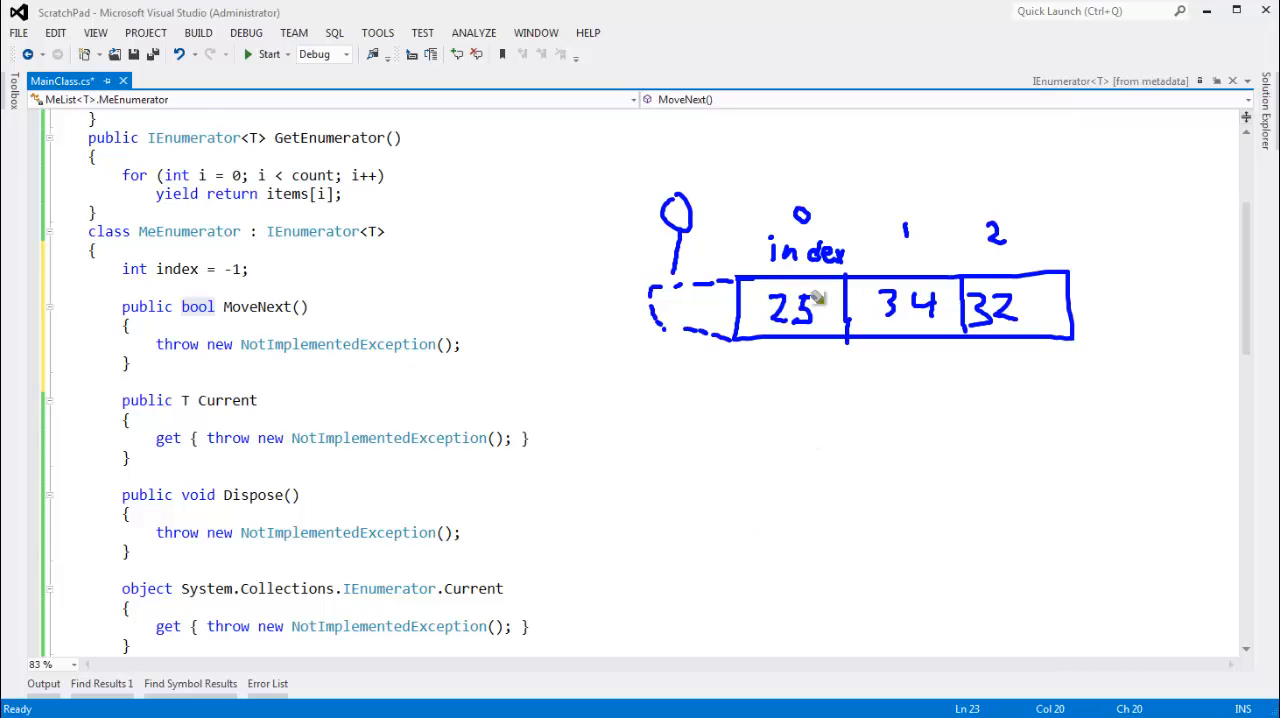
{"action": "mouse_move", "coordinate": [938, 252]}
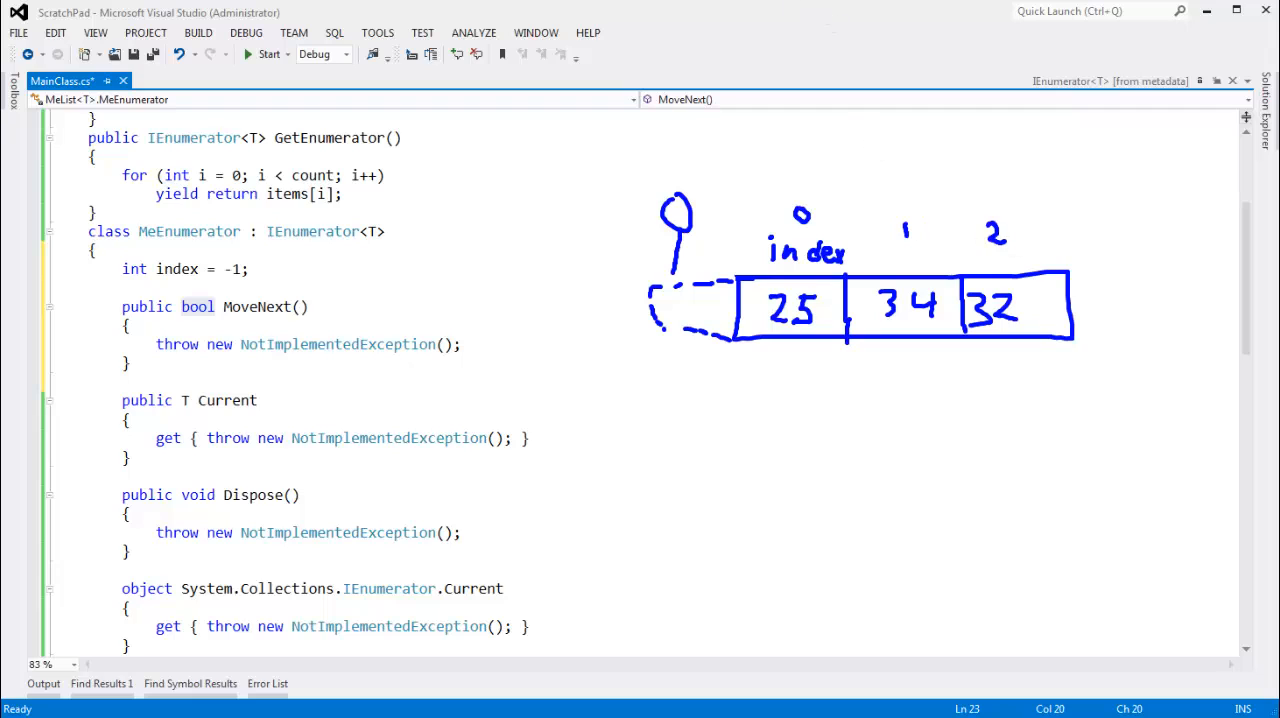
{"action": "scroll", "scroll_direction": "up", "scroll_amount": 3}
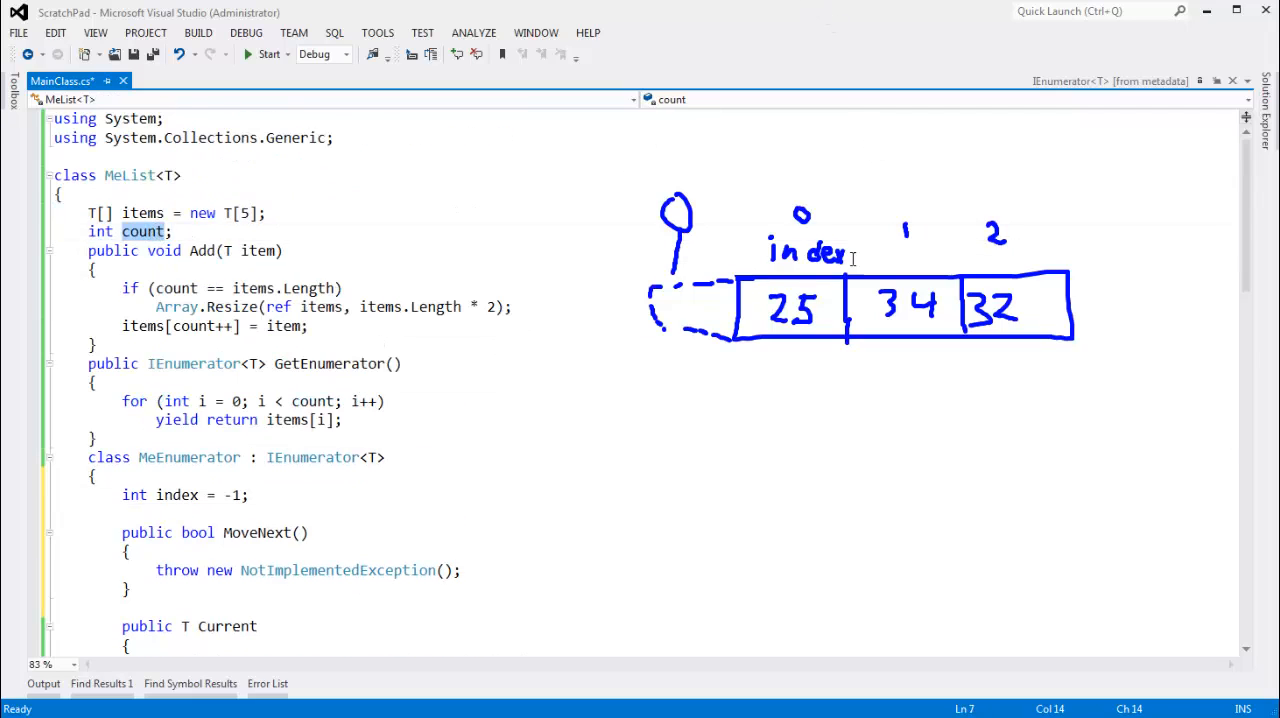
{"action": "left_click", "coordinate": [150, 212]}
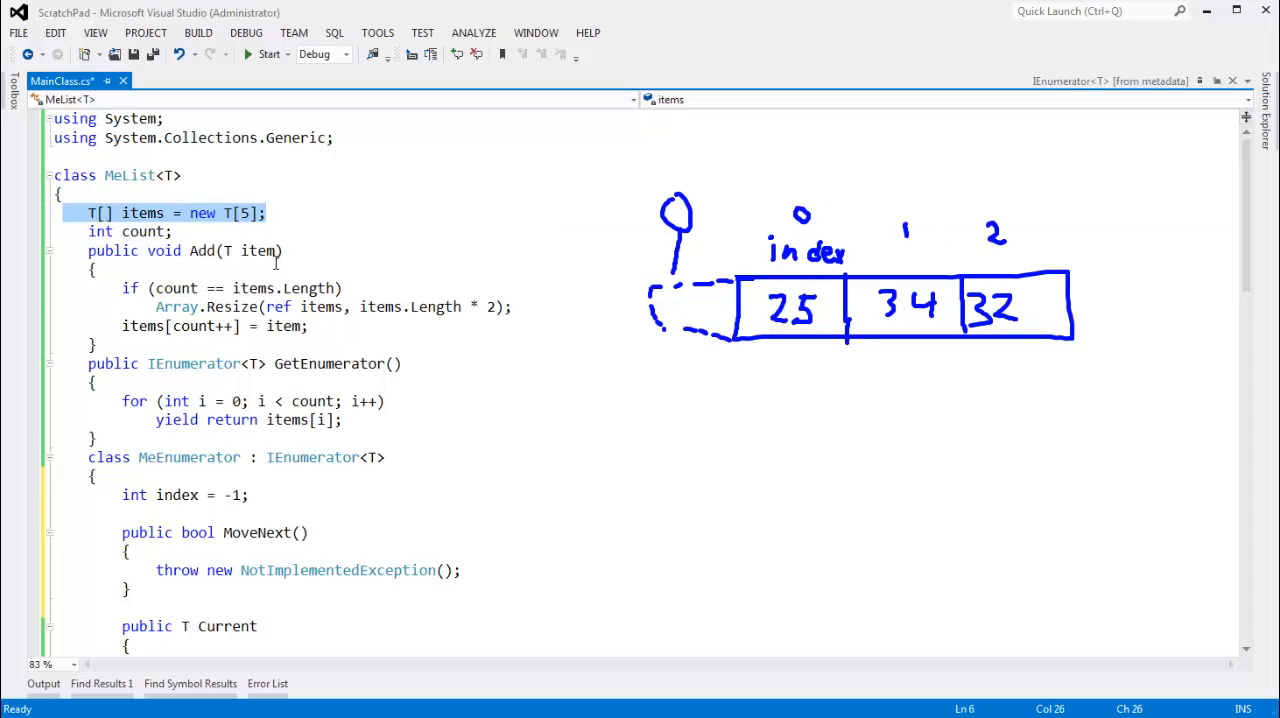
{"action": "double_click", "coordinate": [188, 458]}
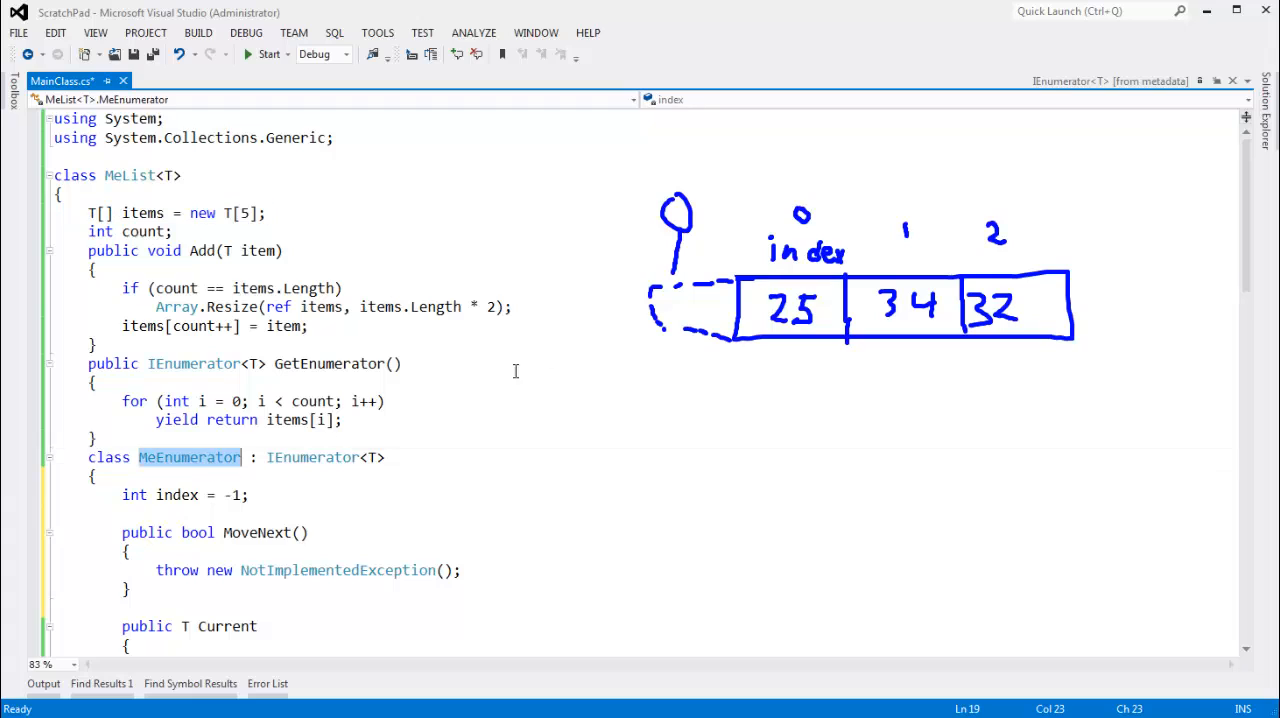
{"action": "mouse_move", "coordinate": [596, 326]}
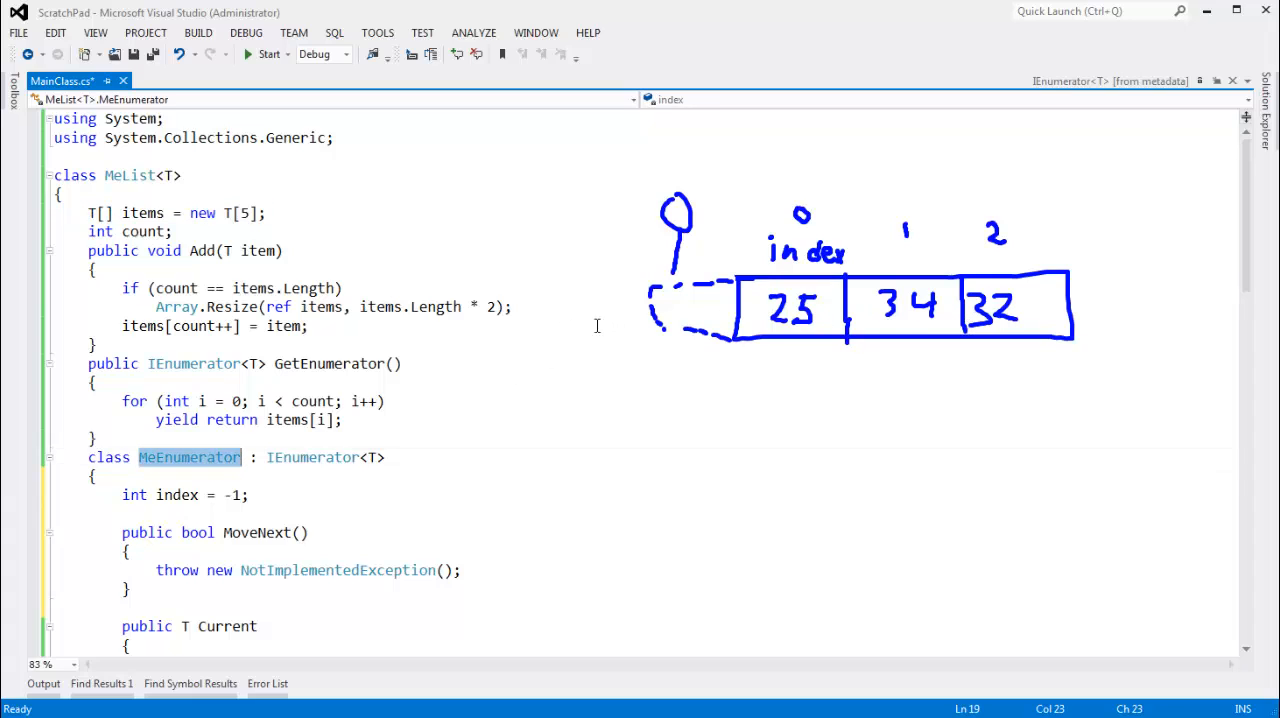
{"action": "left_click", "coordinate": [368, 502]}
{"action": "type", "text": "public MeEnumerator("}
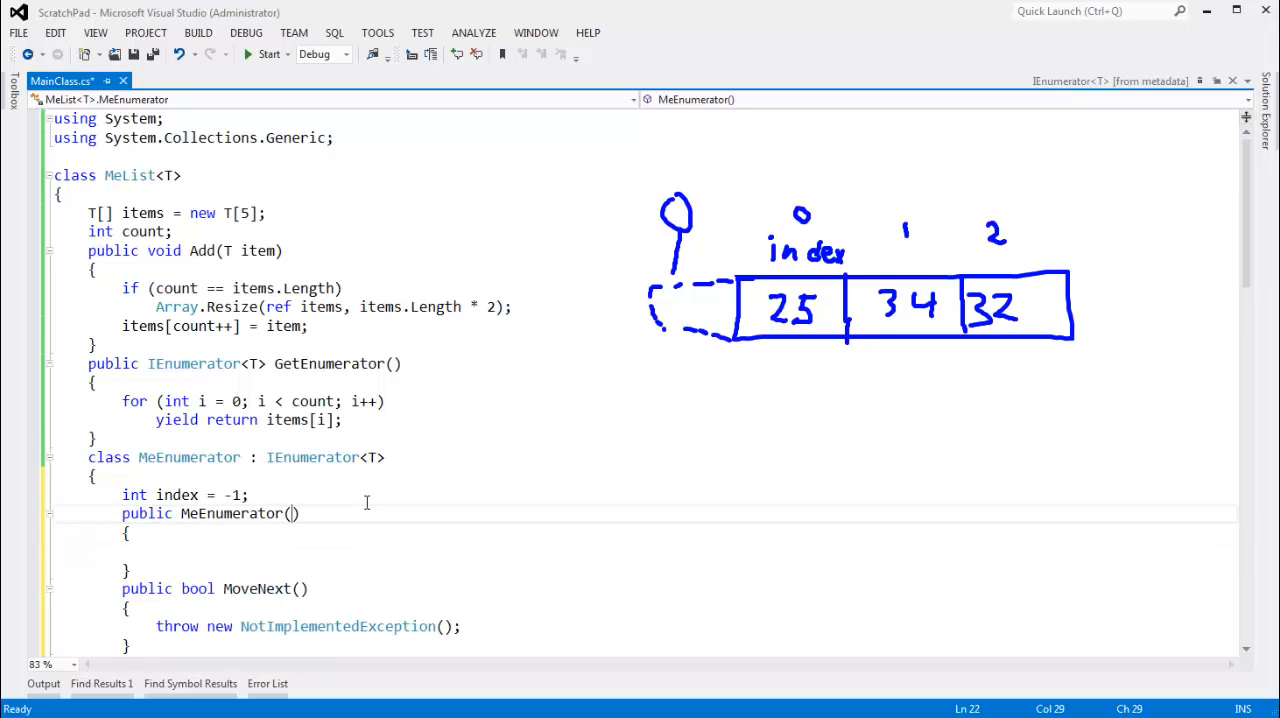
Declare the 'MeList<T> theList;' field that the MeEnumerator constructor assigns
{"action": "type", "text": "MeList"}
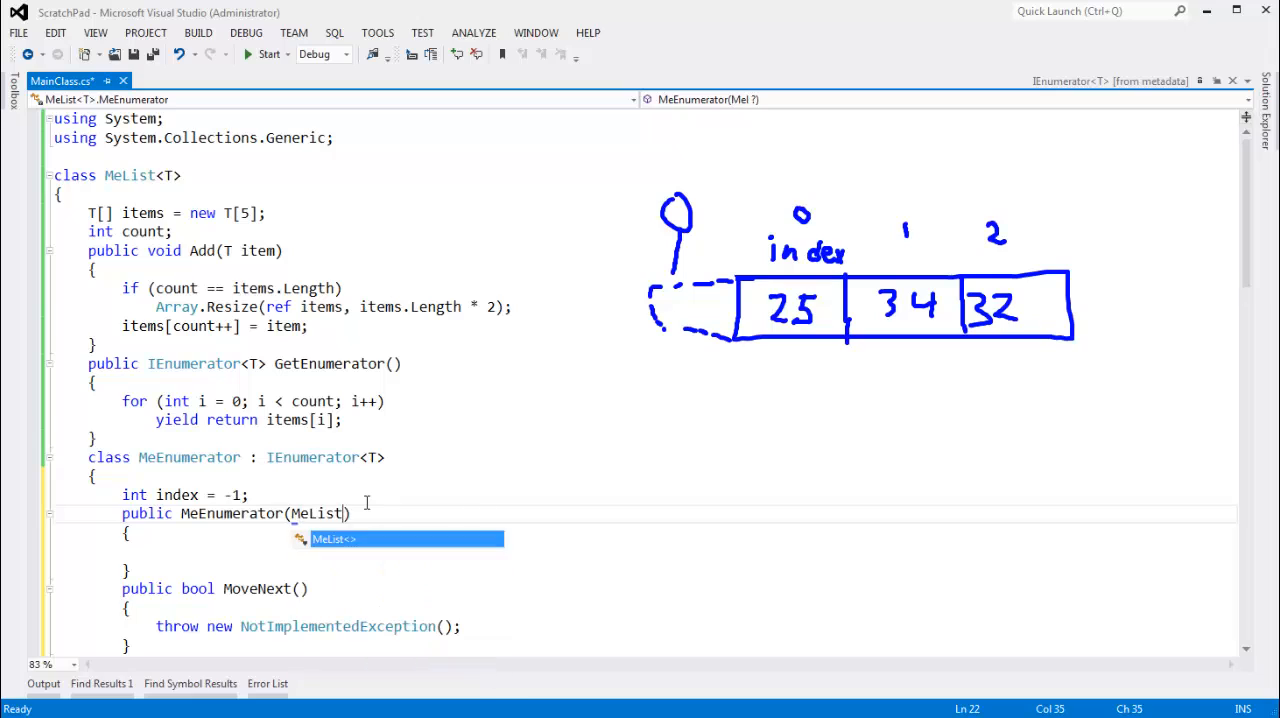
{"action": "type", "text": "<T> the3"}
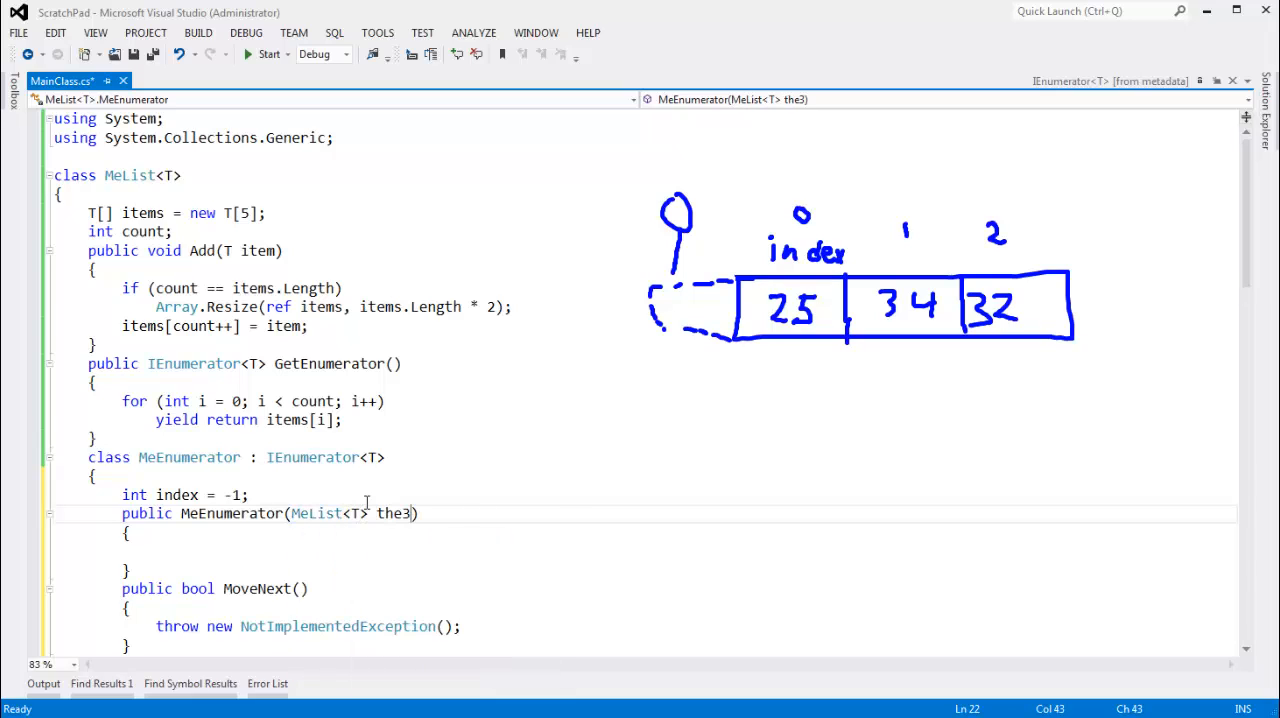
{"action": "type", "text": "List"}
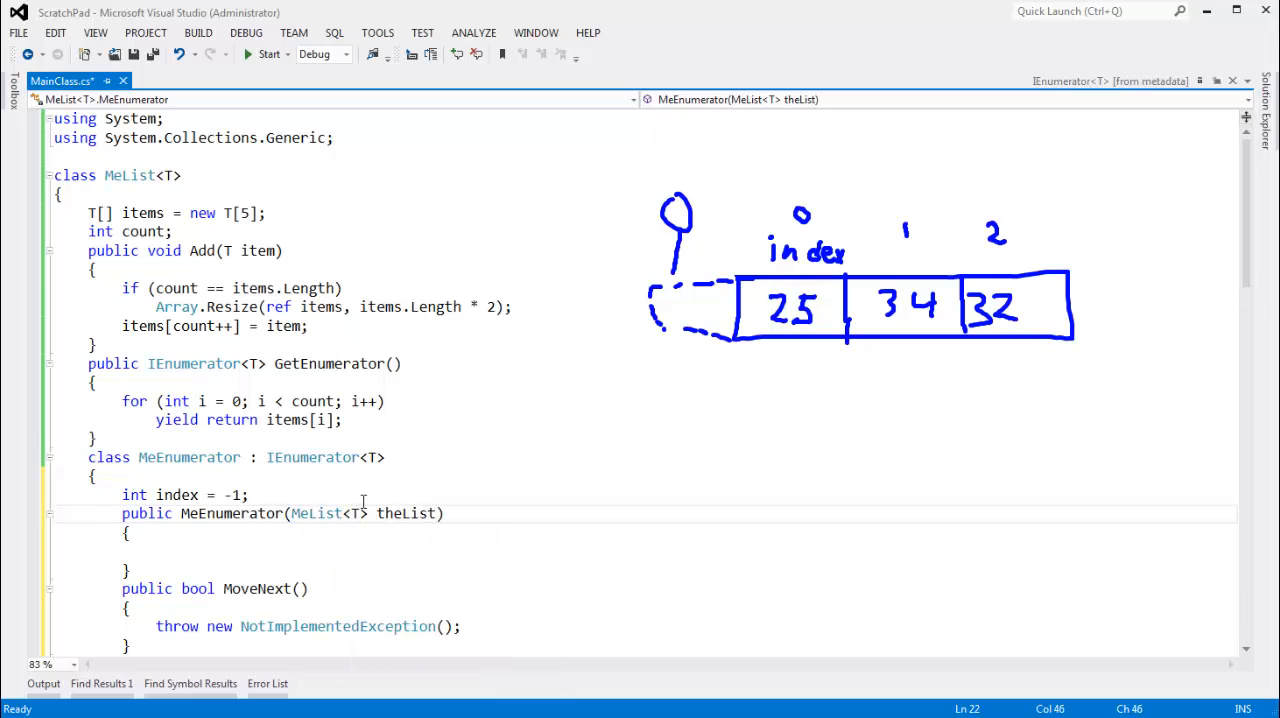
{"action": "type", "text": "me"}
{"action": "left_click", "coordinate": [310, 552]}
{"action": "type", "text": "this.theList = theList;"}
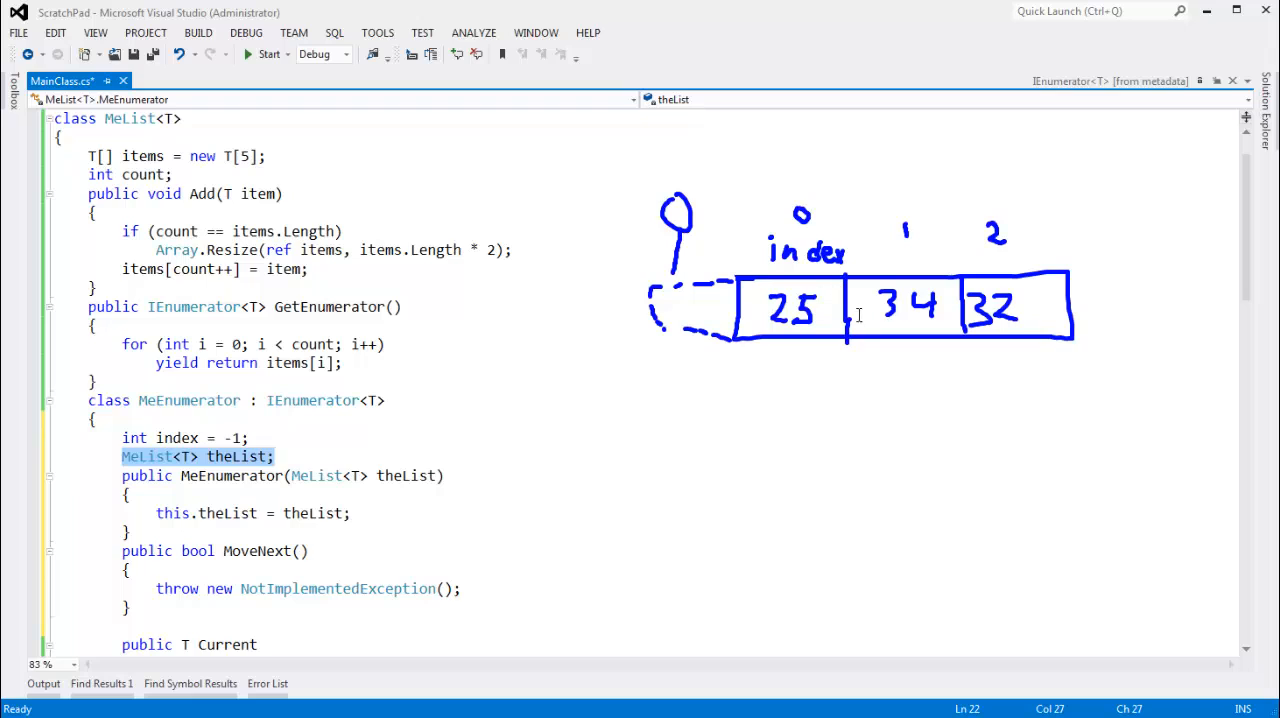
{"action": "mouse_move", "coordinate": [316, 512]}
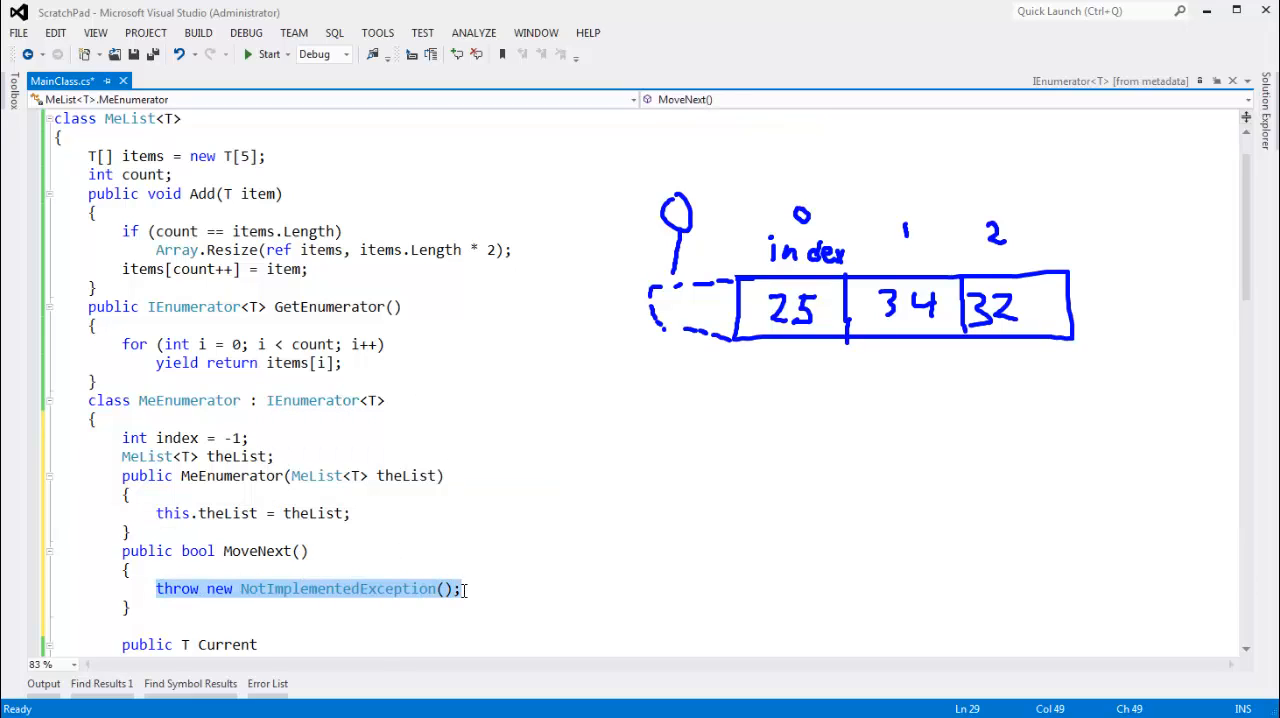
Replace MoveNext's throw with 'return ++index < theList.count;' and highlight theList.count
{"action": "type", "text": "index++;"}
{"action": "type", "text": "return"}
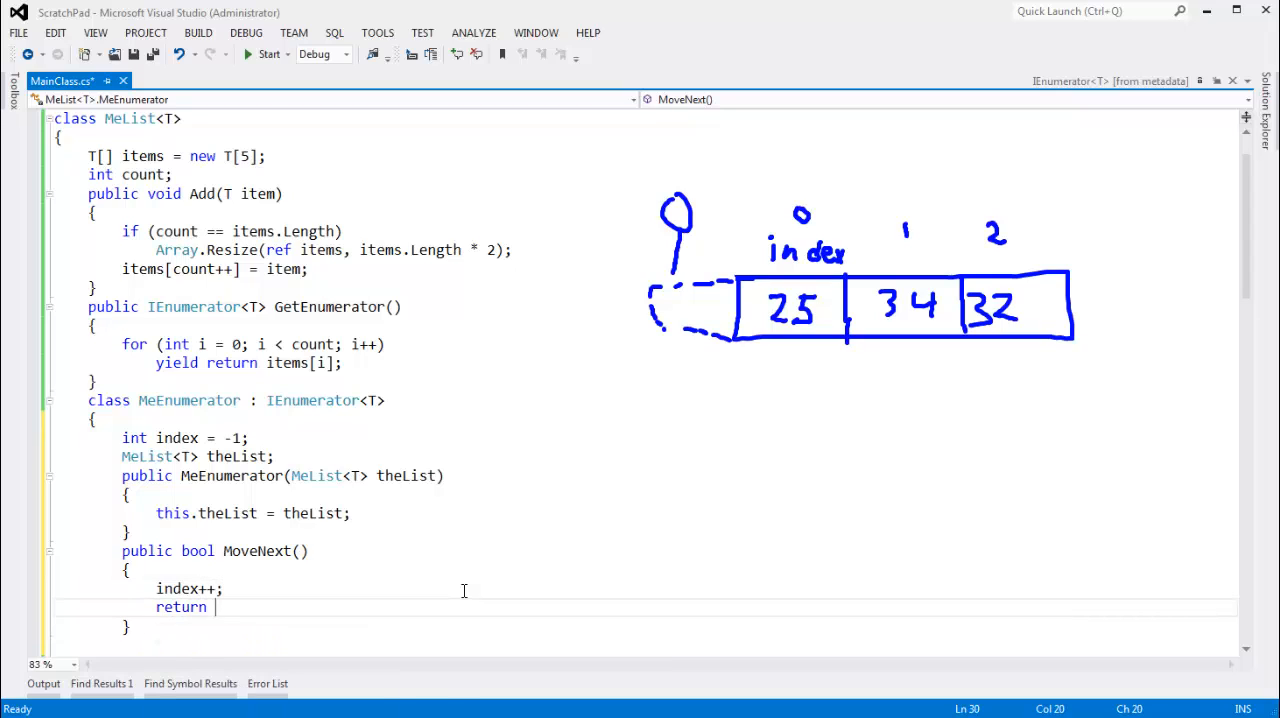
{"action": "type", "text": "index <"}
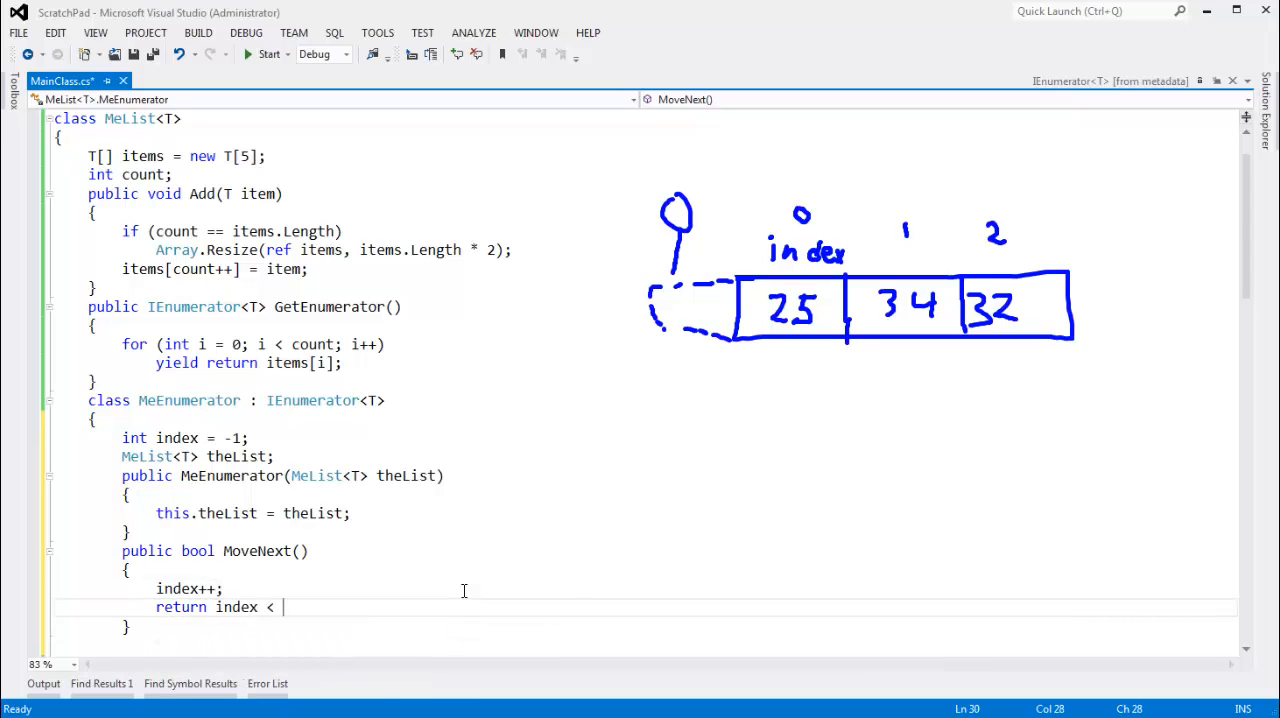
{"action": "type", "text": "theList"}
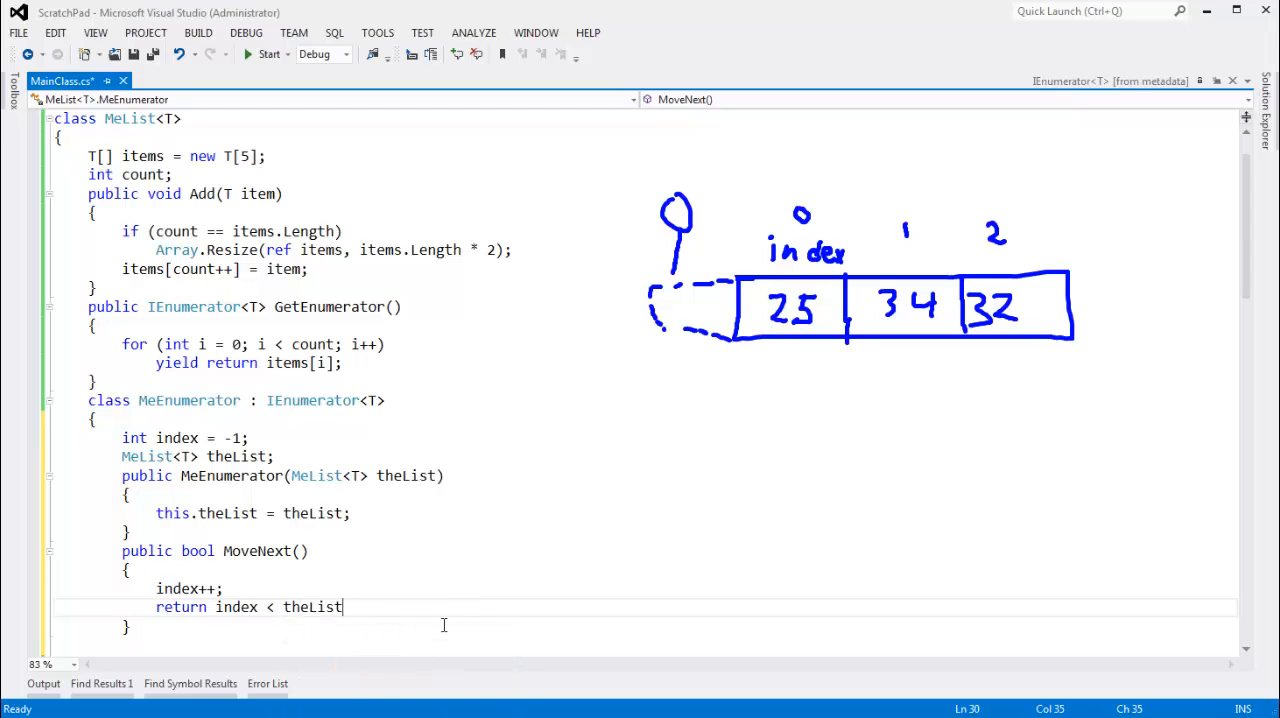
{"action": "type", "text": ".count;"}
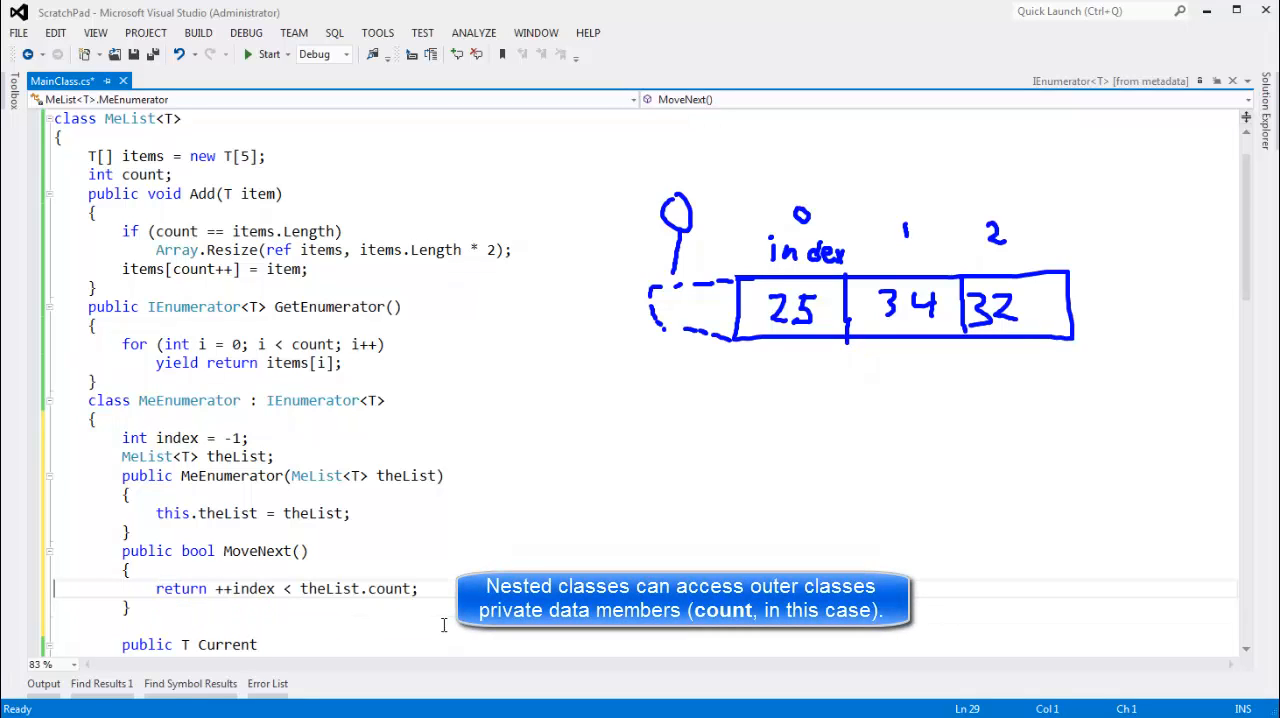
{"action": "double_click", "coordinate": [244, 588]}
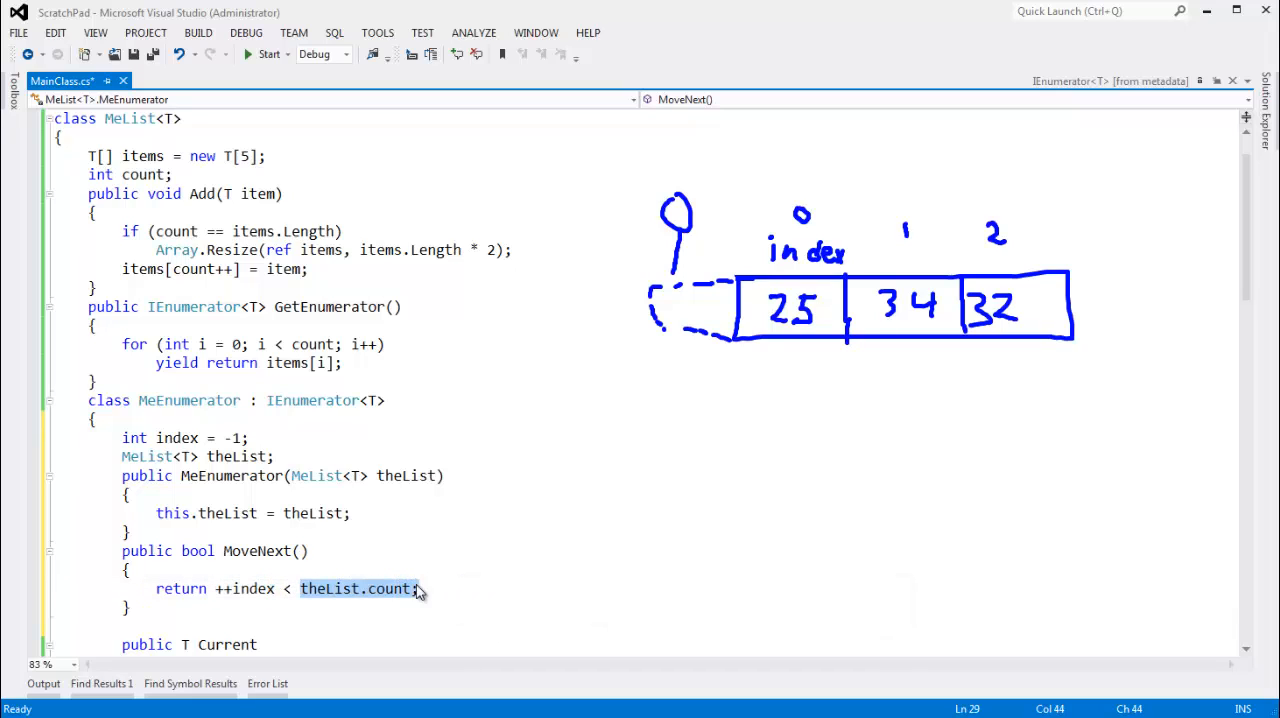
{"action": "scroll", "scroll_direction": "down", "scroll_amount": 3}
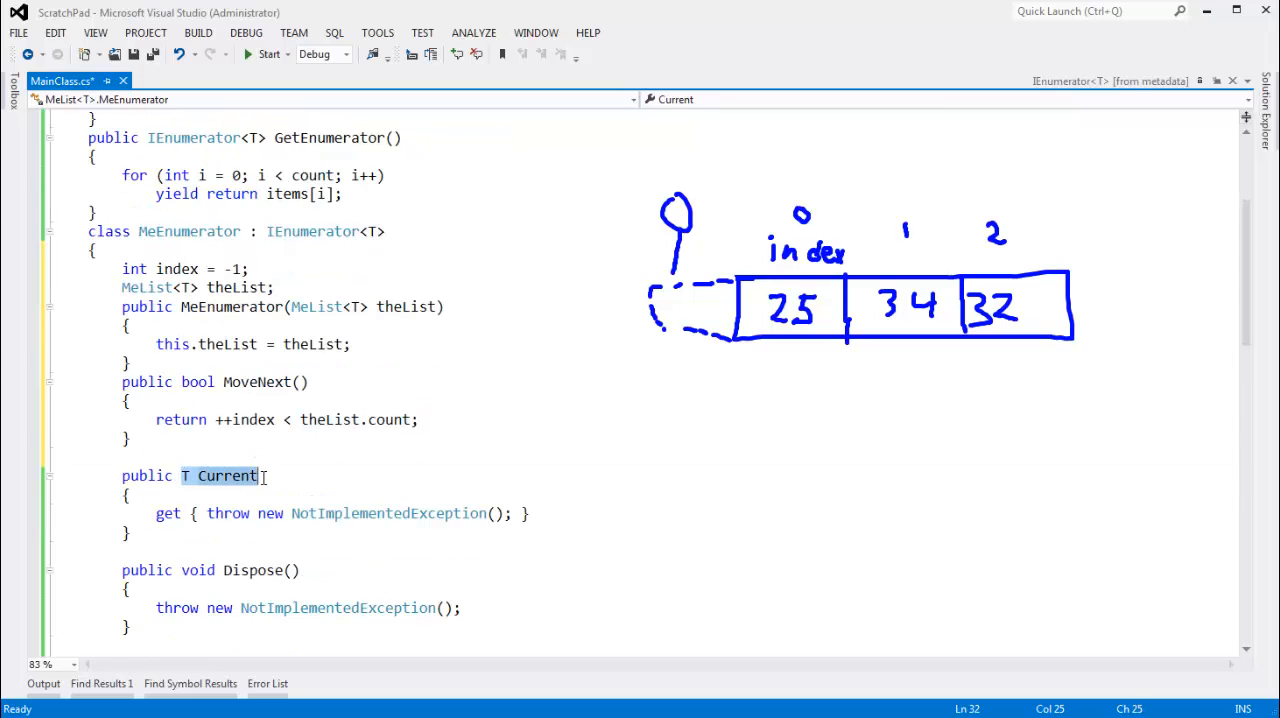
Guard Current's getter: if (index < 0 || theList.count <= index) return default(T);
{"action": "scroll", "scroll_direction": "down", "scroll_amount": 3}
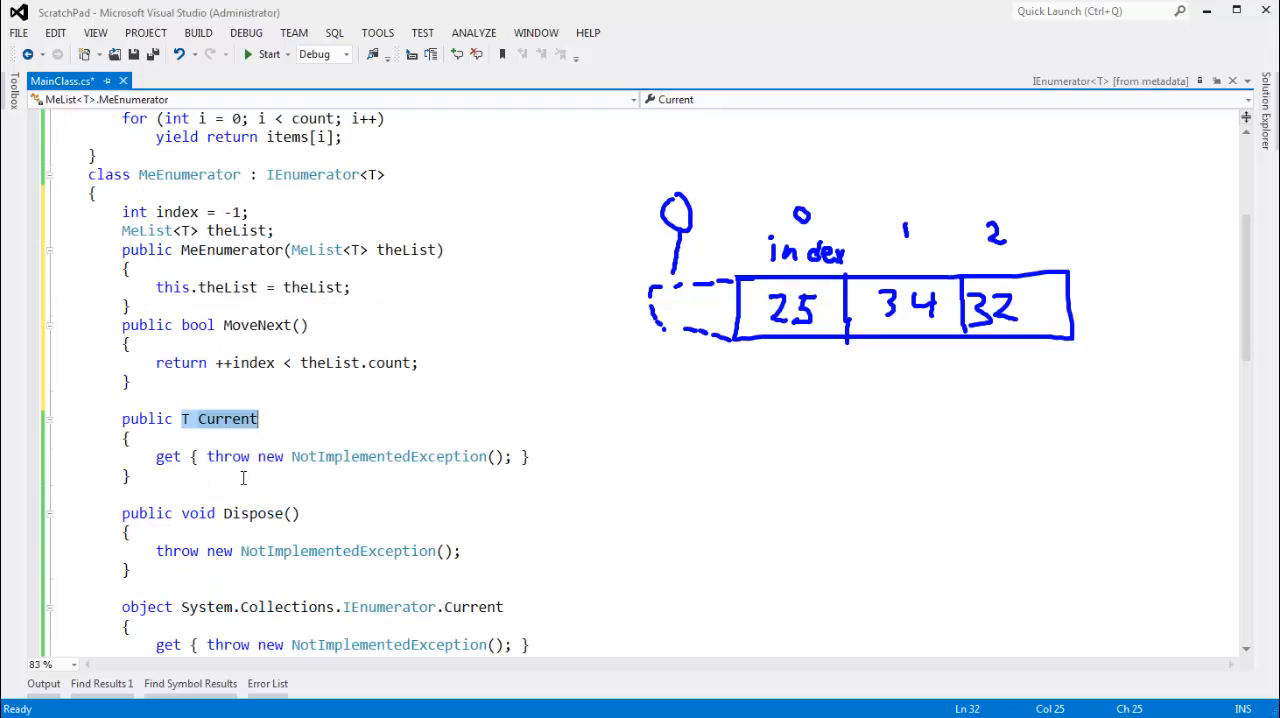
{"action": "mouse_move", "coordinate": [616, 376]}
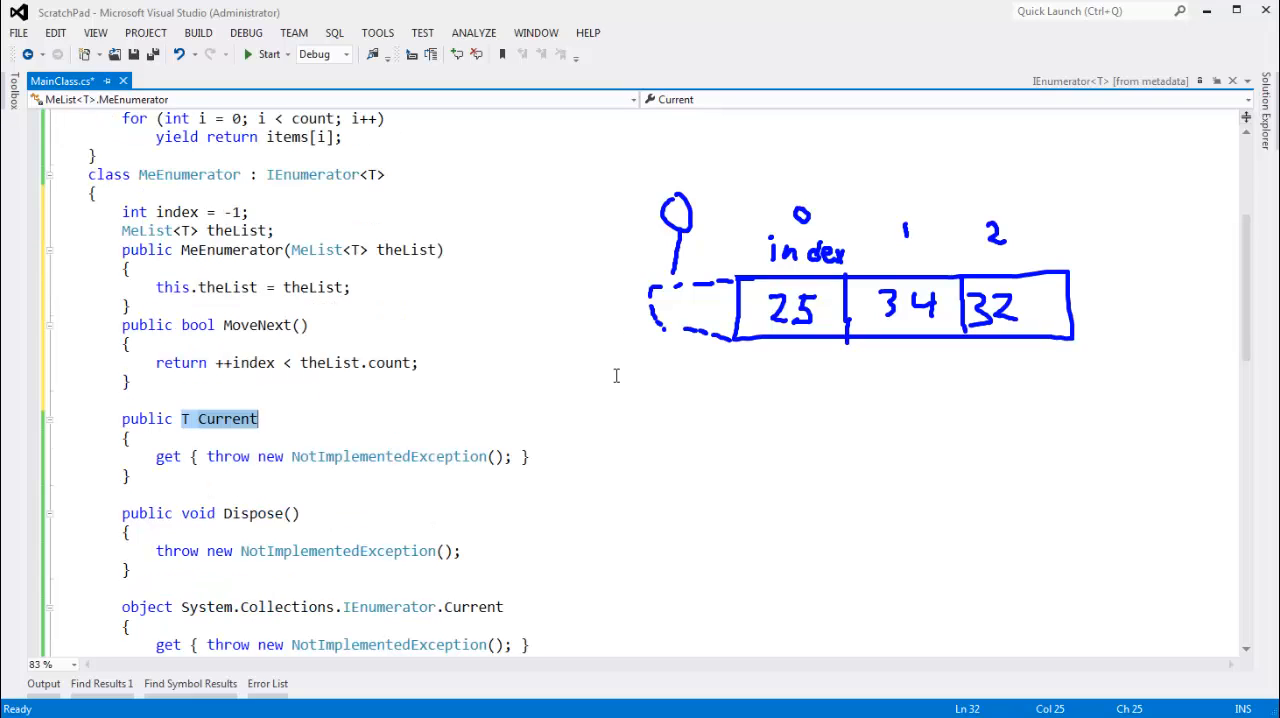
{"action": "mouse_move", "coordinate": [1152, 304]}
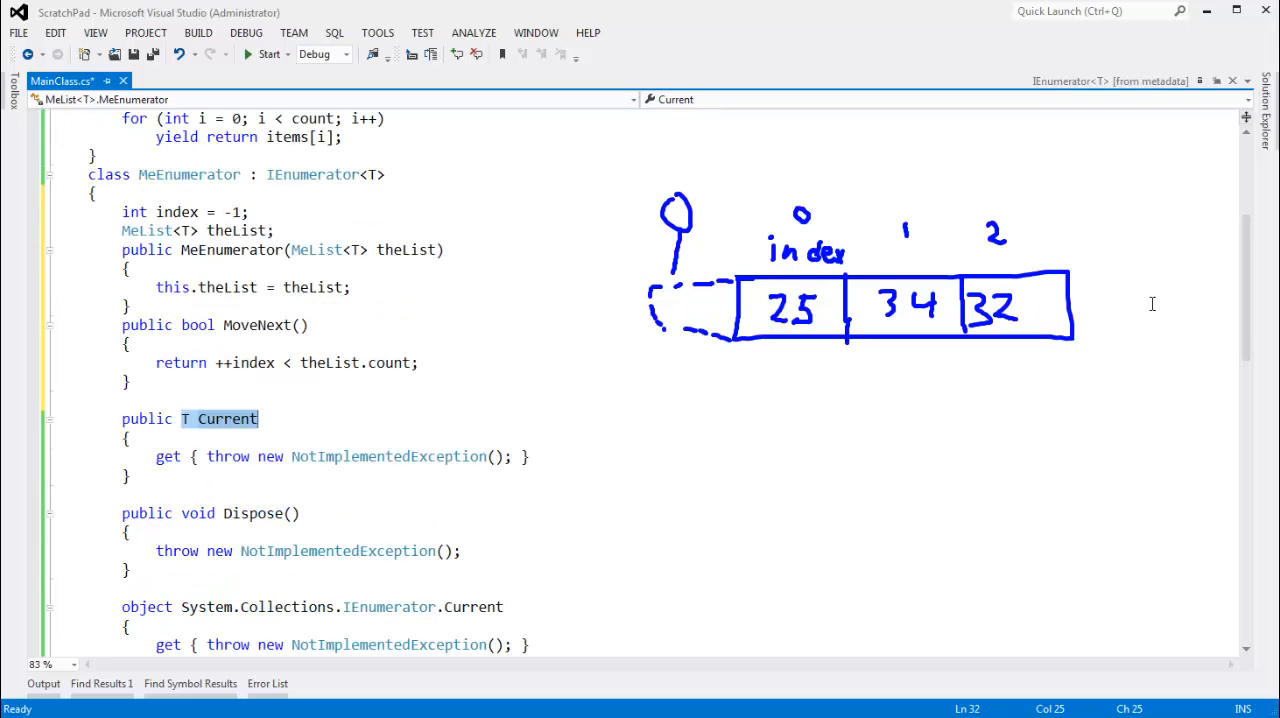
{"action": "mouse_move", "coordinate": [268, 444]}
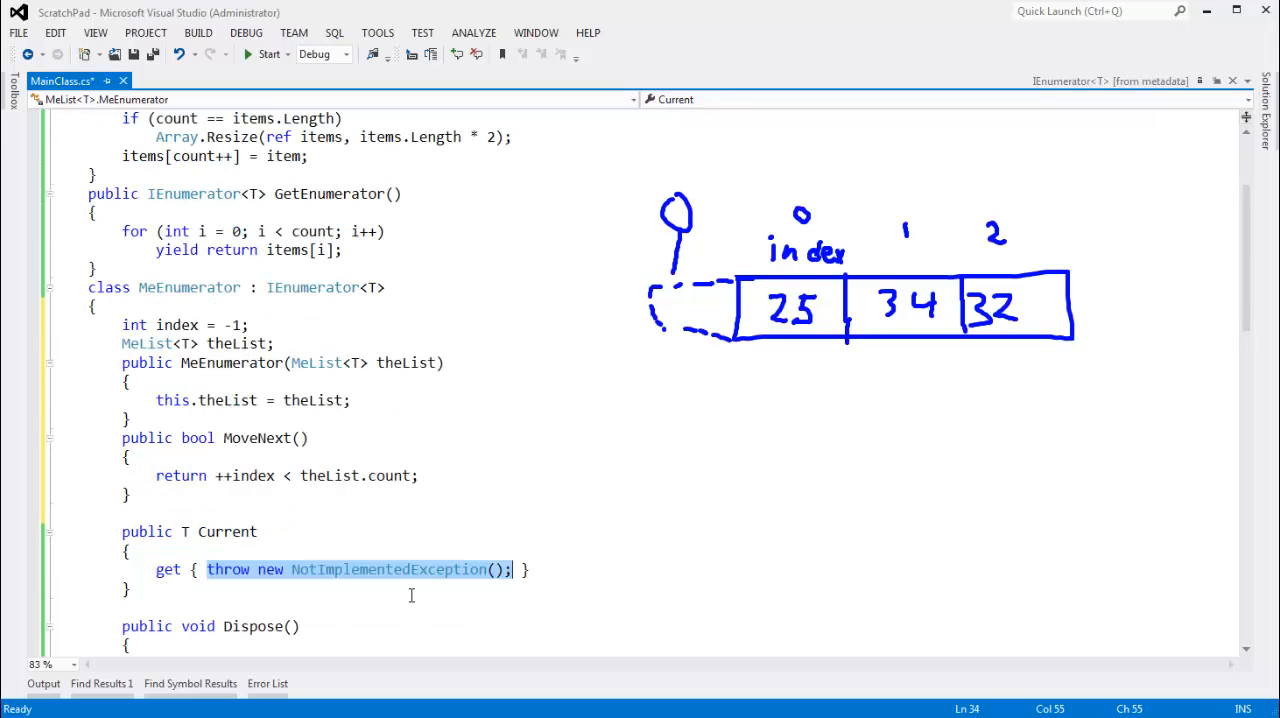
{"action": "key", "text": "Delete"}
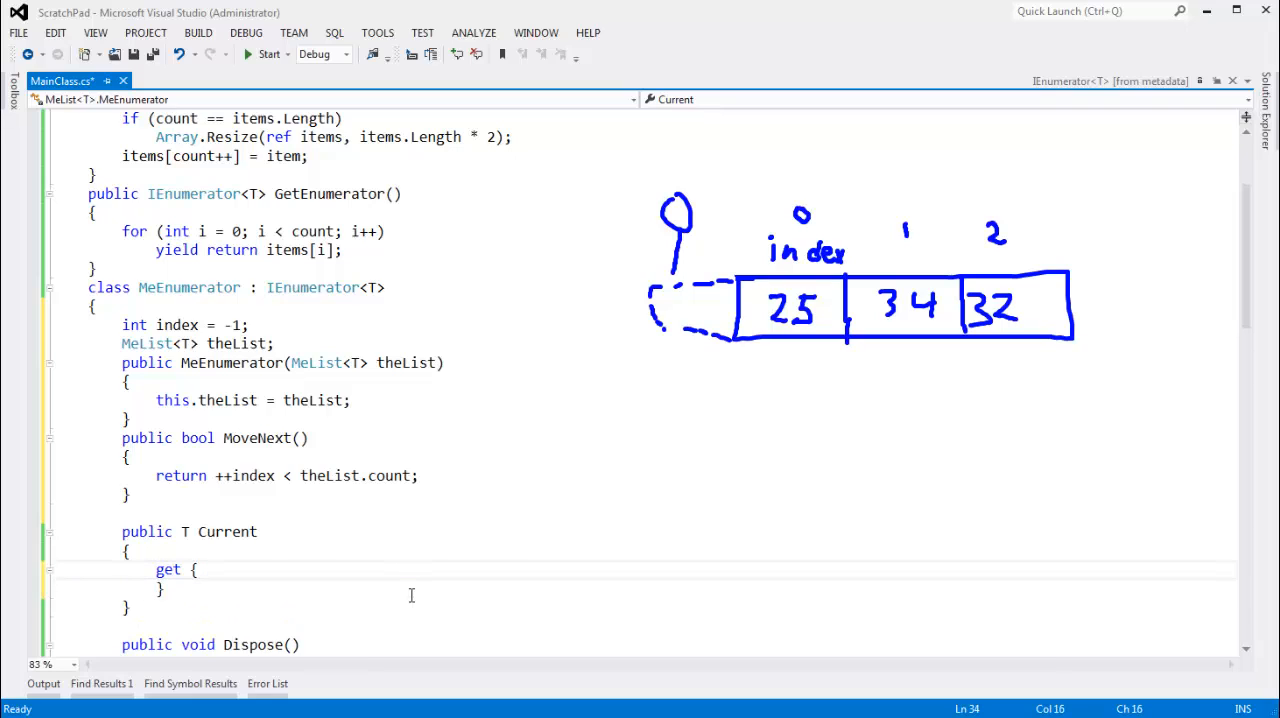
{"action": "type", "text": "i"}
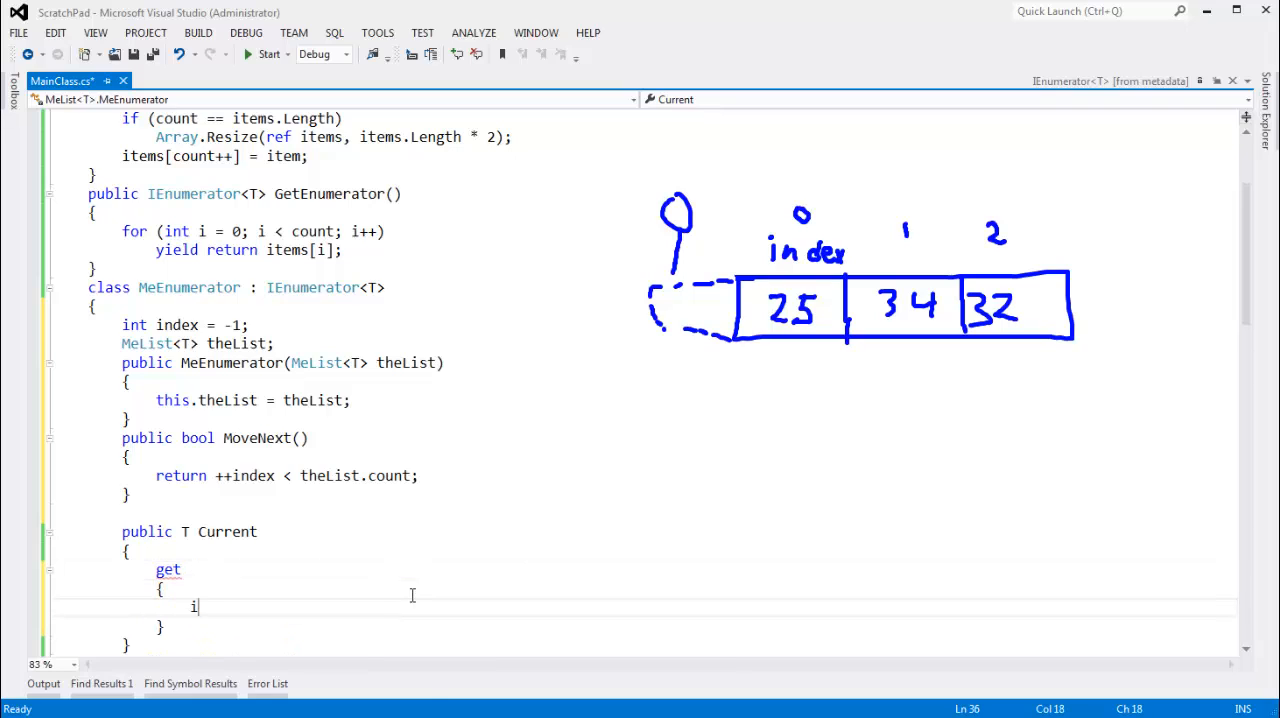
{"action": "type", "text": "f(ind"}
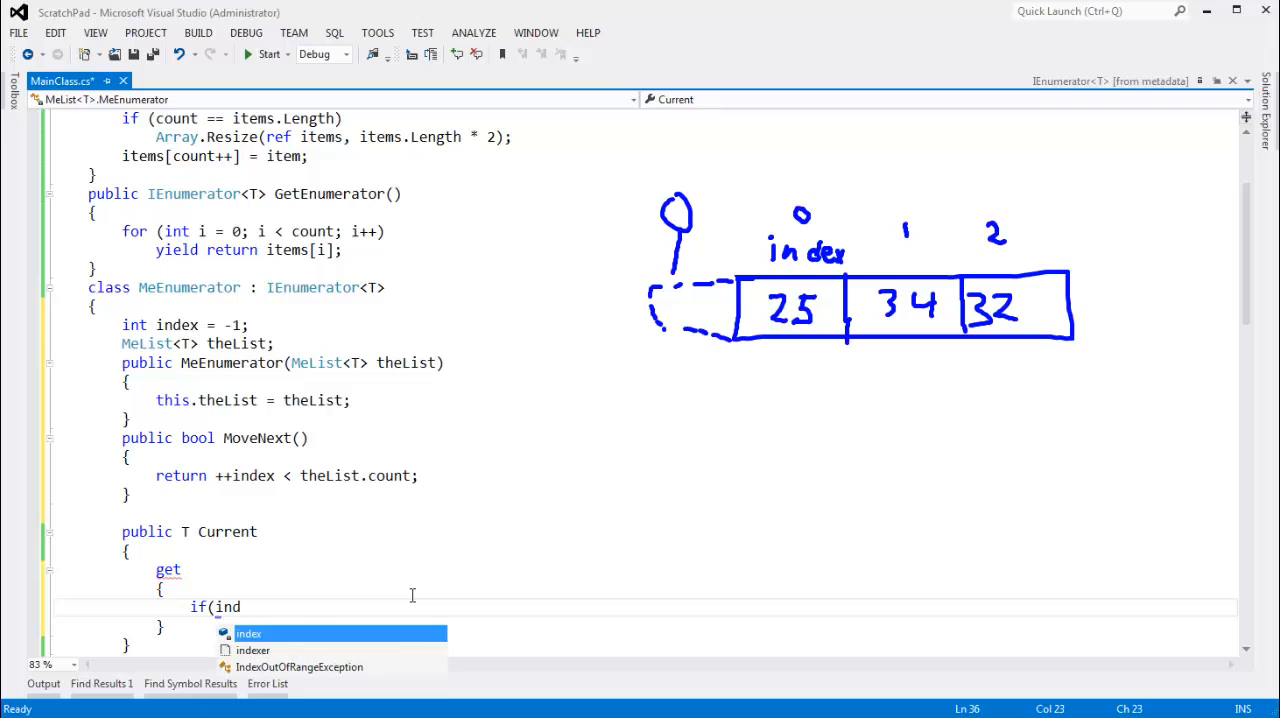
{"action": "type", "text": "ex < 0"}
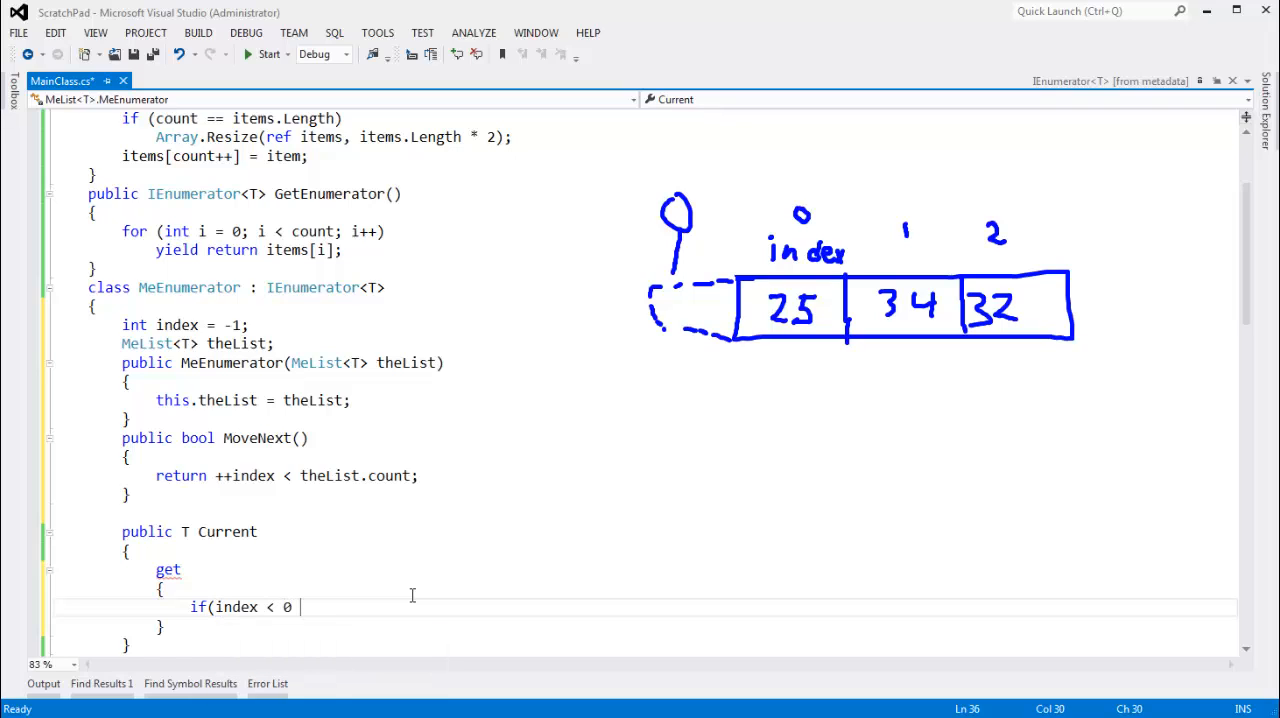
{"action": "type", "text": "|| theList.count"}
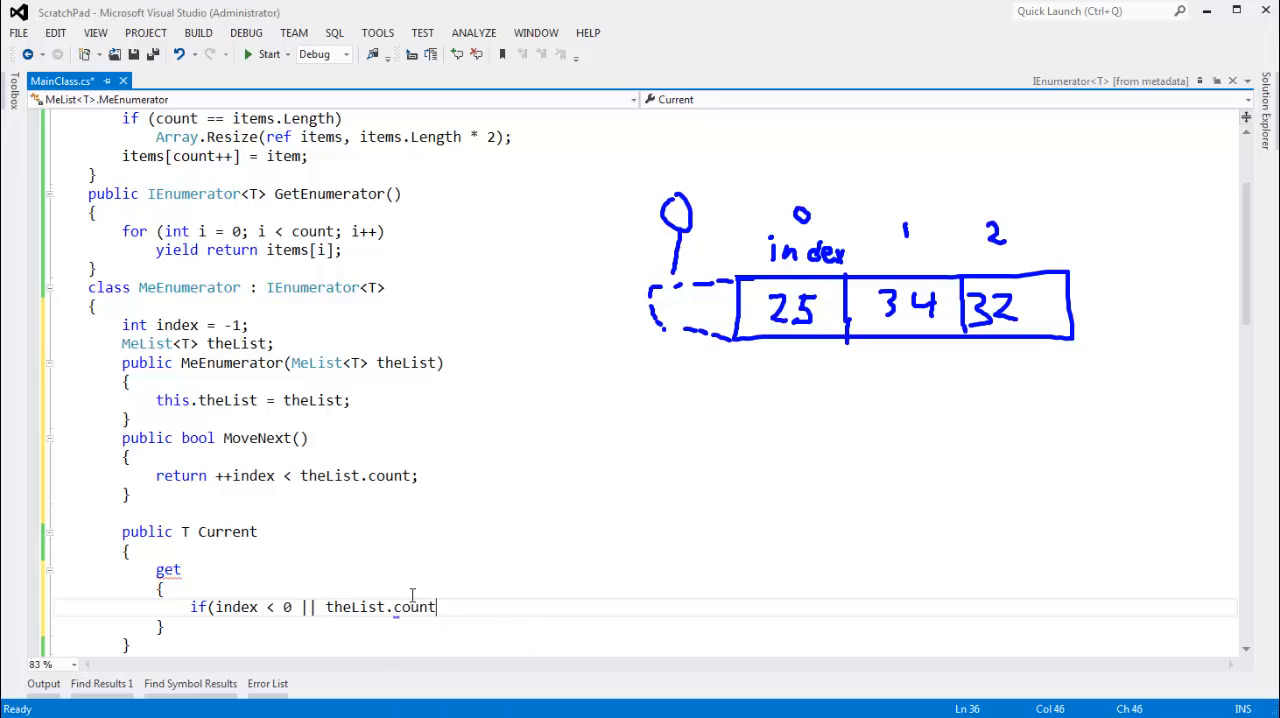
{"action": "type", "text": "<= index"}
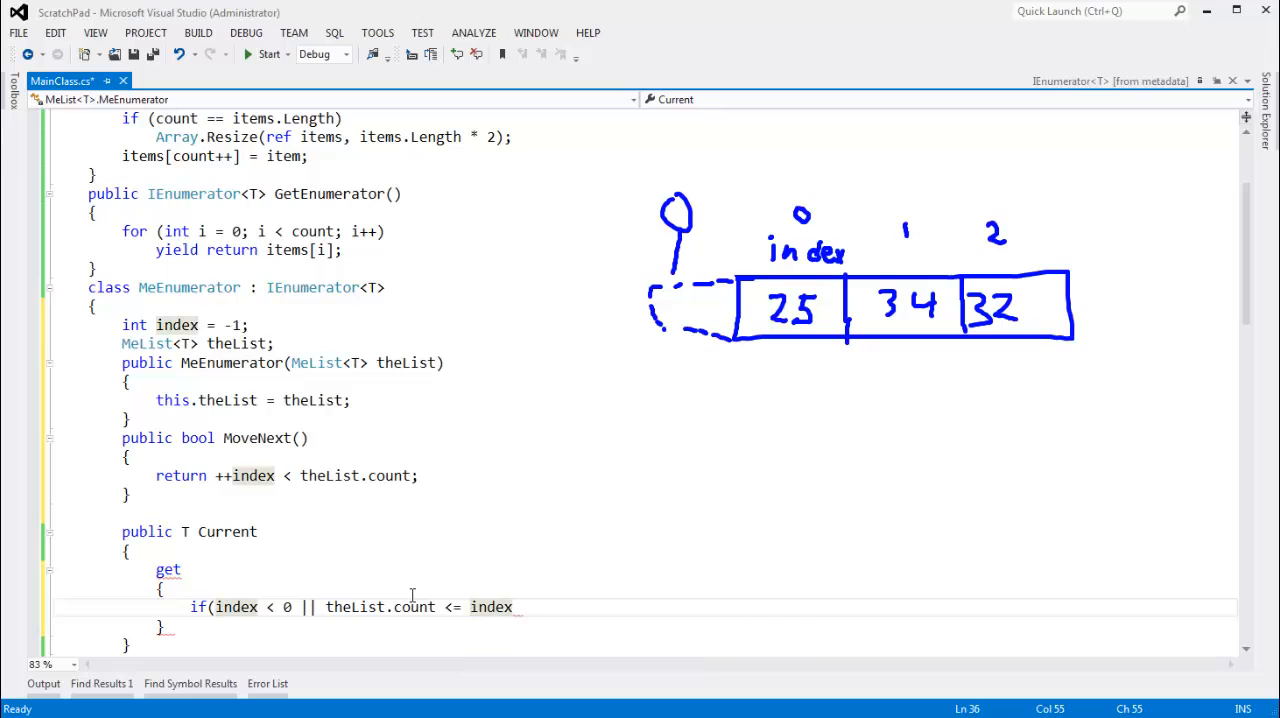
{"action": "type", "text": ")"}
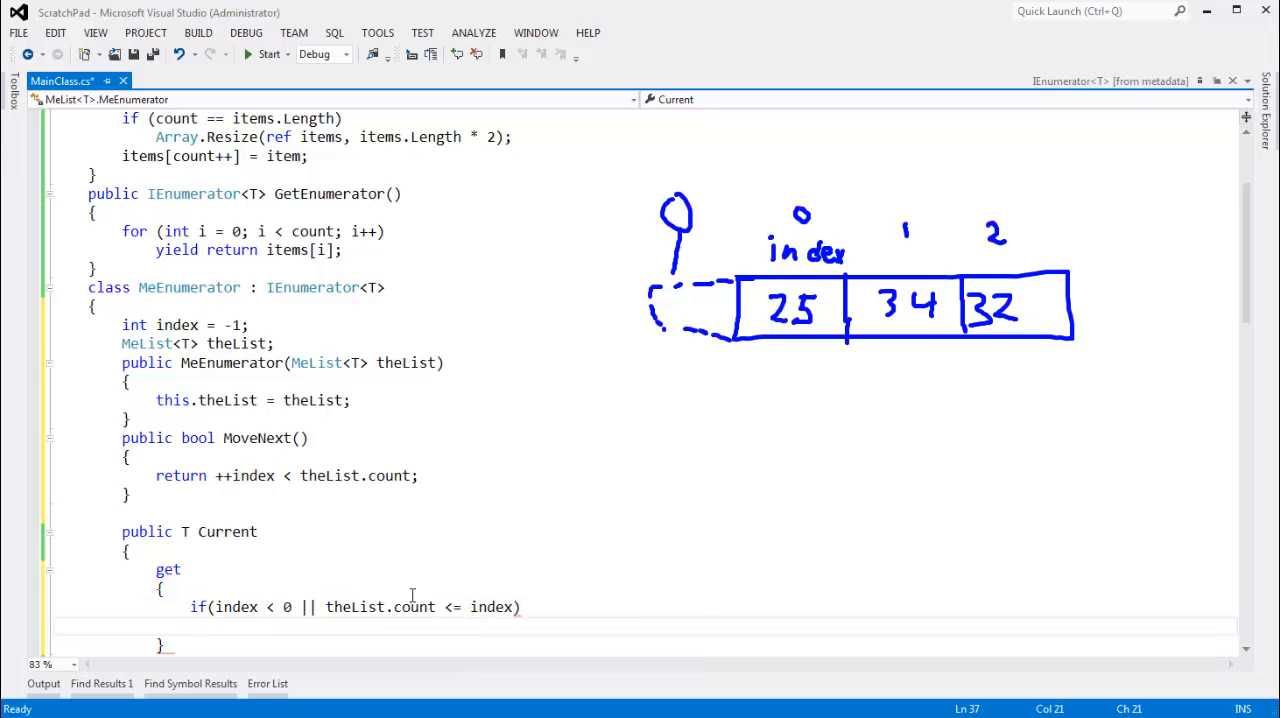
{"action": "type", "text": "return default(T);"}
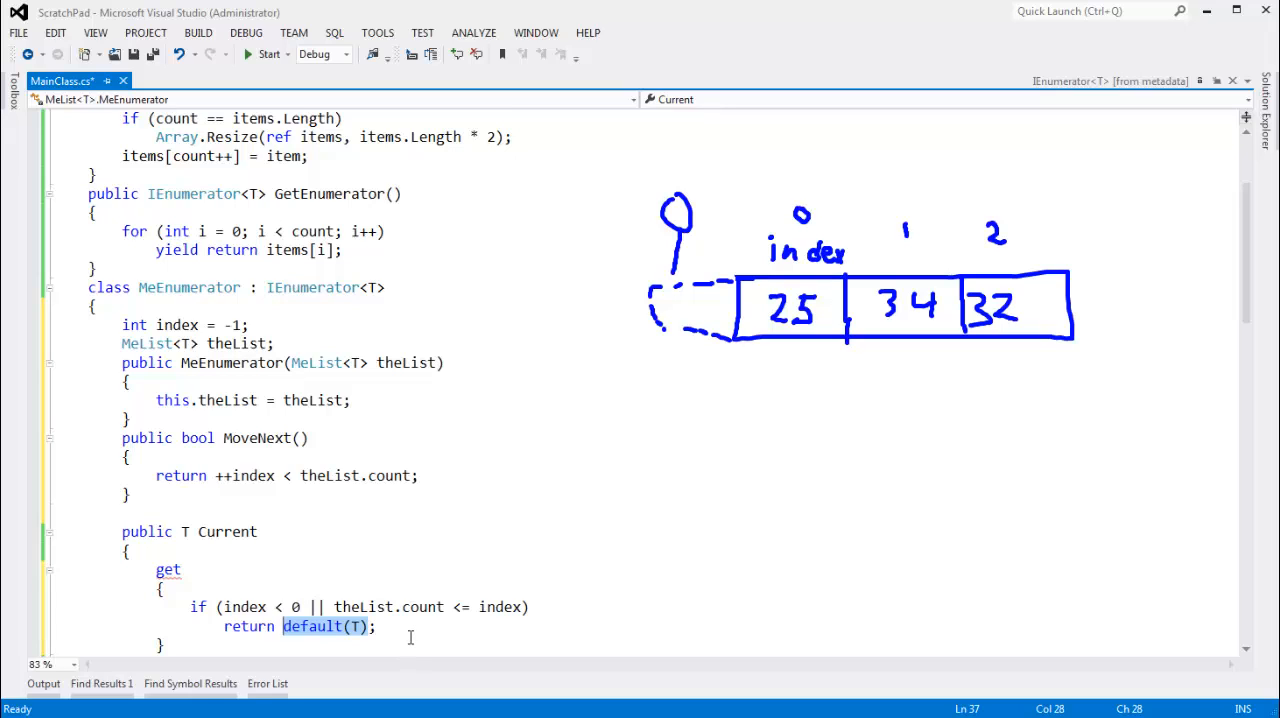
Otherwise have the getter return theList.items[index]
{"action": "scroll", "scroll_direction": "down", "scroll_amount": 3}
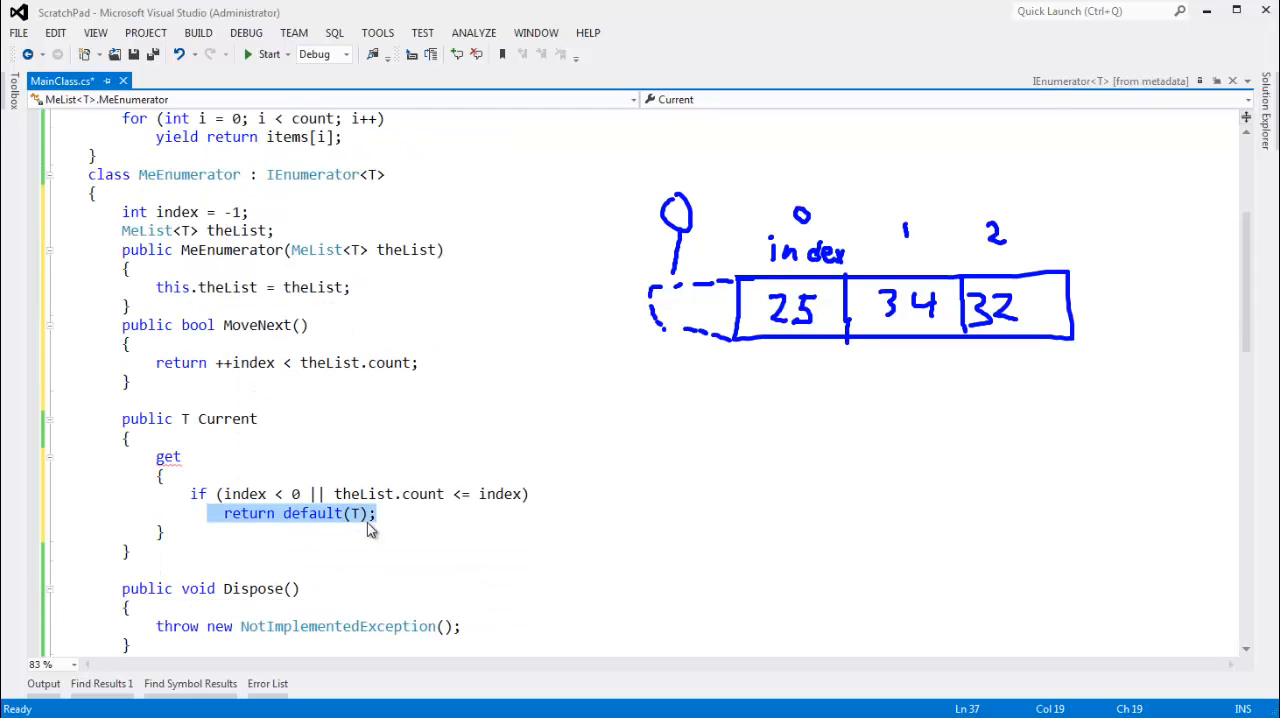
{"action": "type", "text": "return"}
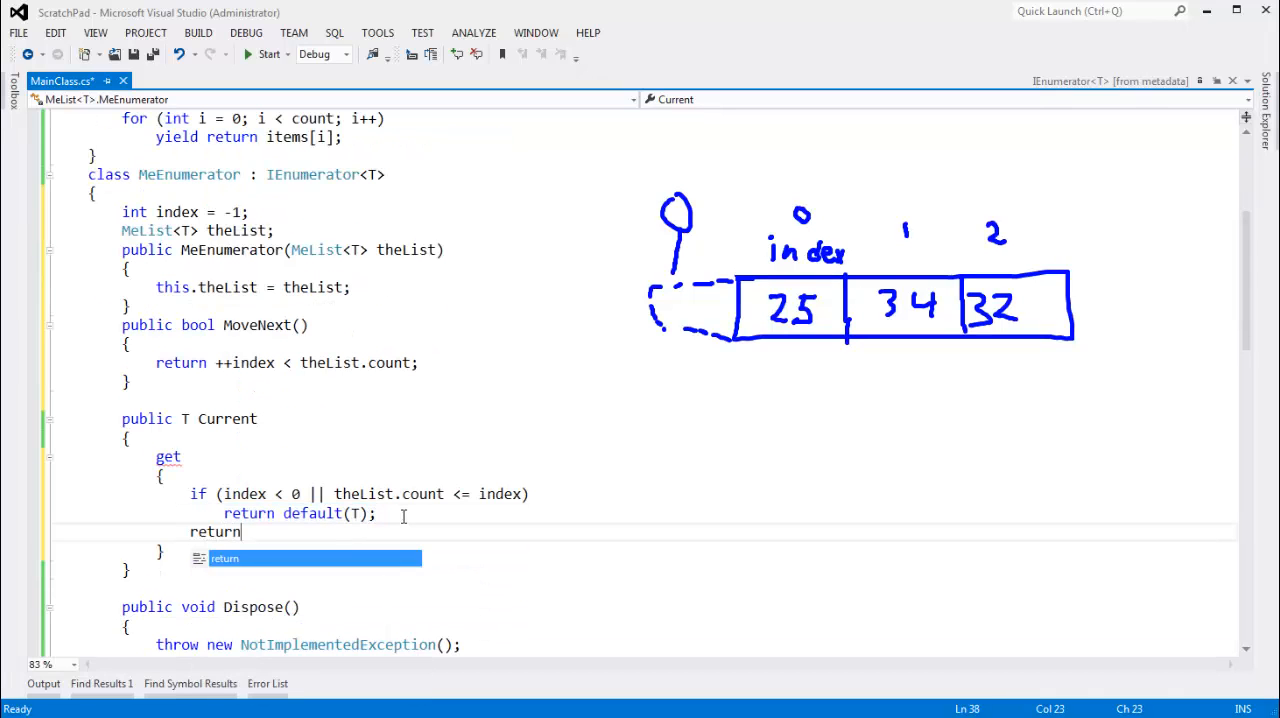
{"action": "type", "text": "theList."}
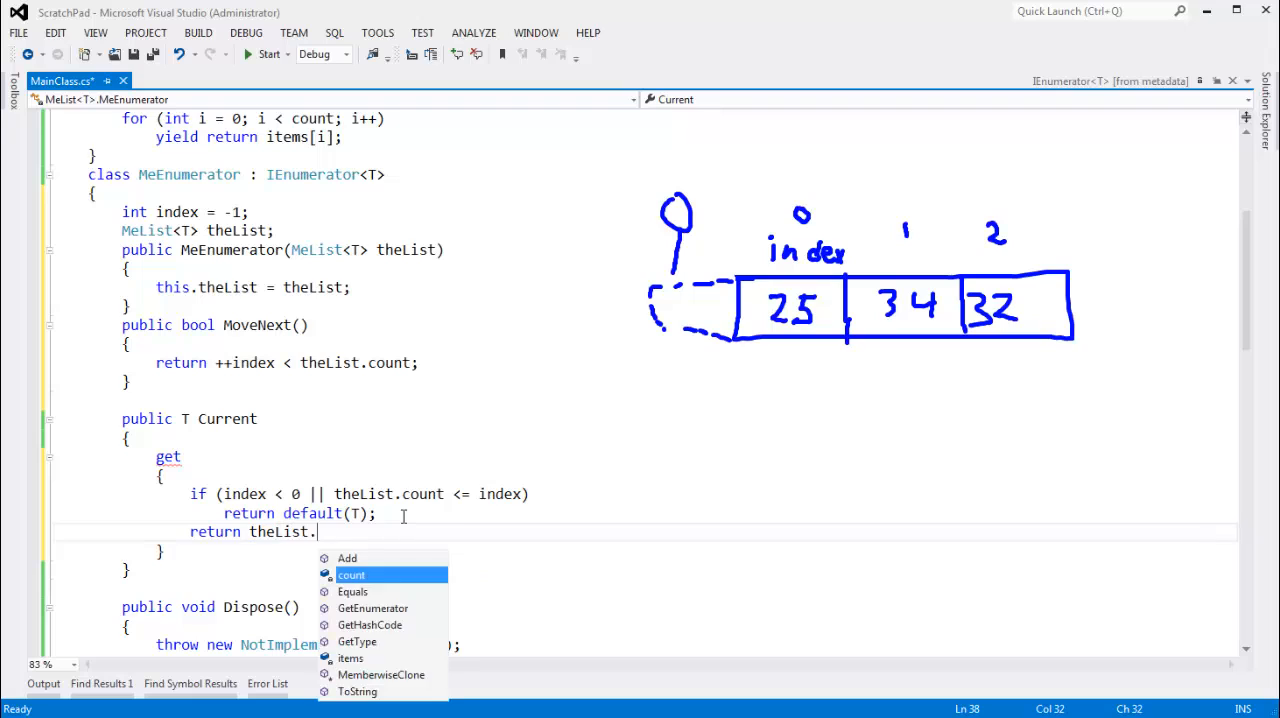
{"action": "type", "text": "items[index];"}
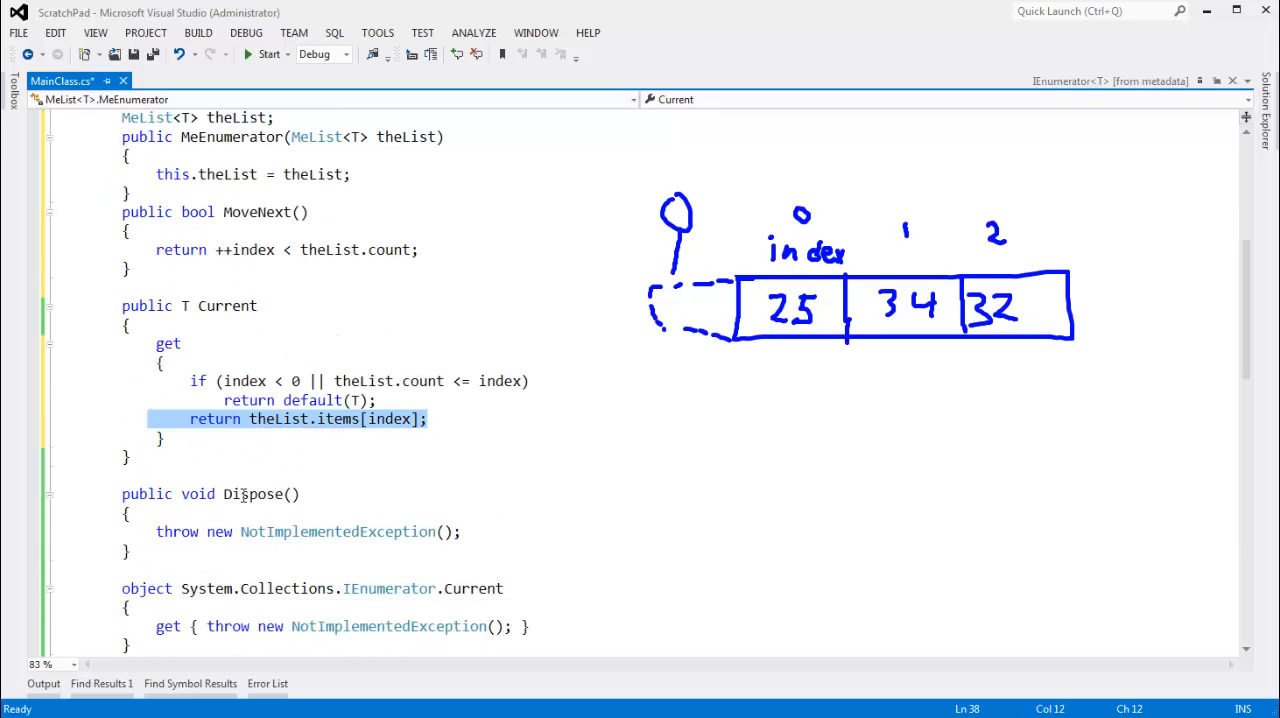
Empty Dispose's body and make IEnumerator.Current's getter return Current
{"action": "left_click", "coordinate": [210, 492]}
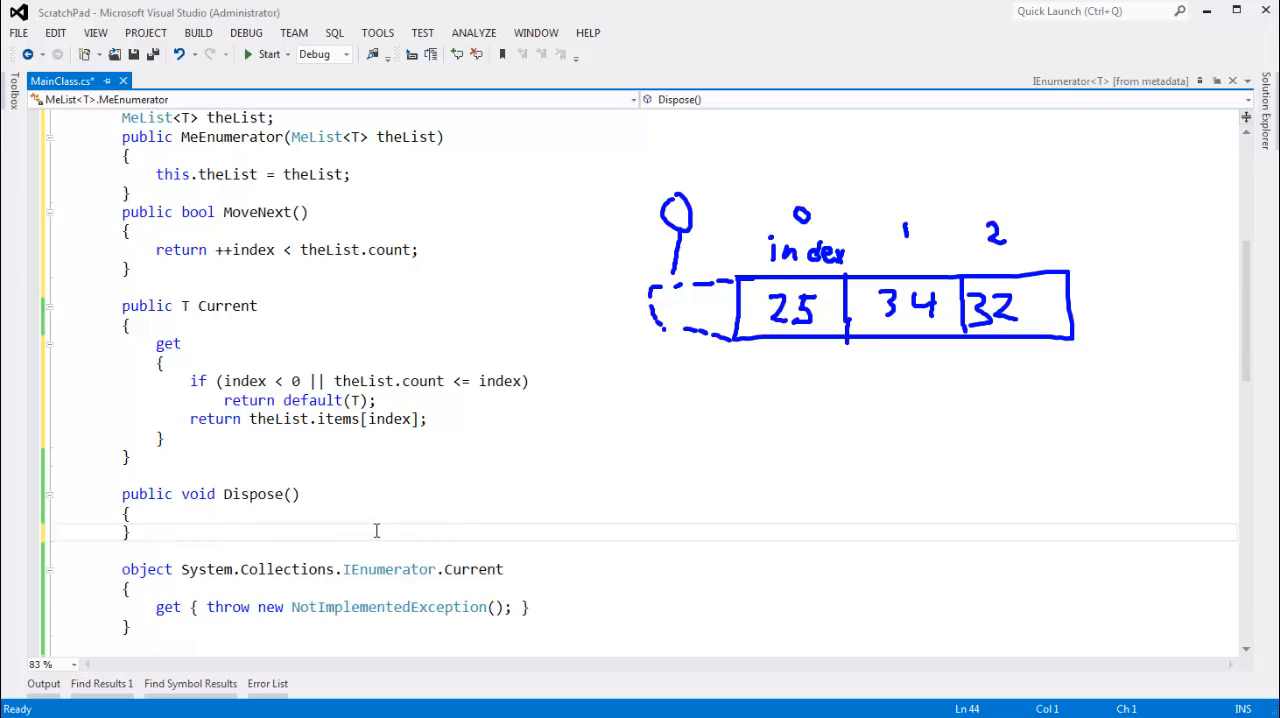
{"action": "left_click", "coordinate": [512, 608]}
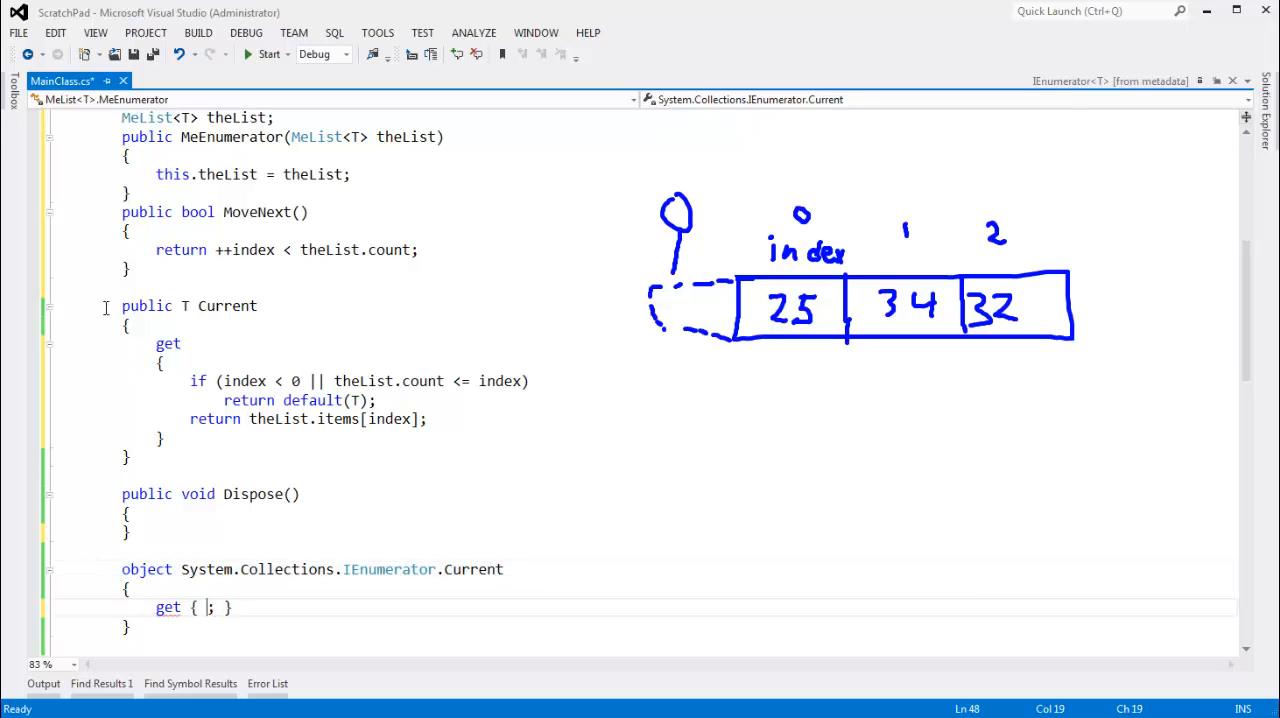
{"action": "left_click", "coordinate": [186, 450]}
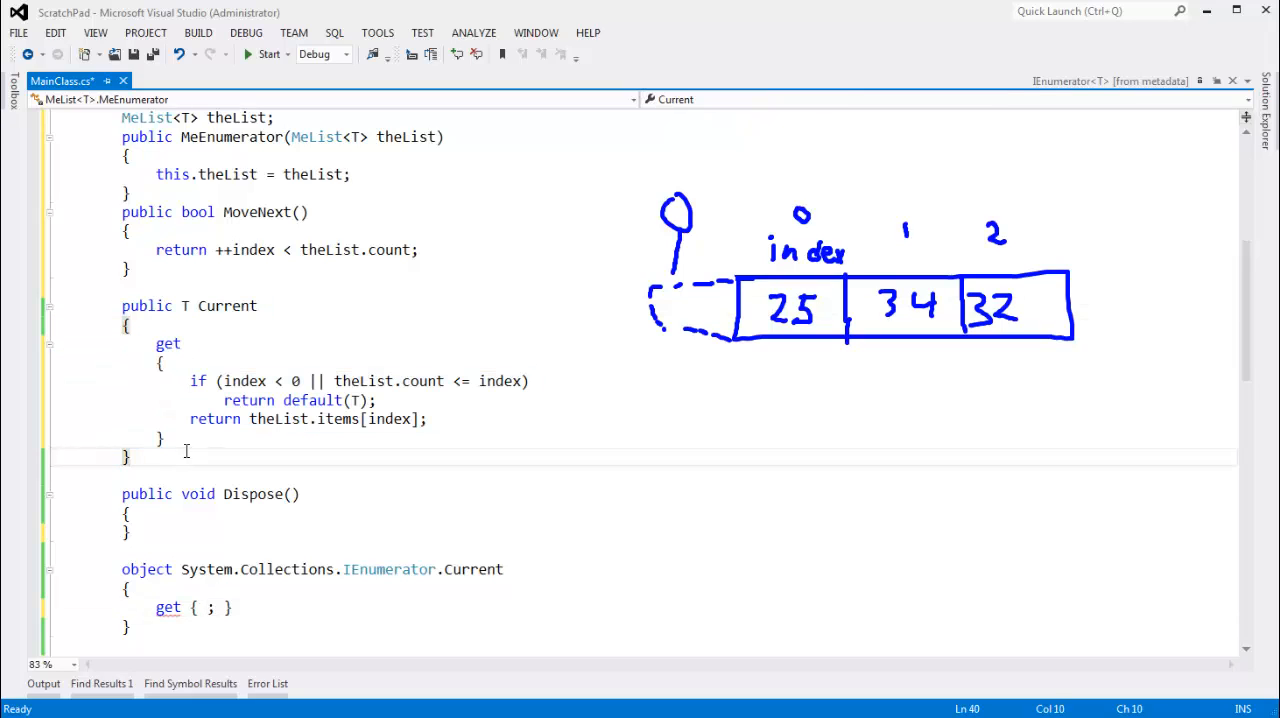
{"action": "left_click", "coordinate": [184, 304]}
{"action": "type", "text": "return "}
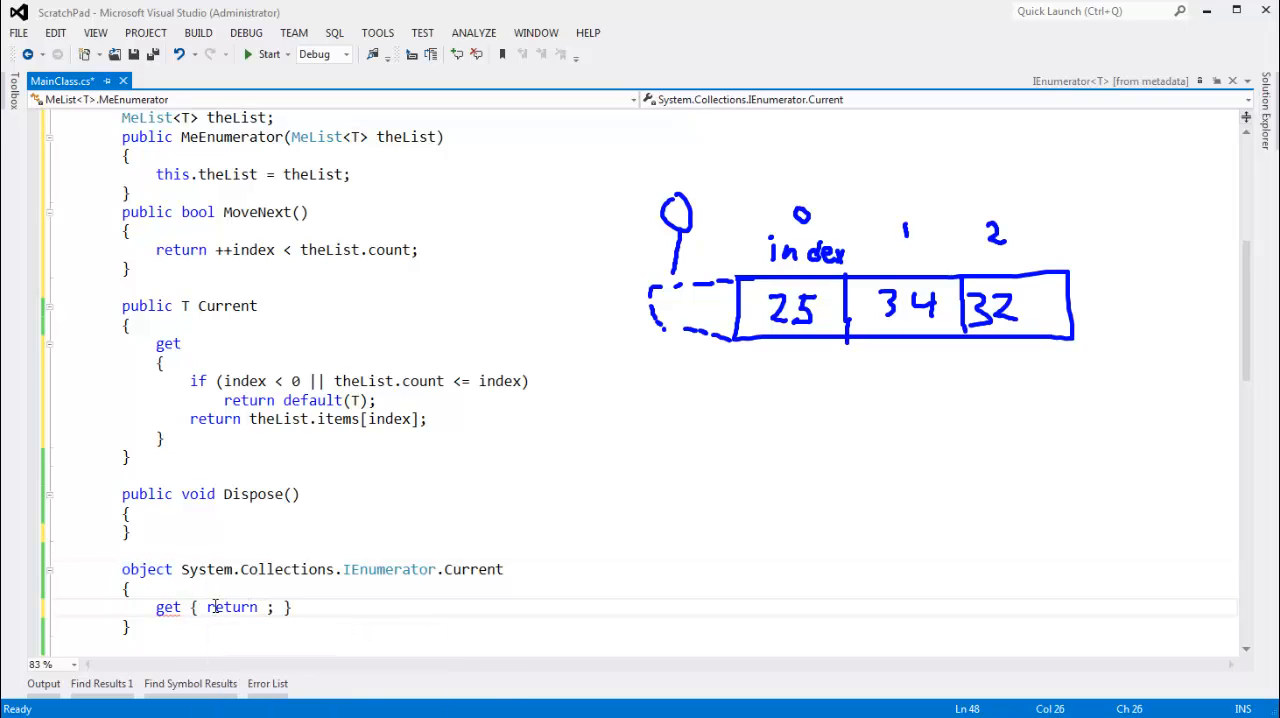
{"action": "type", "text": "Current"}
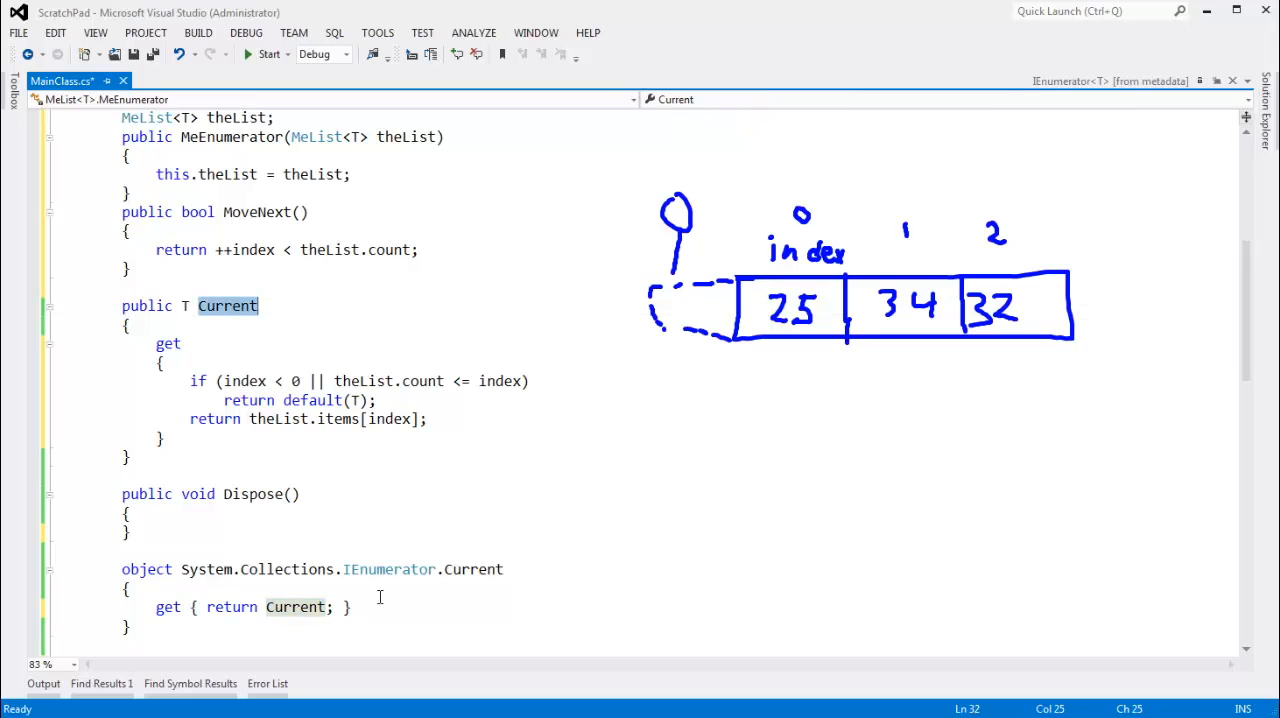
{"action": "double_click", "coordinate": [340, 568]}
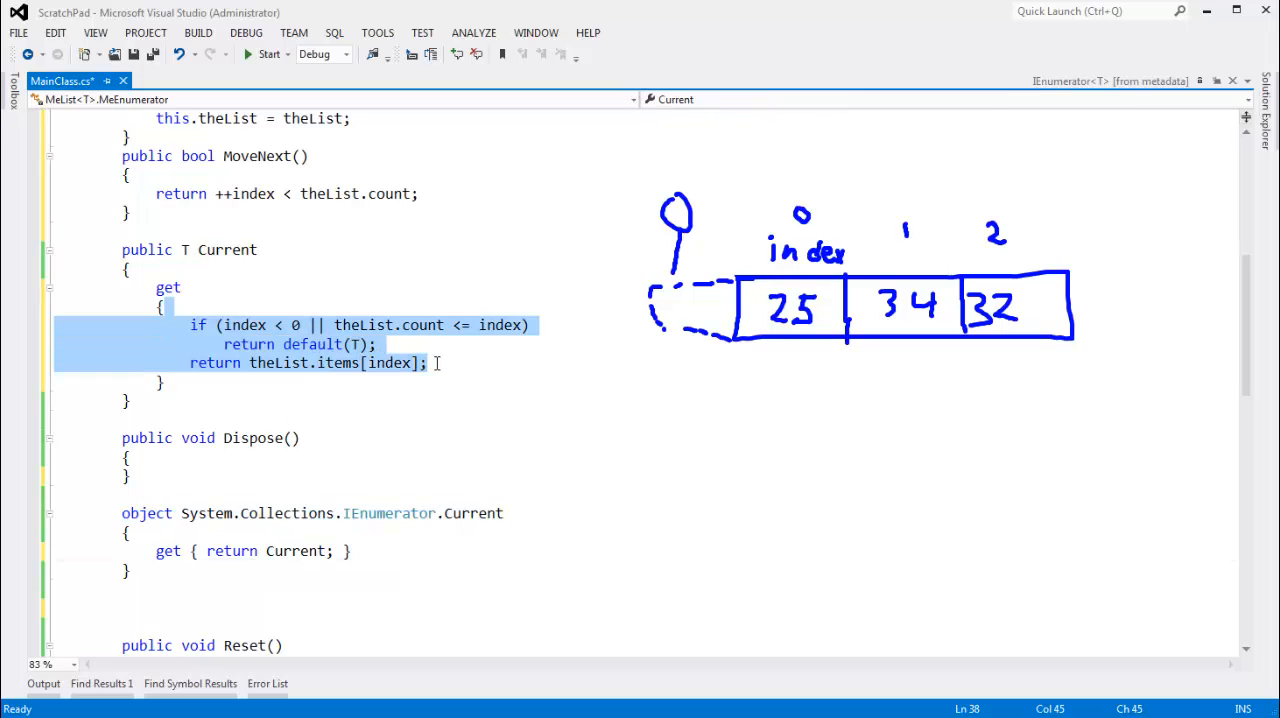
Replace Reset's NotImplementedException throw with 'index = -1;'
{"action": "left_click", "coordinate": [232, 588]}
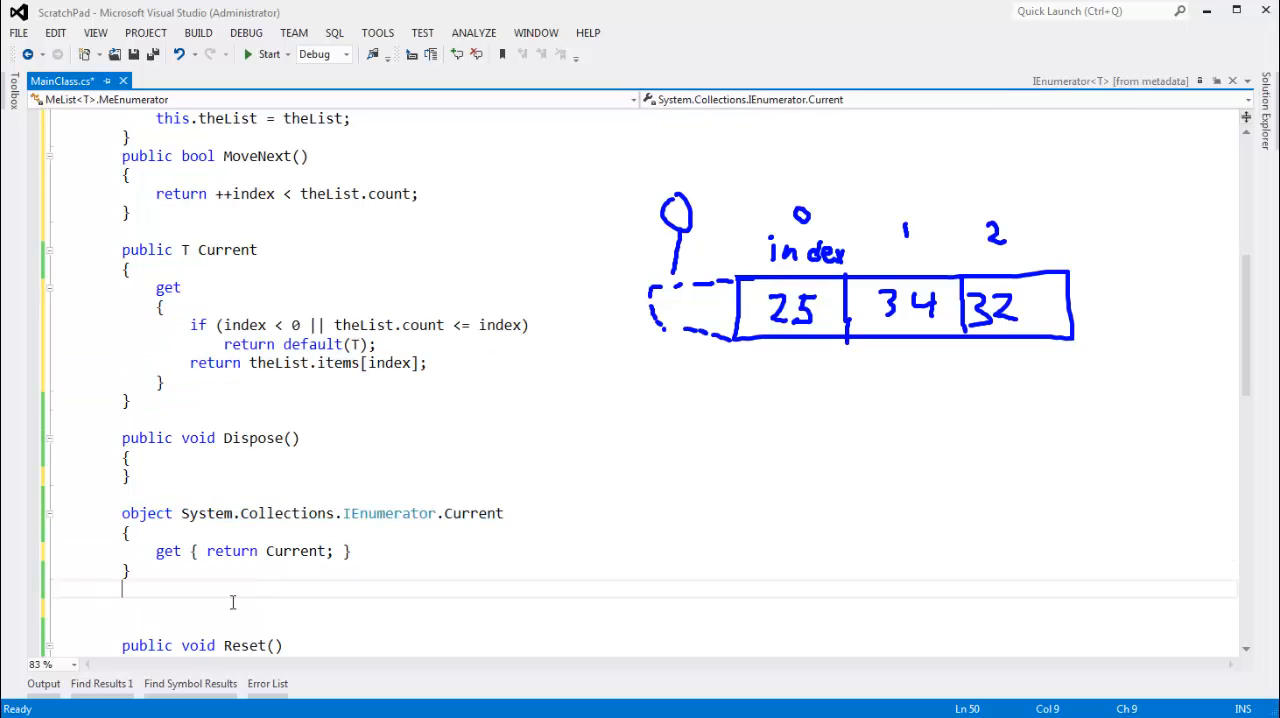
{"action": "scroll", "scroll_direction": "down", "scroll_amount": 3}
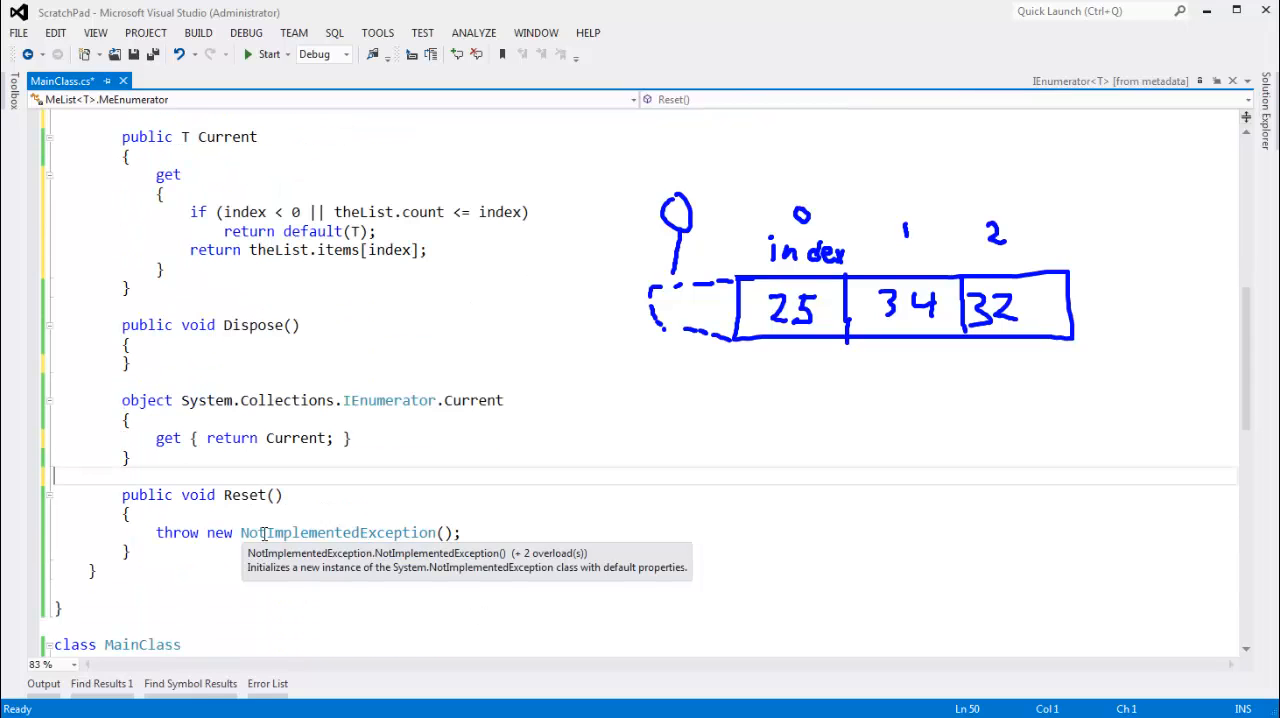
{"action": "type", "text": "notsu"}
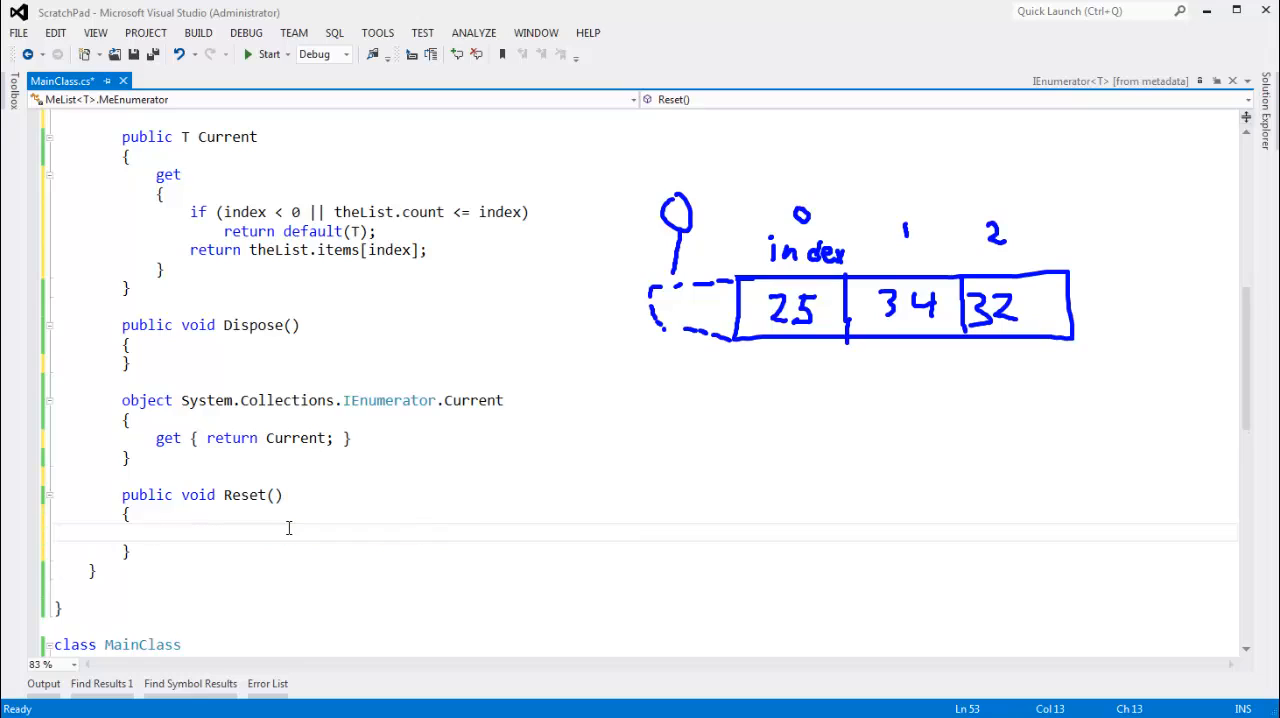
{"action": "type", "text": "index ="}
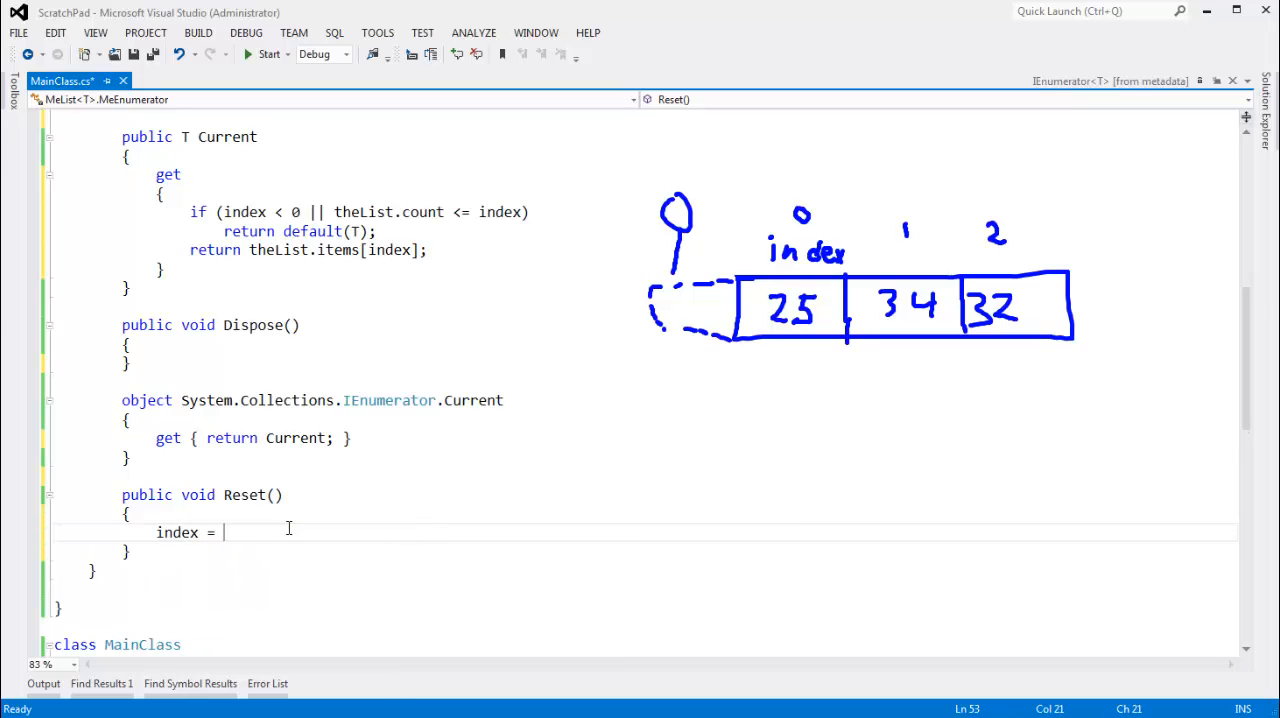
{"action": "type", "text": "-1;"}
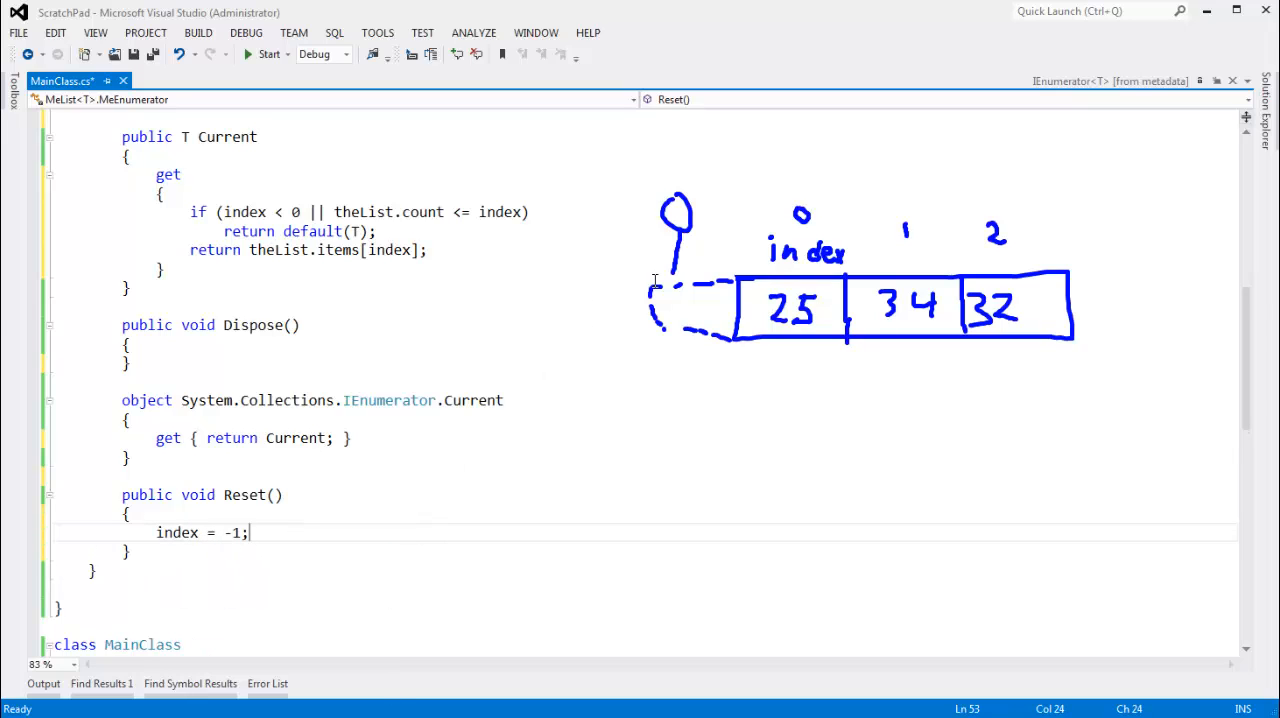
{"action": "mouse_move", "coordinate": [170, 550]}
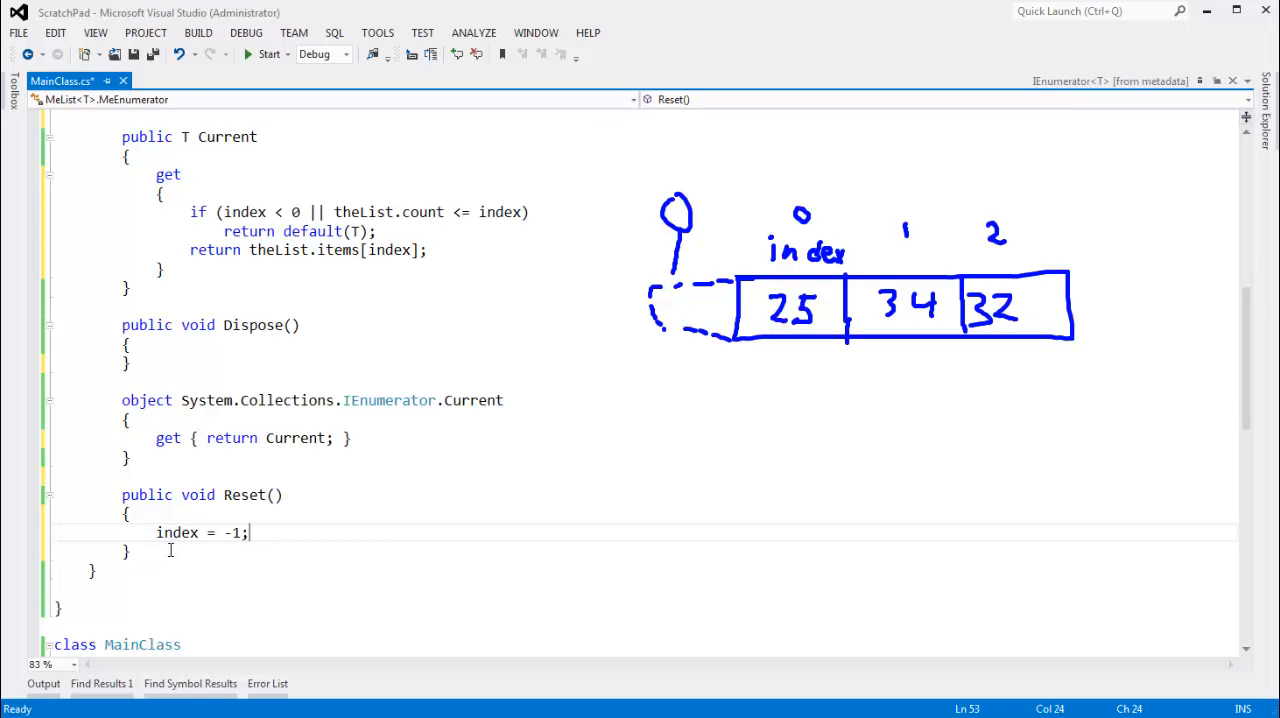
{"action": "scroll", "scroll_direction": "up", "scroll_amount": 3}
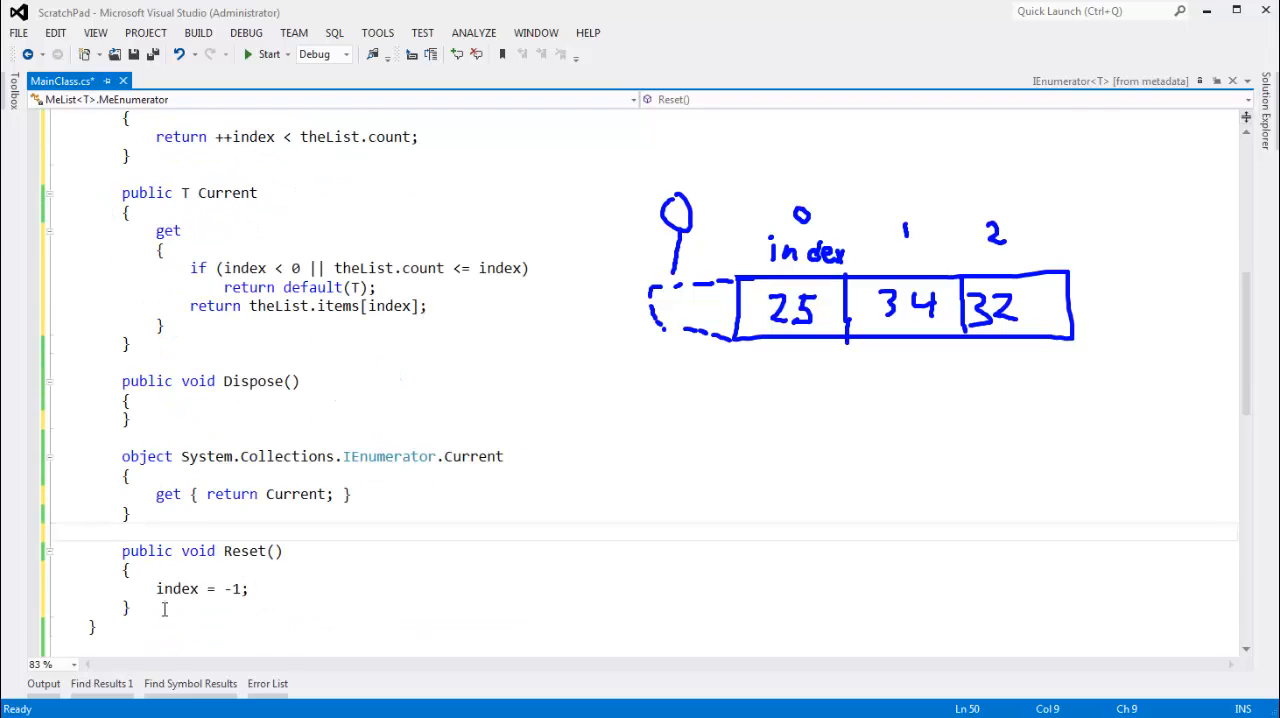
Delete the commented-out GetEnumerator/MoveNext/Reset lines and reactivate Main's foreach over myPartyAges
{"action": "scroll", "scroll_direction": "down", "scroll_amount": 3}
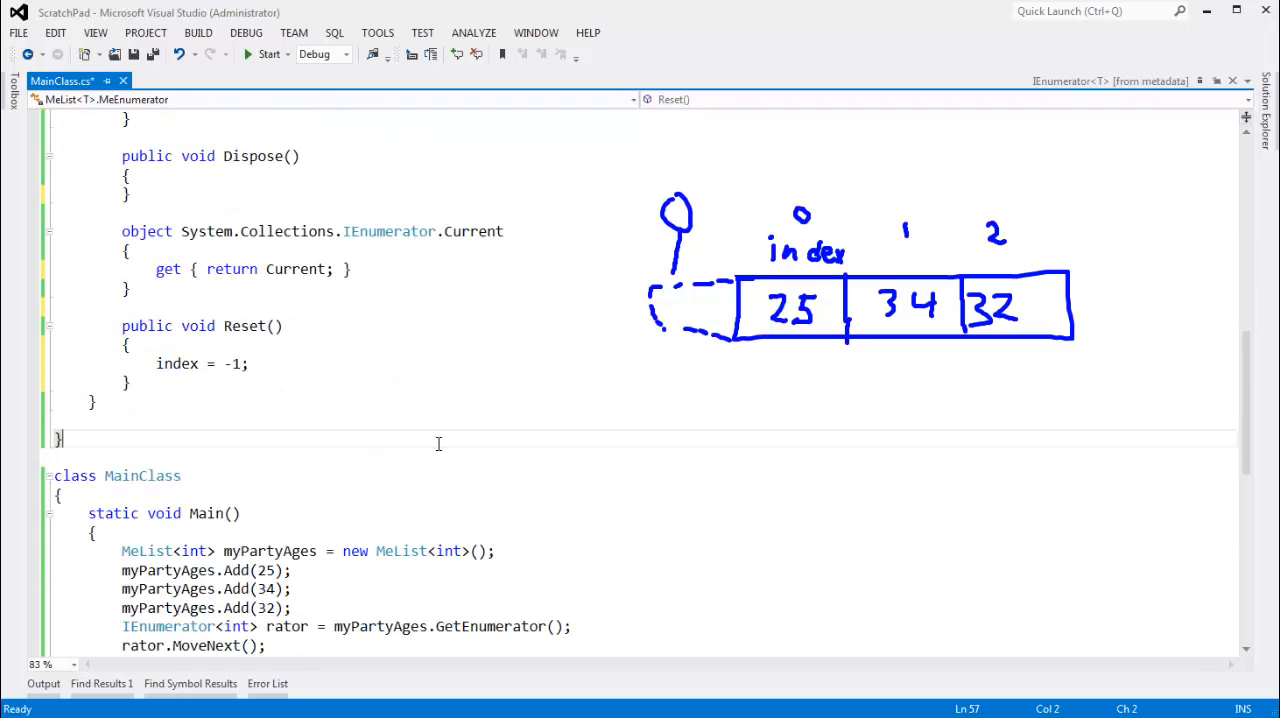
{"action": "scroll", "scroll_direction": "down", "scroll_amount": 3}
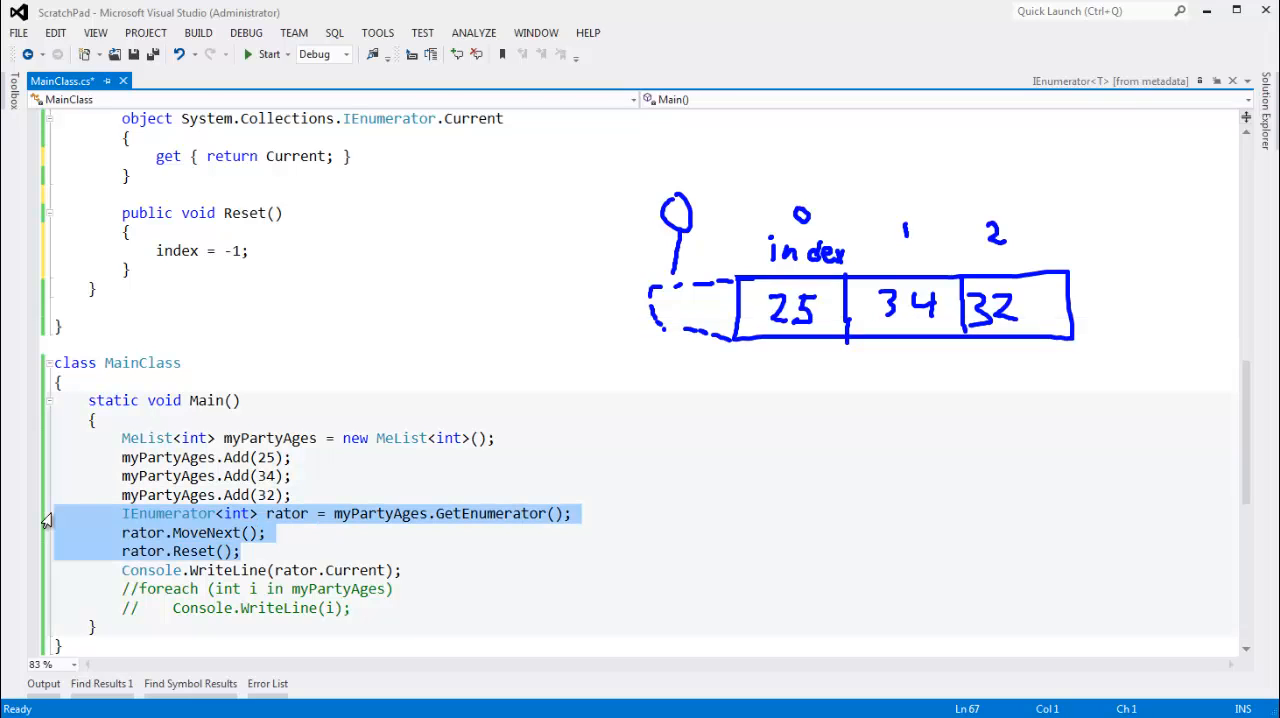
{"action": "key", "text": "ctrl+k ctrl+c"}
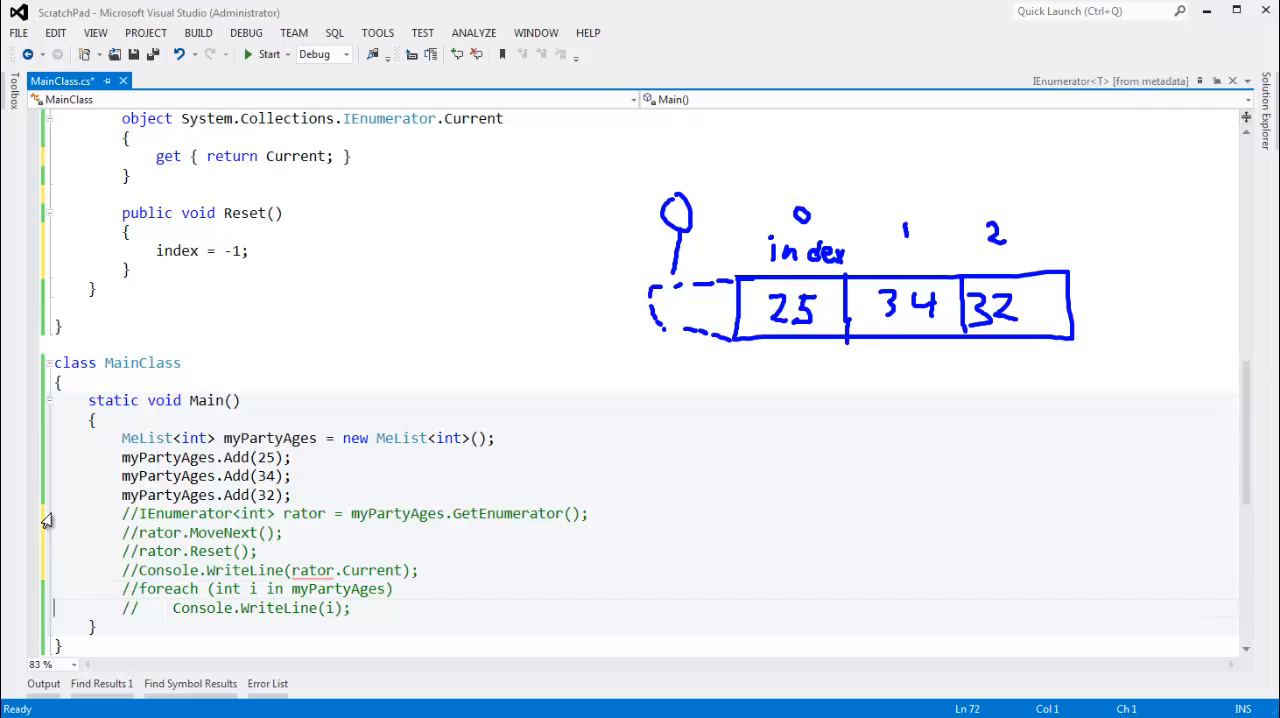
{"action": "left_click_drag", "start_coordinate": [120, 588], "coordinate": [350, 608]}
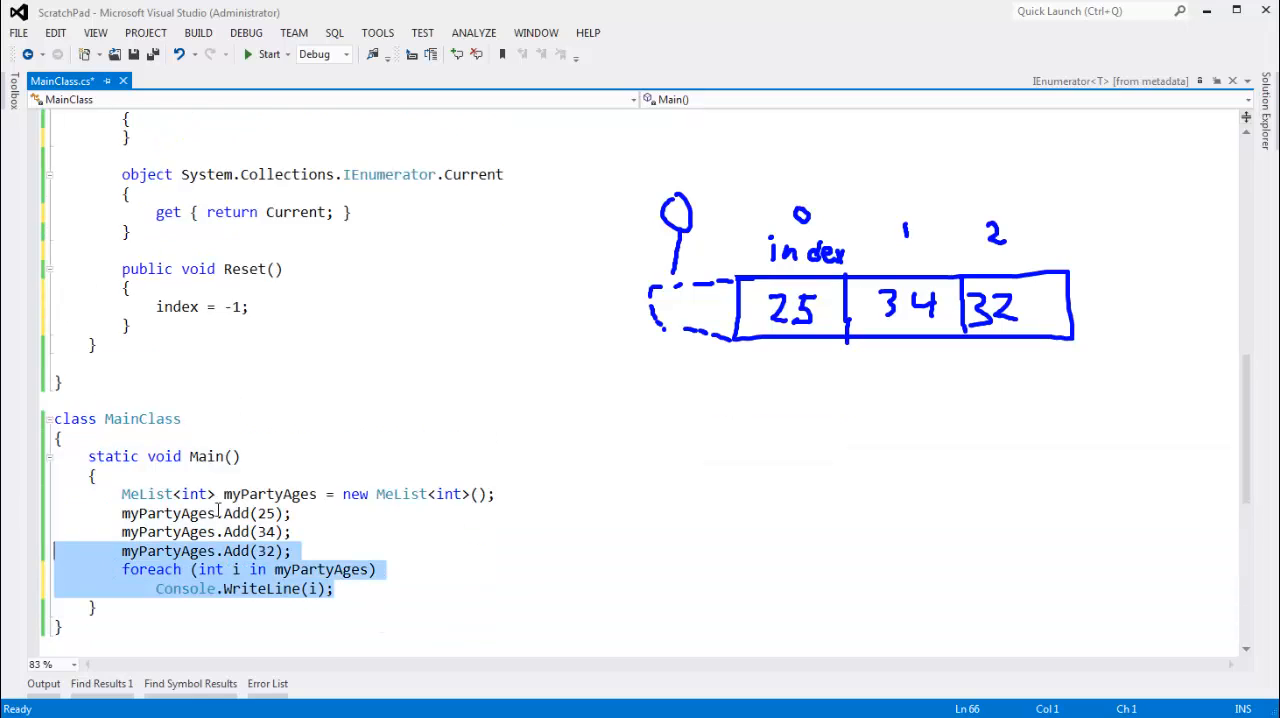
Replace GetEnumerator's yield loop with 'return new MeEnumerator(this);' and highlight 'this'
{"action": "scroll", "scroll_direction": "up", "scroll_amount": 3}
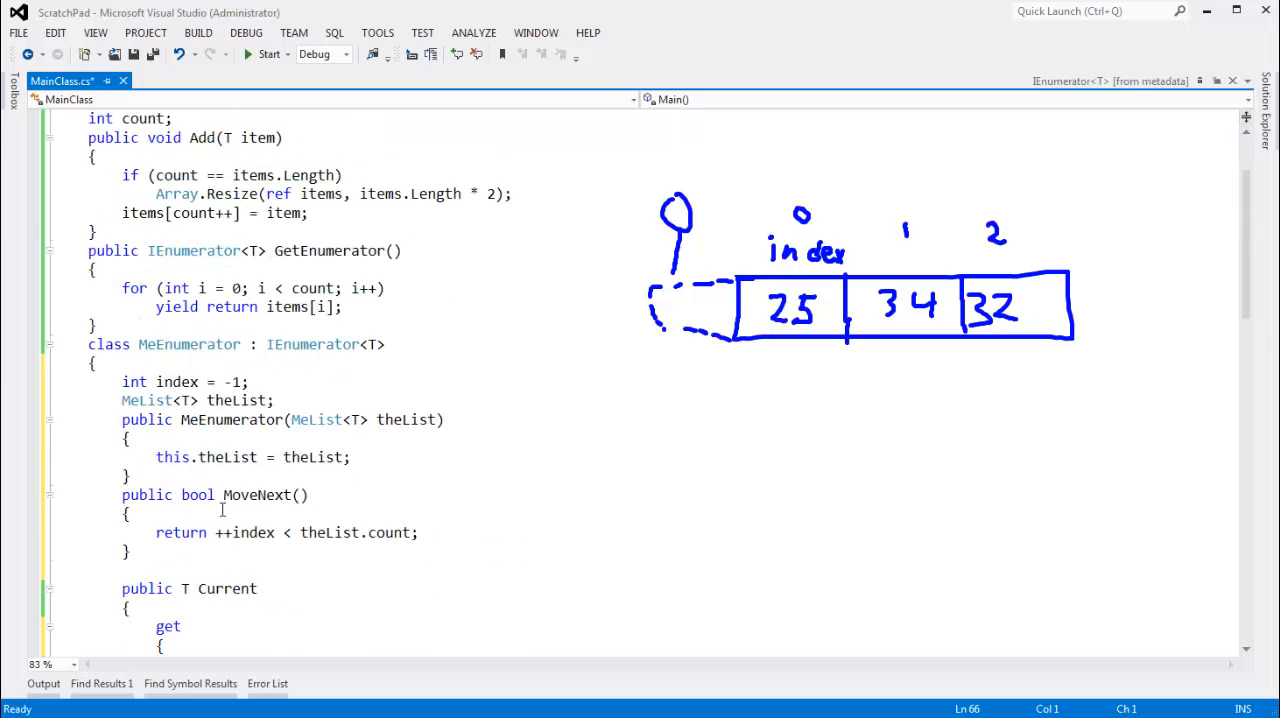
{"action": "left_click", "coordinate": [156, 308]}
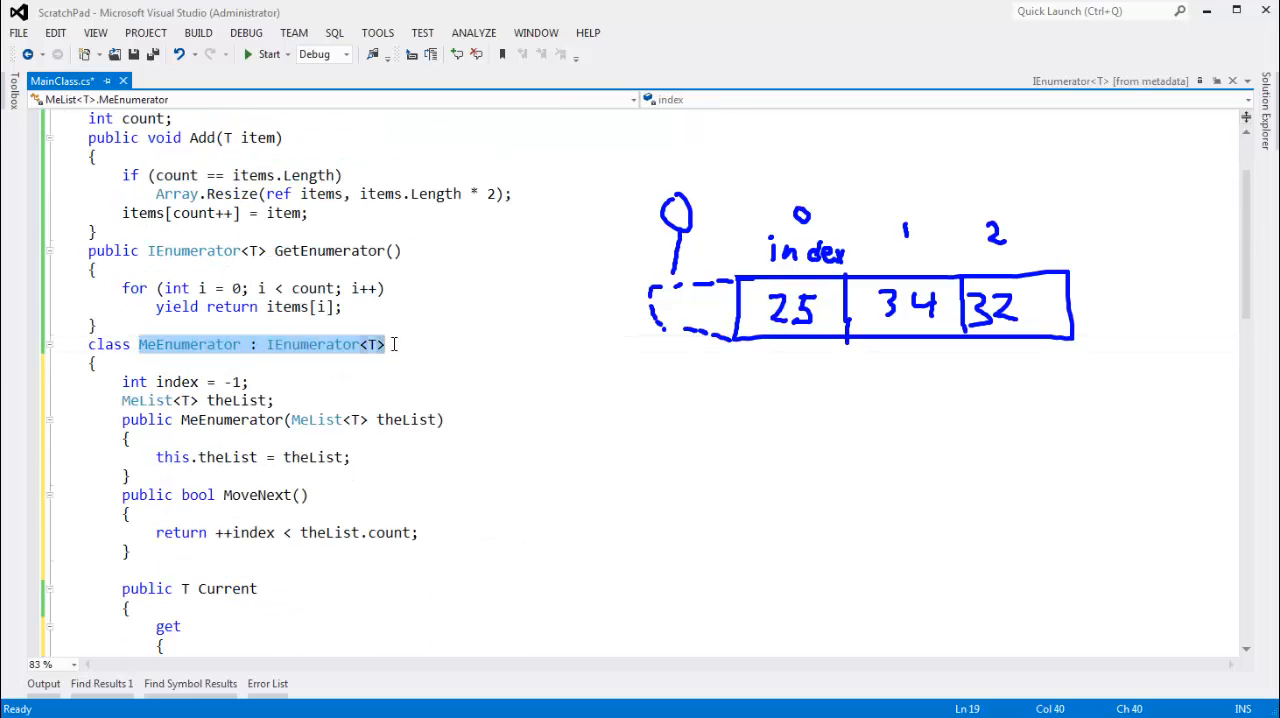
{"action": "scroll", "scroll_direction": "up", "scroll_amount": 3}
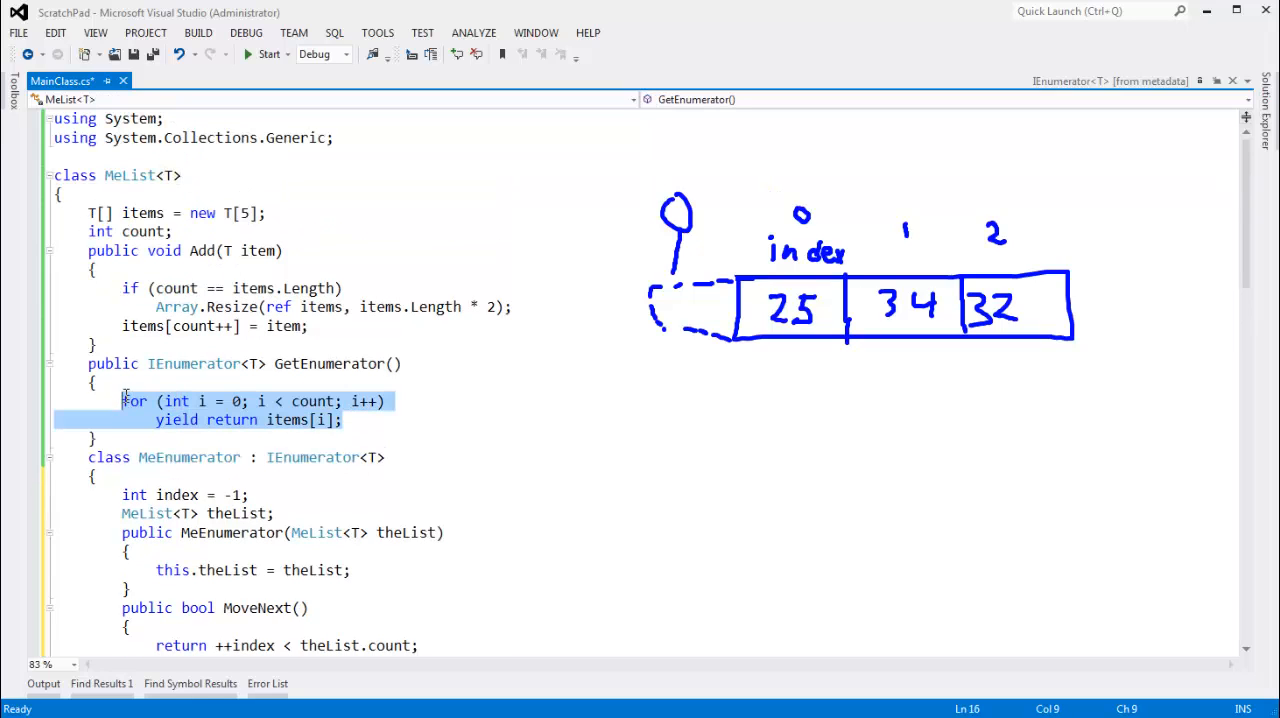
{"action": "type", "text": "return new"}
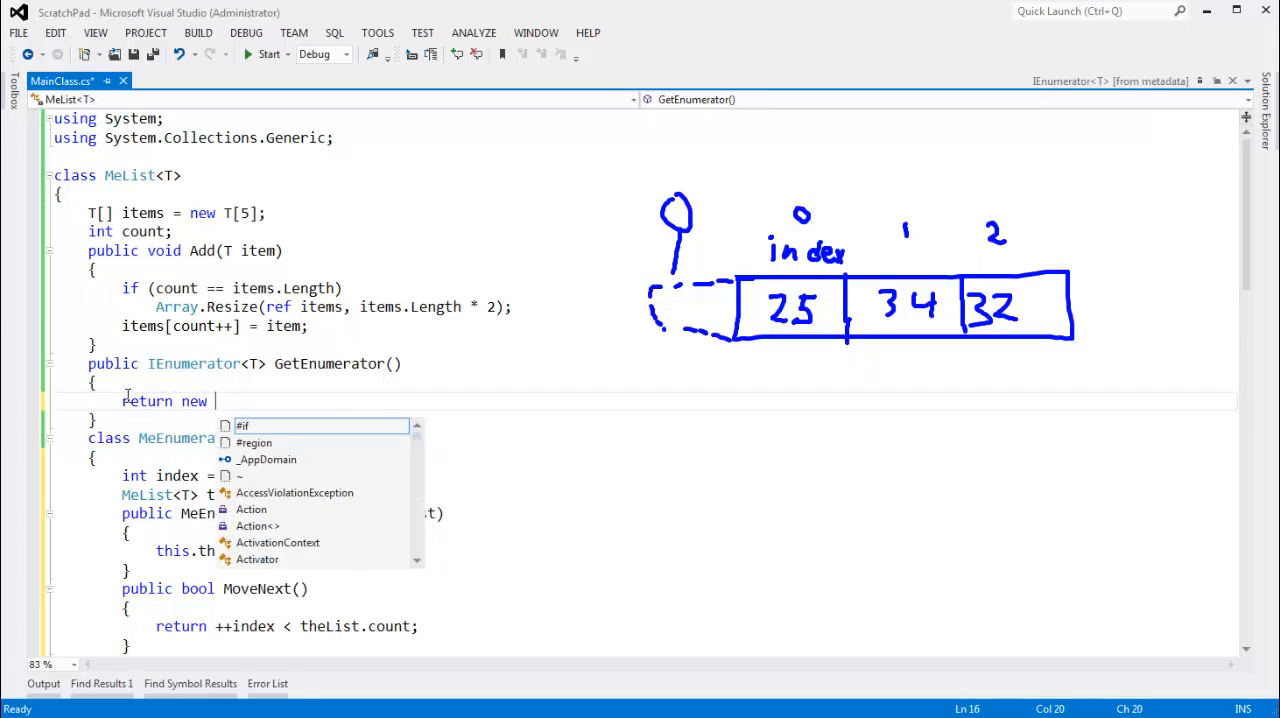
{"action": "type", "text": "MeEnumerator(this)"}
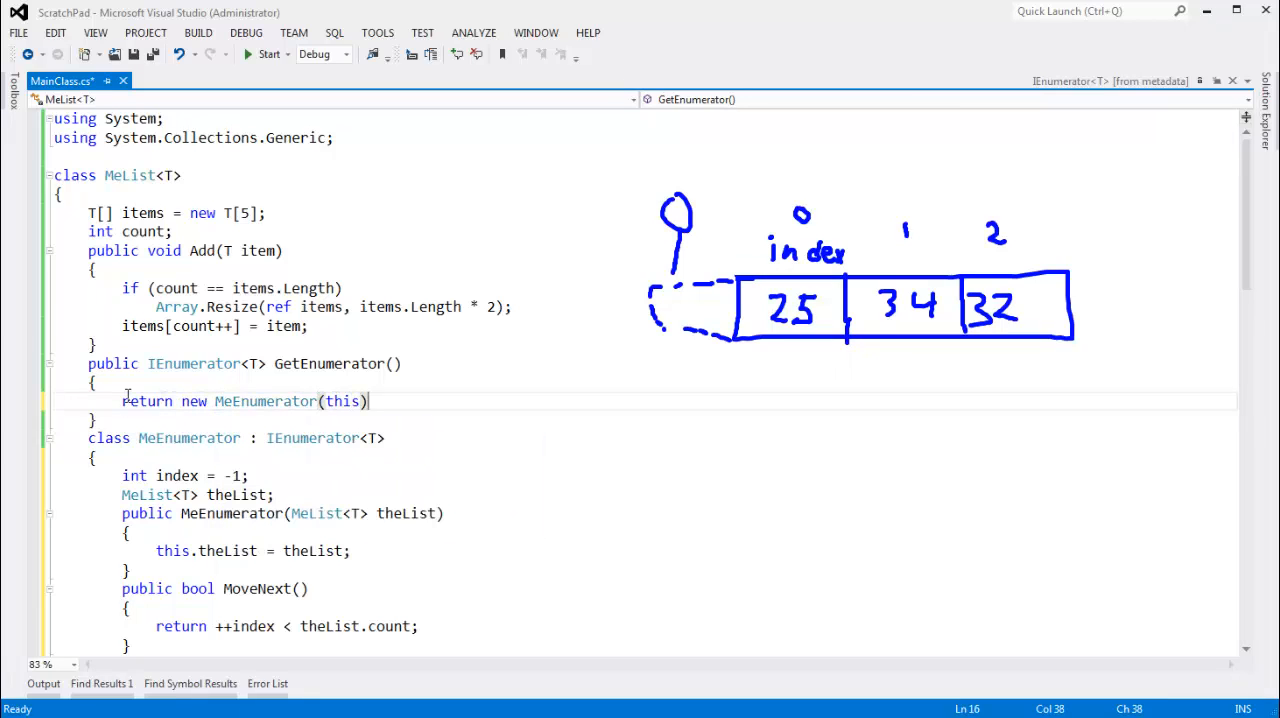
{"action": "type", "text": ";"}
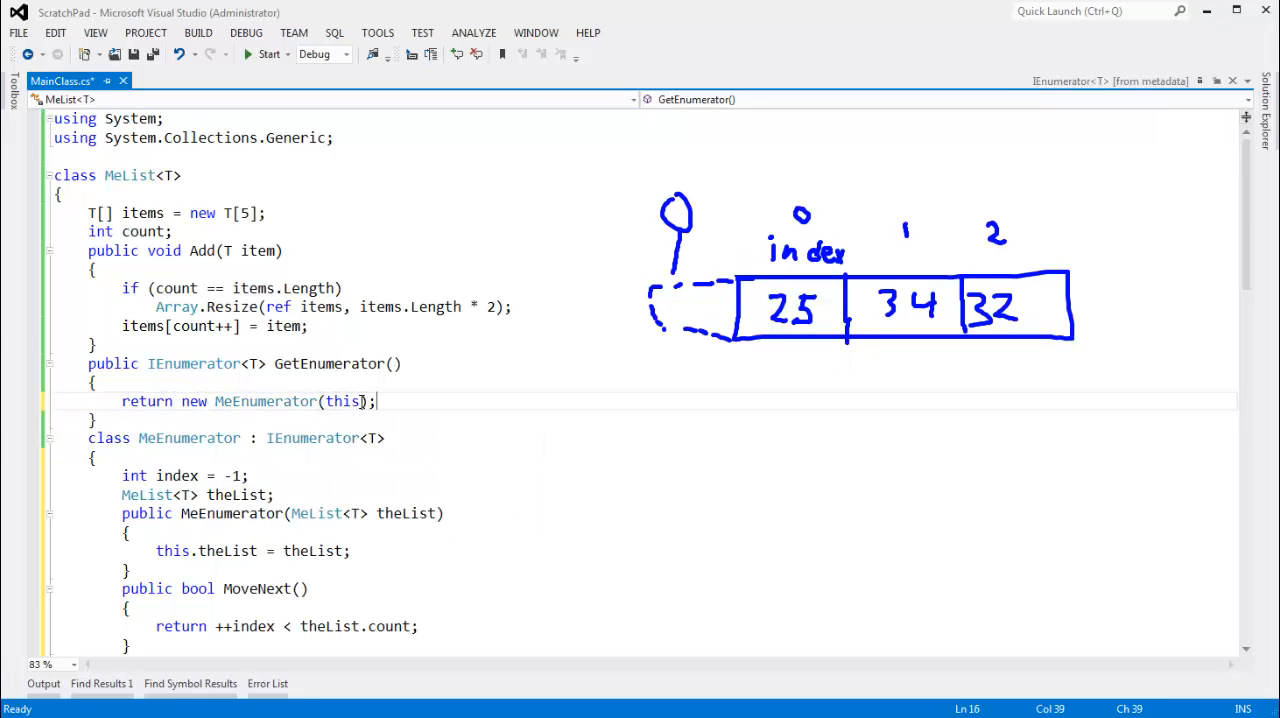
{"action": "double_click", "coordinate": [340, 400]}
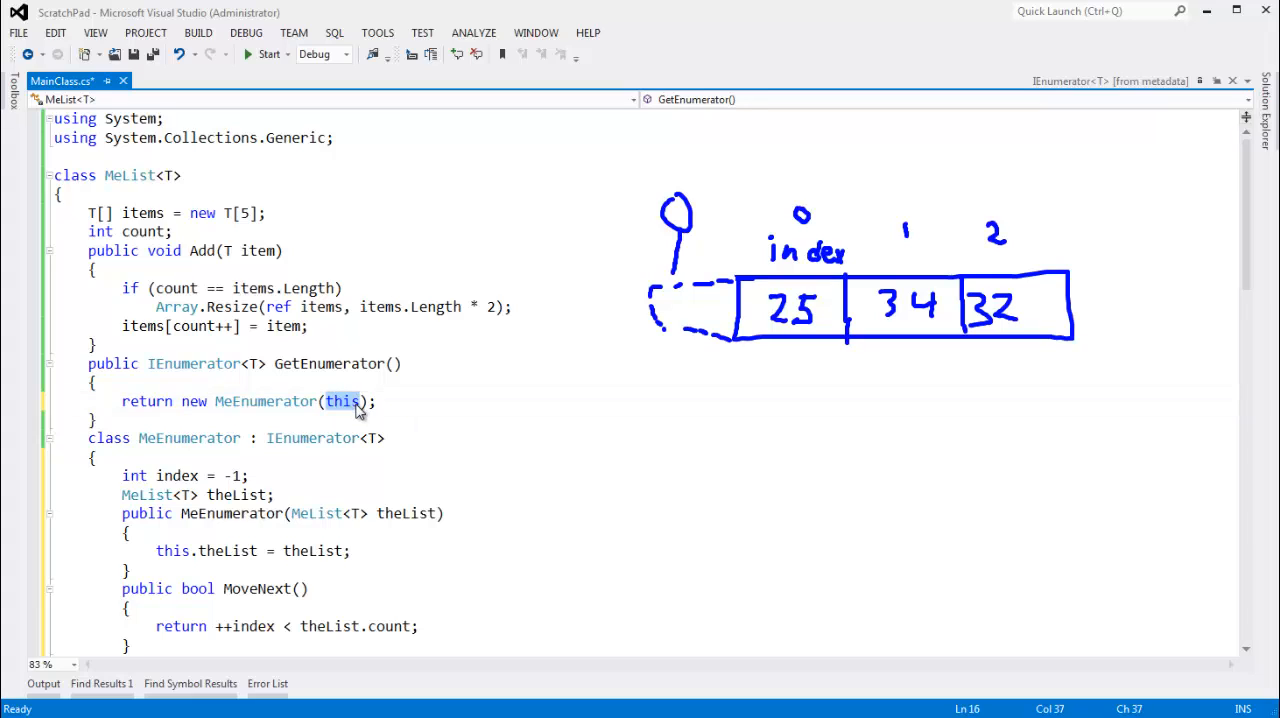
{"action": "triple_click", "coordinate": [244, 400]}
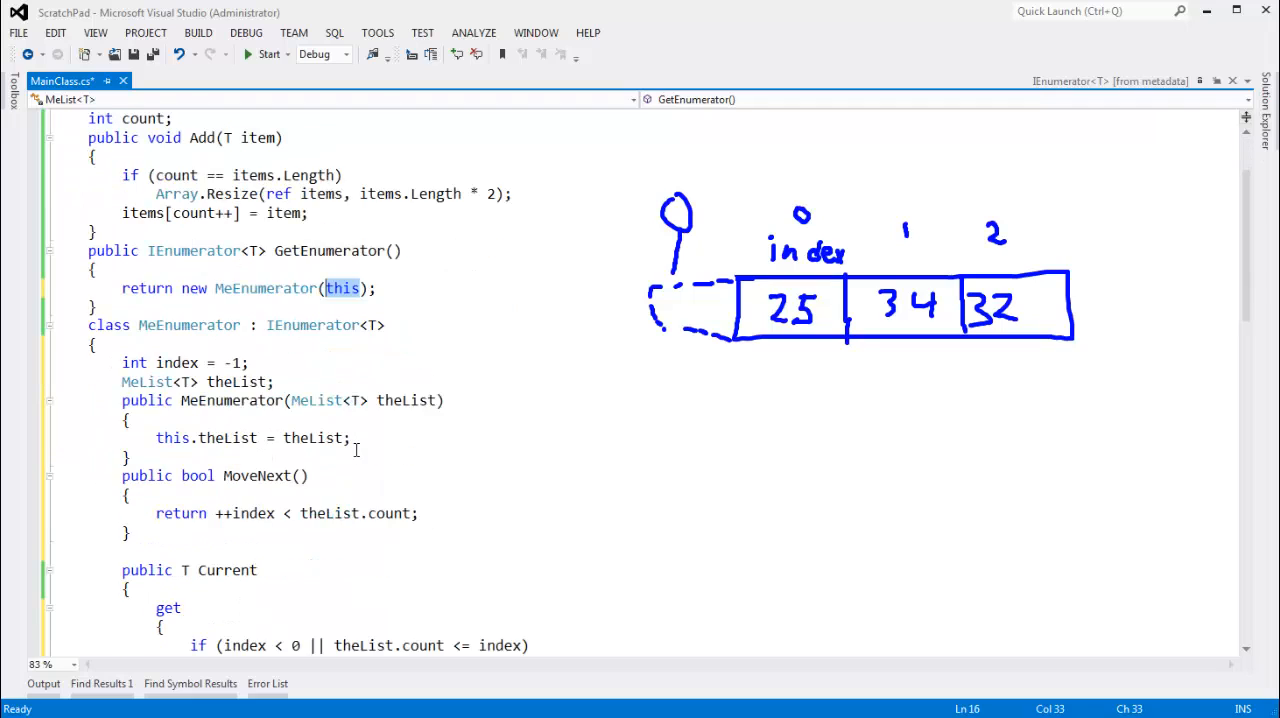
{"action": "scroll", "scroll_direction": "down", "scroll_amount": 3}
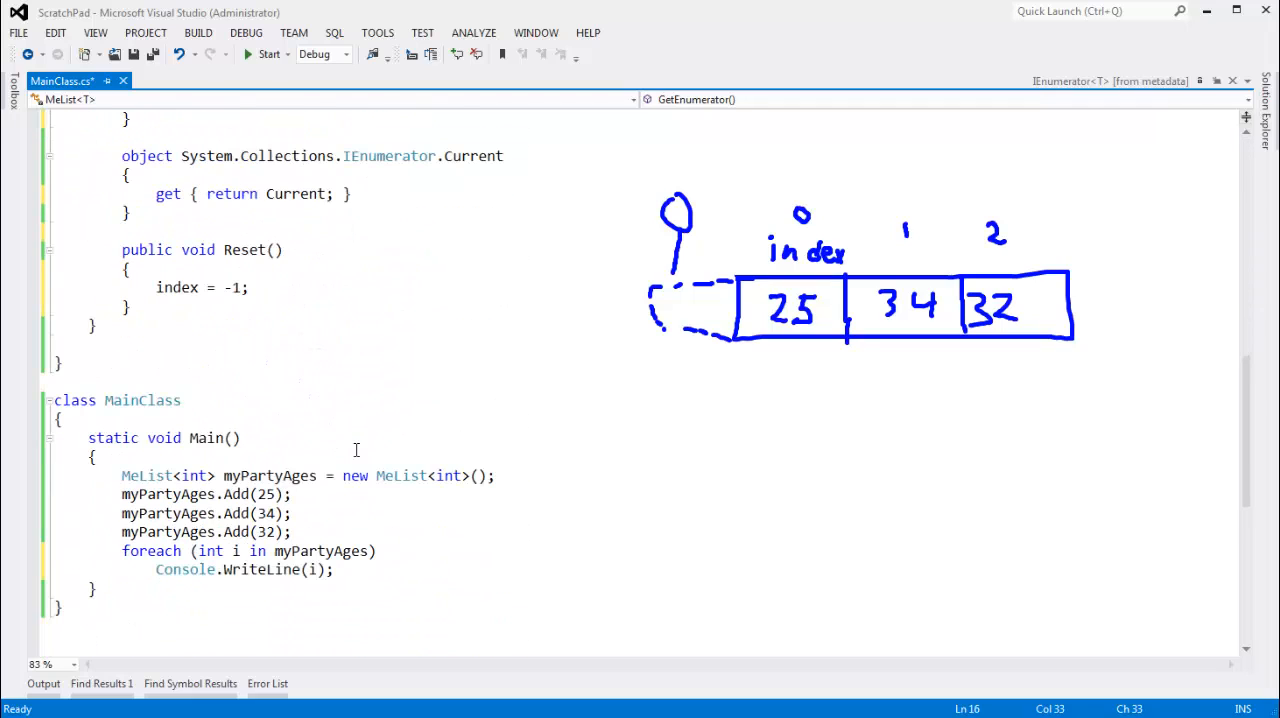
Build, start debugging and step through the MeEnumerator constructor into MoveNext, seeing i hold 25
{"action": "left_click", "coordinate": [268, 54]}
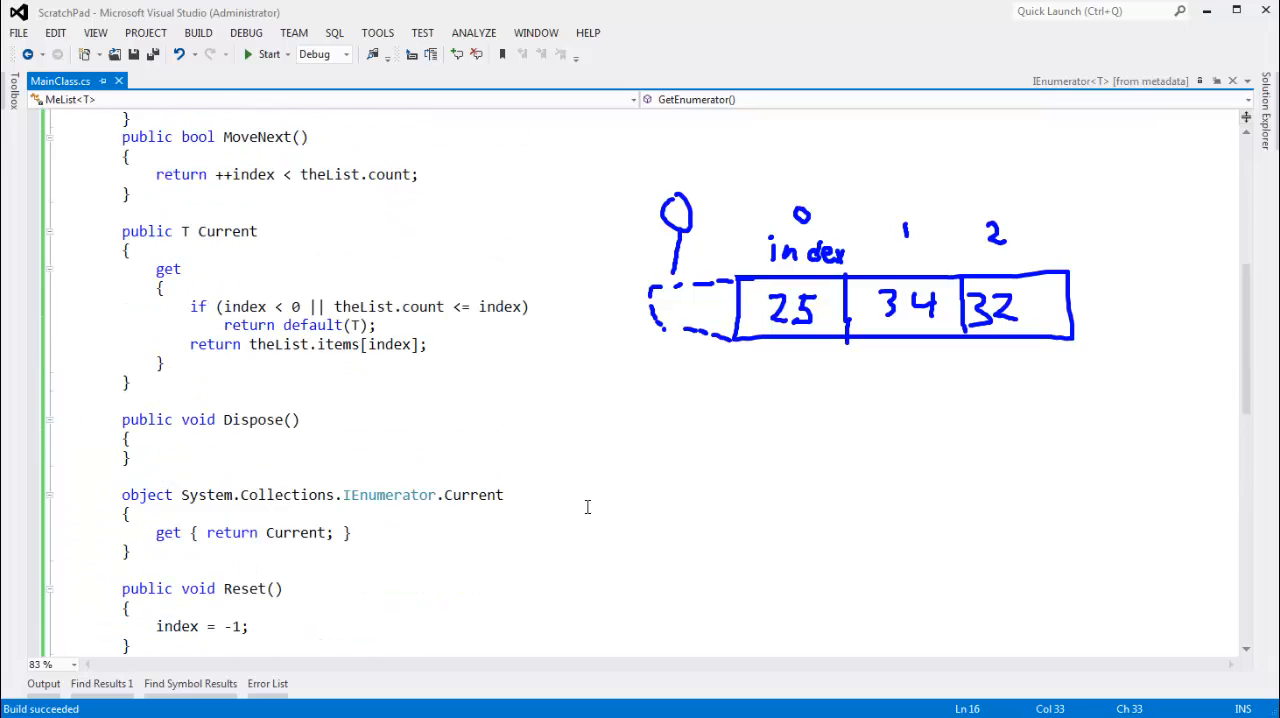
{"action": "scroll", "scroll_direction": "up", "scroll_amount": 3}
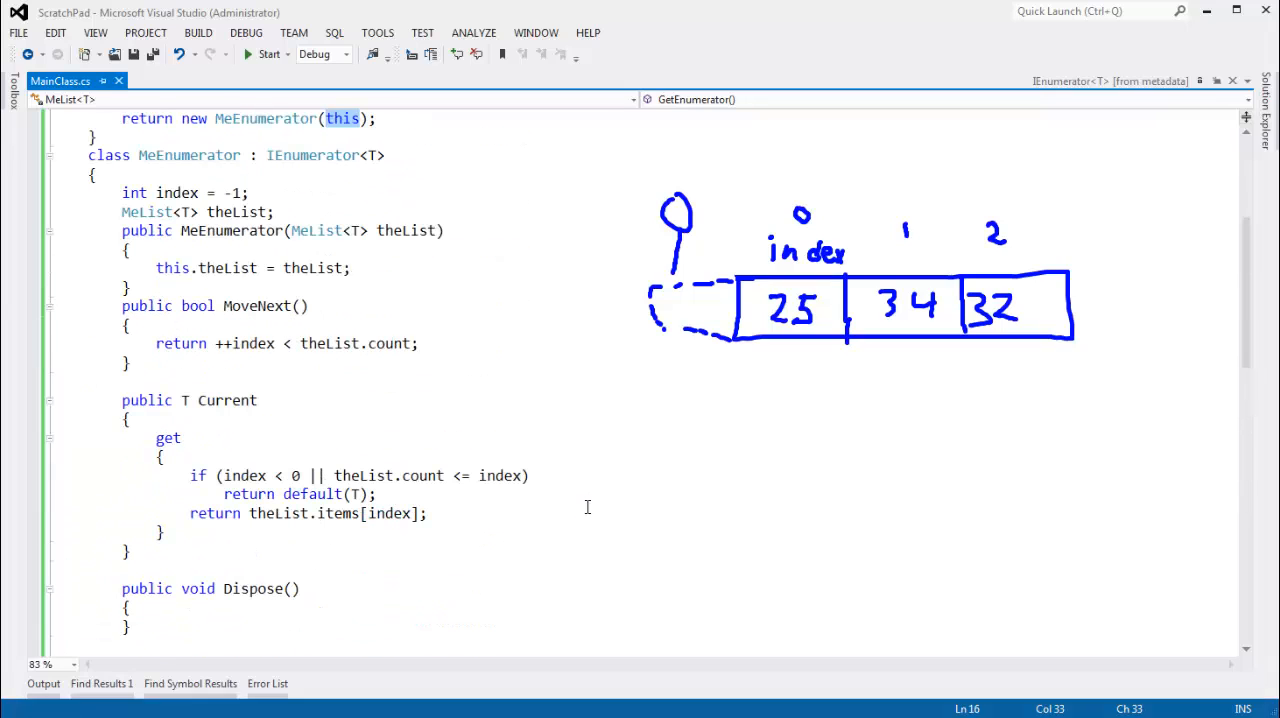
{"action": "left_click", "coordinate": [264, 54]}
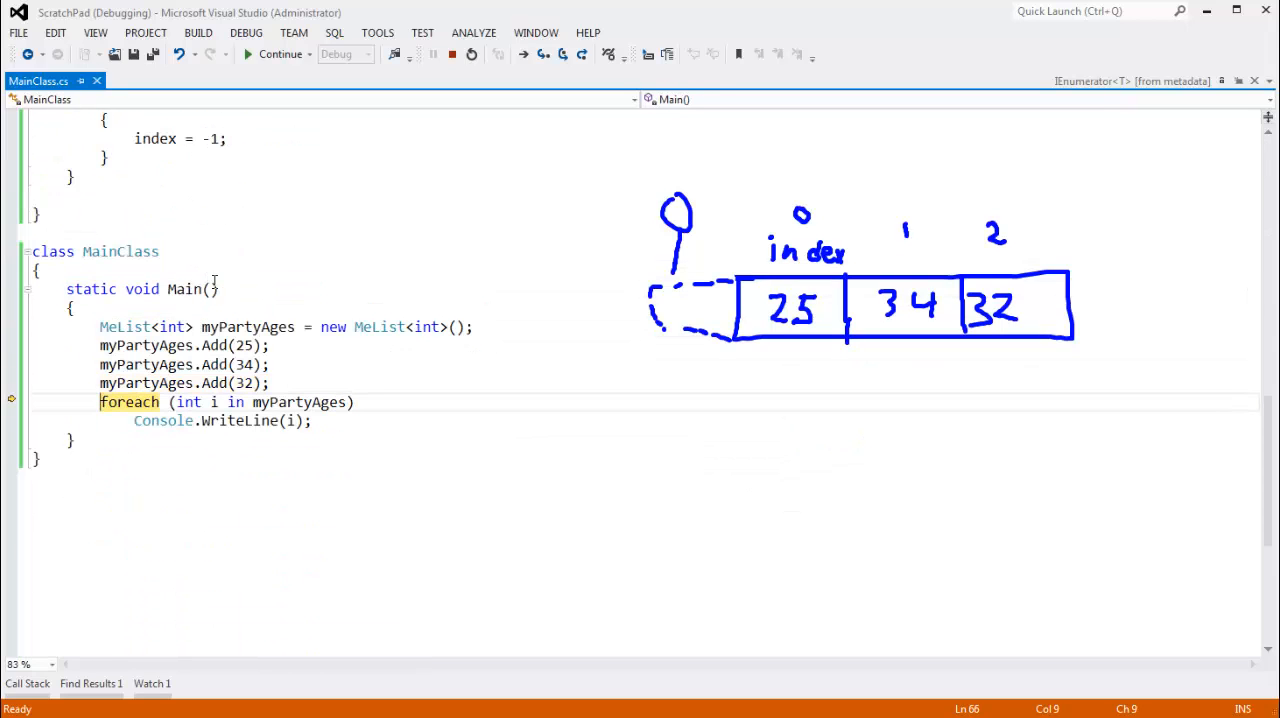
{"action": "mouse_move", "coordinate": [300, 400]}
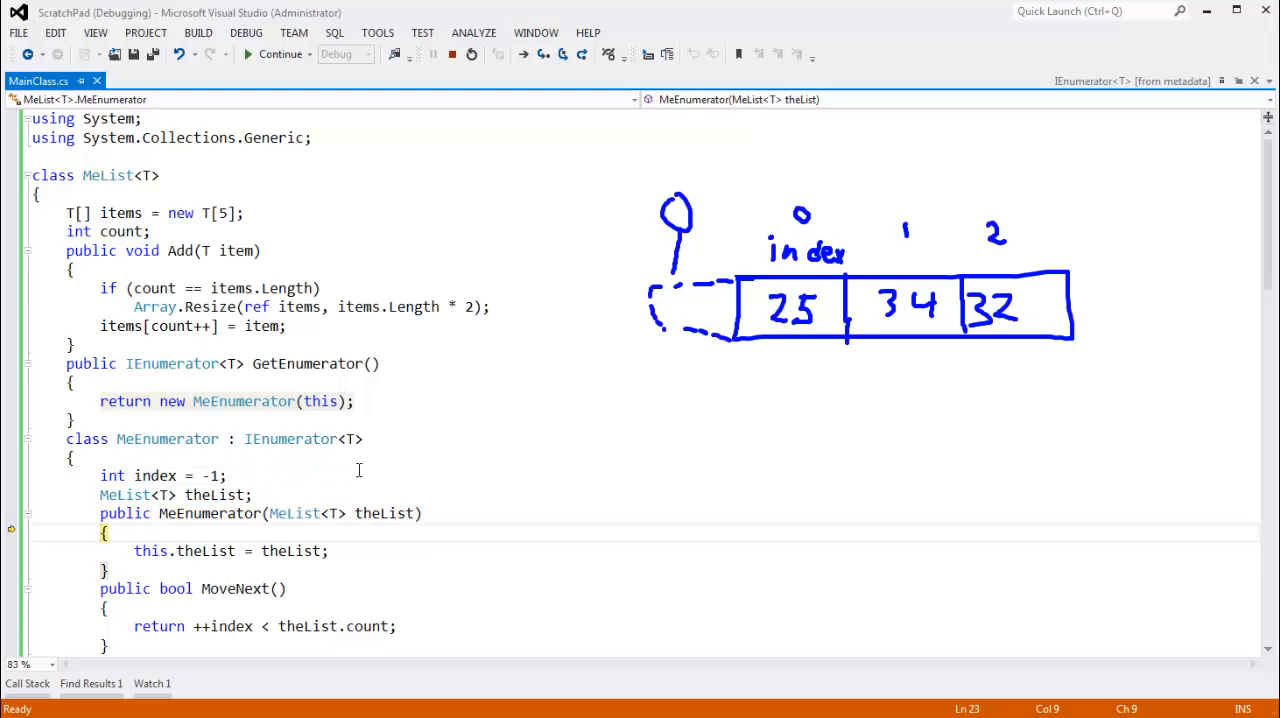
{"action": "left_click", "coordinate": [72, 418]}
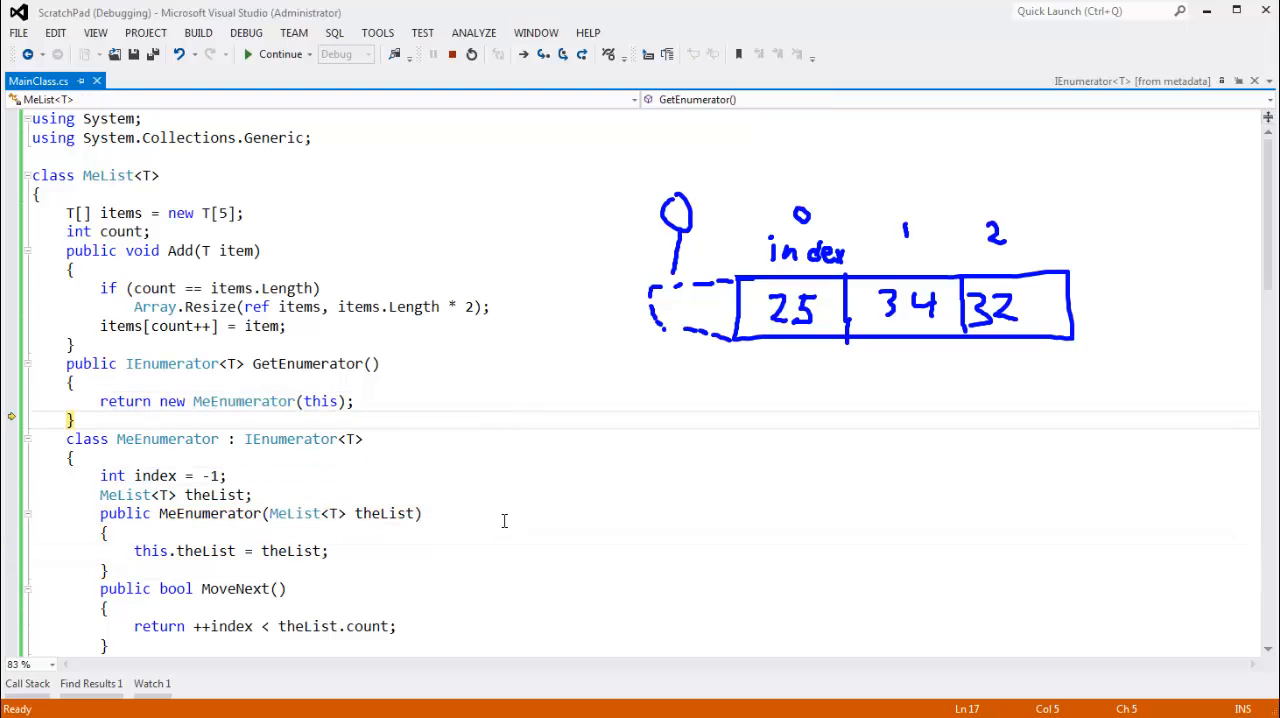
{"action": "scroll", "scroll_direction": "down", "scroll_amount": 3}
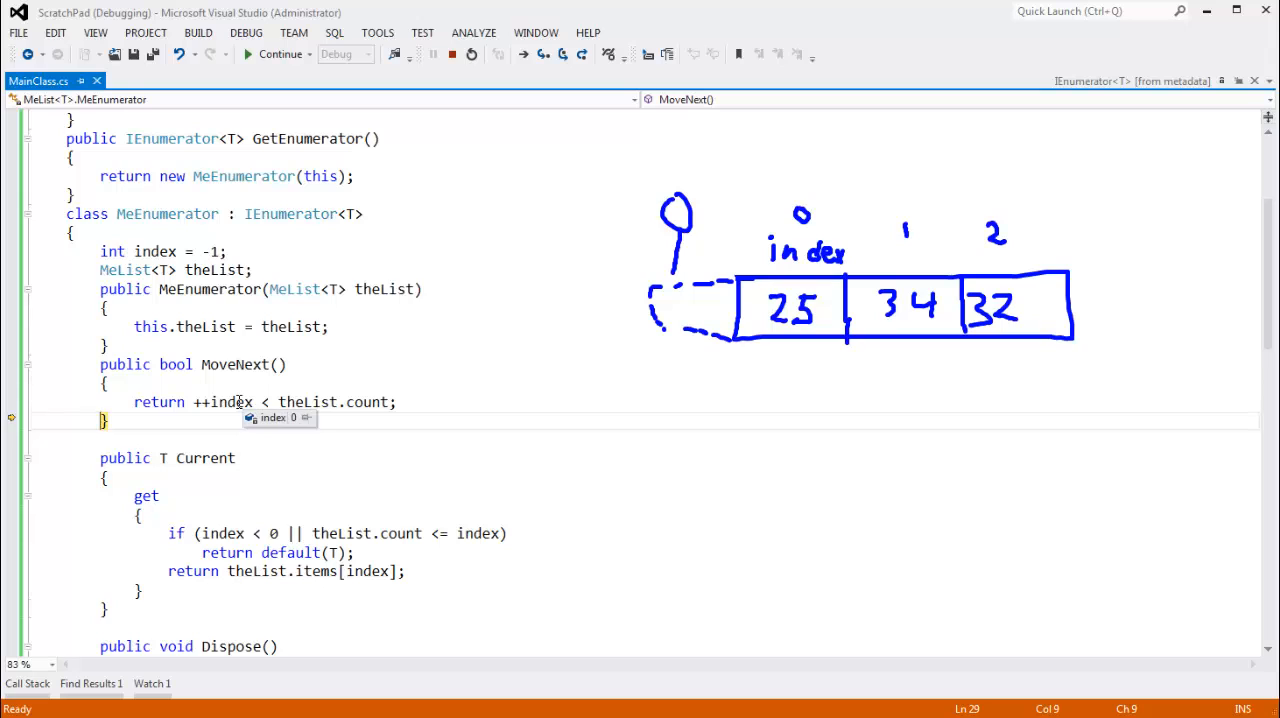
{"action": "mouse_move", "coordinate": [376, 400]}
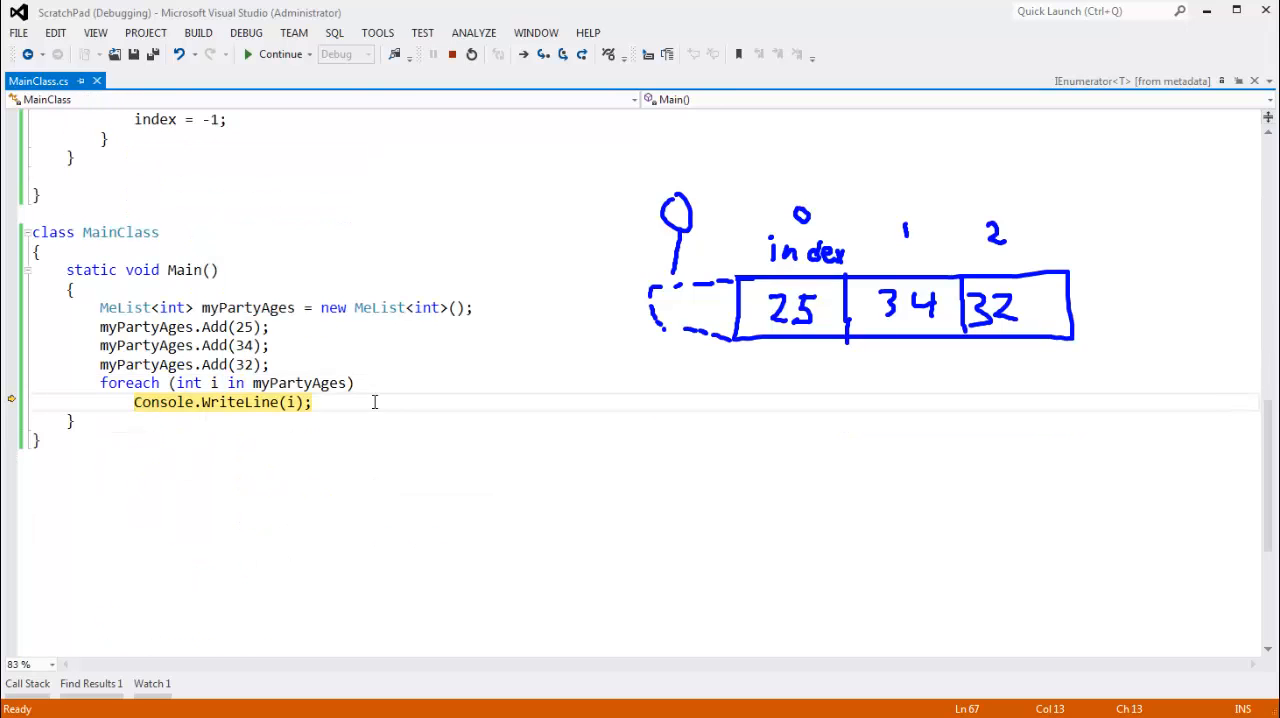
{"action": "mouse_move", "coordinate": [292, 402]}
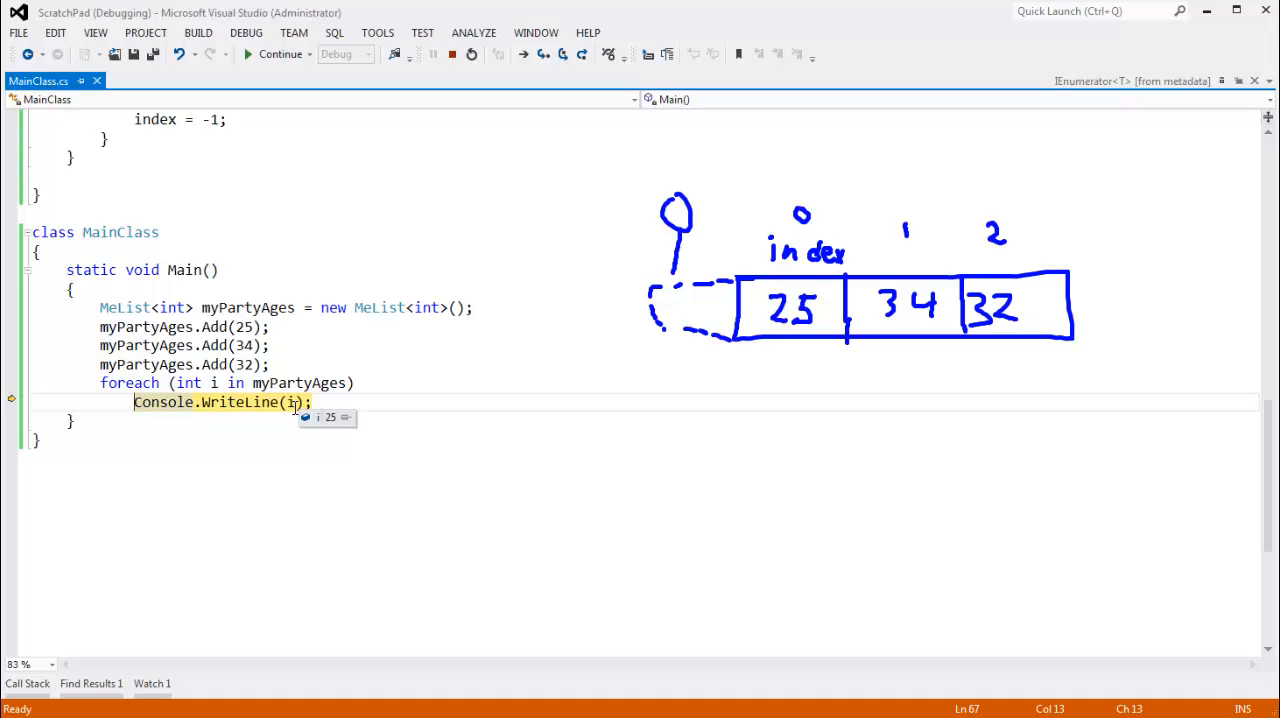
{"action": "mouse_move", "coordinate": [296, 402]}
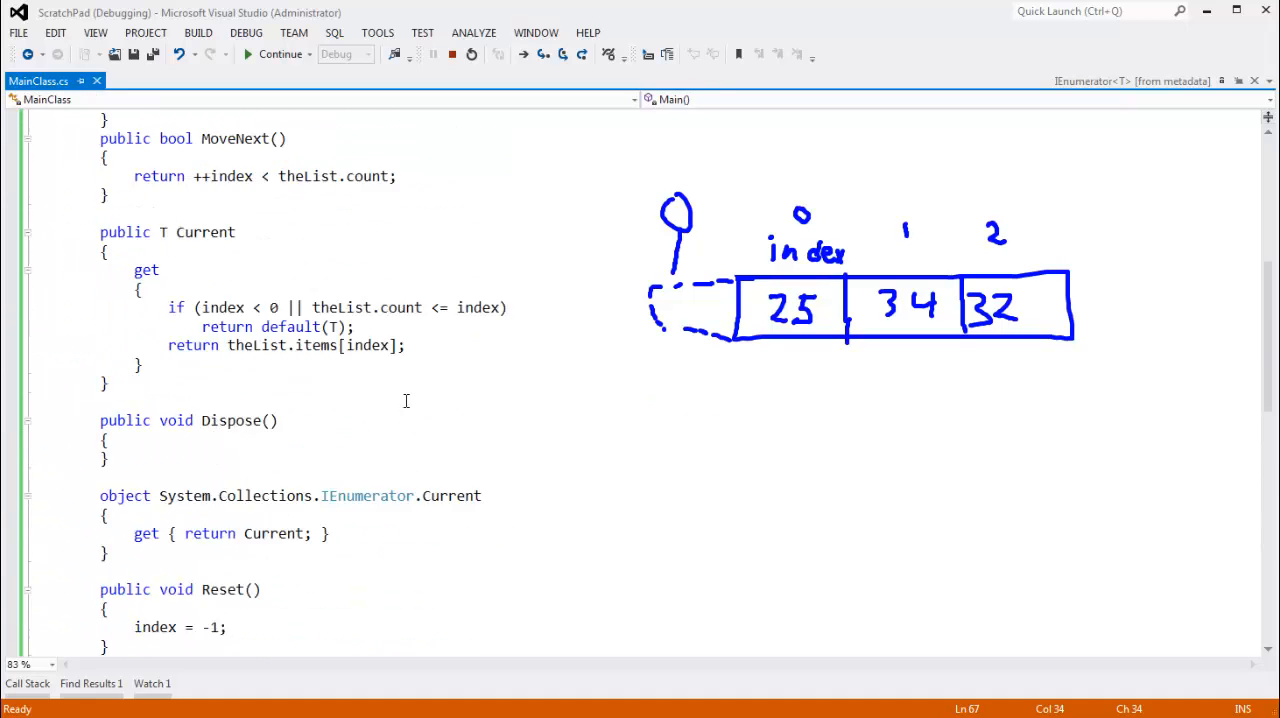
Break on Current's bounds check and step through MoveNext until Dispose runs
{"action": "scroll", "scroll_direction": "up", "scroll_amount": 3}
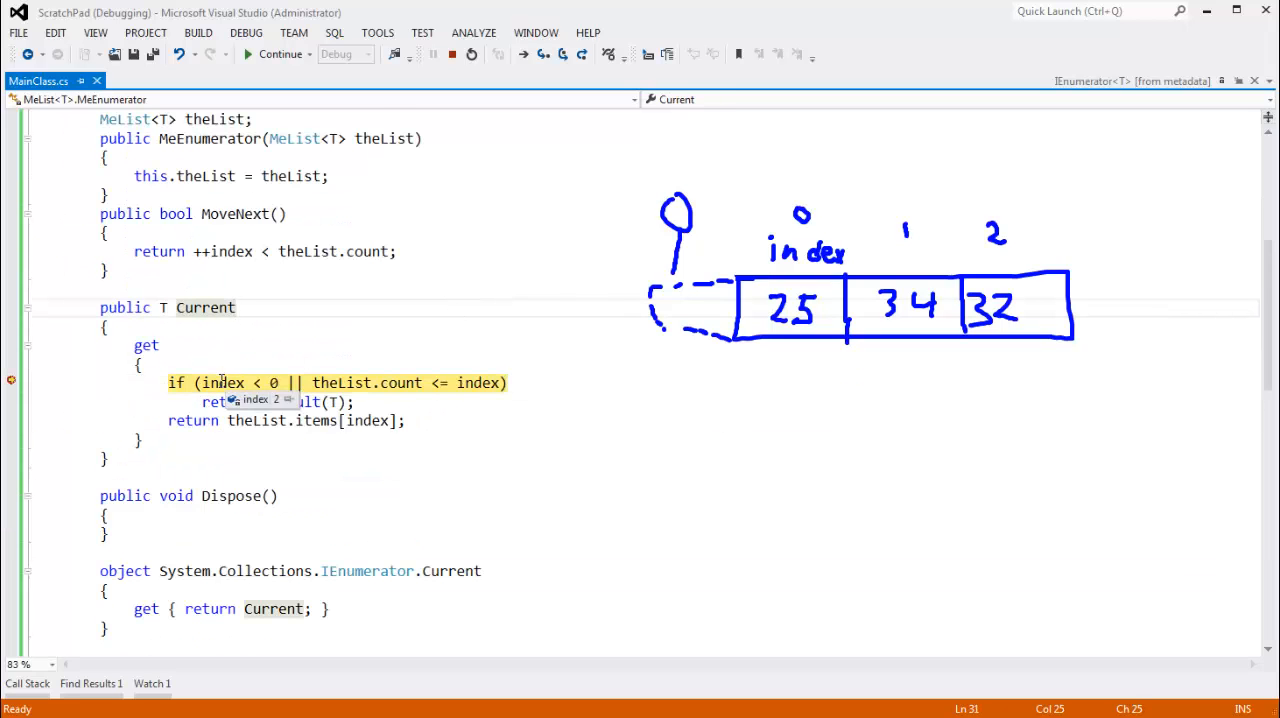
{"action": "mouse_move", "coordinate": [400, 382]}
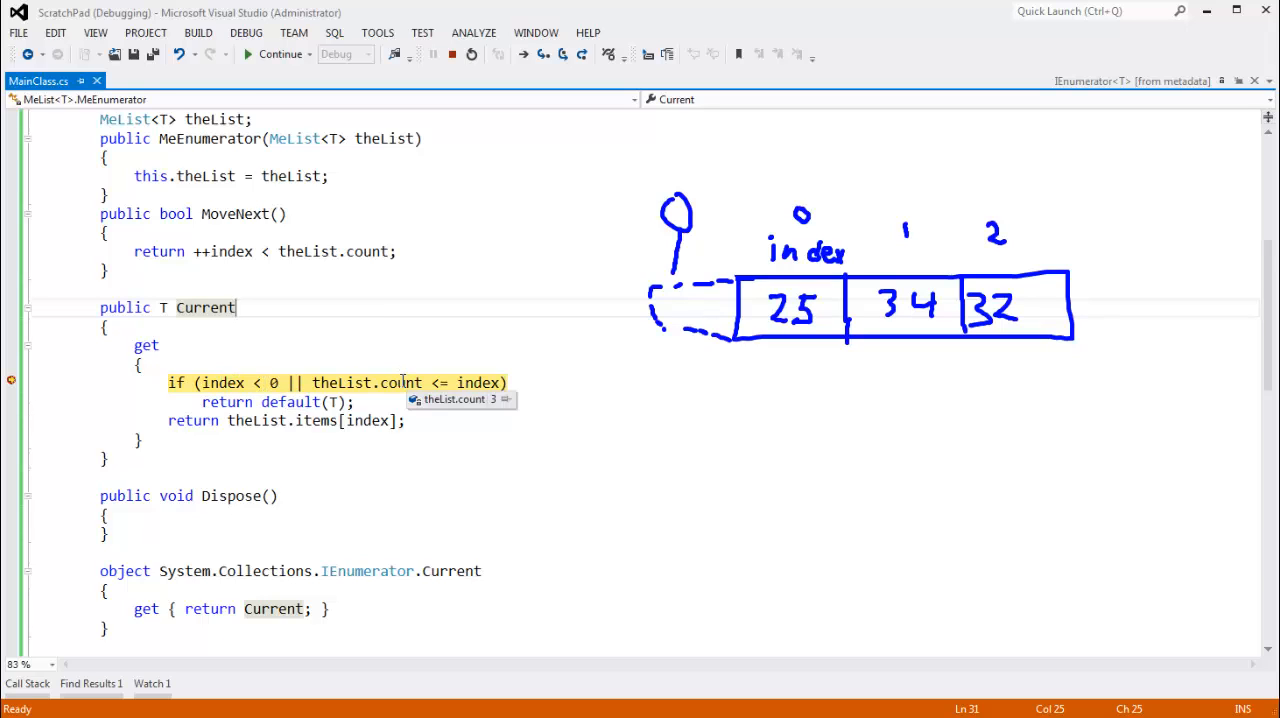
{"action": "mouse_move", "coordinate": [480, 382]}
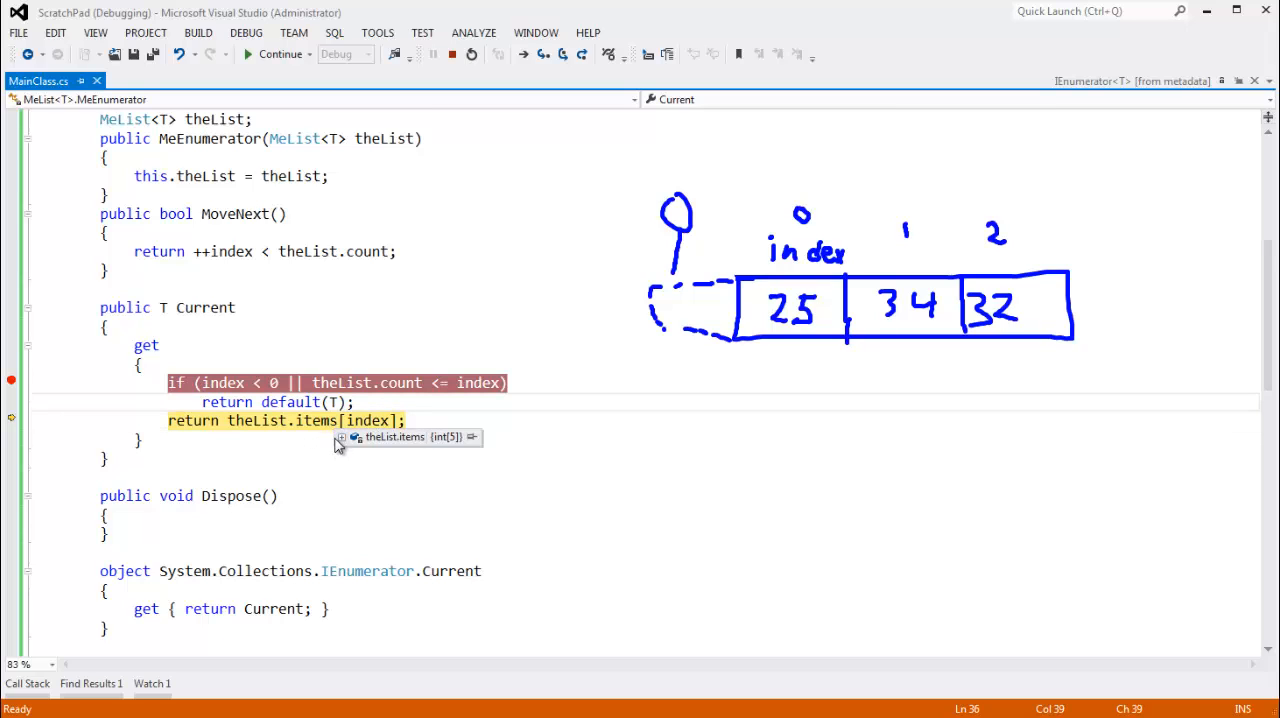
{"action": "left_click", "coordinate": [344, 438]}
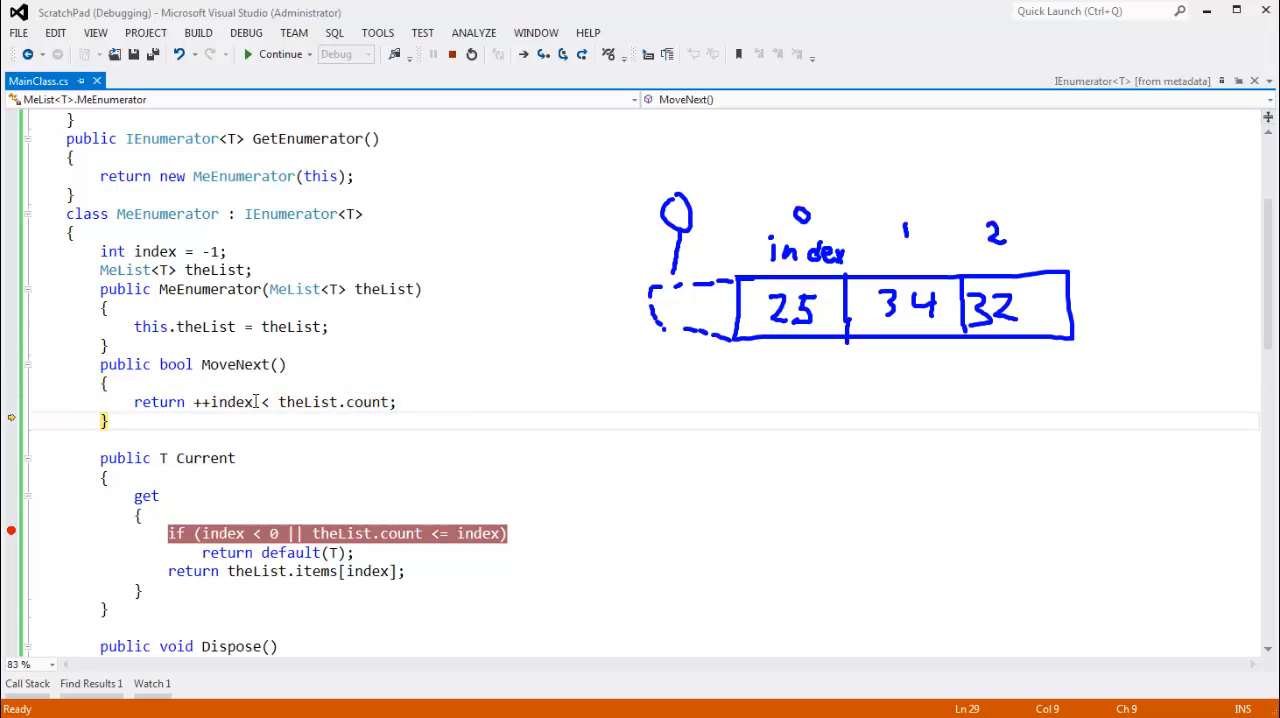
{"action": "mouse_move", "coordinate": [368, 400]}
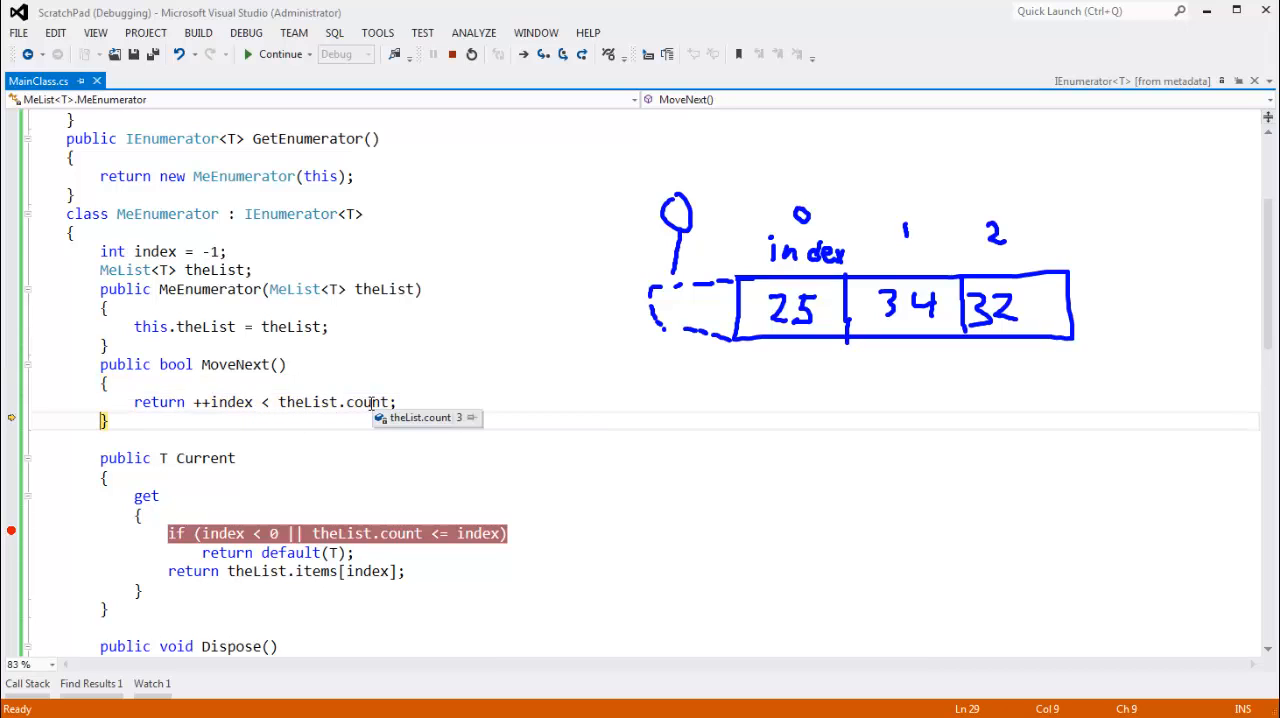
{"action": "scroll", "scroll_direction": "down", "scroll_amount": 3}
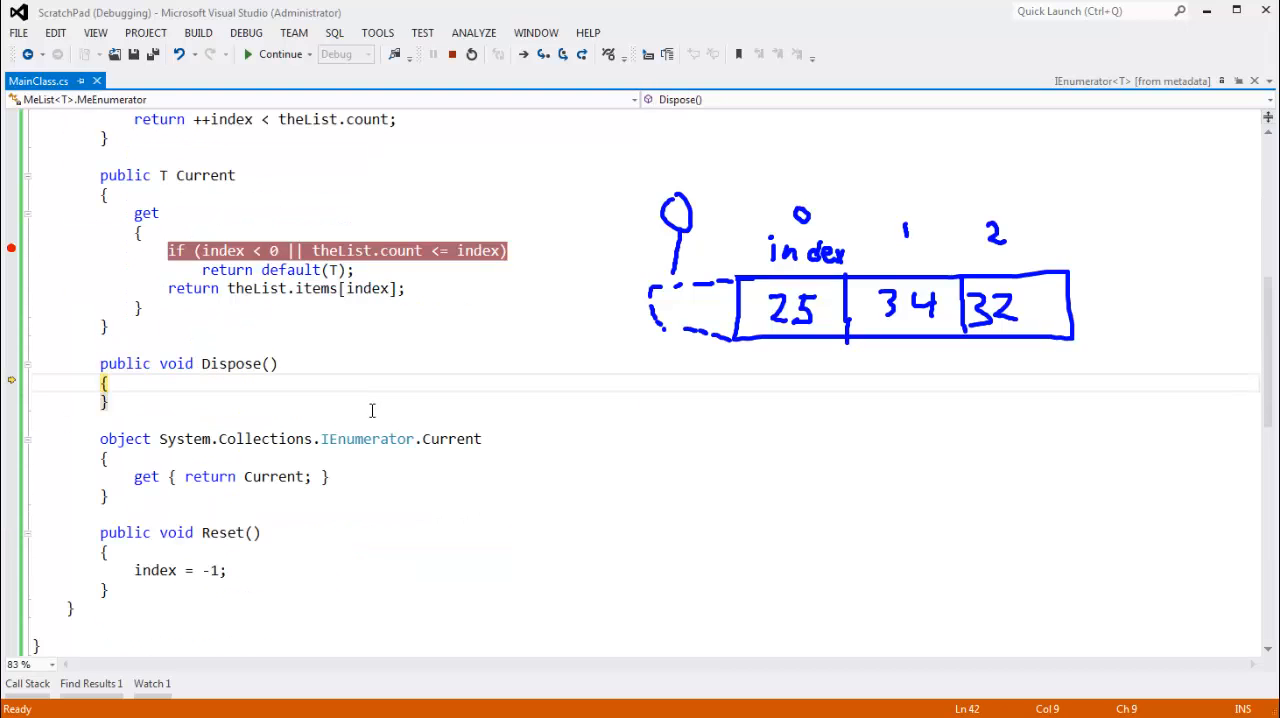
{"action": "mouse_move", "coordinate": [196, 400]}
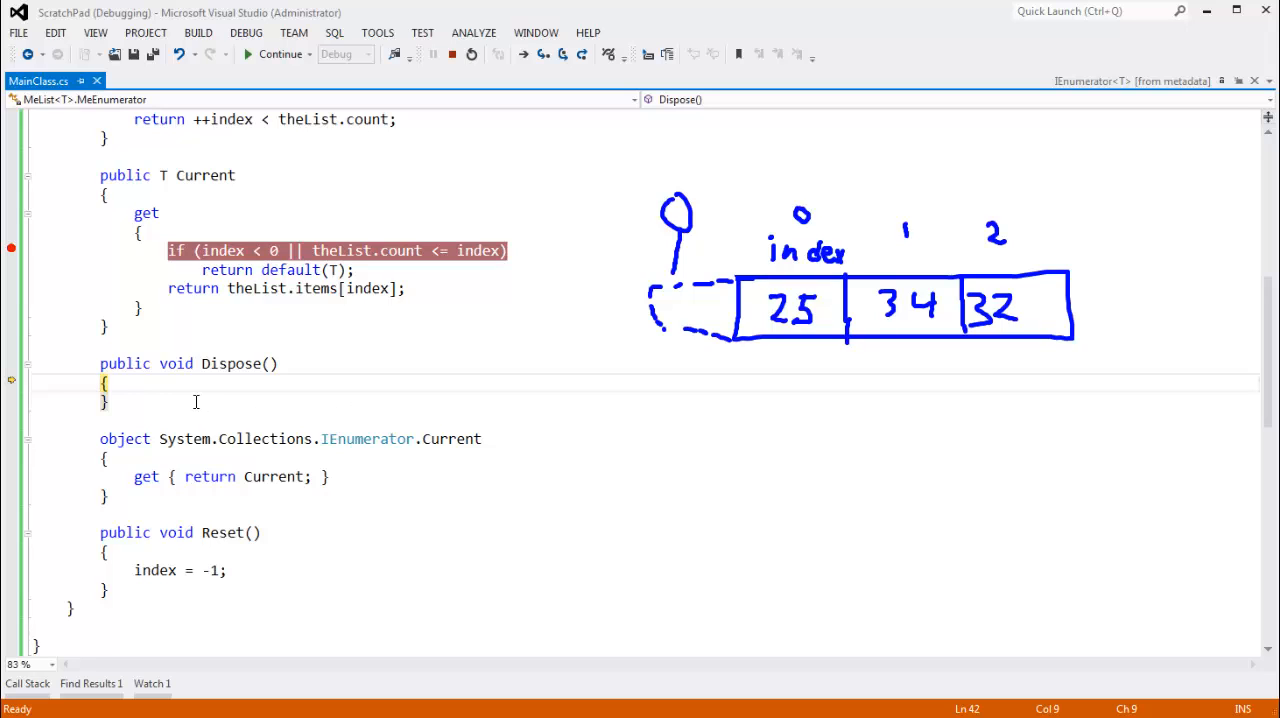